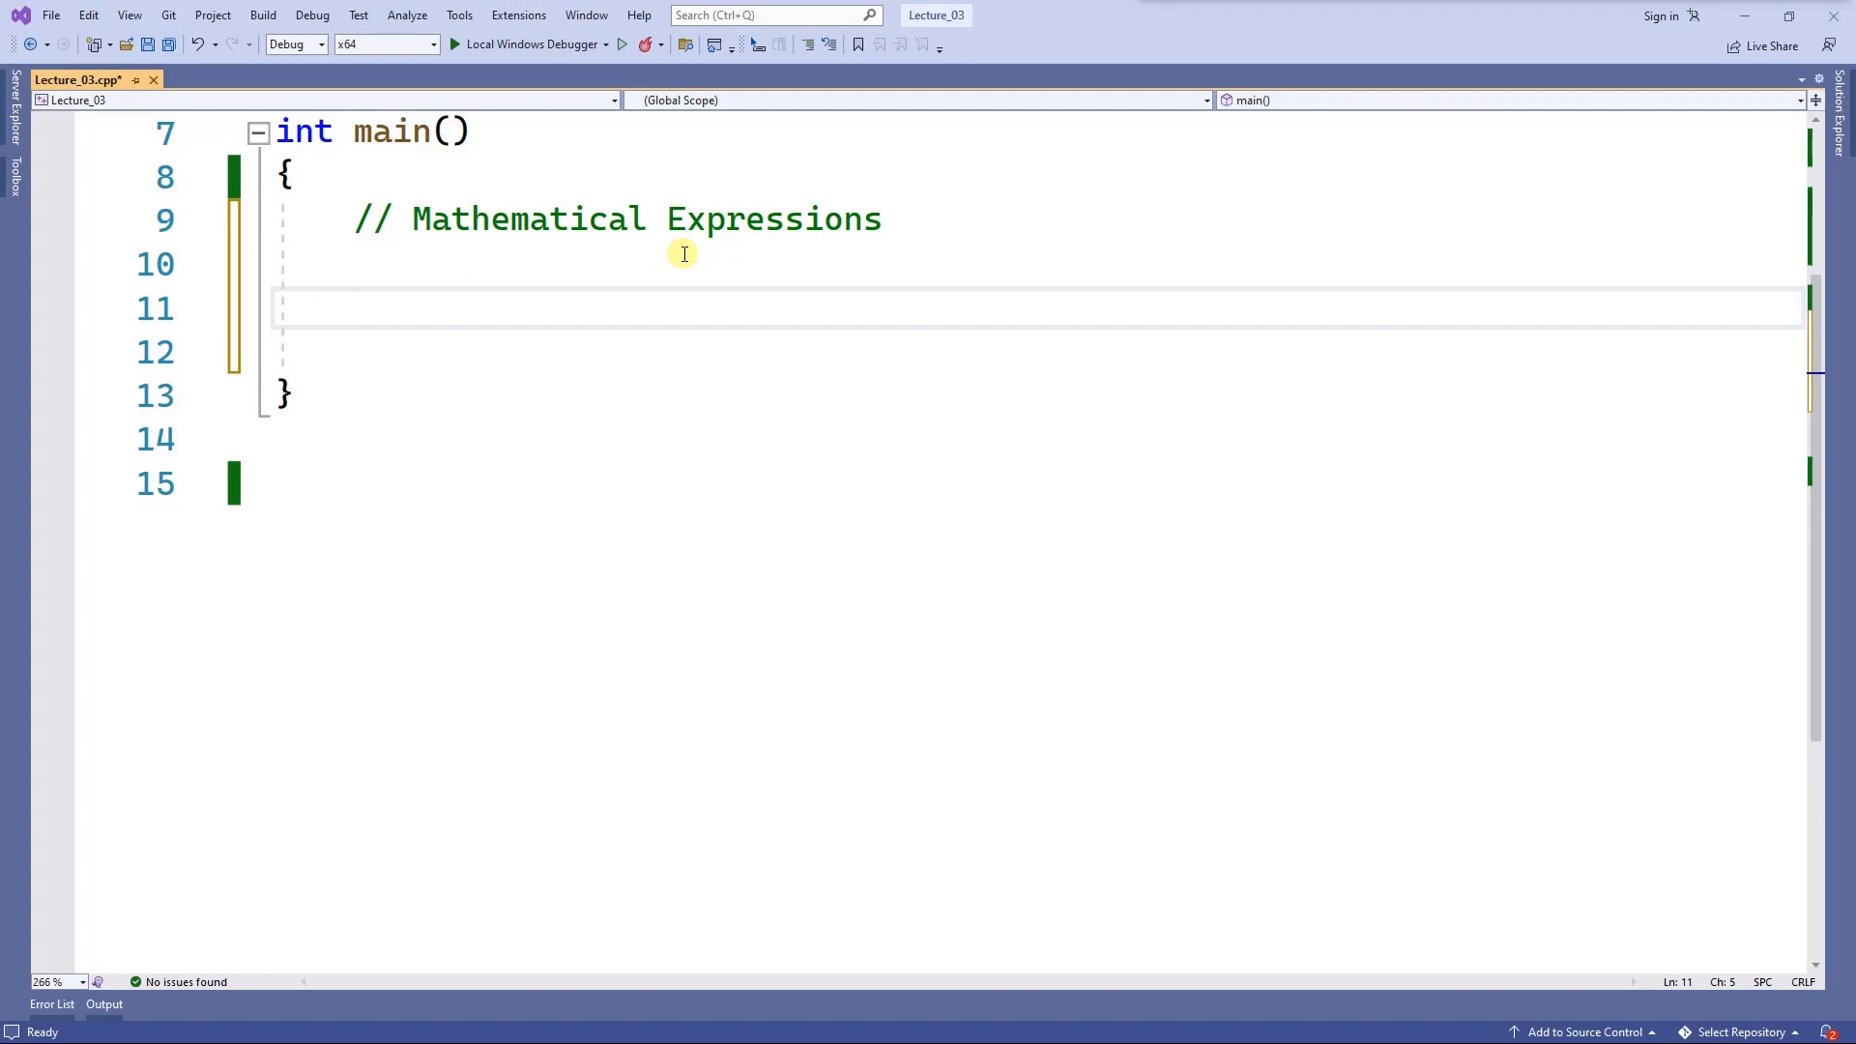
Declare int x = 10; inside main.
{"action": "type", "text": "int x"}
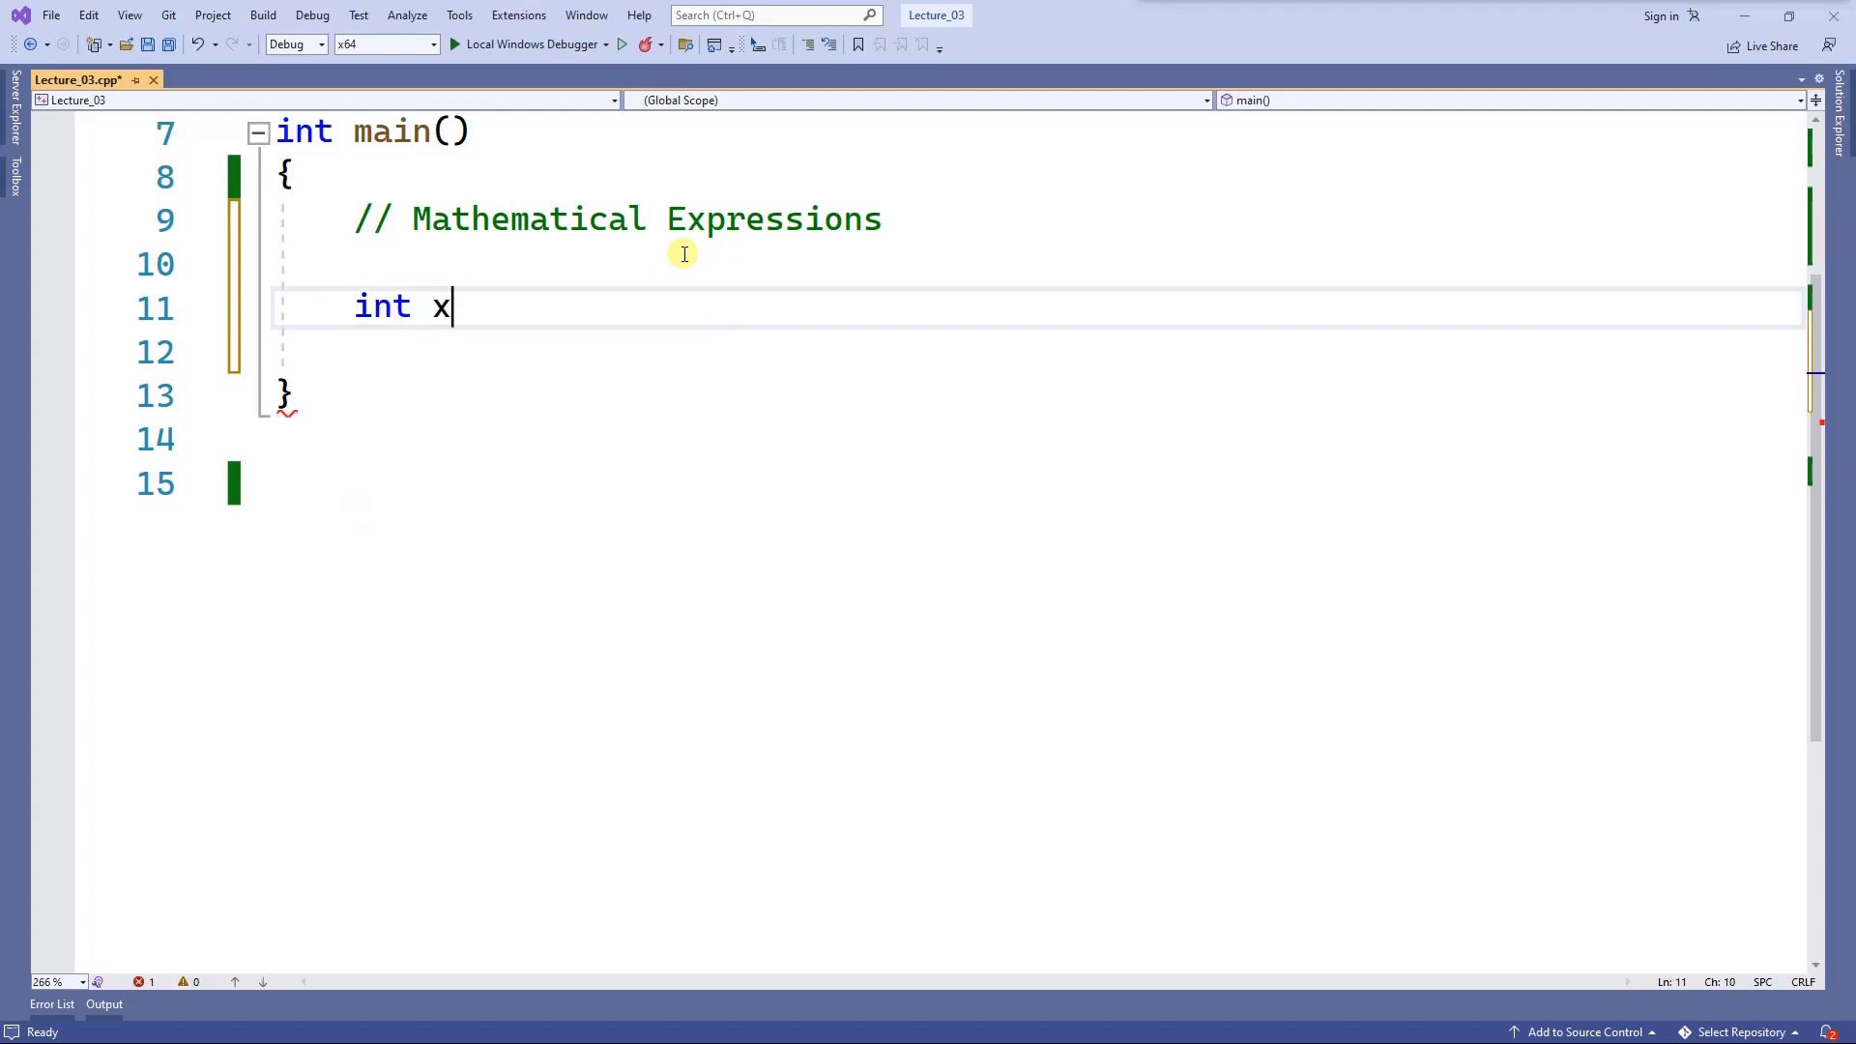
{"action": "type", "text": ";"}
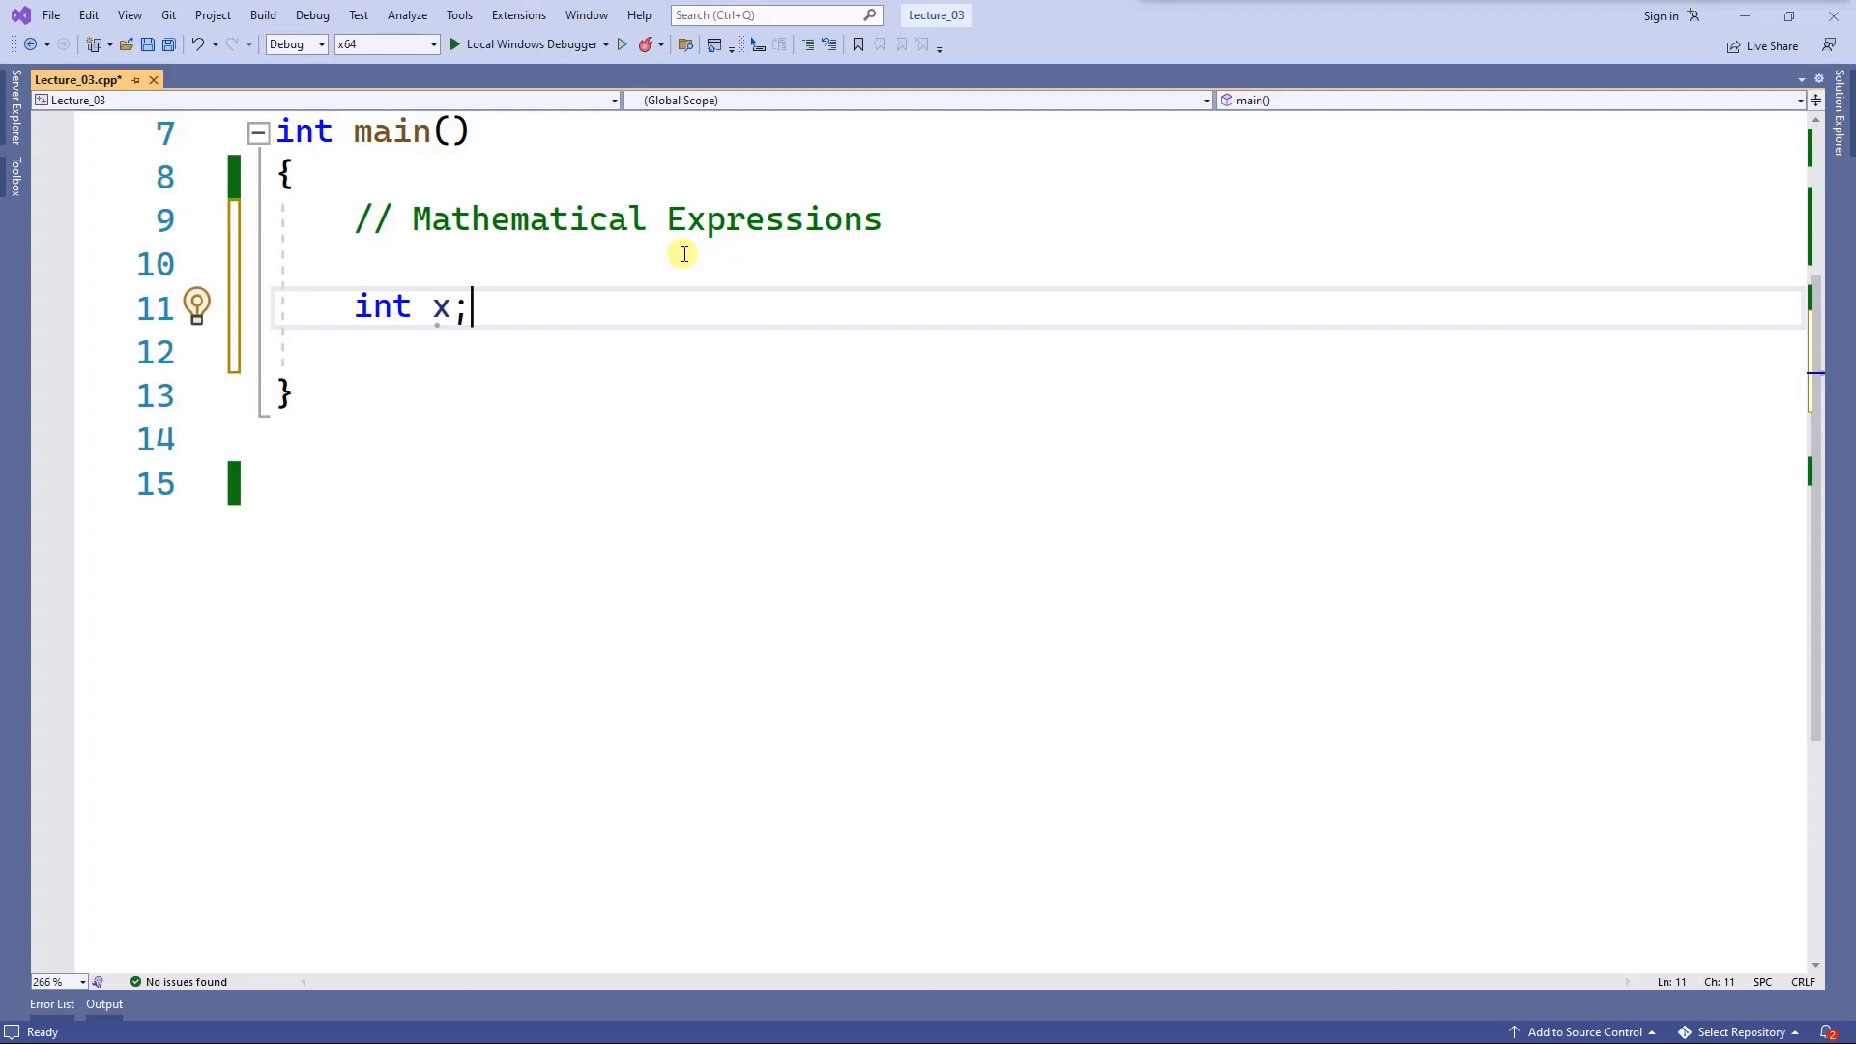
{"action": "type", "text": "="}
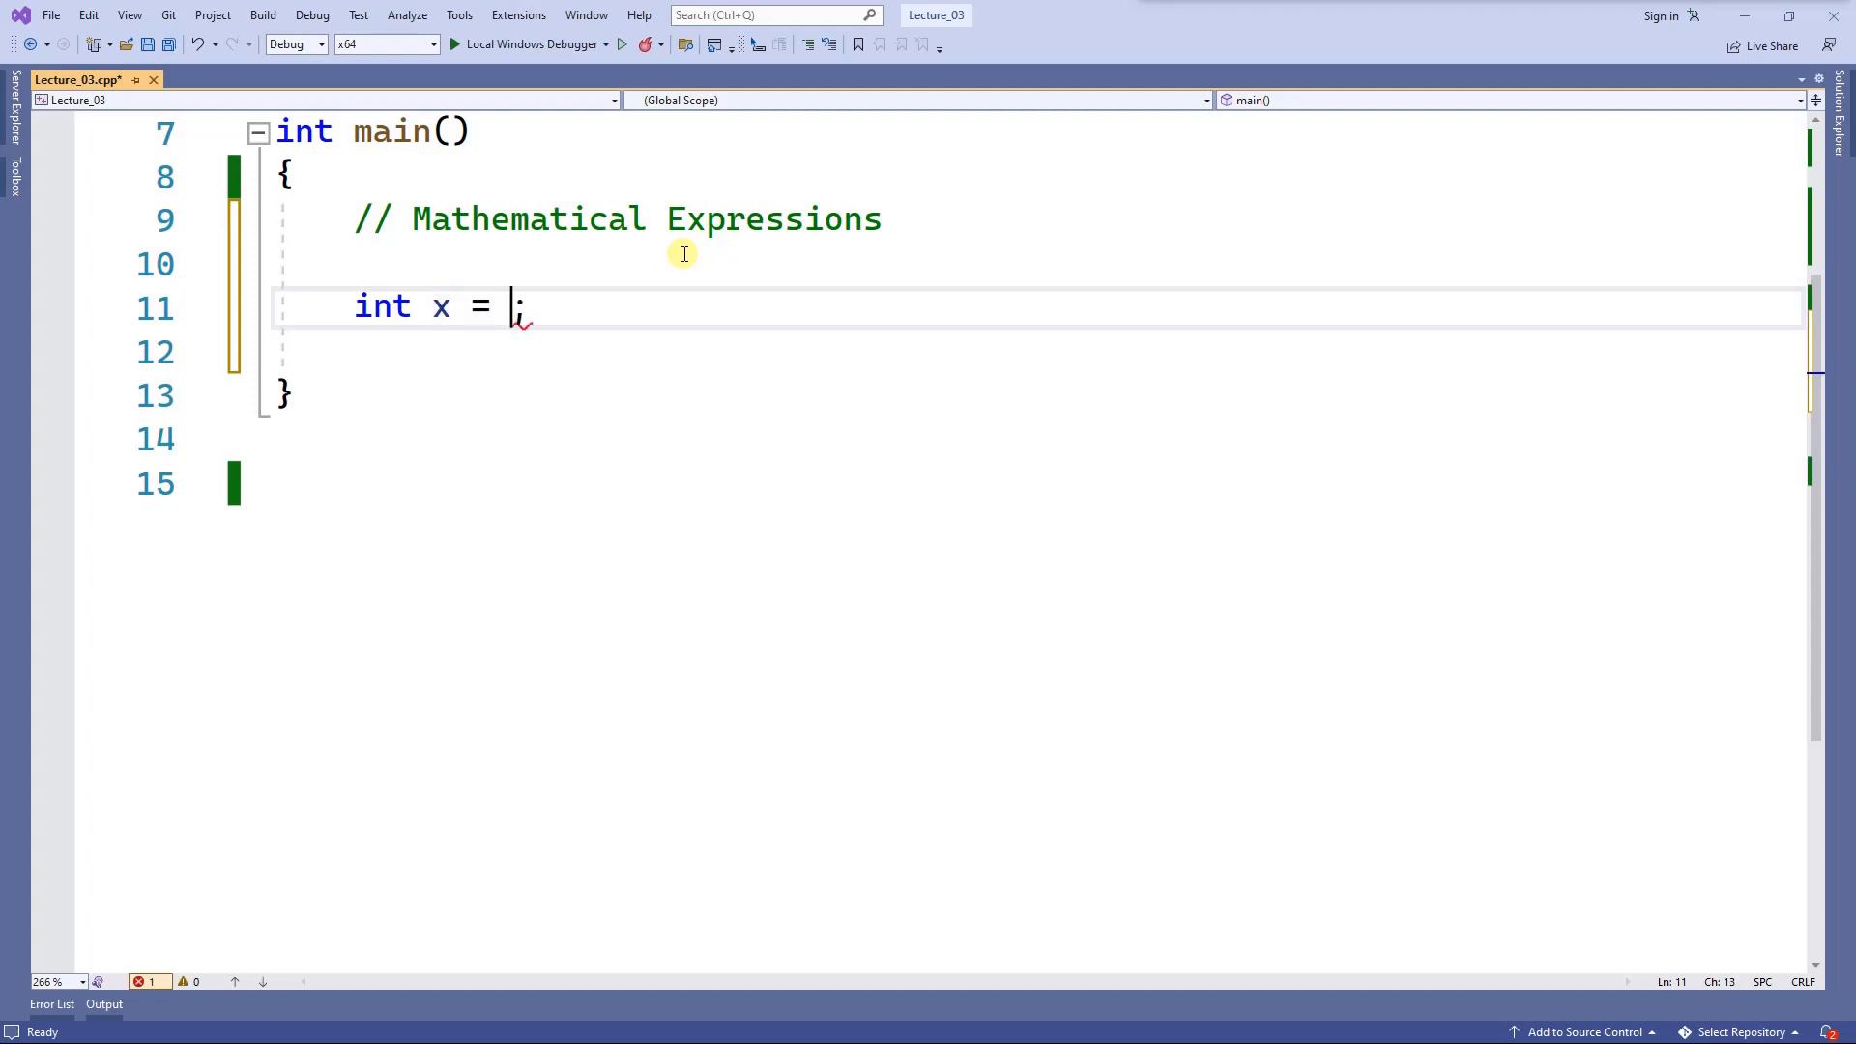
{"action": "type", "text": "10"}
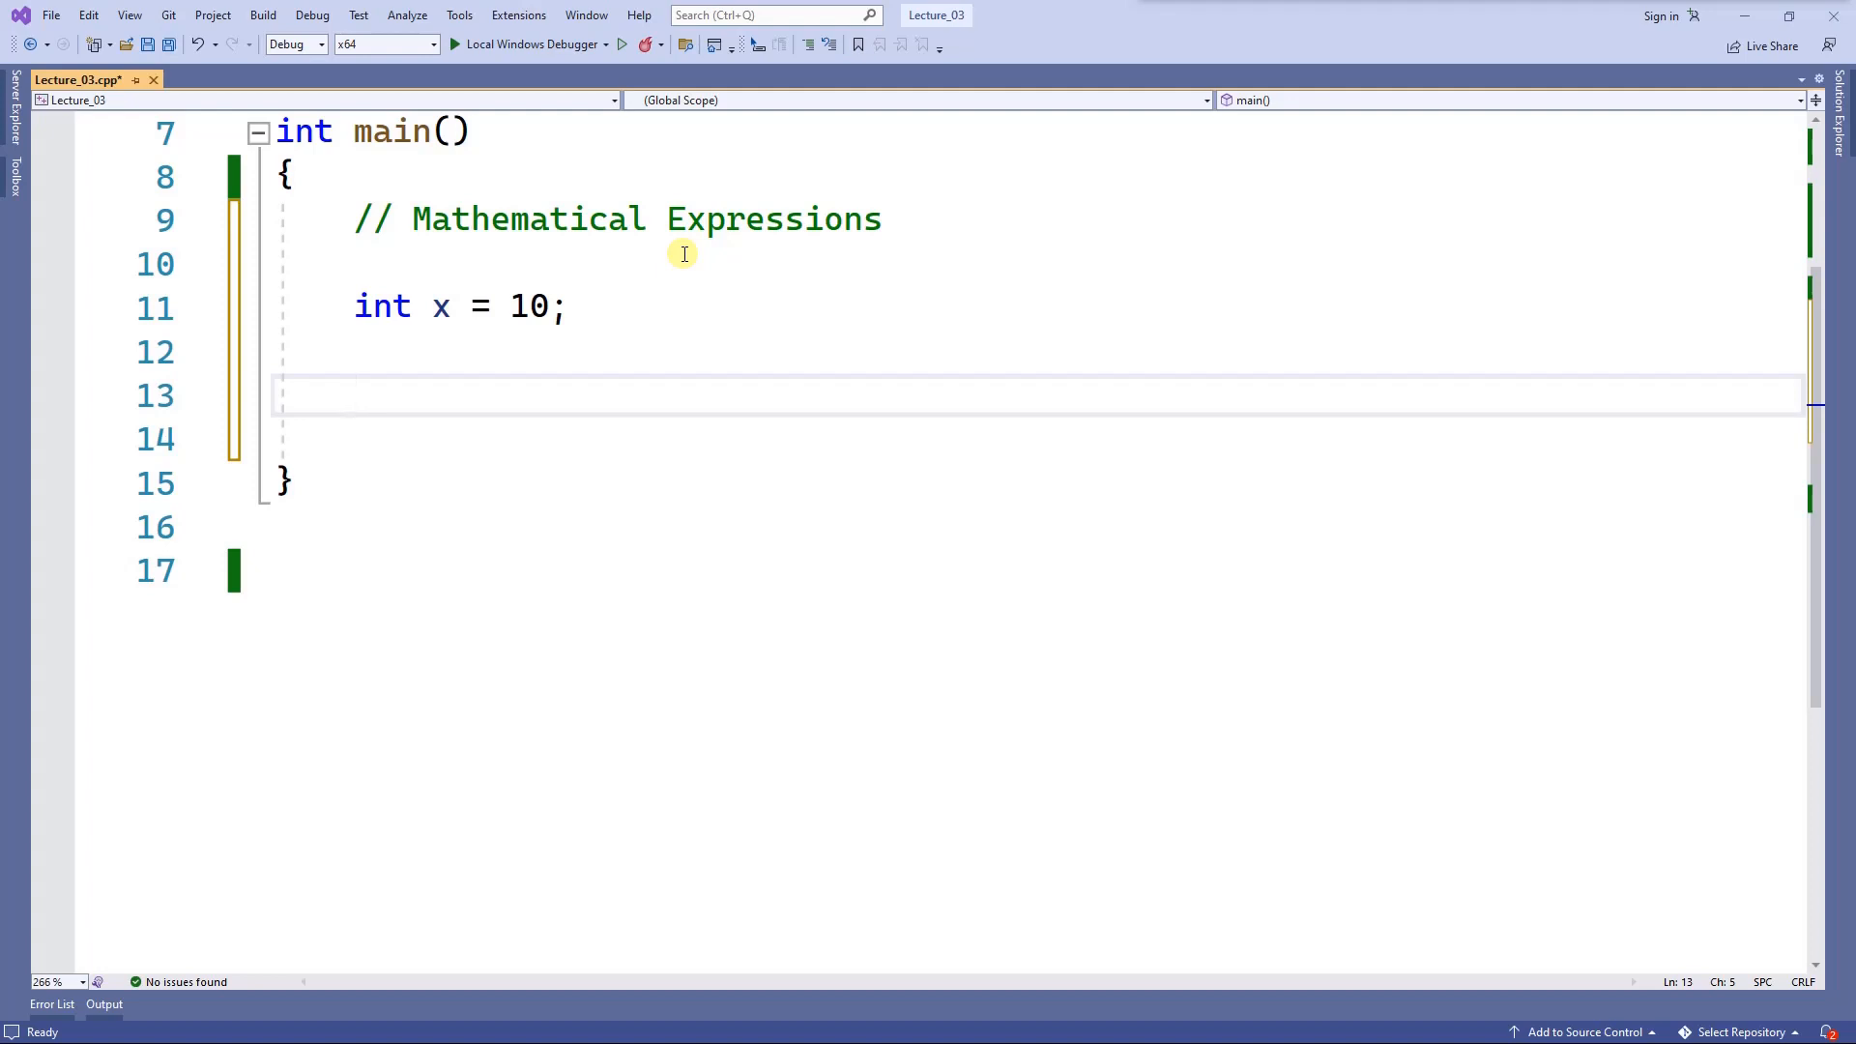
Add a // add 5 comment, the statement x = x + 5; and cout << x;.
{"action": "type", "text": "/"}
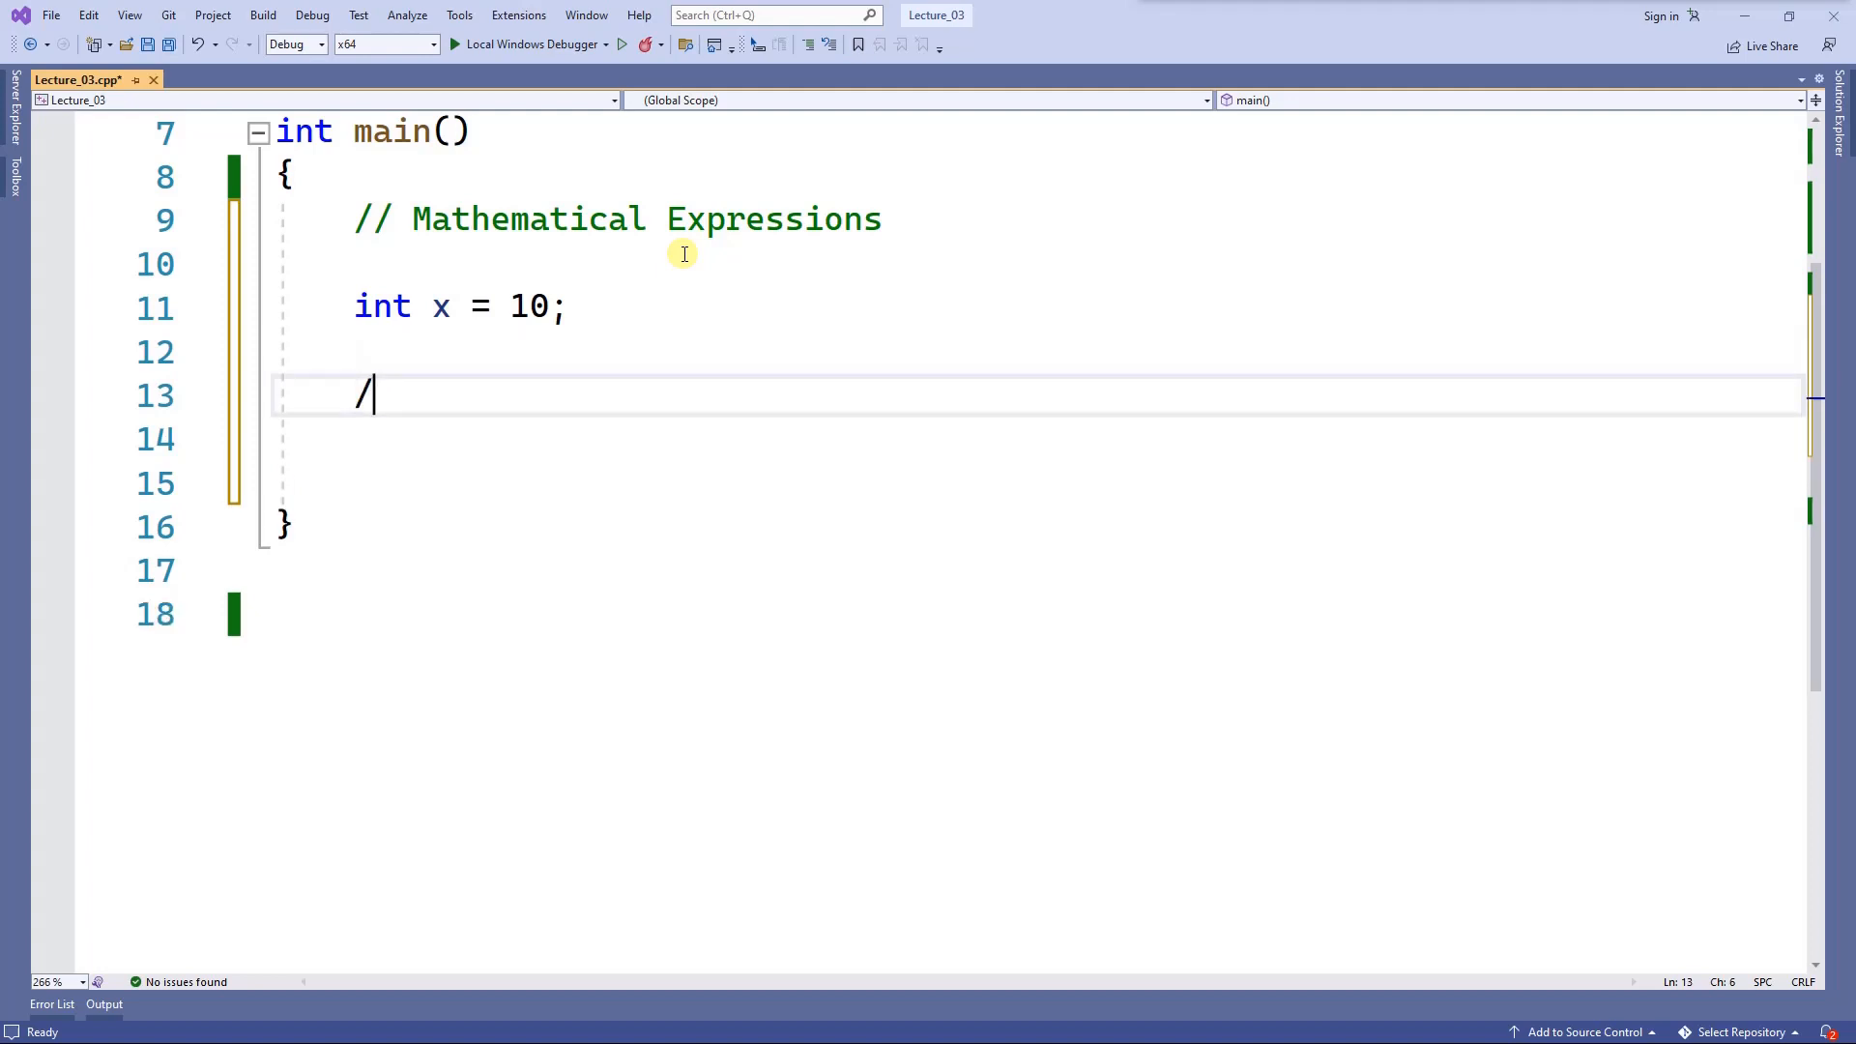
{"action": "type", "text": "/ add"}
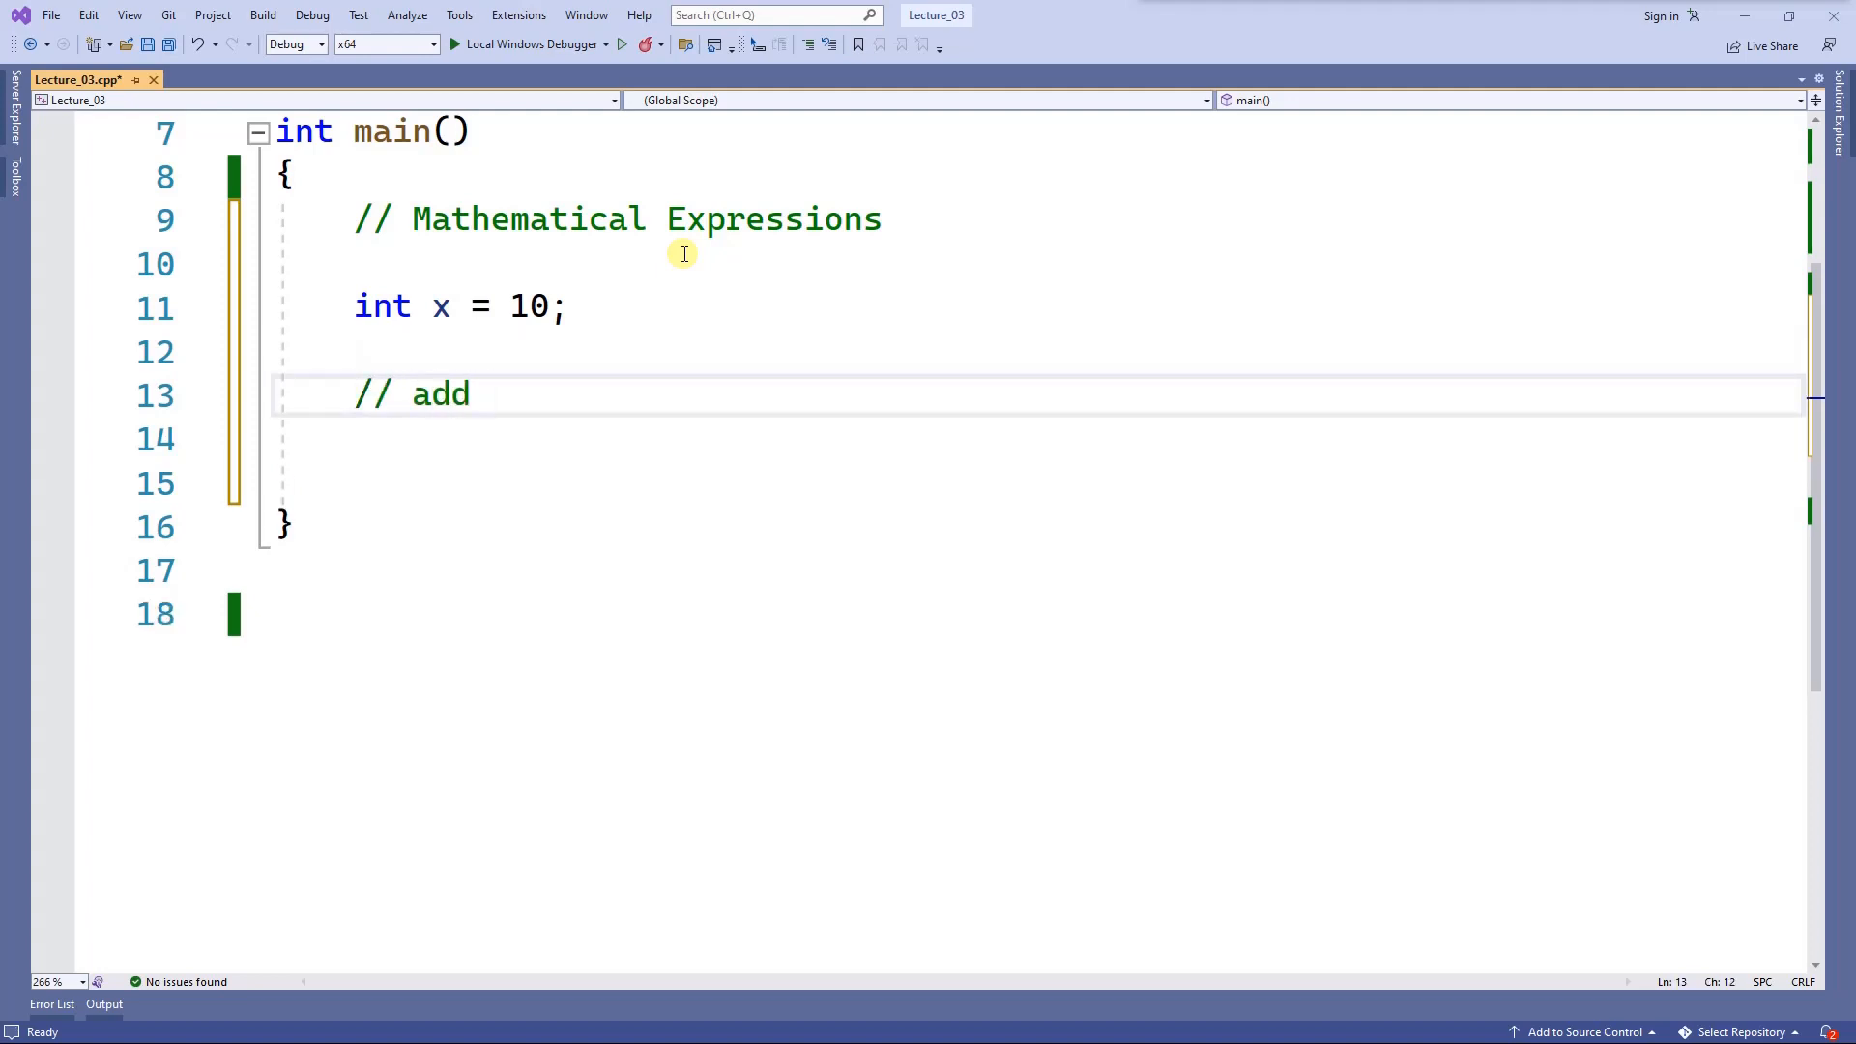
{"action": "type", "text": "5"}
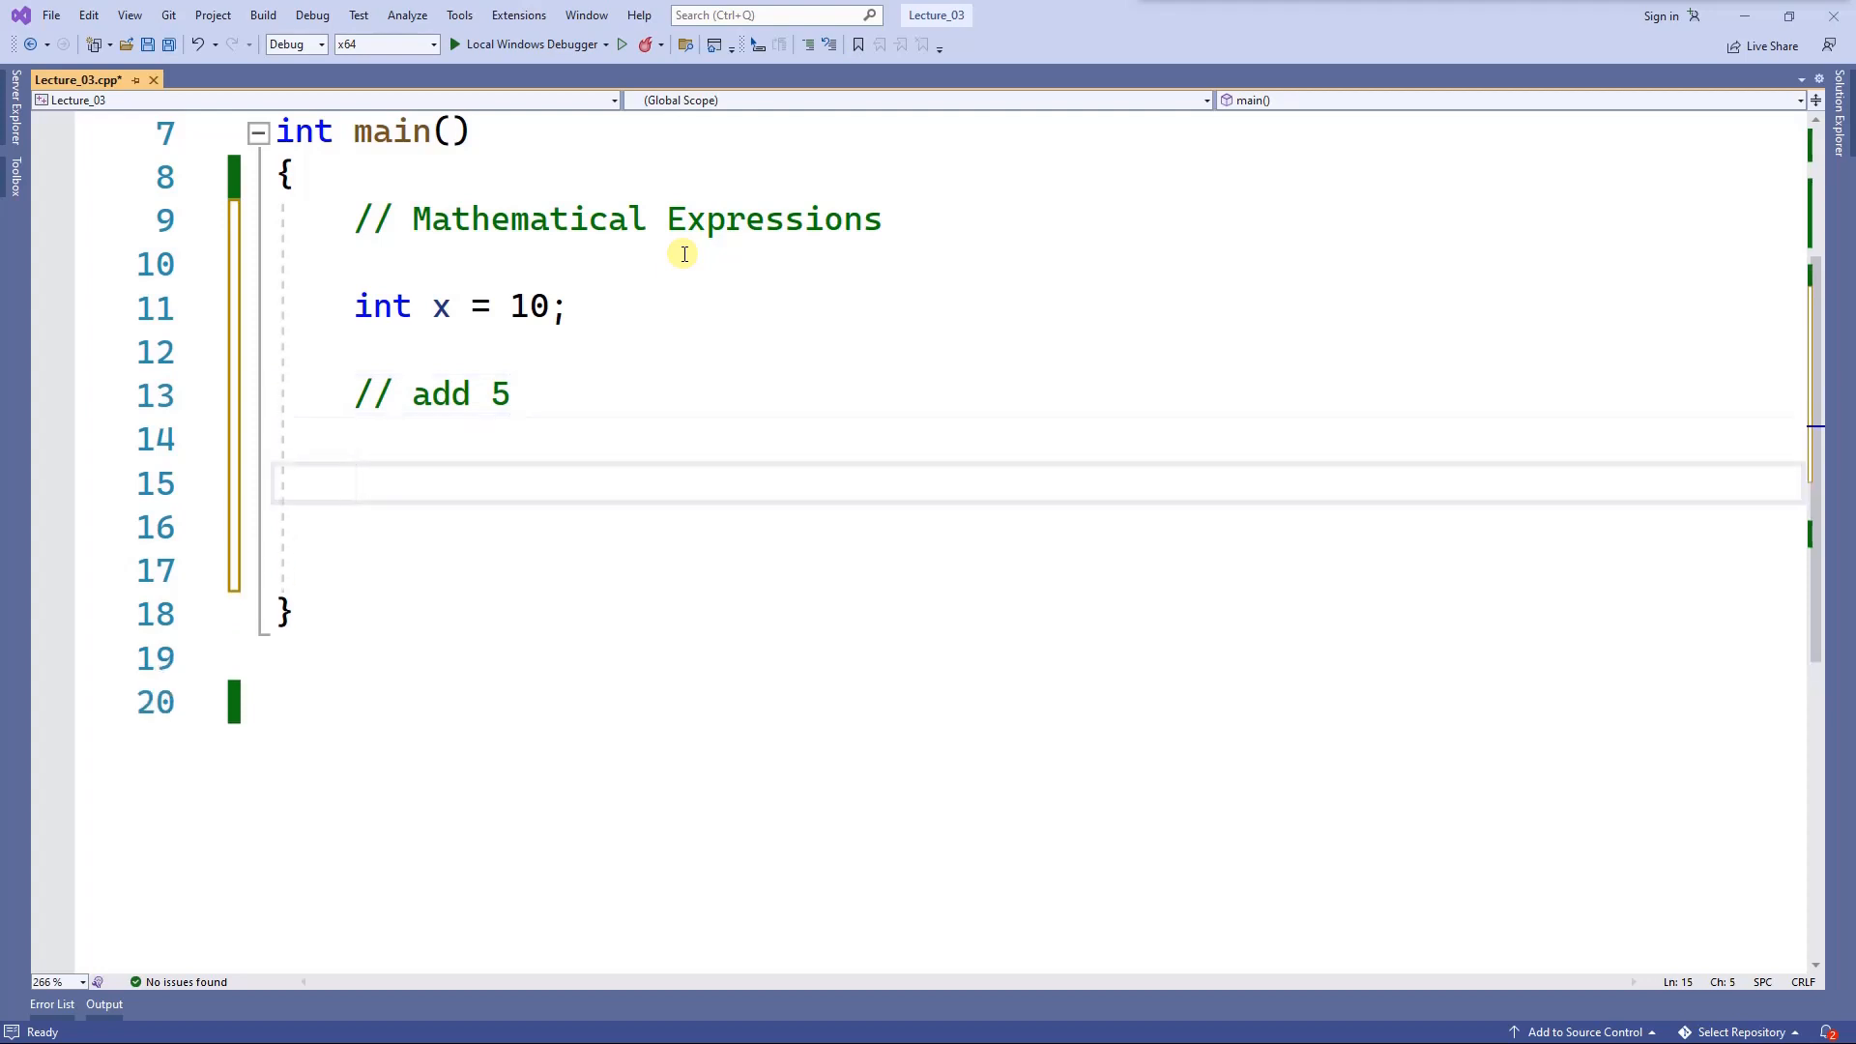
{"action": "type", "text": "x"}
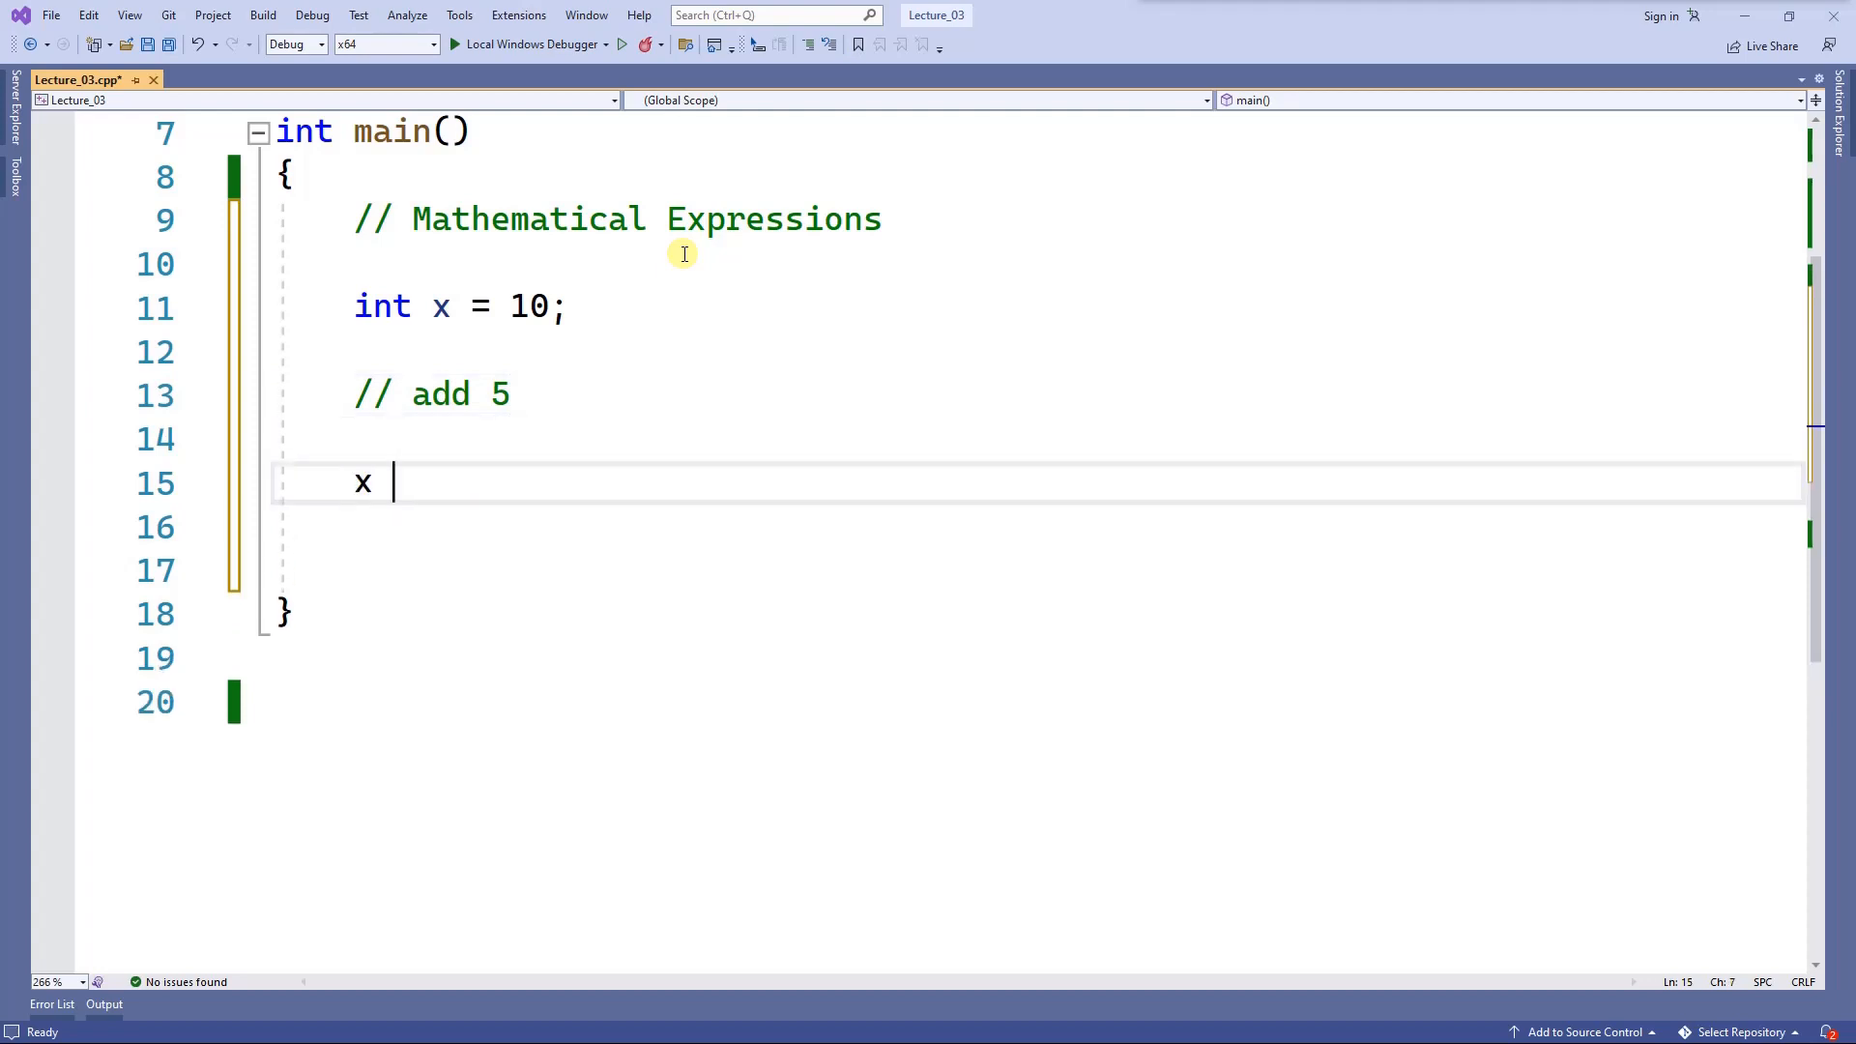
{"action": "type", "text": "= x +"}
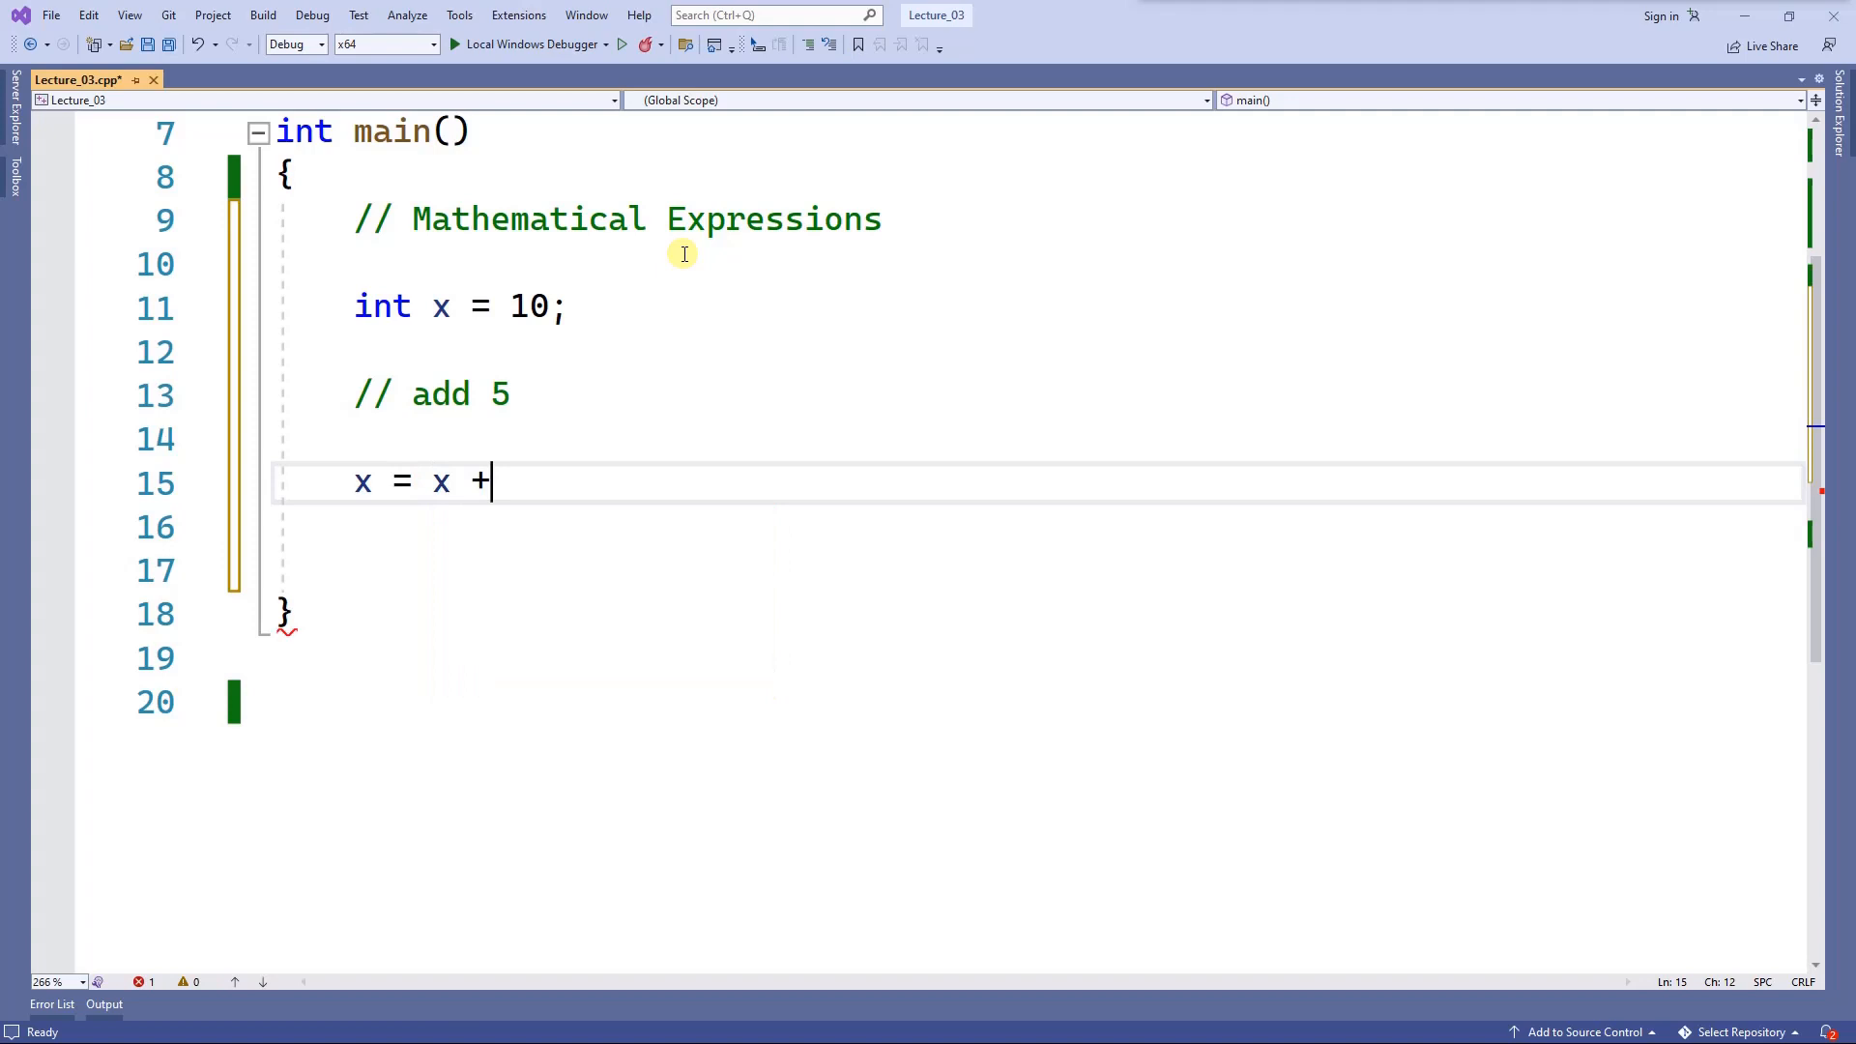
{"action": "type", "text": "5;"}
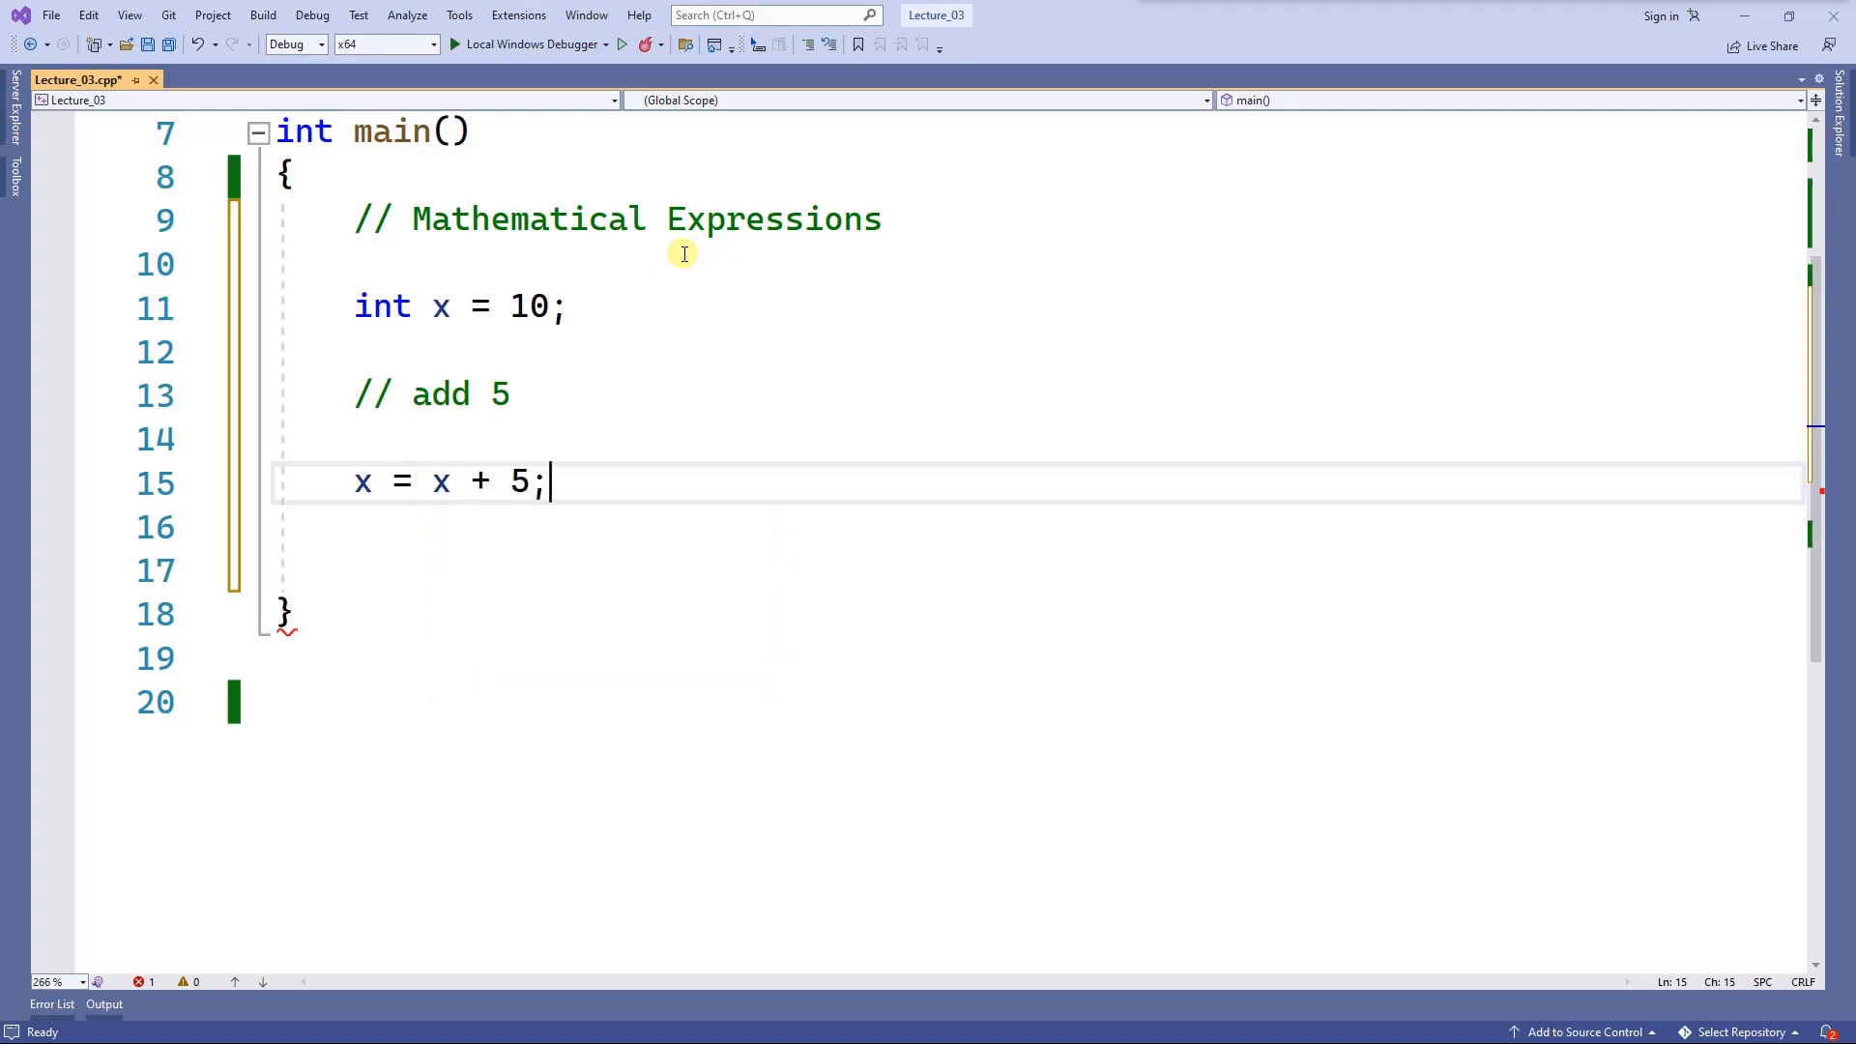
{"action": "type", "text": "cout"}
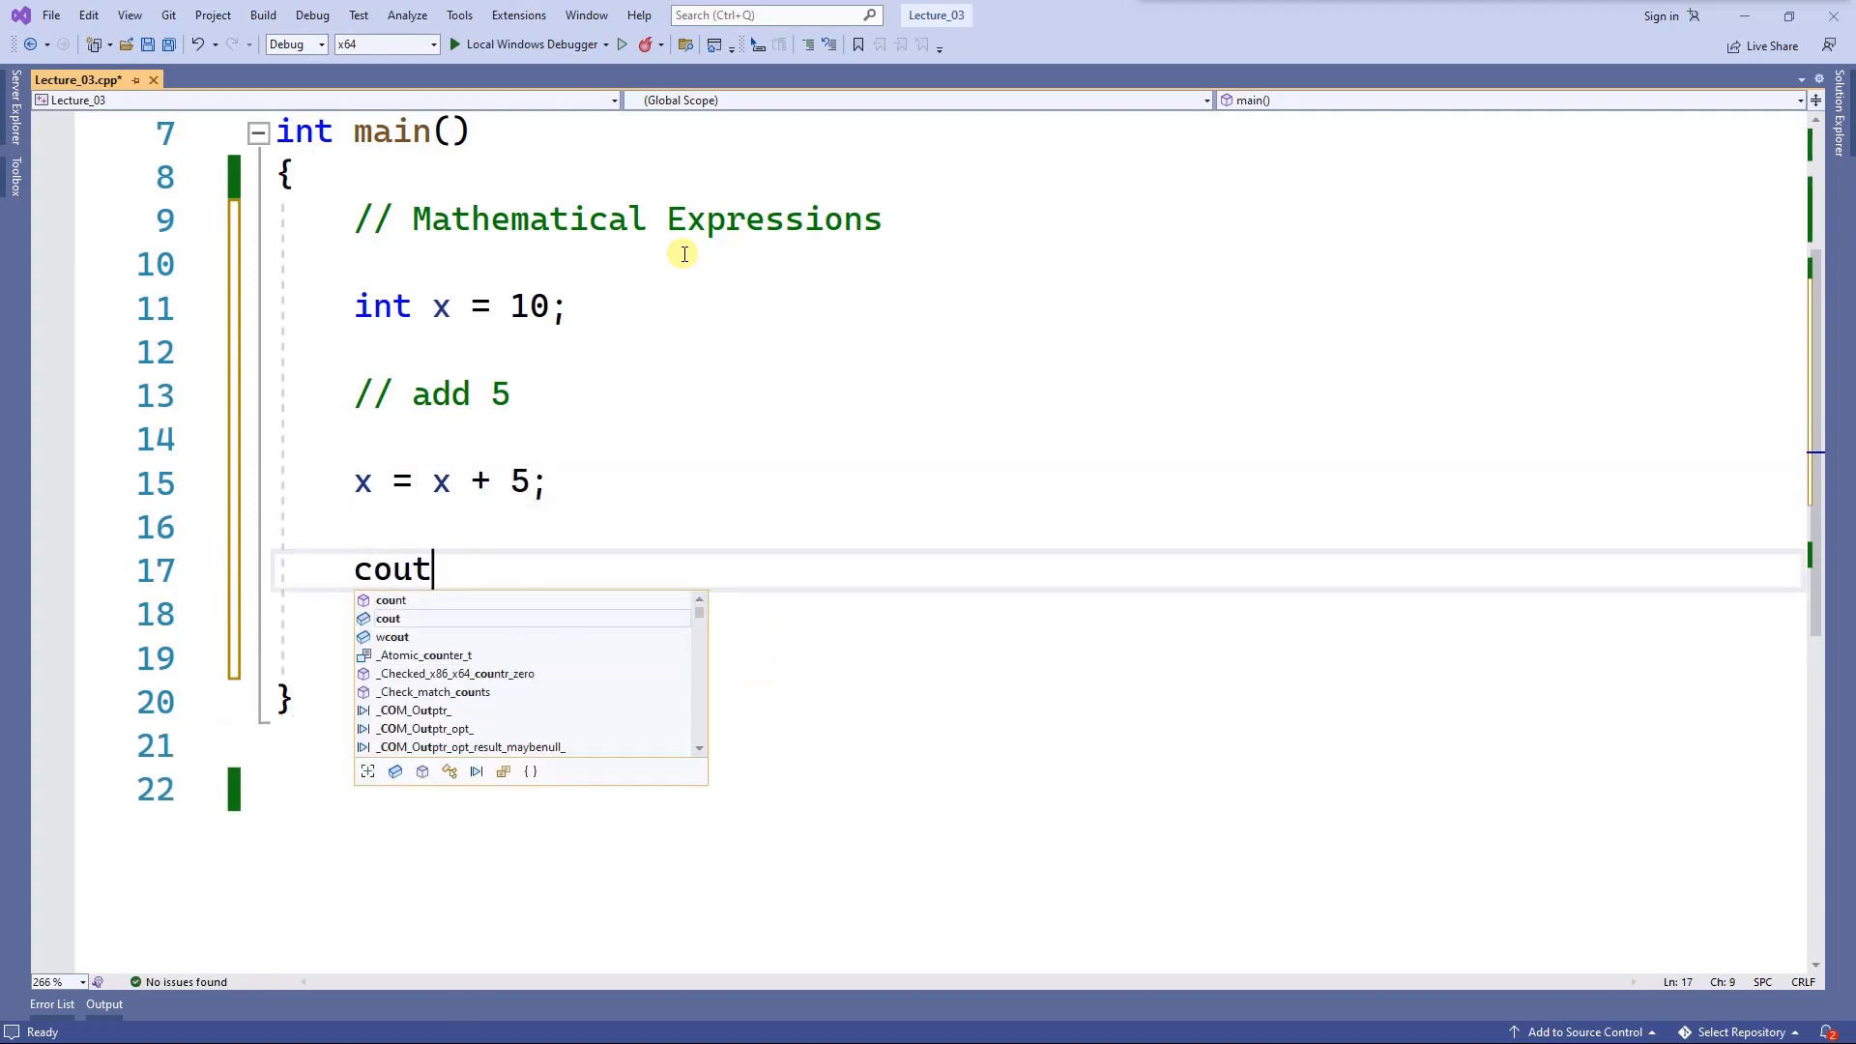
{"action": "type", "text": "<< x;"}
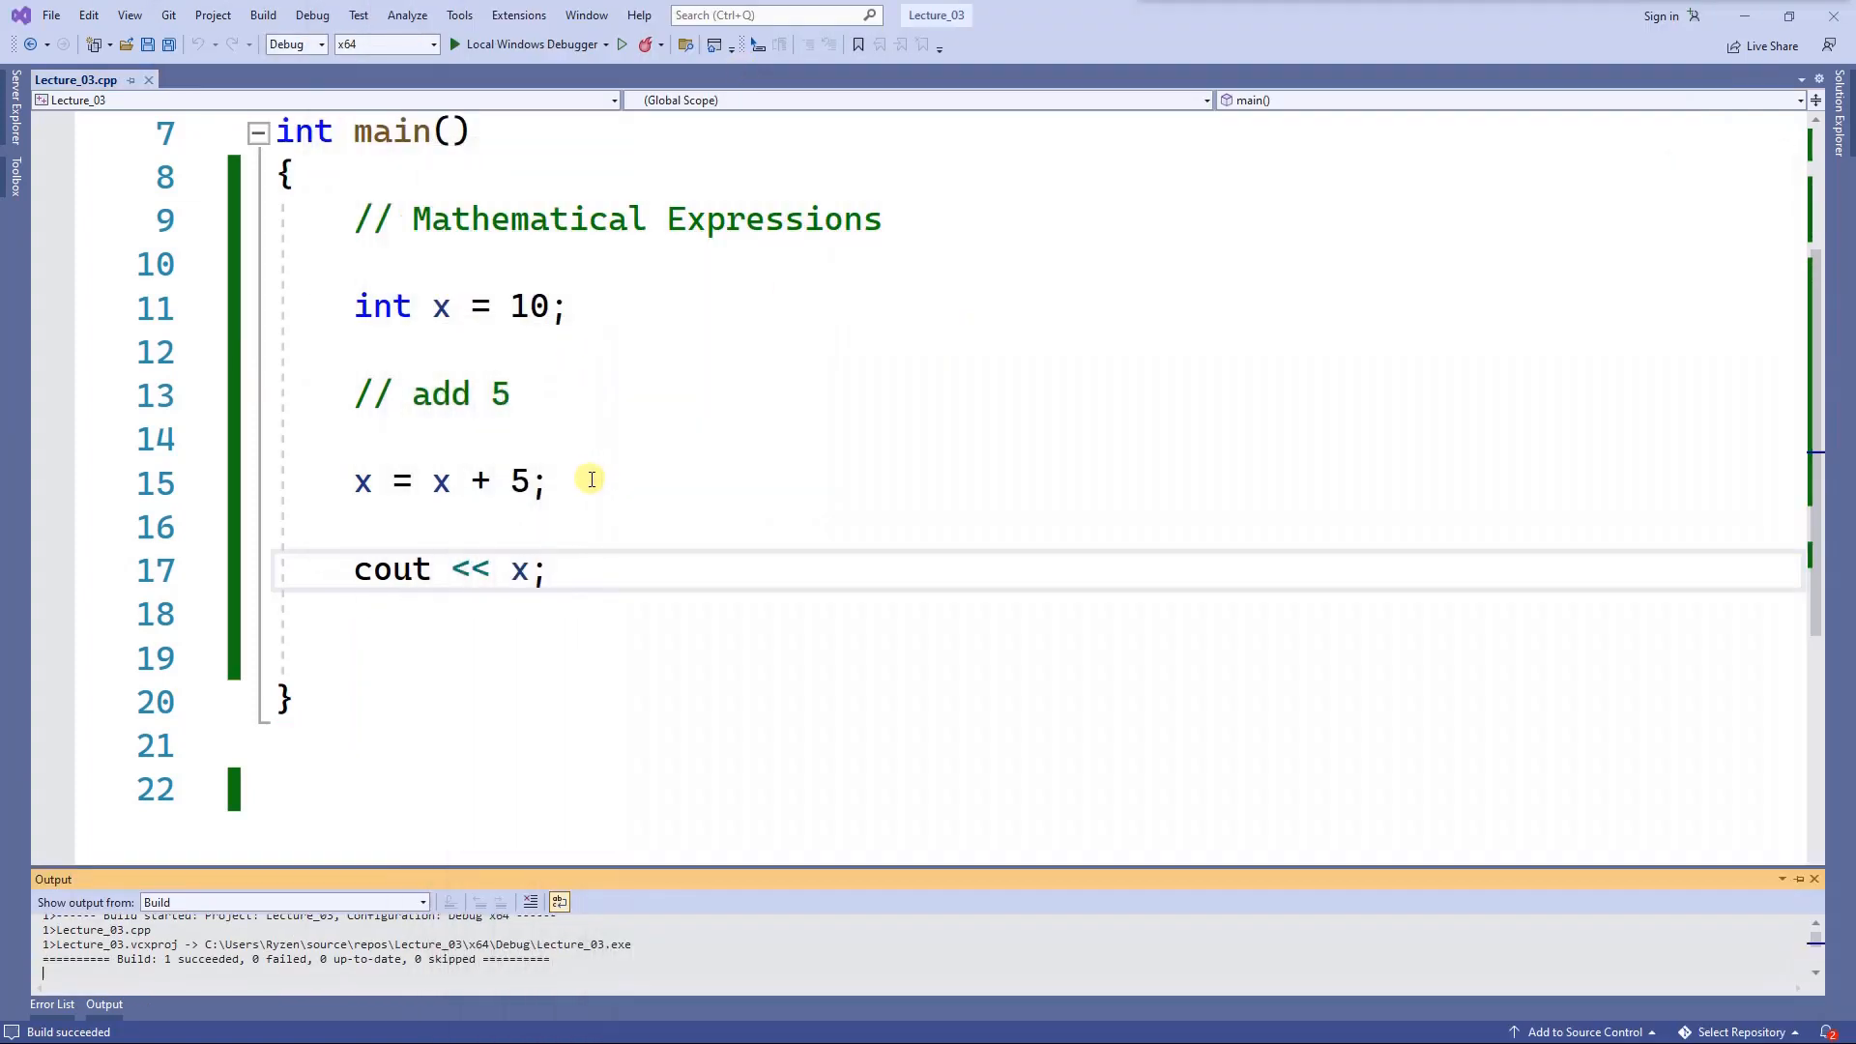
Rewrite x = x + 5 as the compound assignment x += 5;.
{"action": "left_click", "coordinate": [366, 481]}
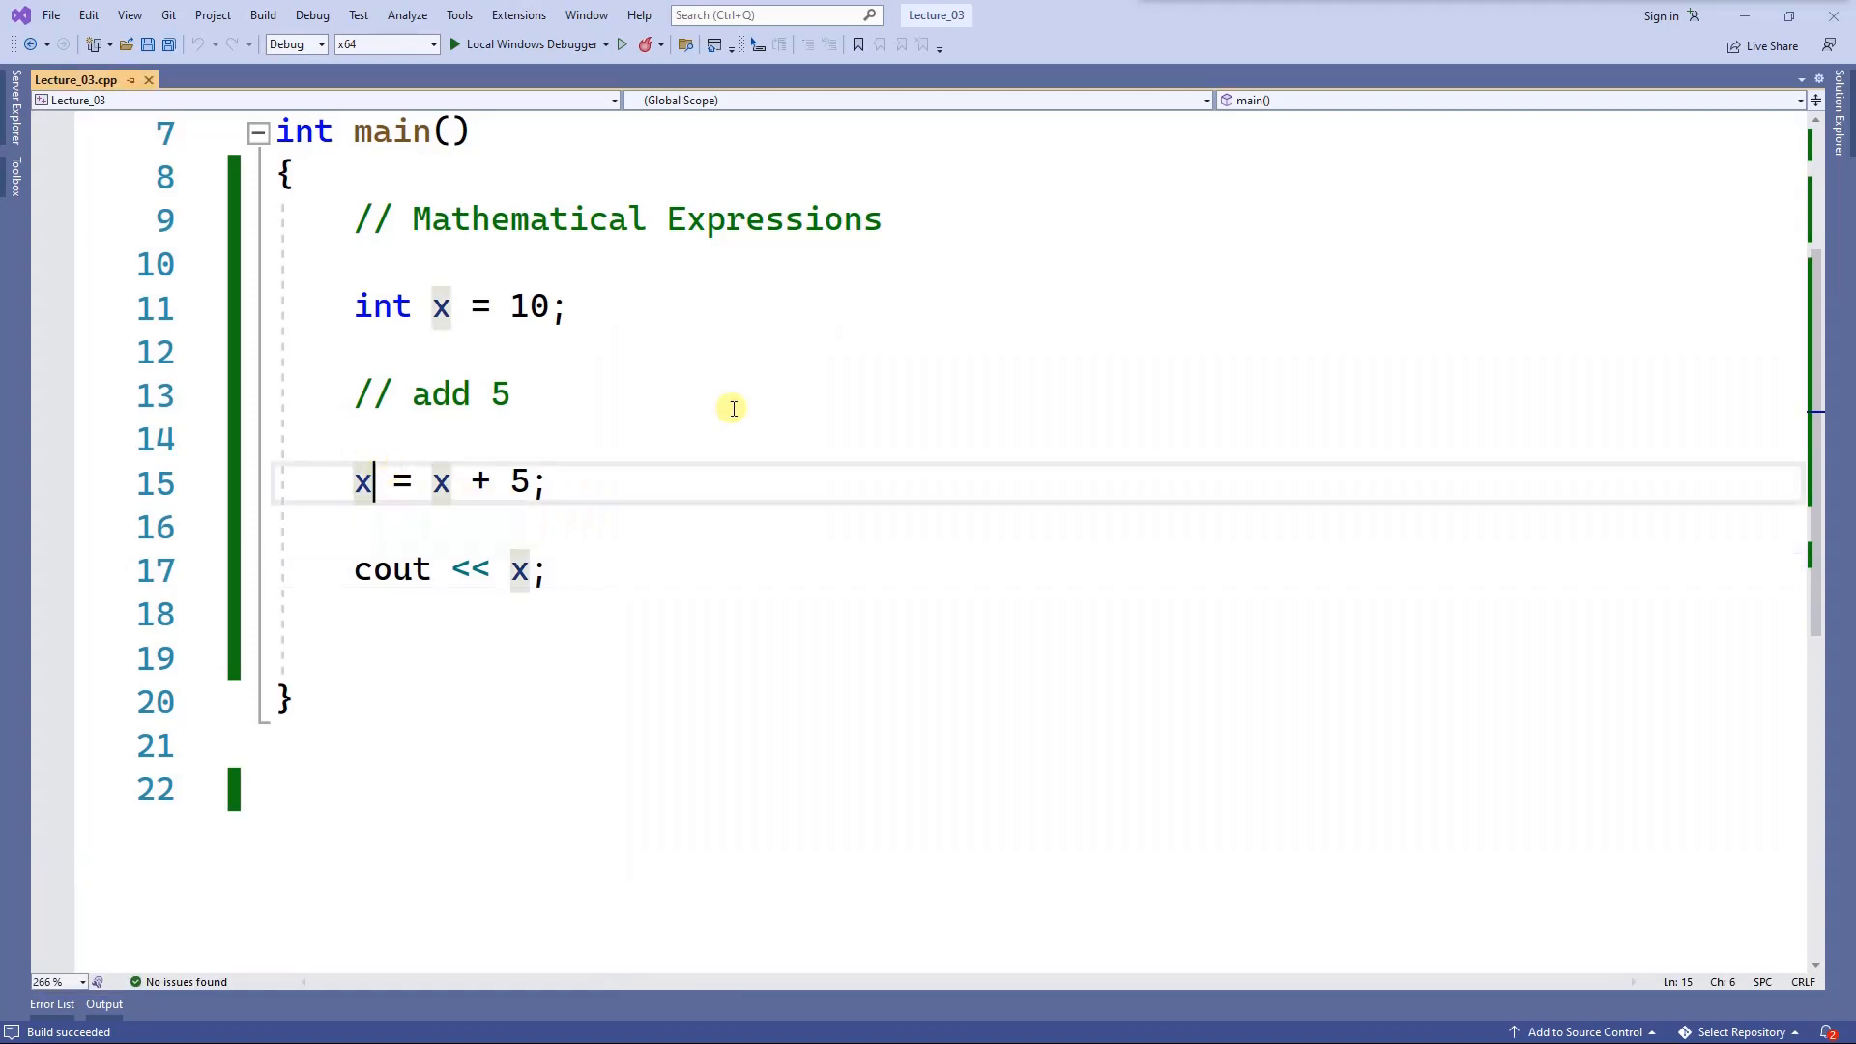
{"action": "type", "text": "+"}
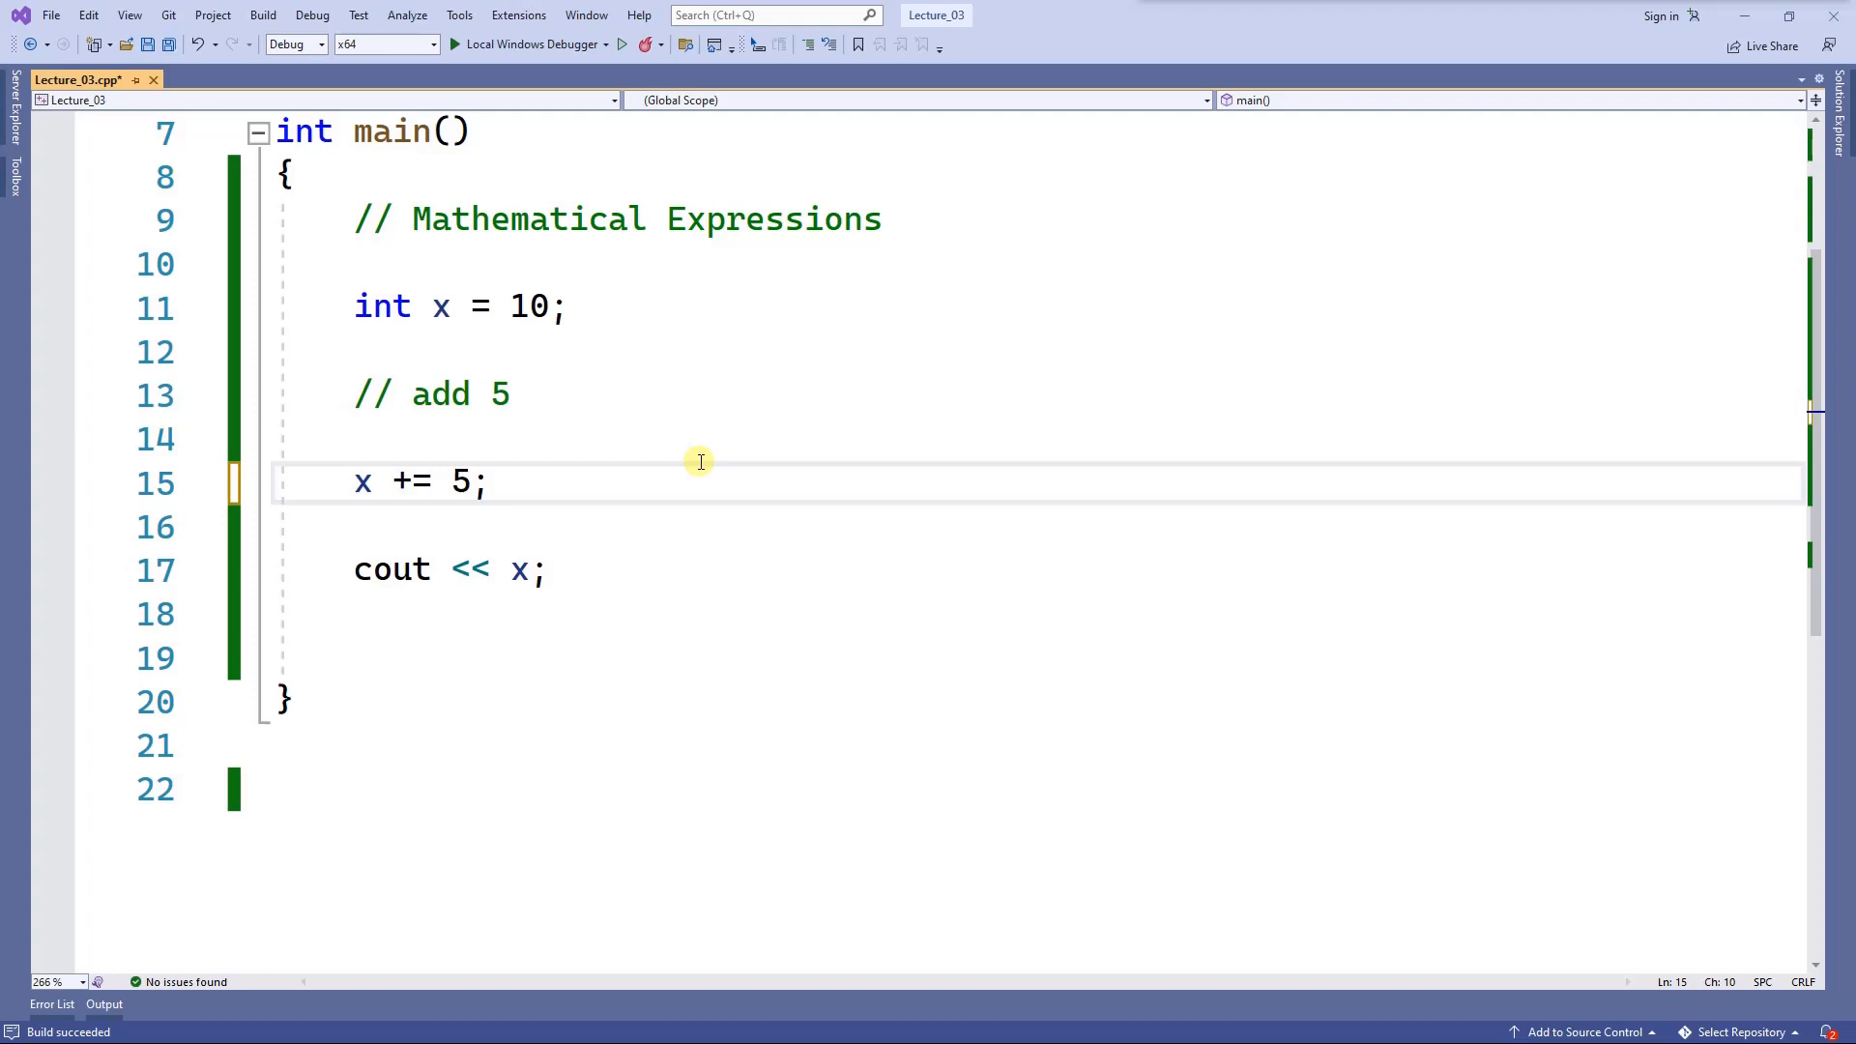
{"action": "triple_click", "coordinate": [419, 481]}
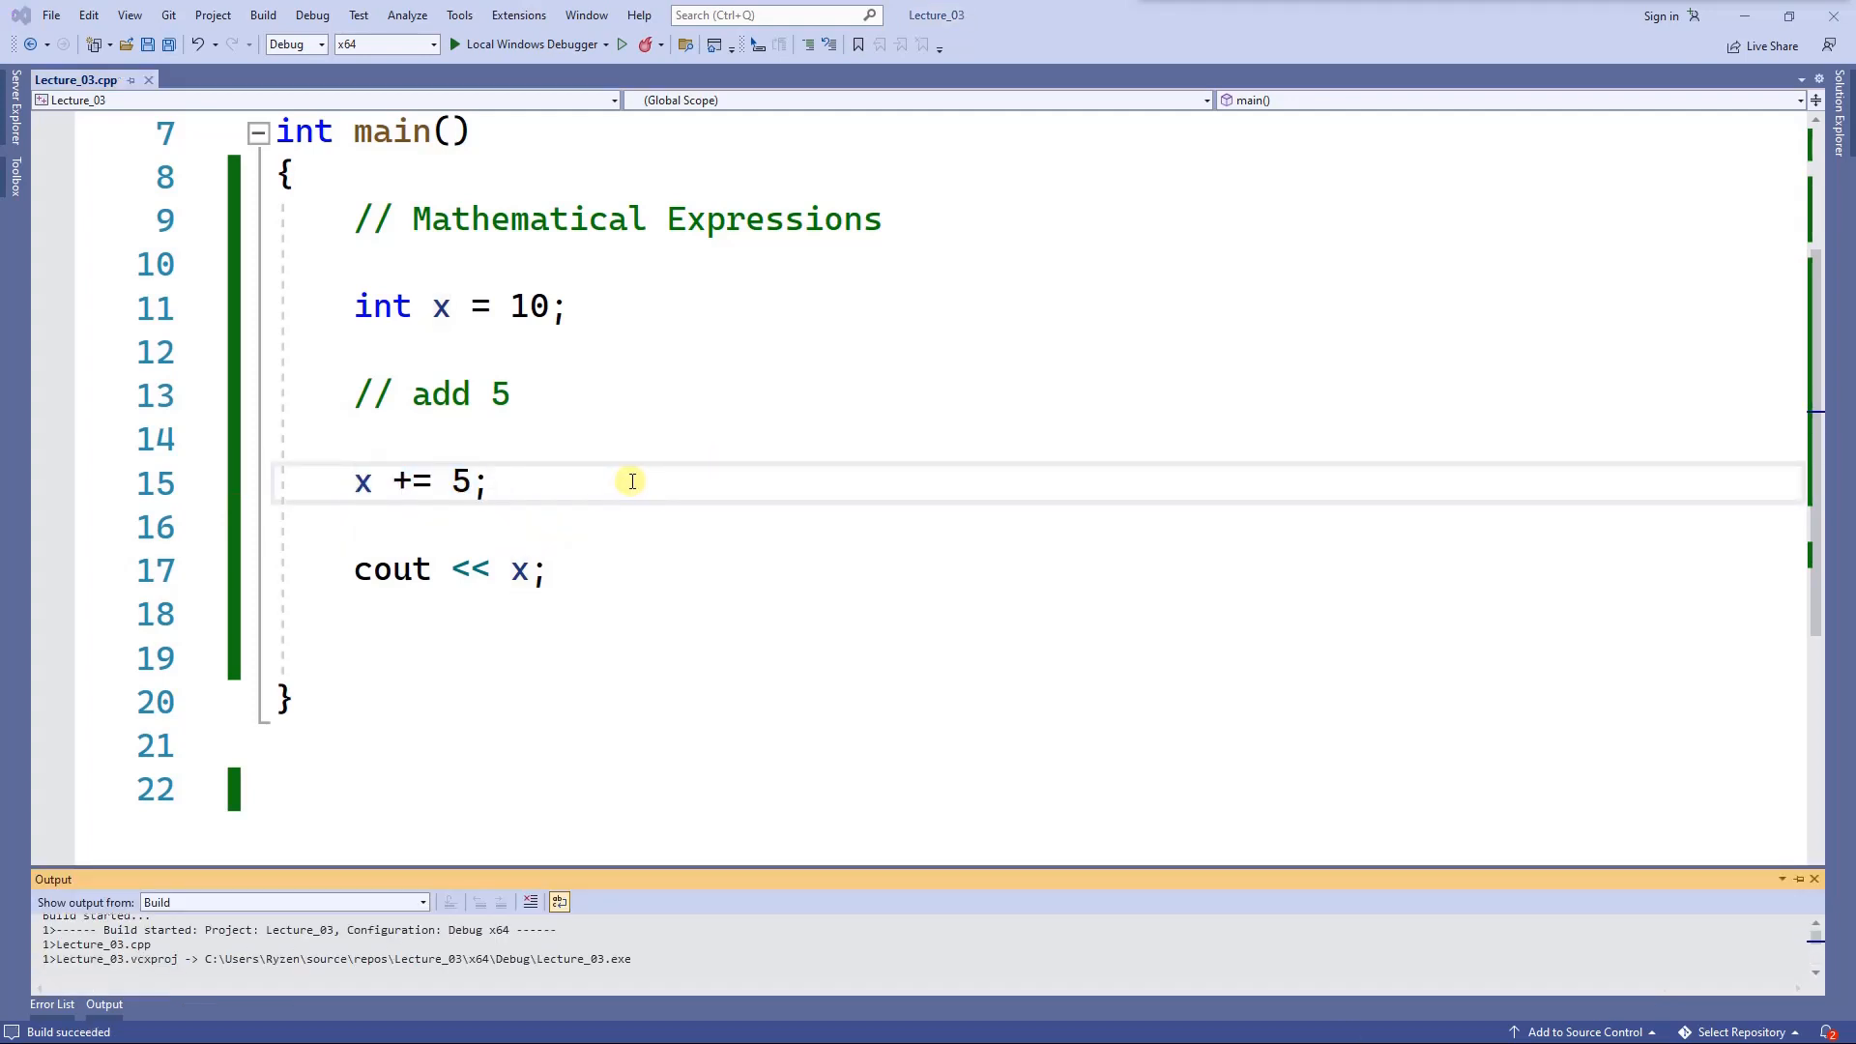
Declare a second variable int y = 5; after int x = 10;.
{"action": "left_click", "coordinate": [445, 481]}
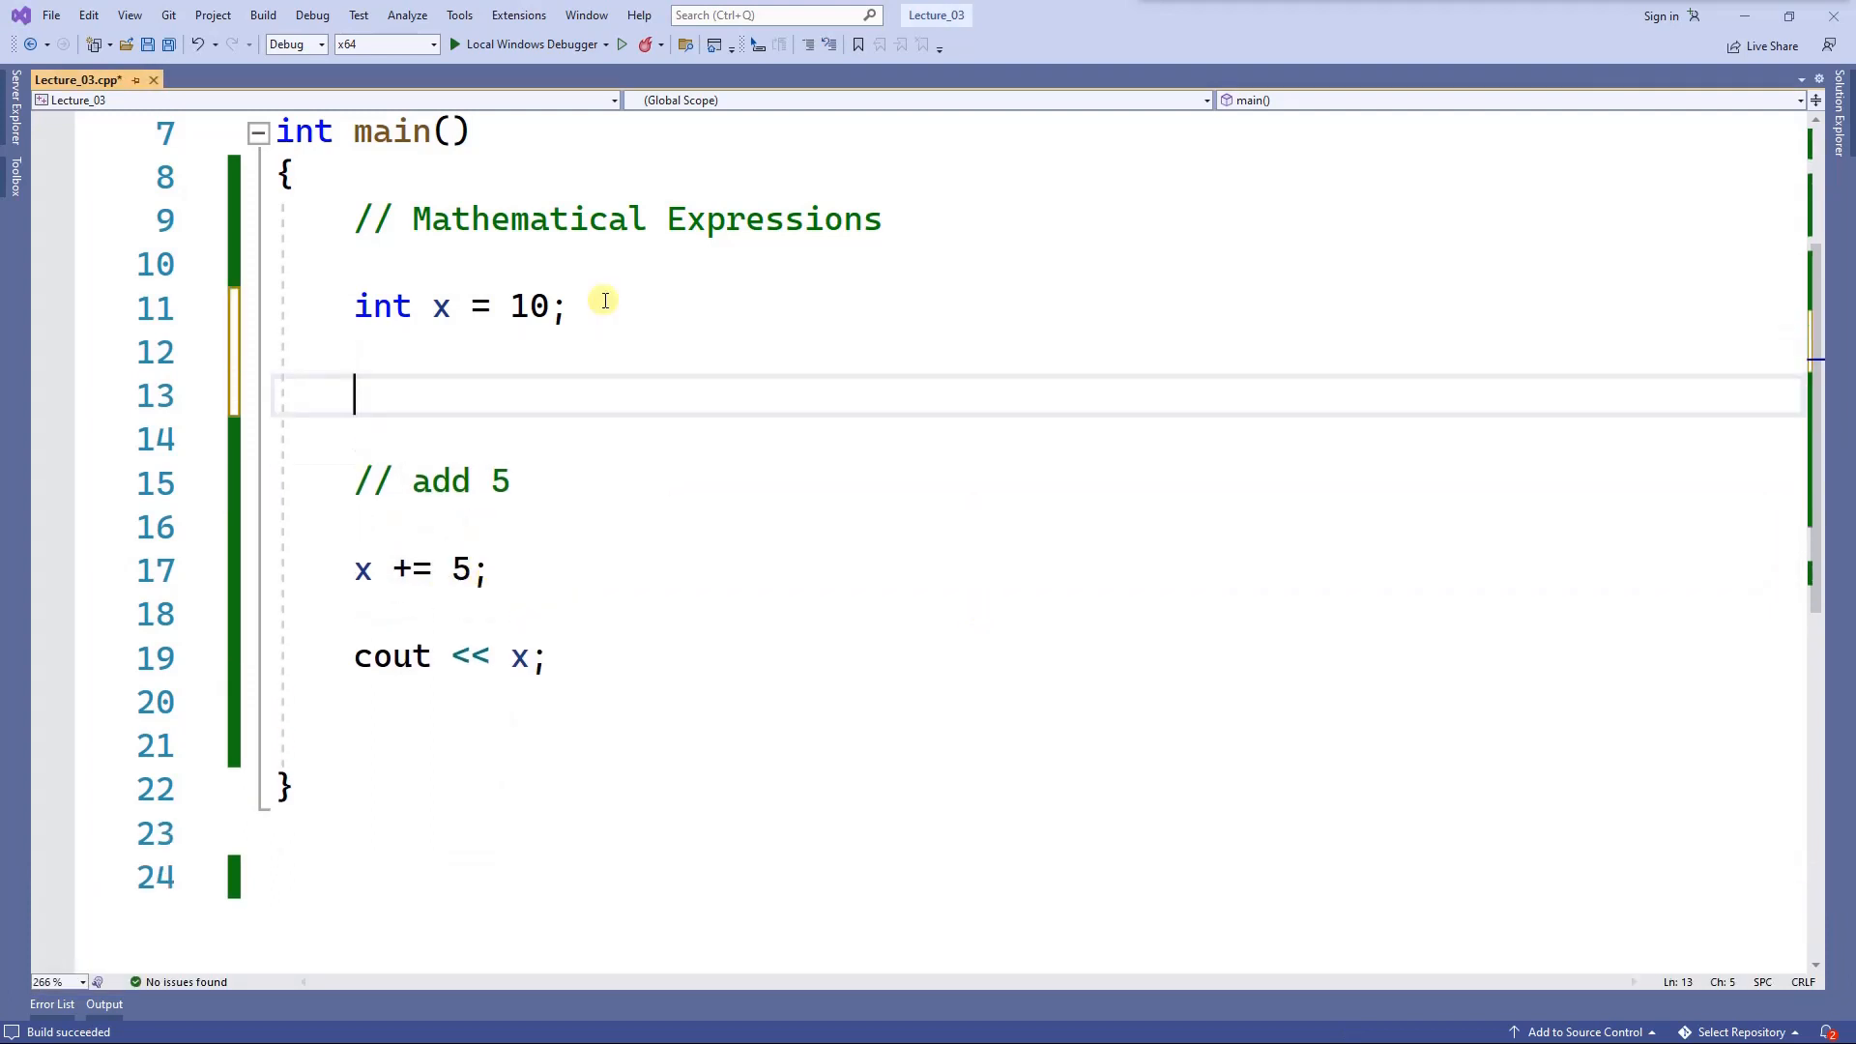
{"action": "type", "text": "int"}
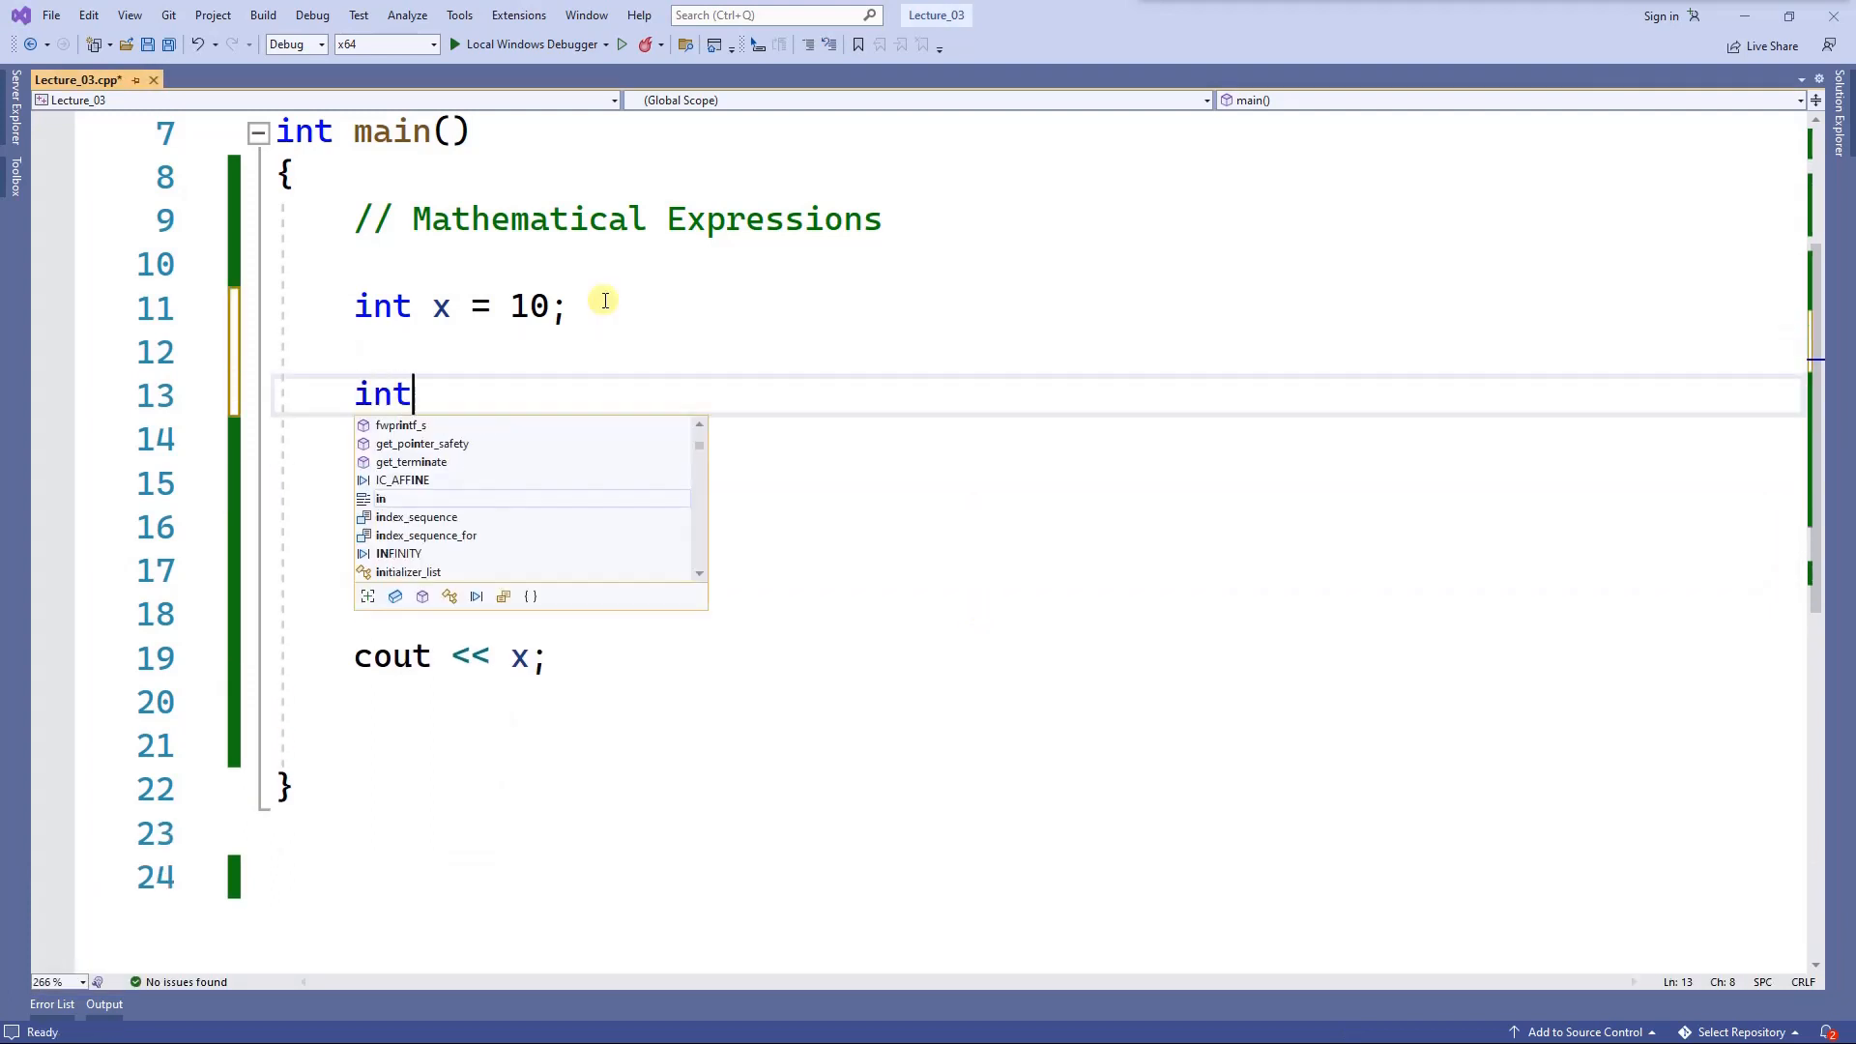
{"action": "type", "text": "y ="}
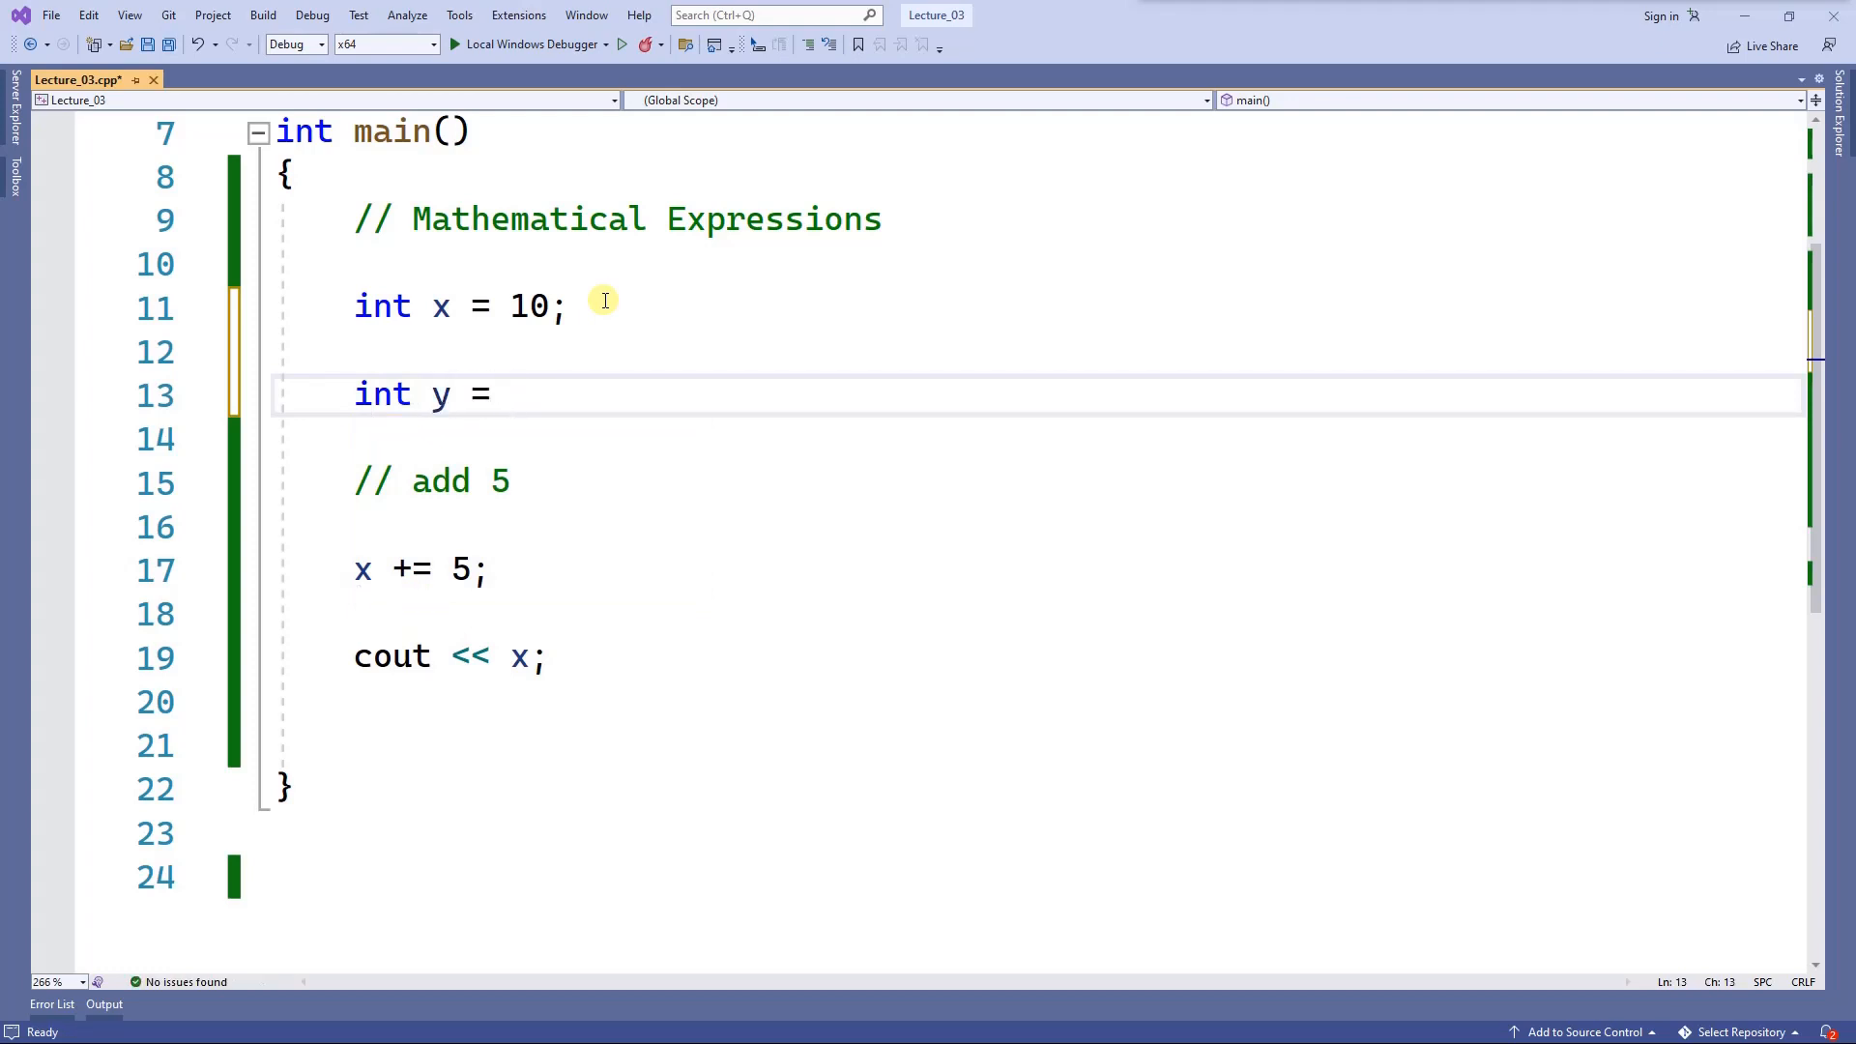
{"action": "type", "text": "5;"}
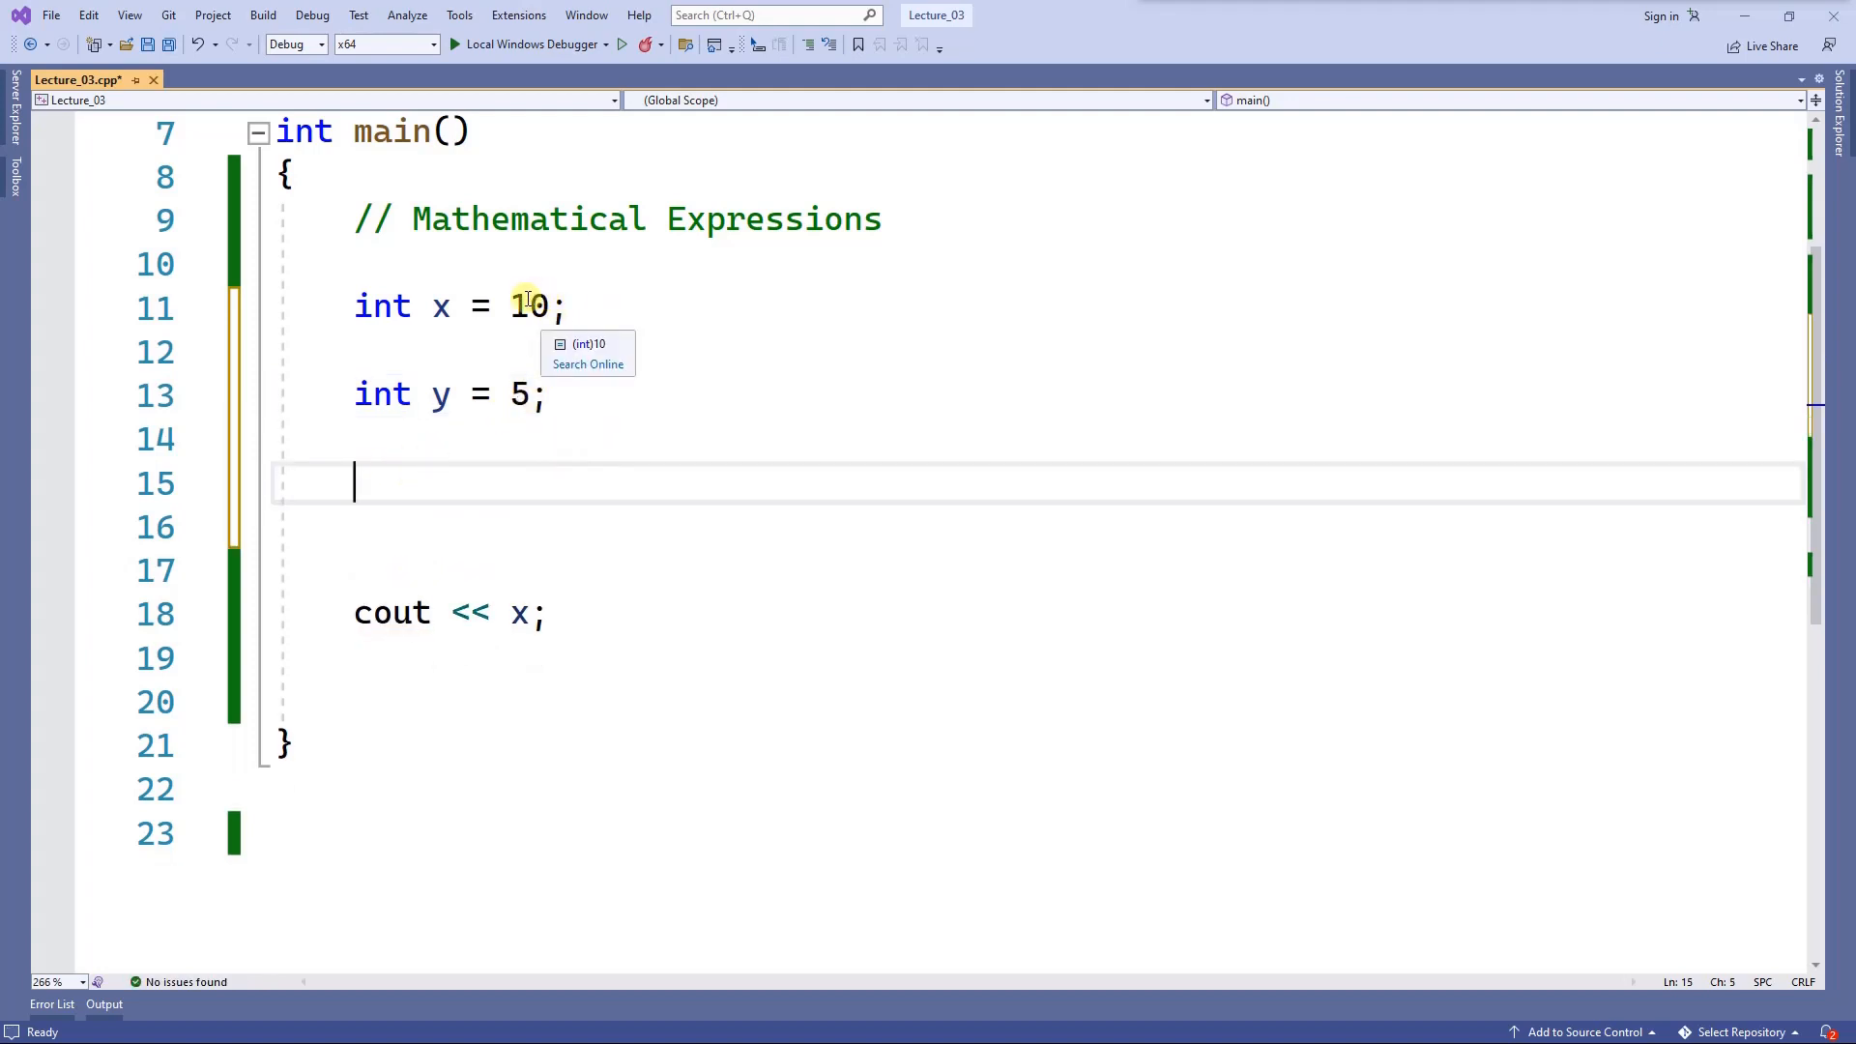
{"action": "mouse_move", "coordinate": [441, 307]}
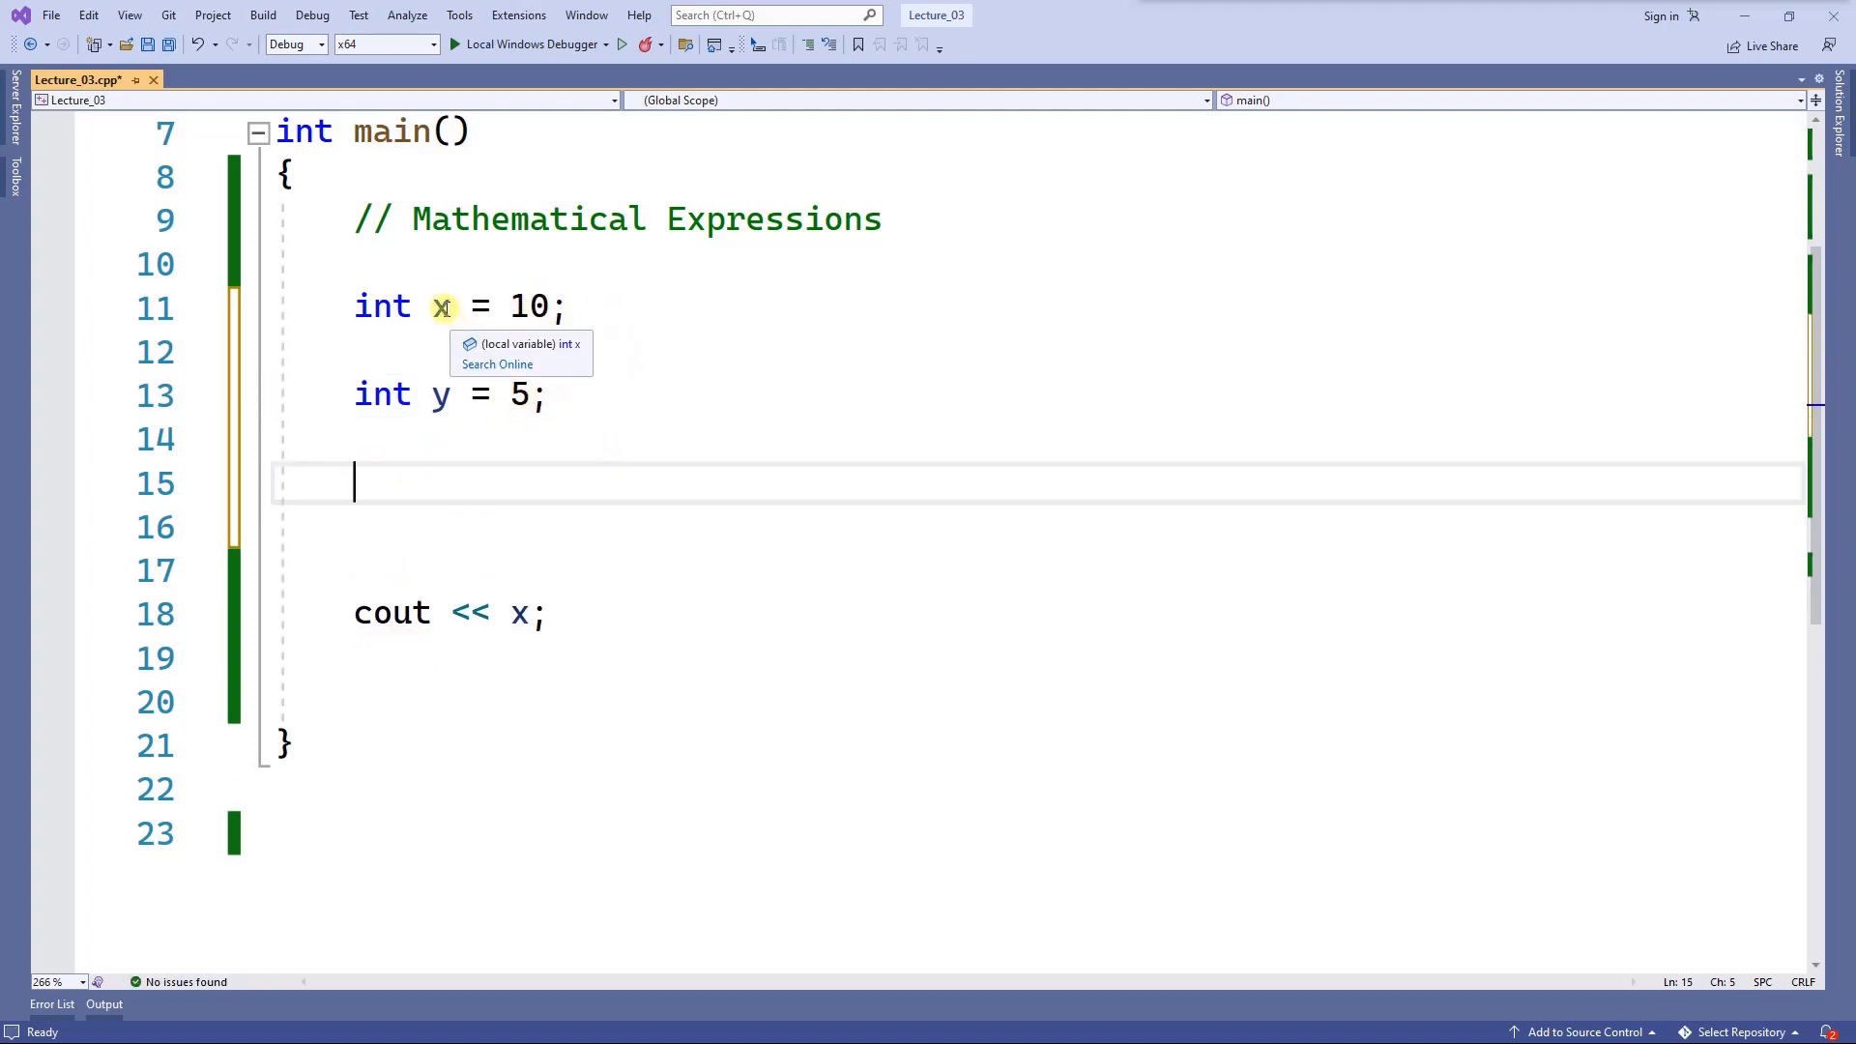
Change the assignment to add y onto x as x += y;.
{"action": "type", "text": "x"}
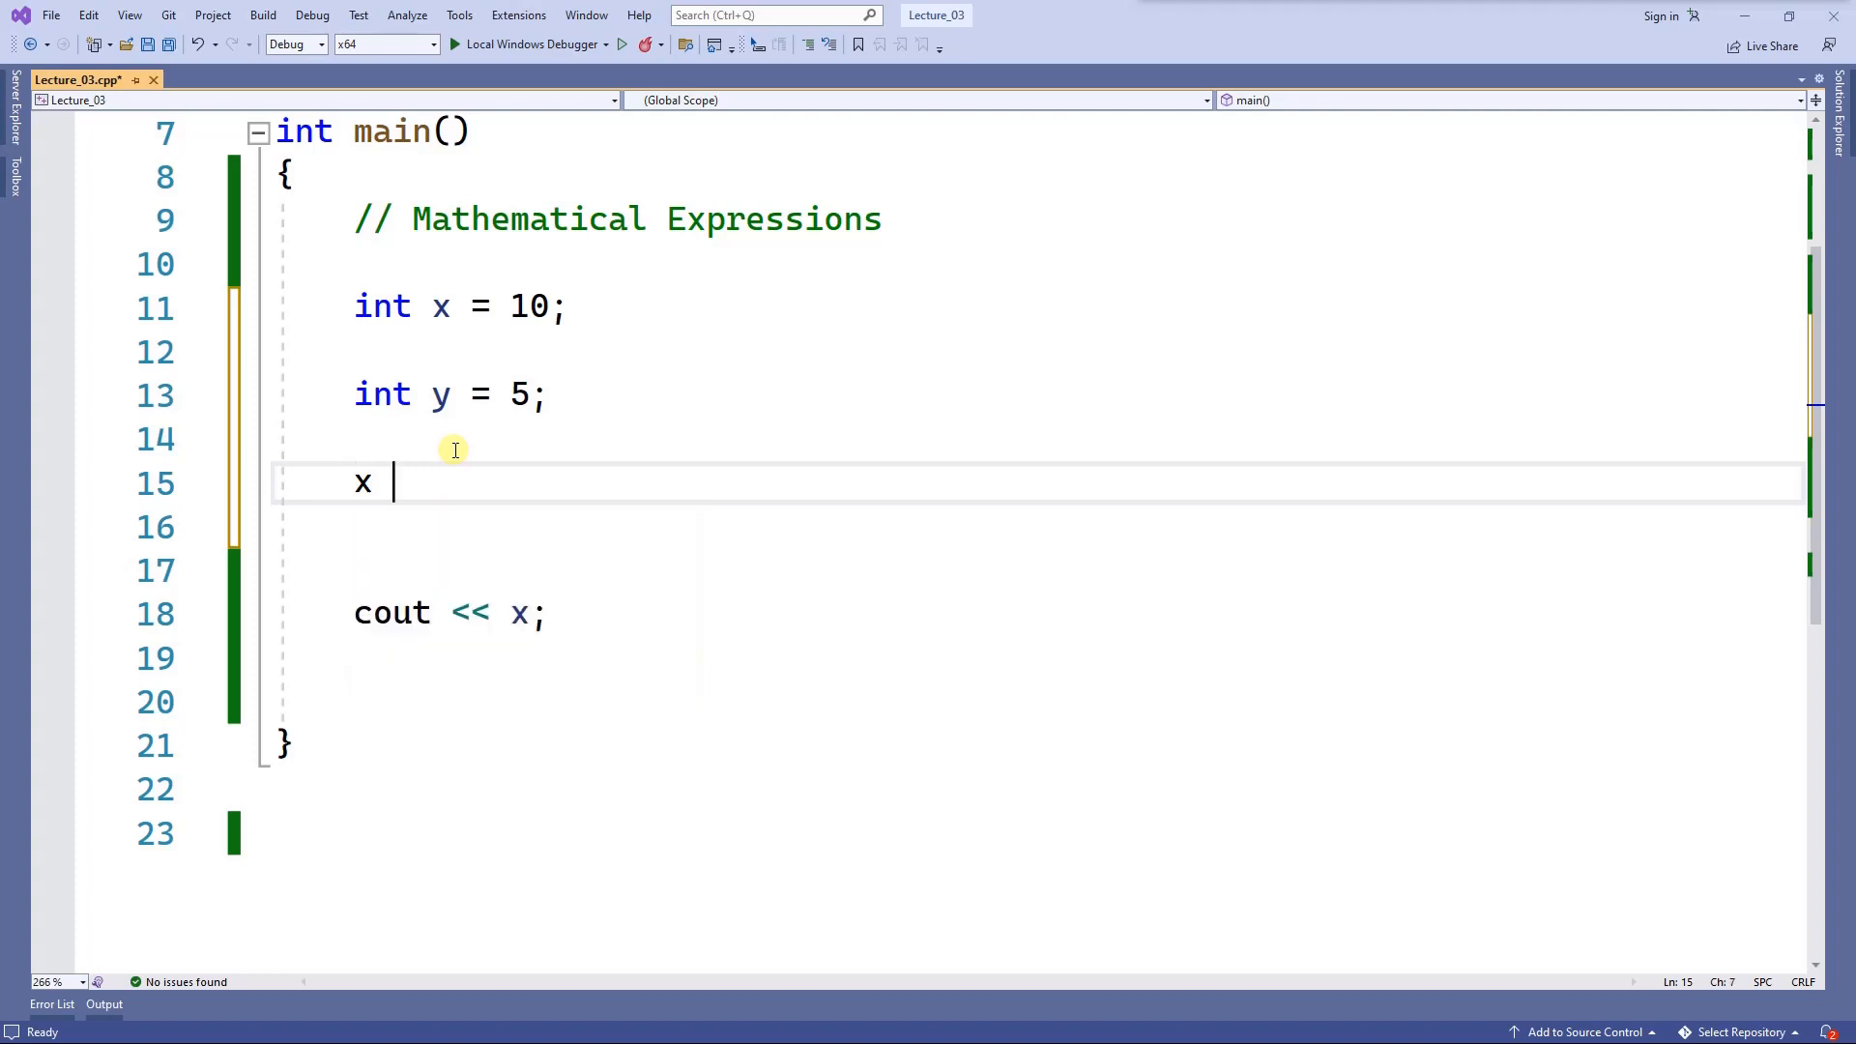
{"action": "type", "text": "= x"}
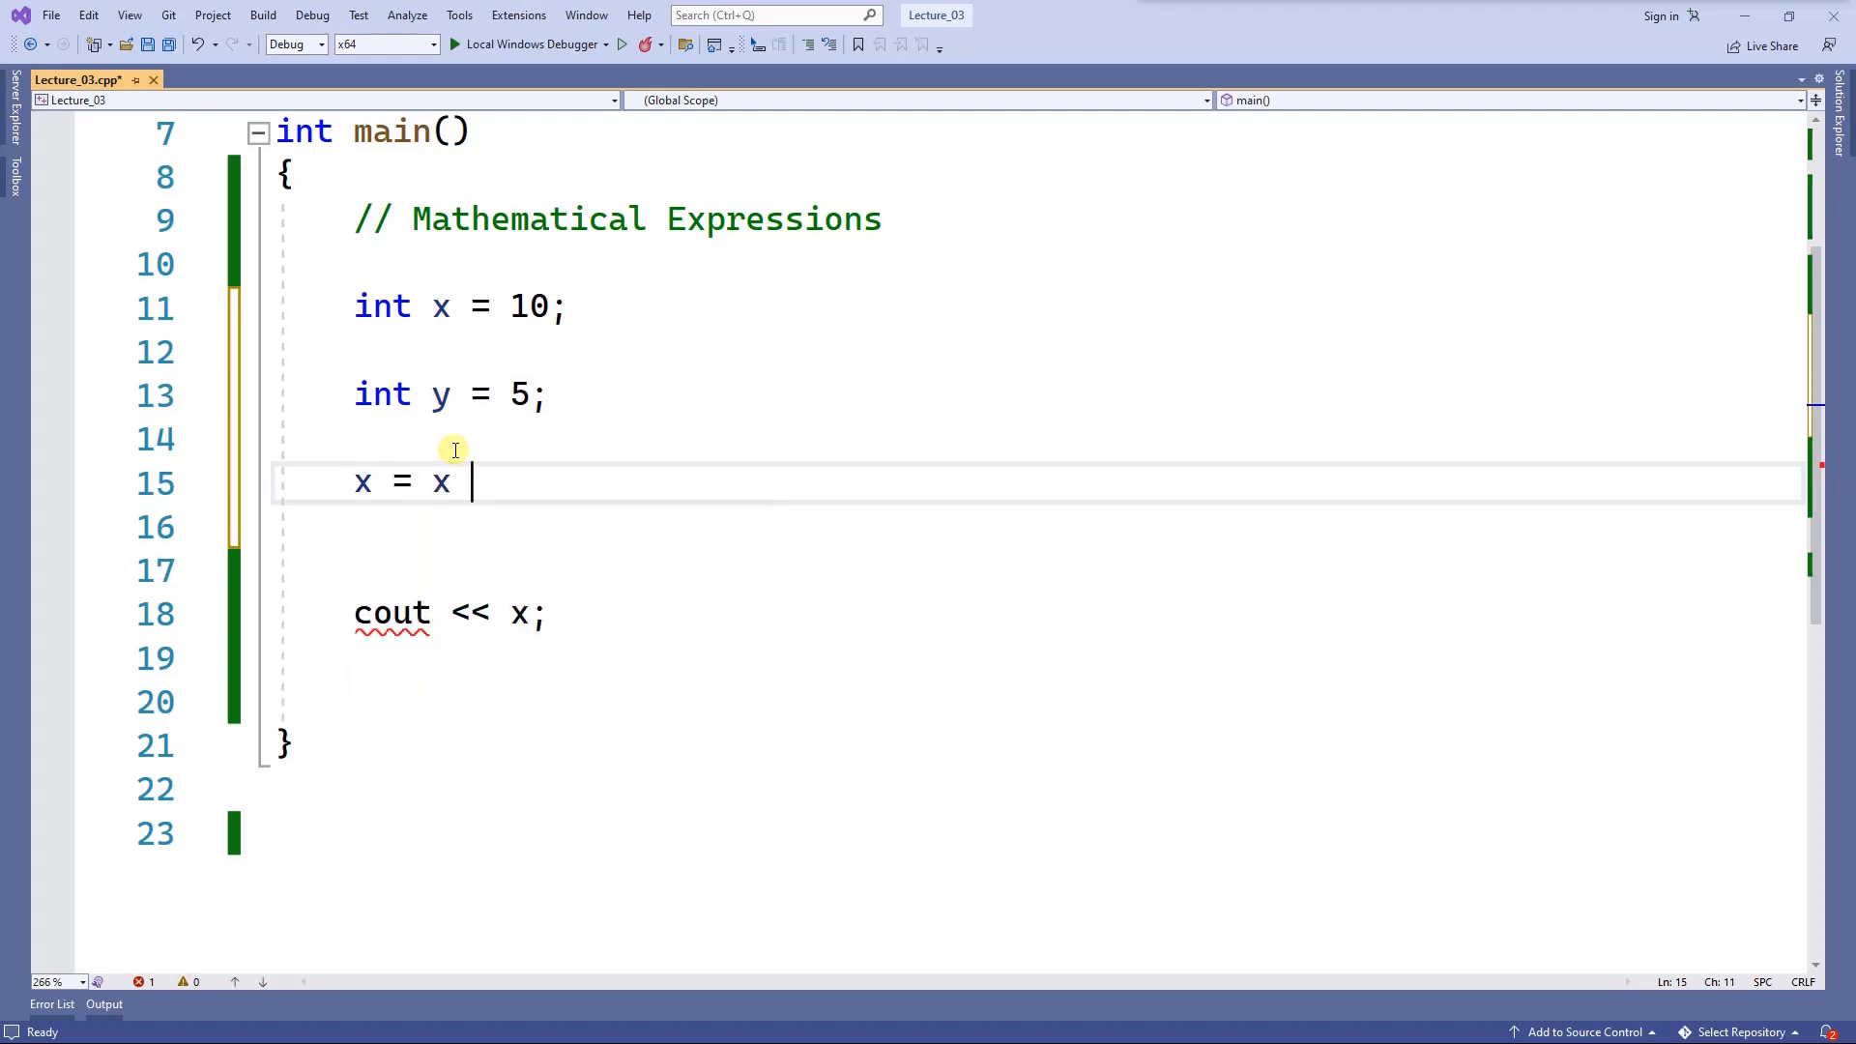
{"action": "type", "text": "+ y"}
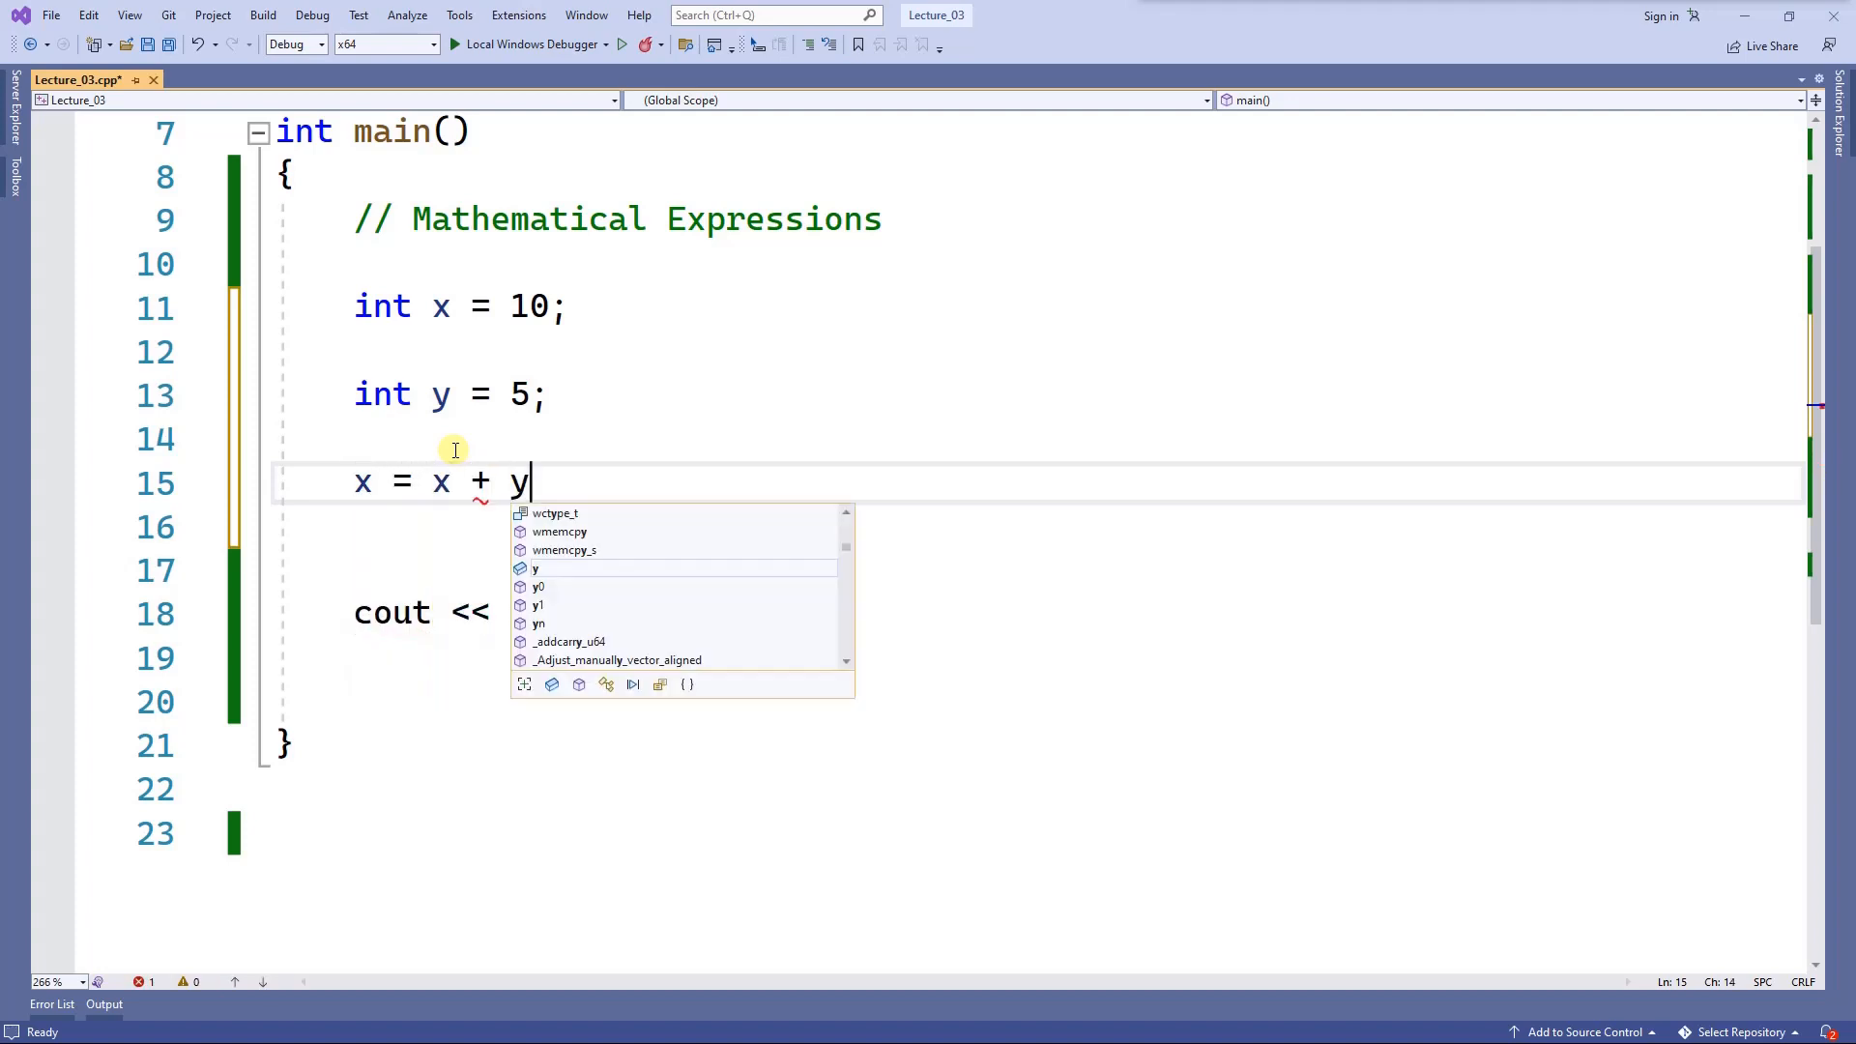
{"action": "type", "text": ";"}
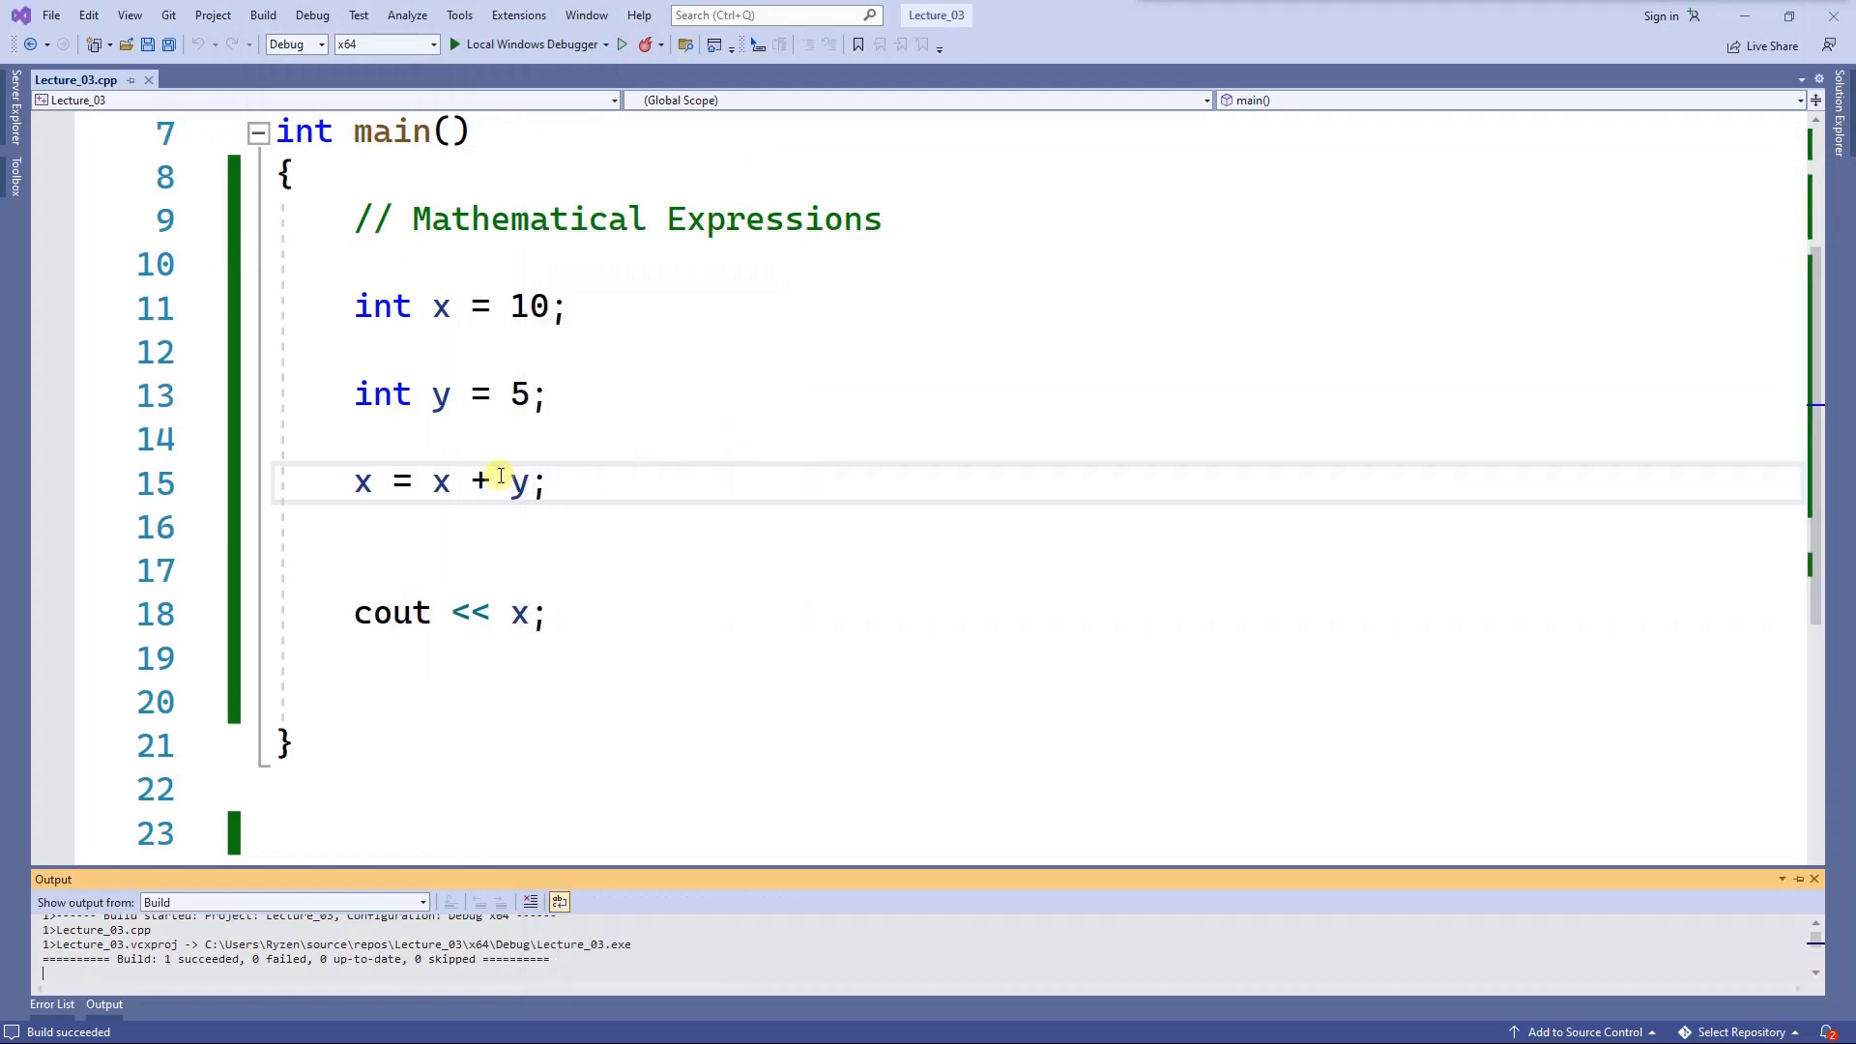
{"action": "type", "text": "+"}
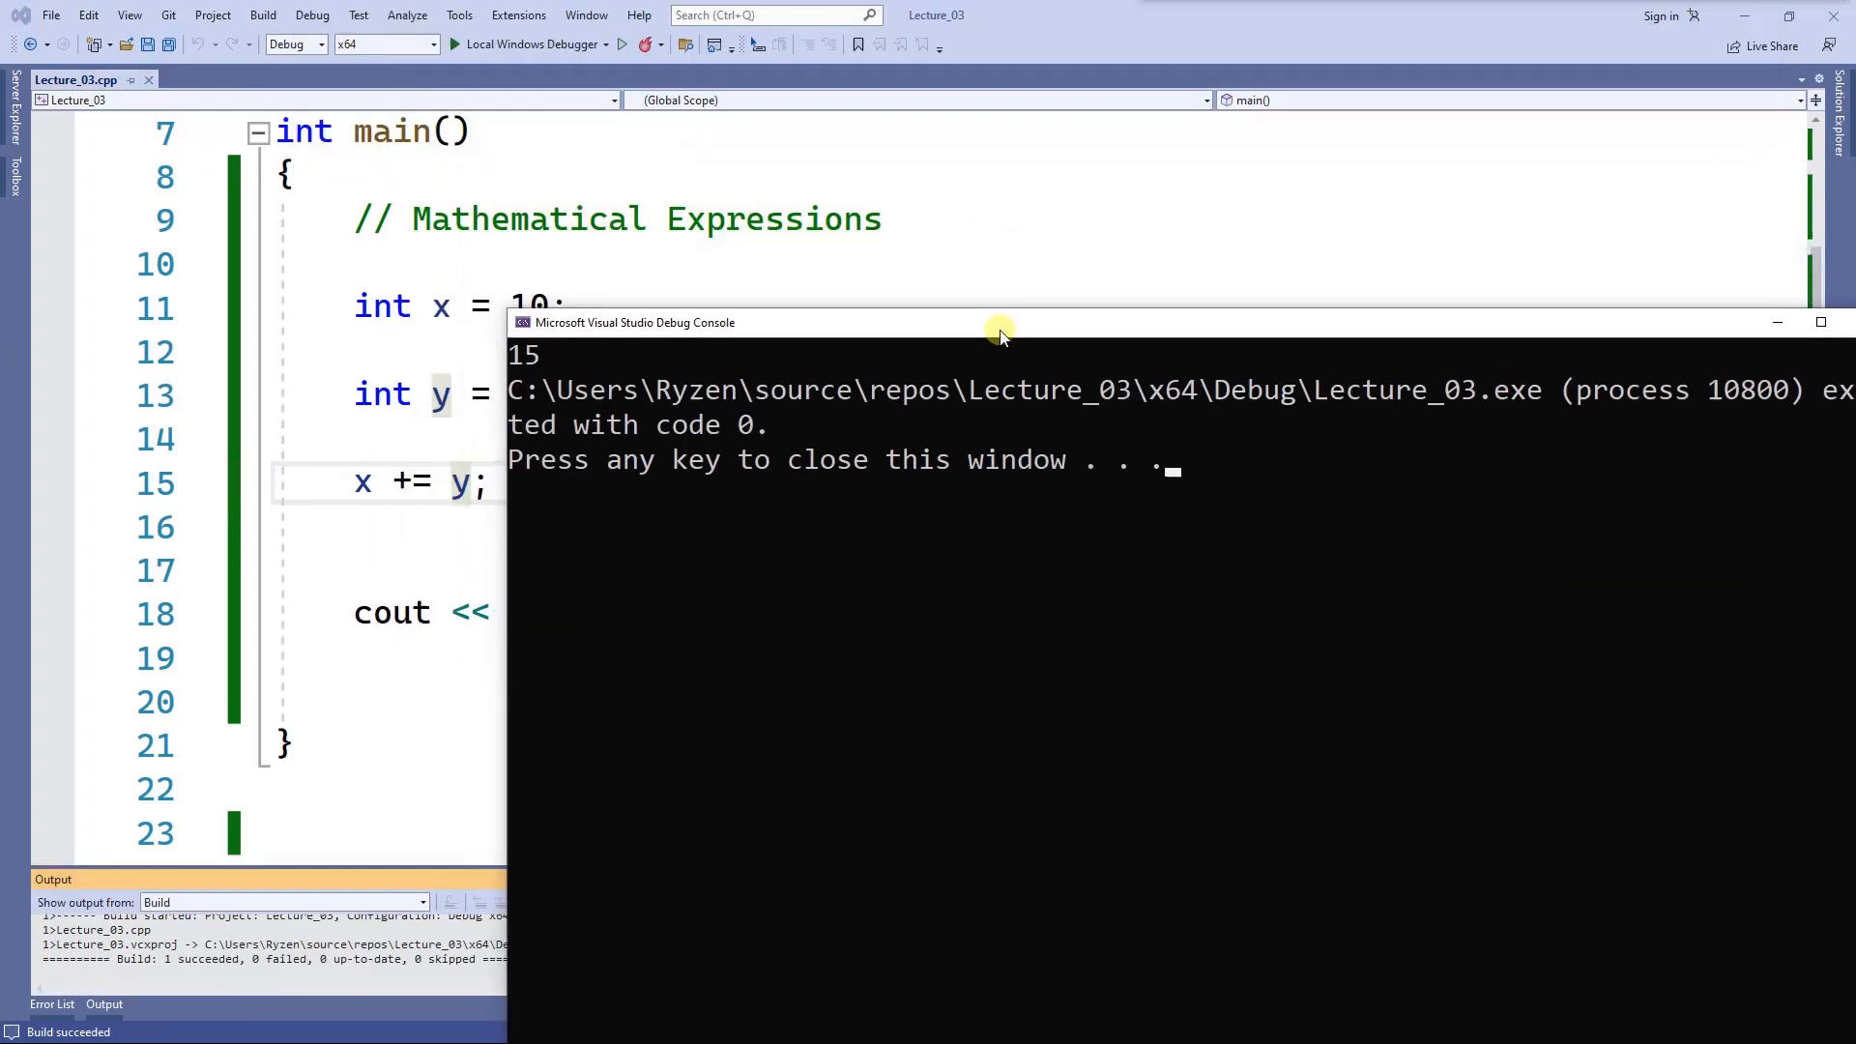
{"action": "left_click", "coordinate": [776, 391]}
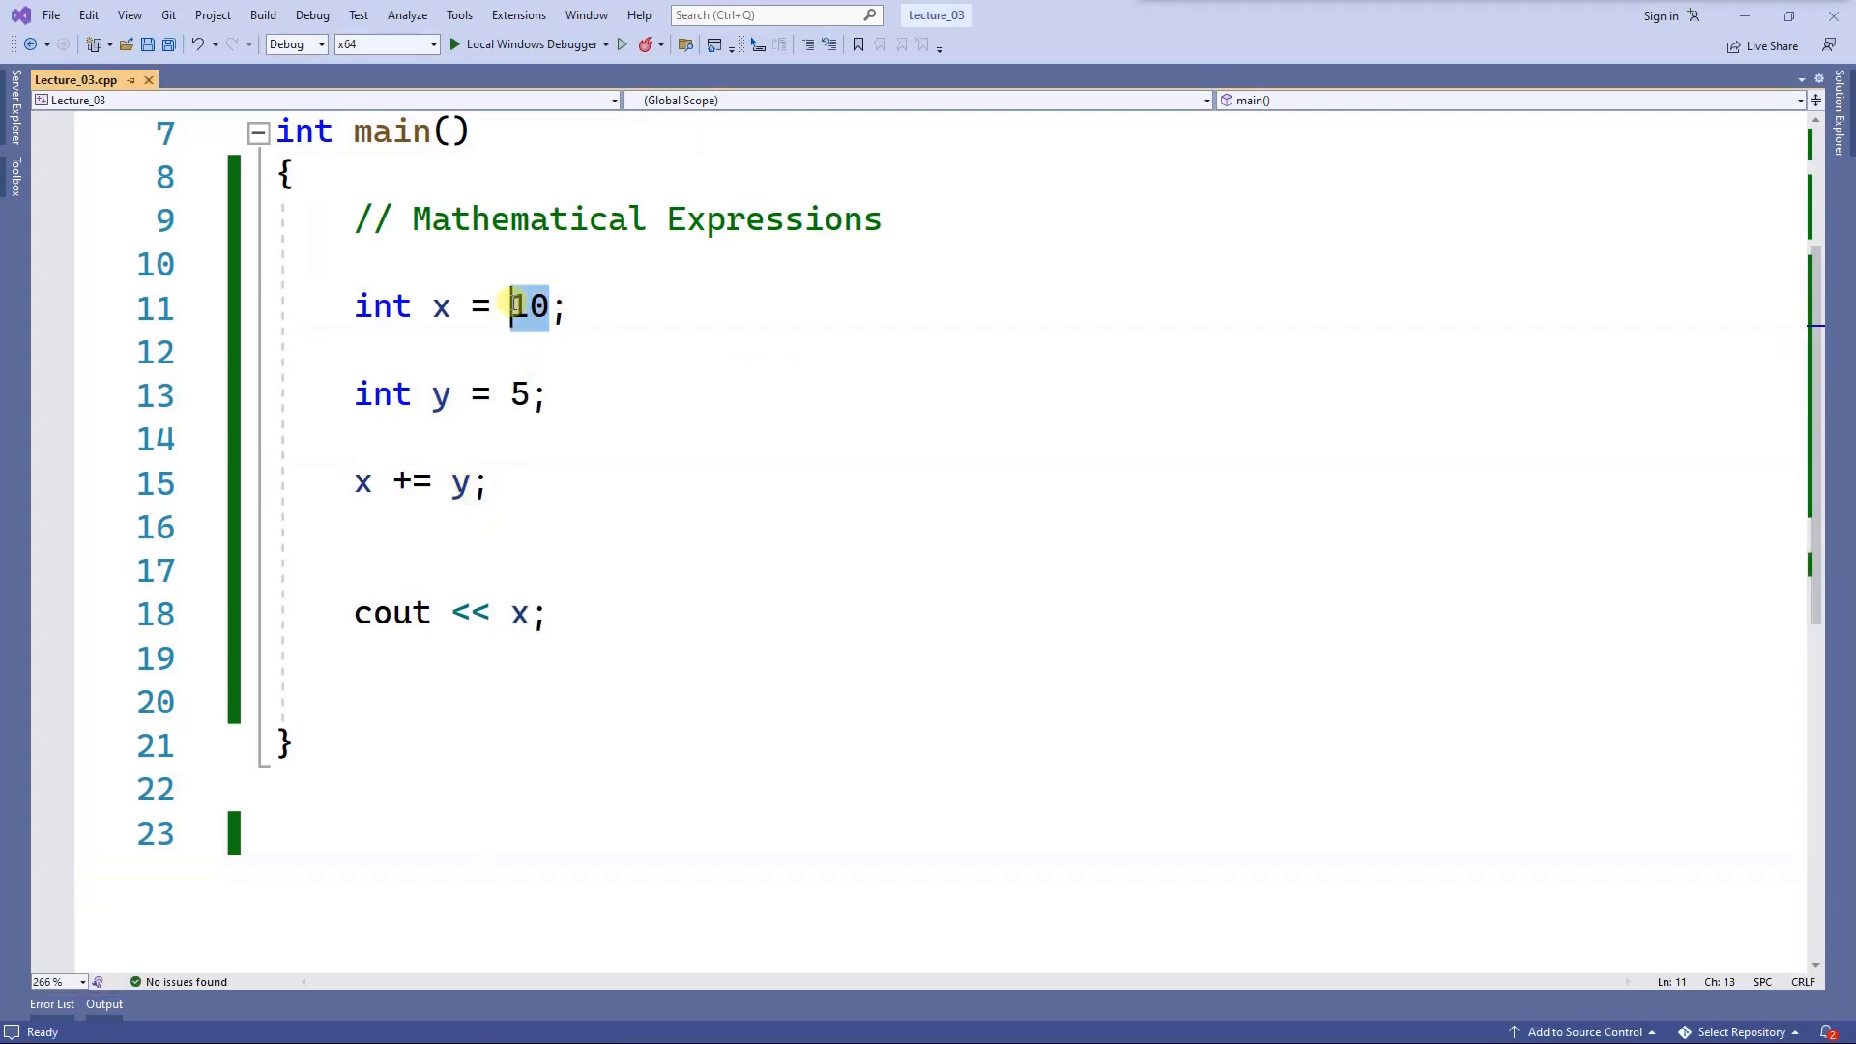
{"action": "left_click", "coordinate": [460, 481]}
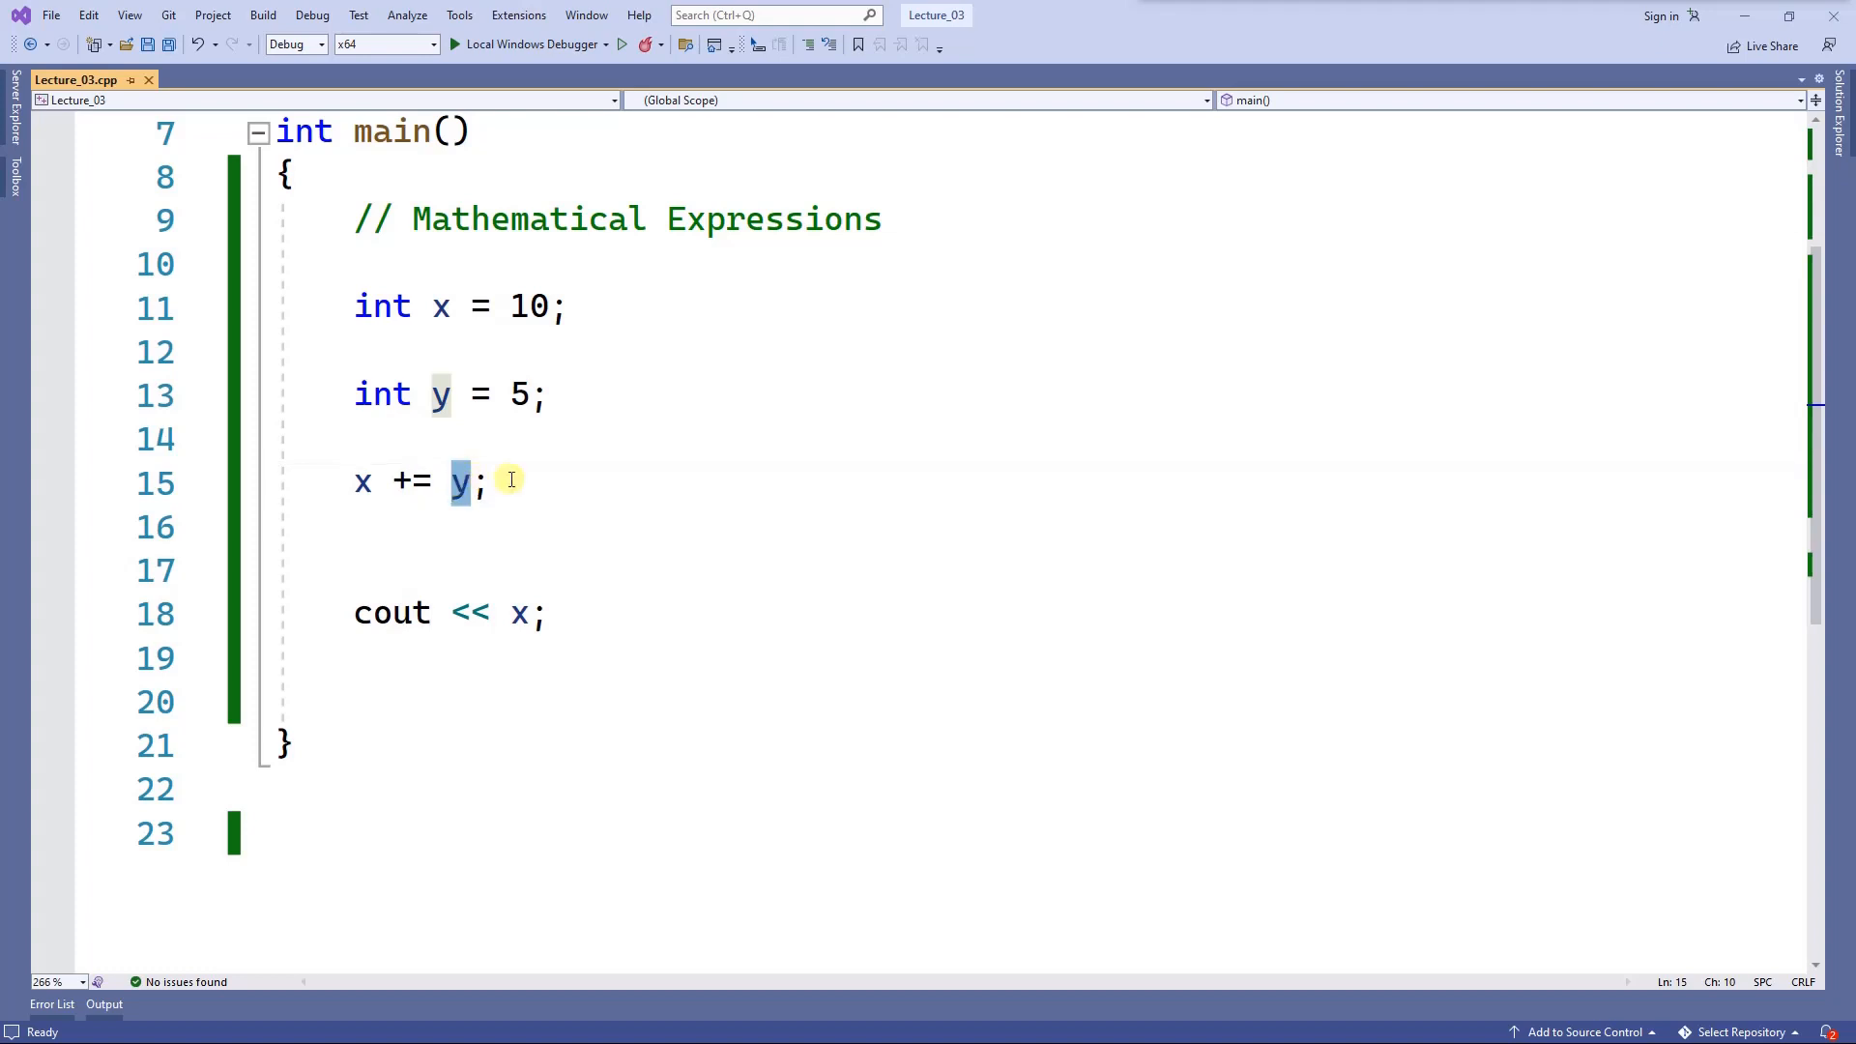
Rewrite the assignment as x = x * y + 1; and build successfully.
{"action": "key", "text": "Backspace"}
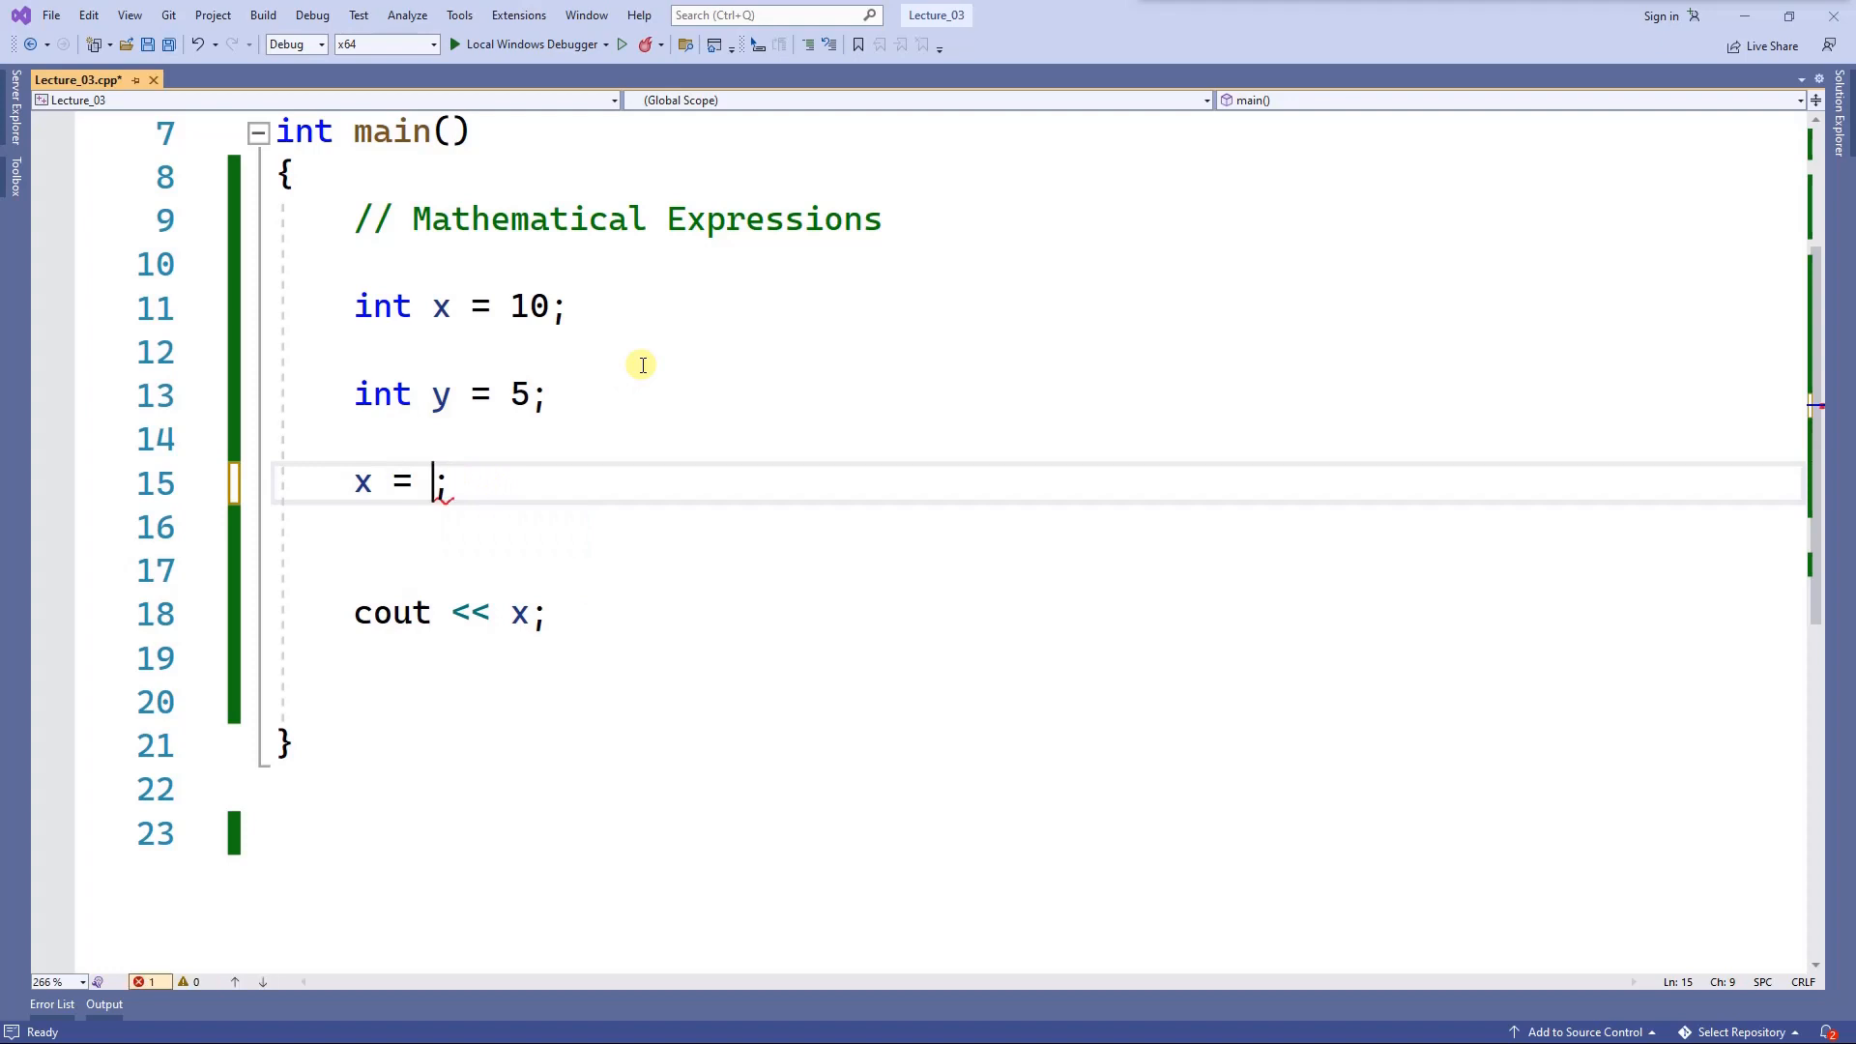
{"action": "type", "text": "x"}
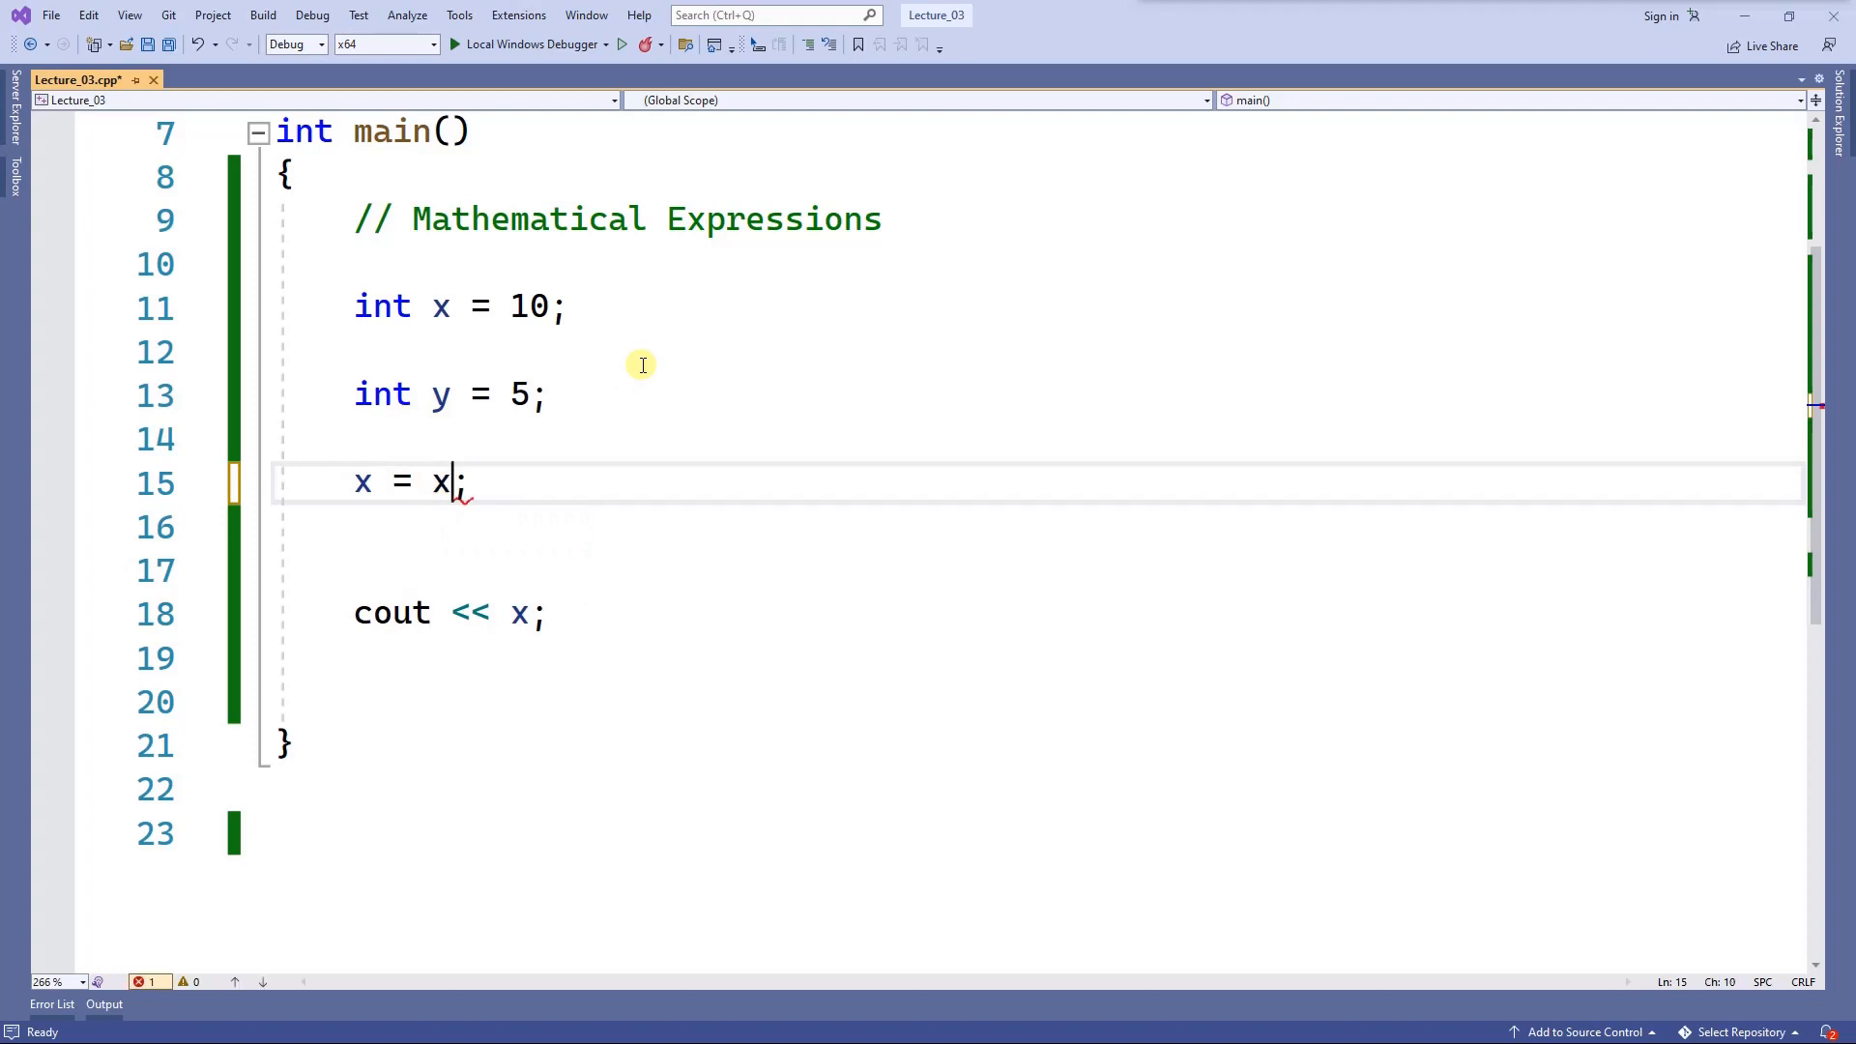
{"action": "type", "text": "*"}
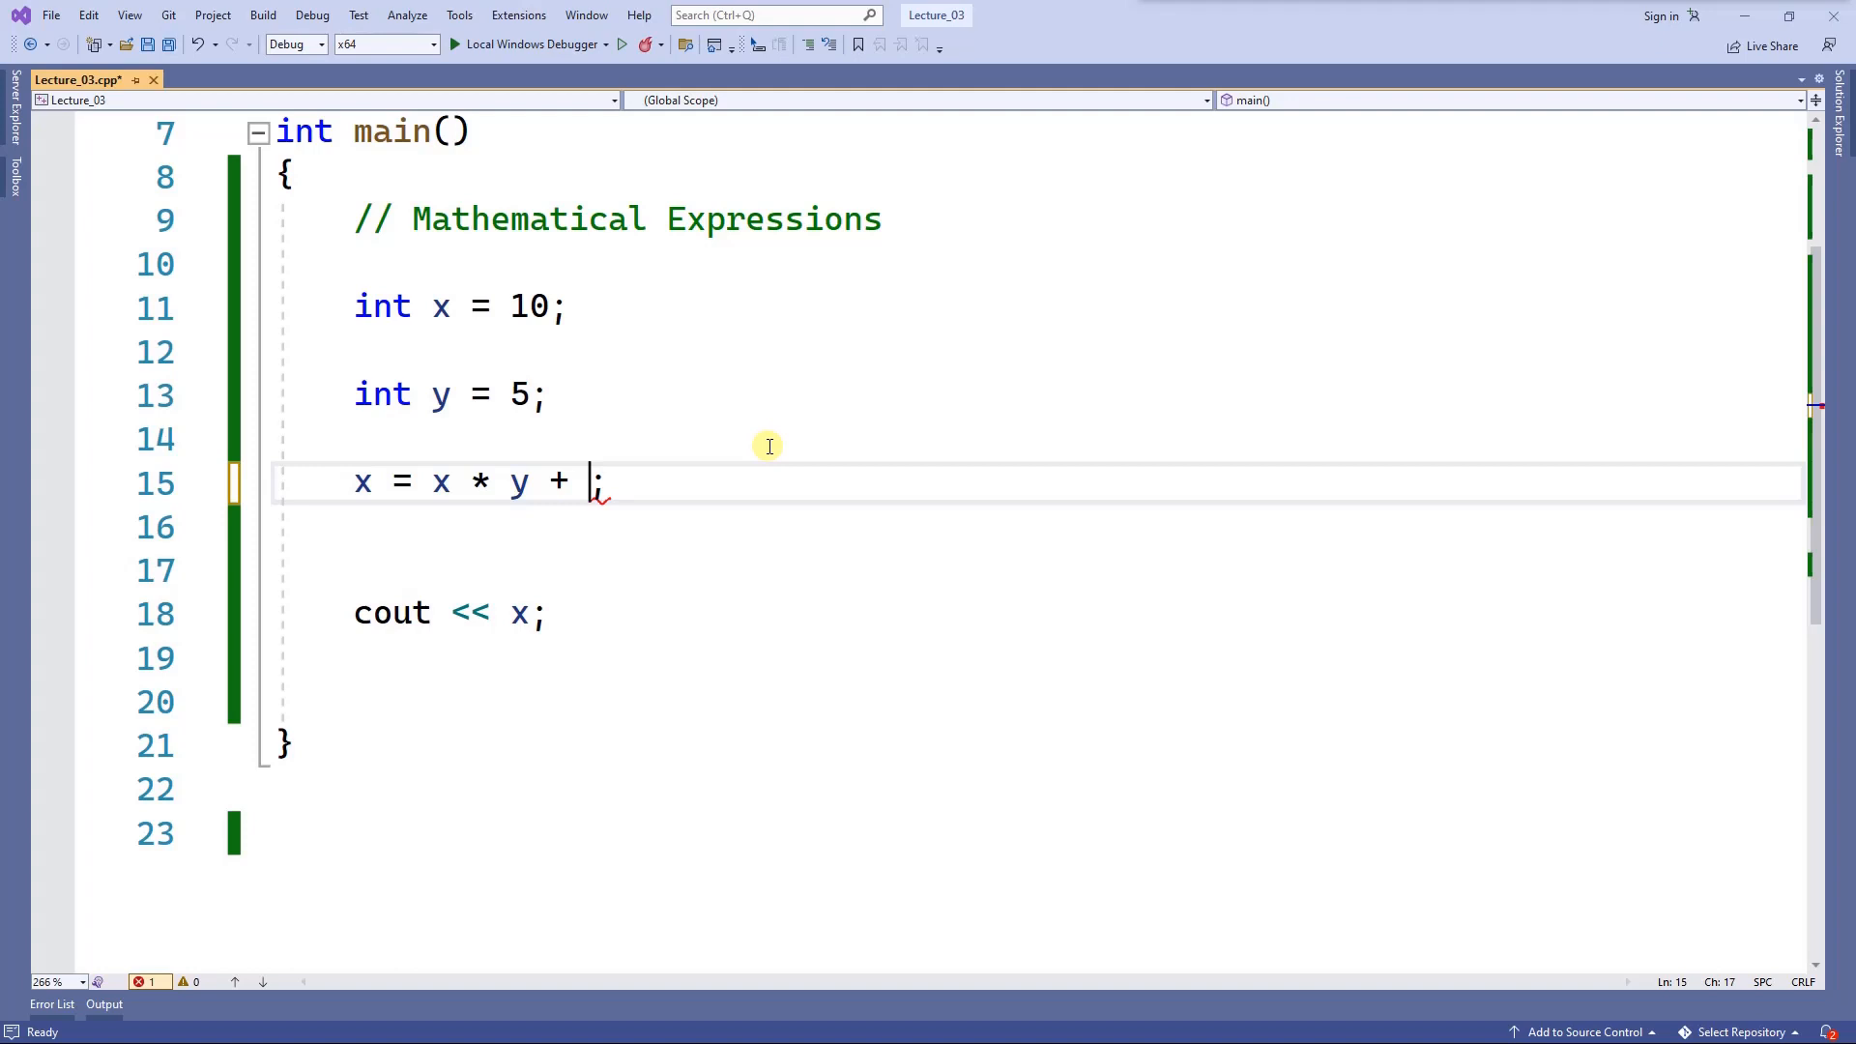
{"action": "type", "text": "1"}
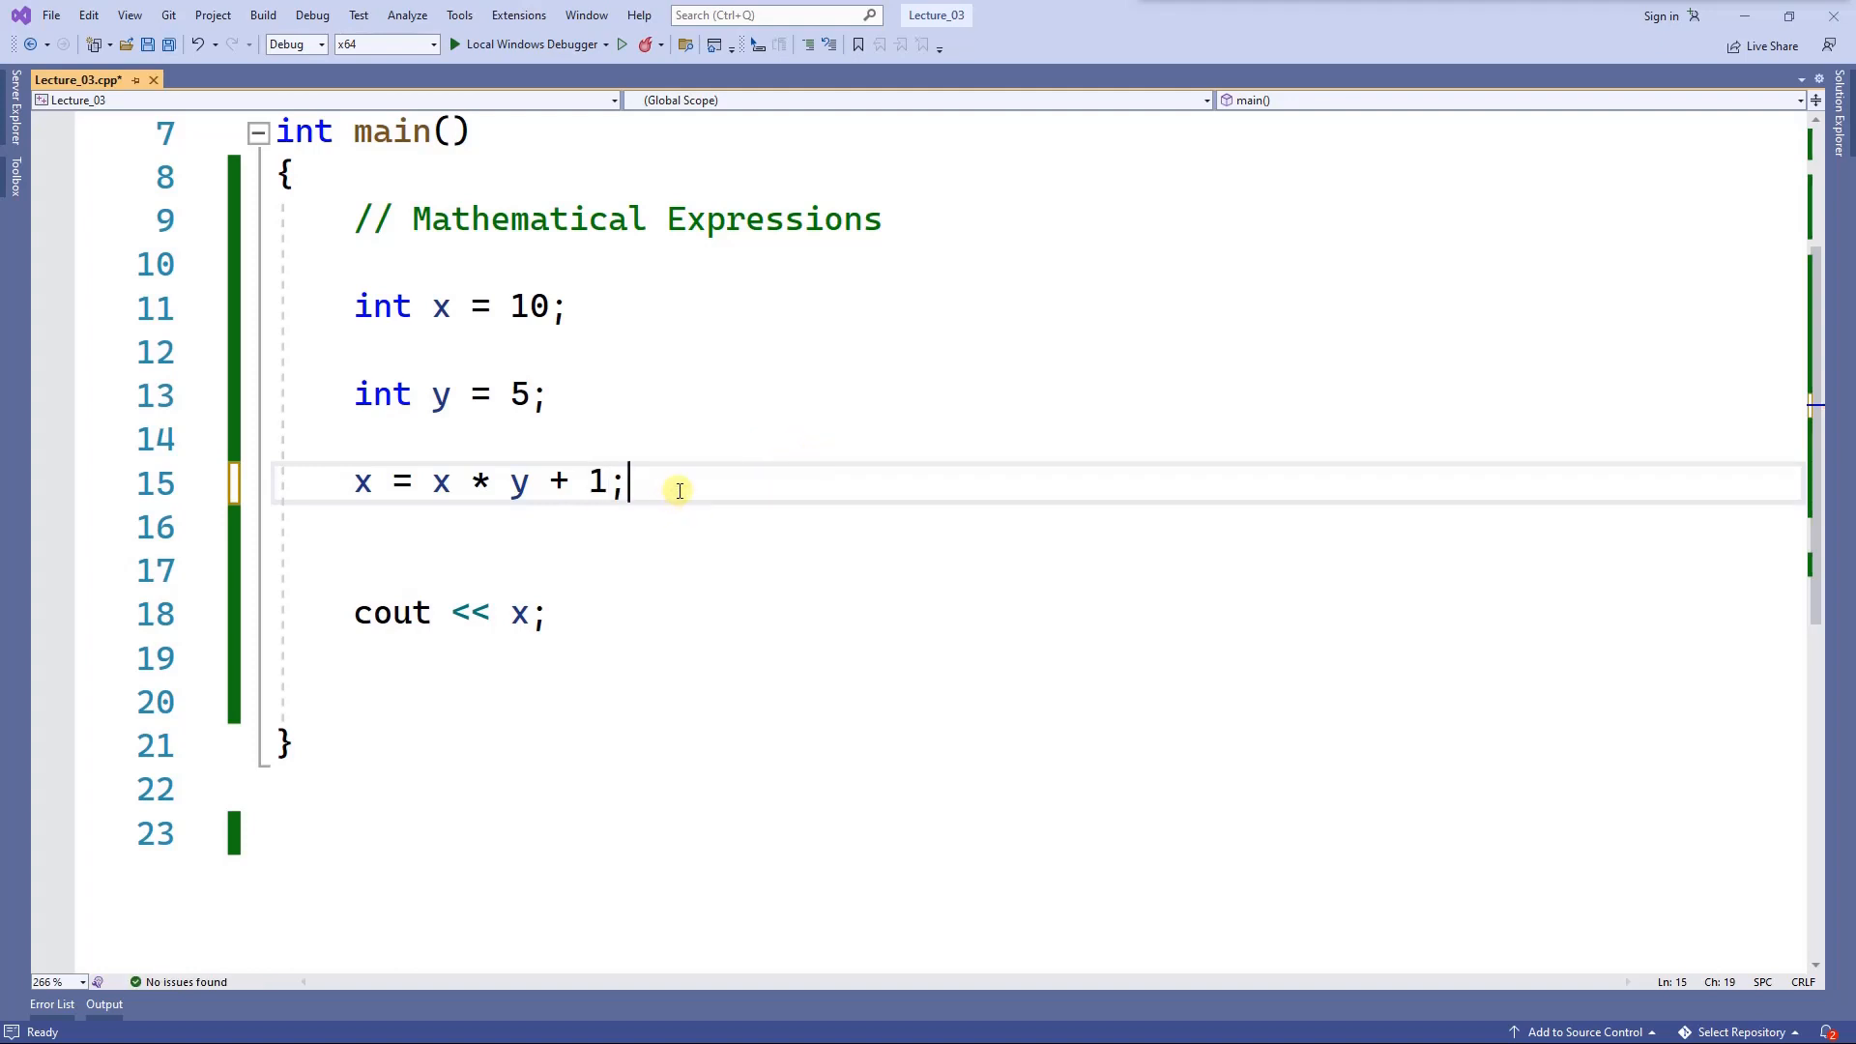
{"action": "mouse_move", "coordinate": [547, 560]}
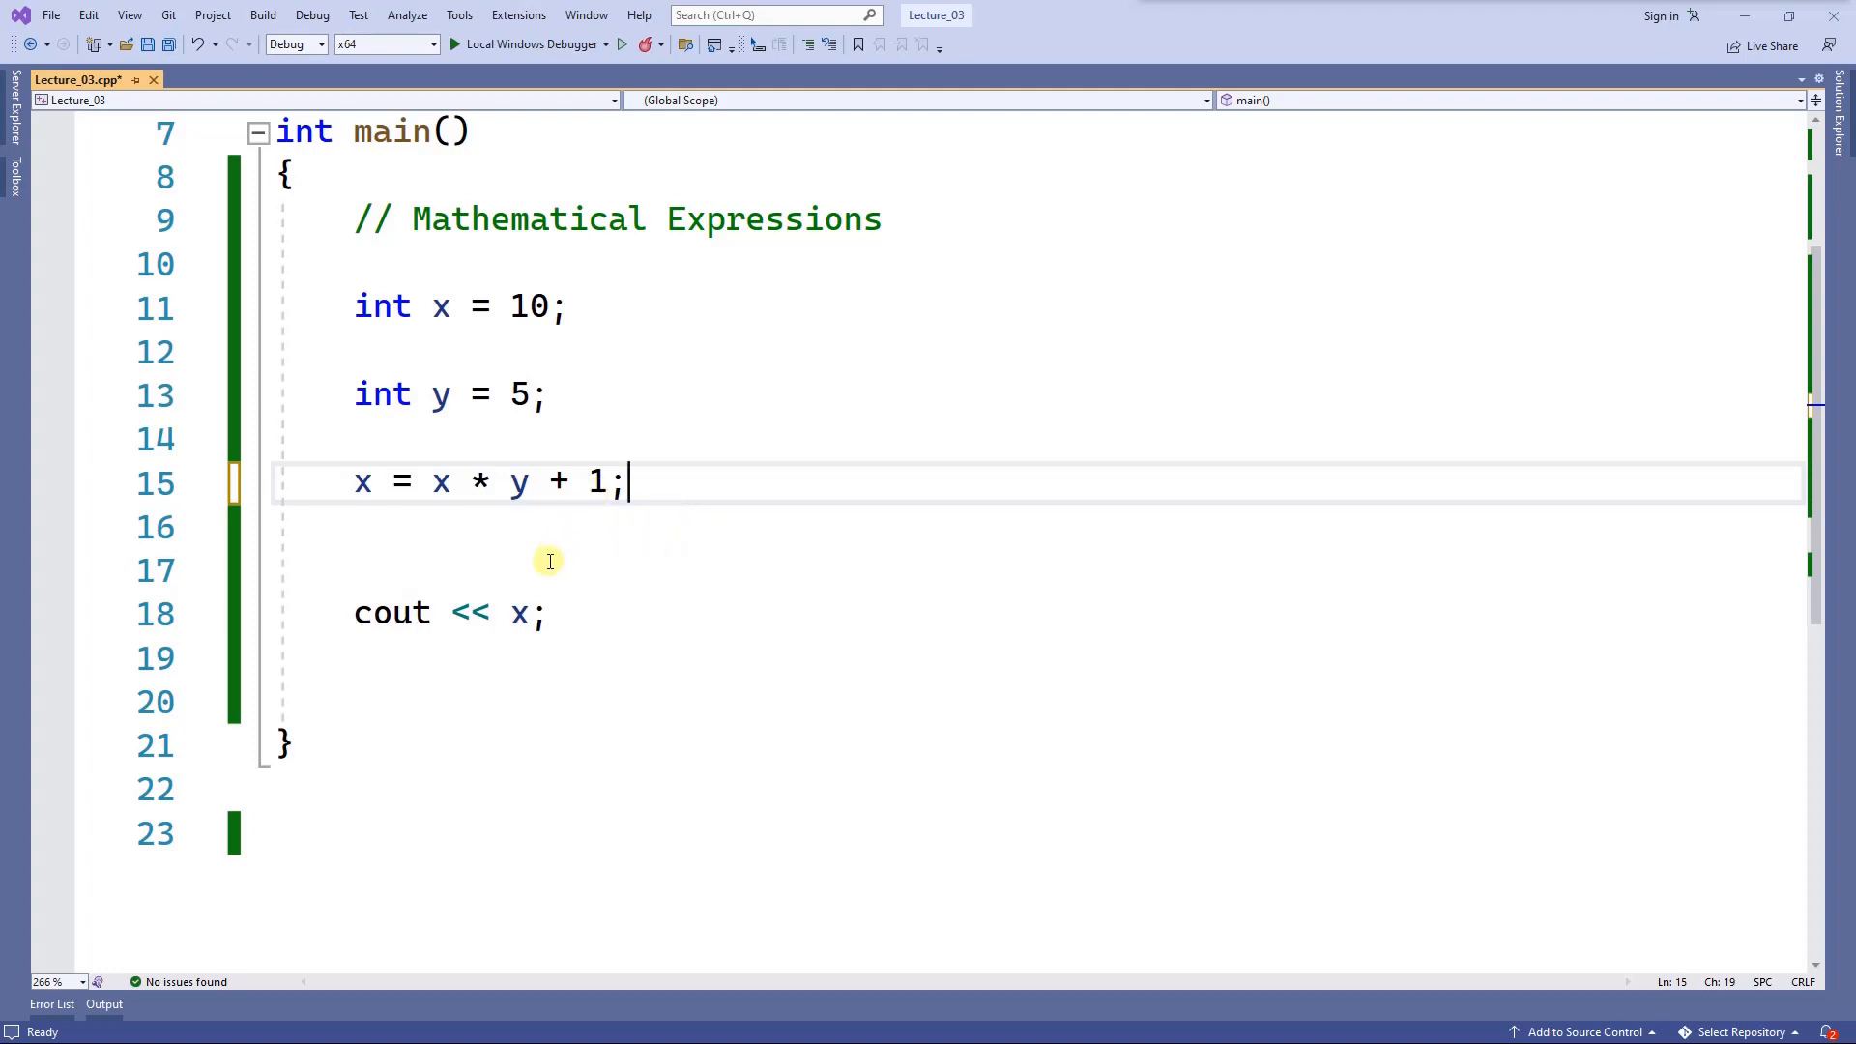
{"action": "left_click", "coordinate": [478, 481]}
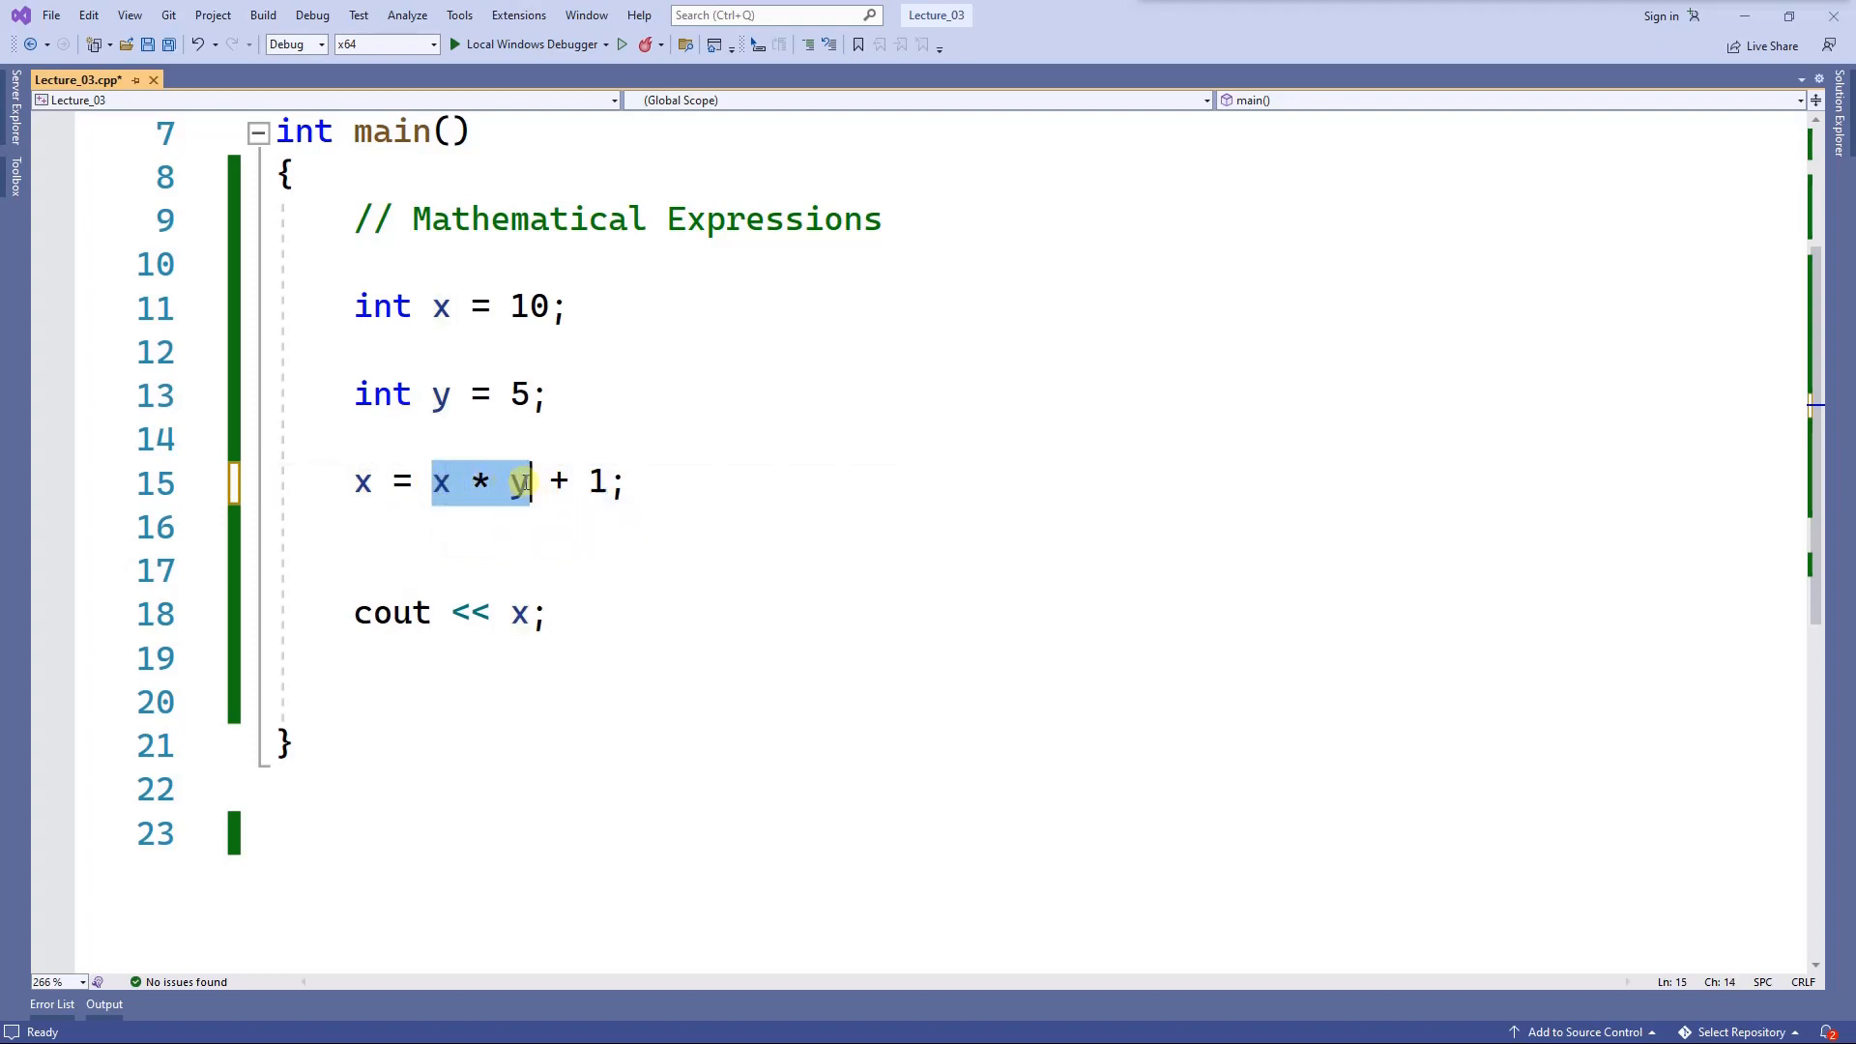
{"action": "mouse_move", "coordinate": [518, 481]}
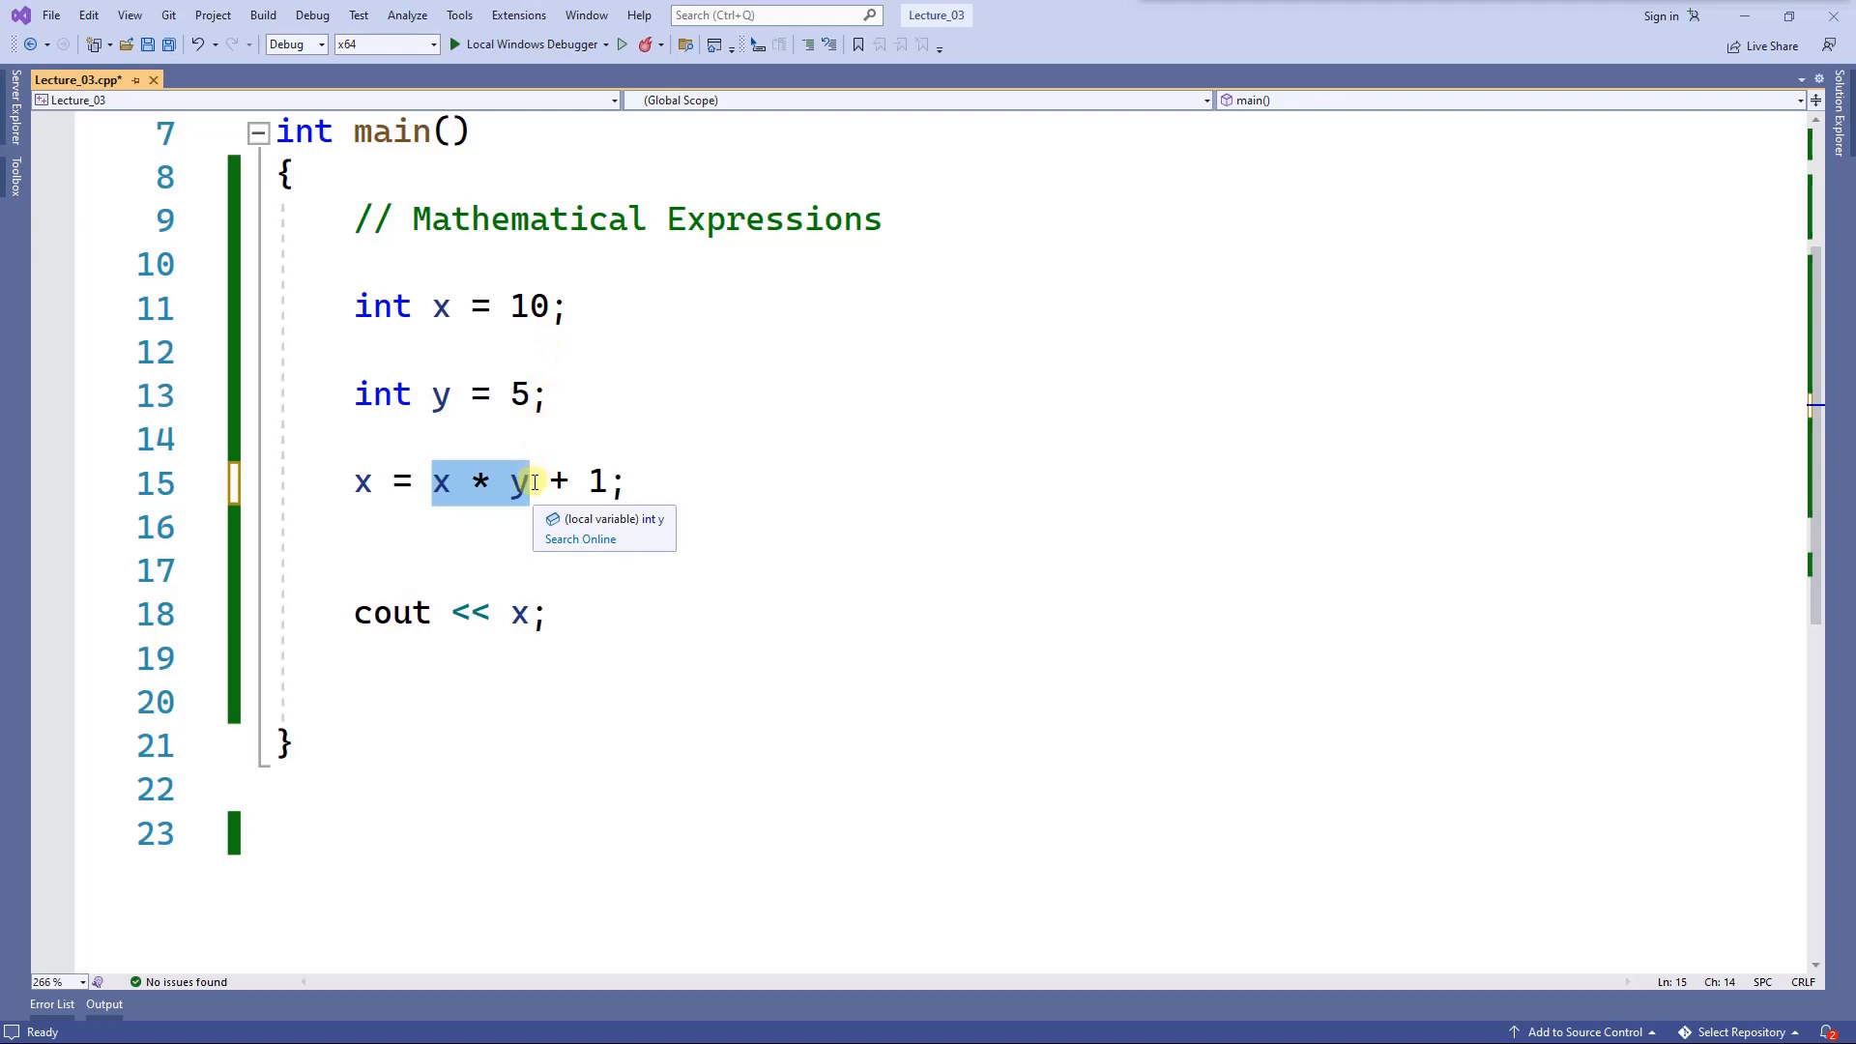
{"action": "left_click", "coordinate": [539, 613]}
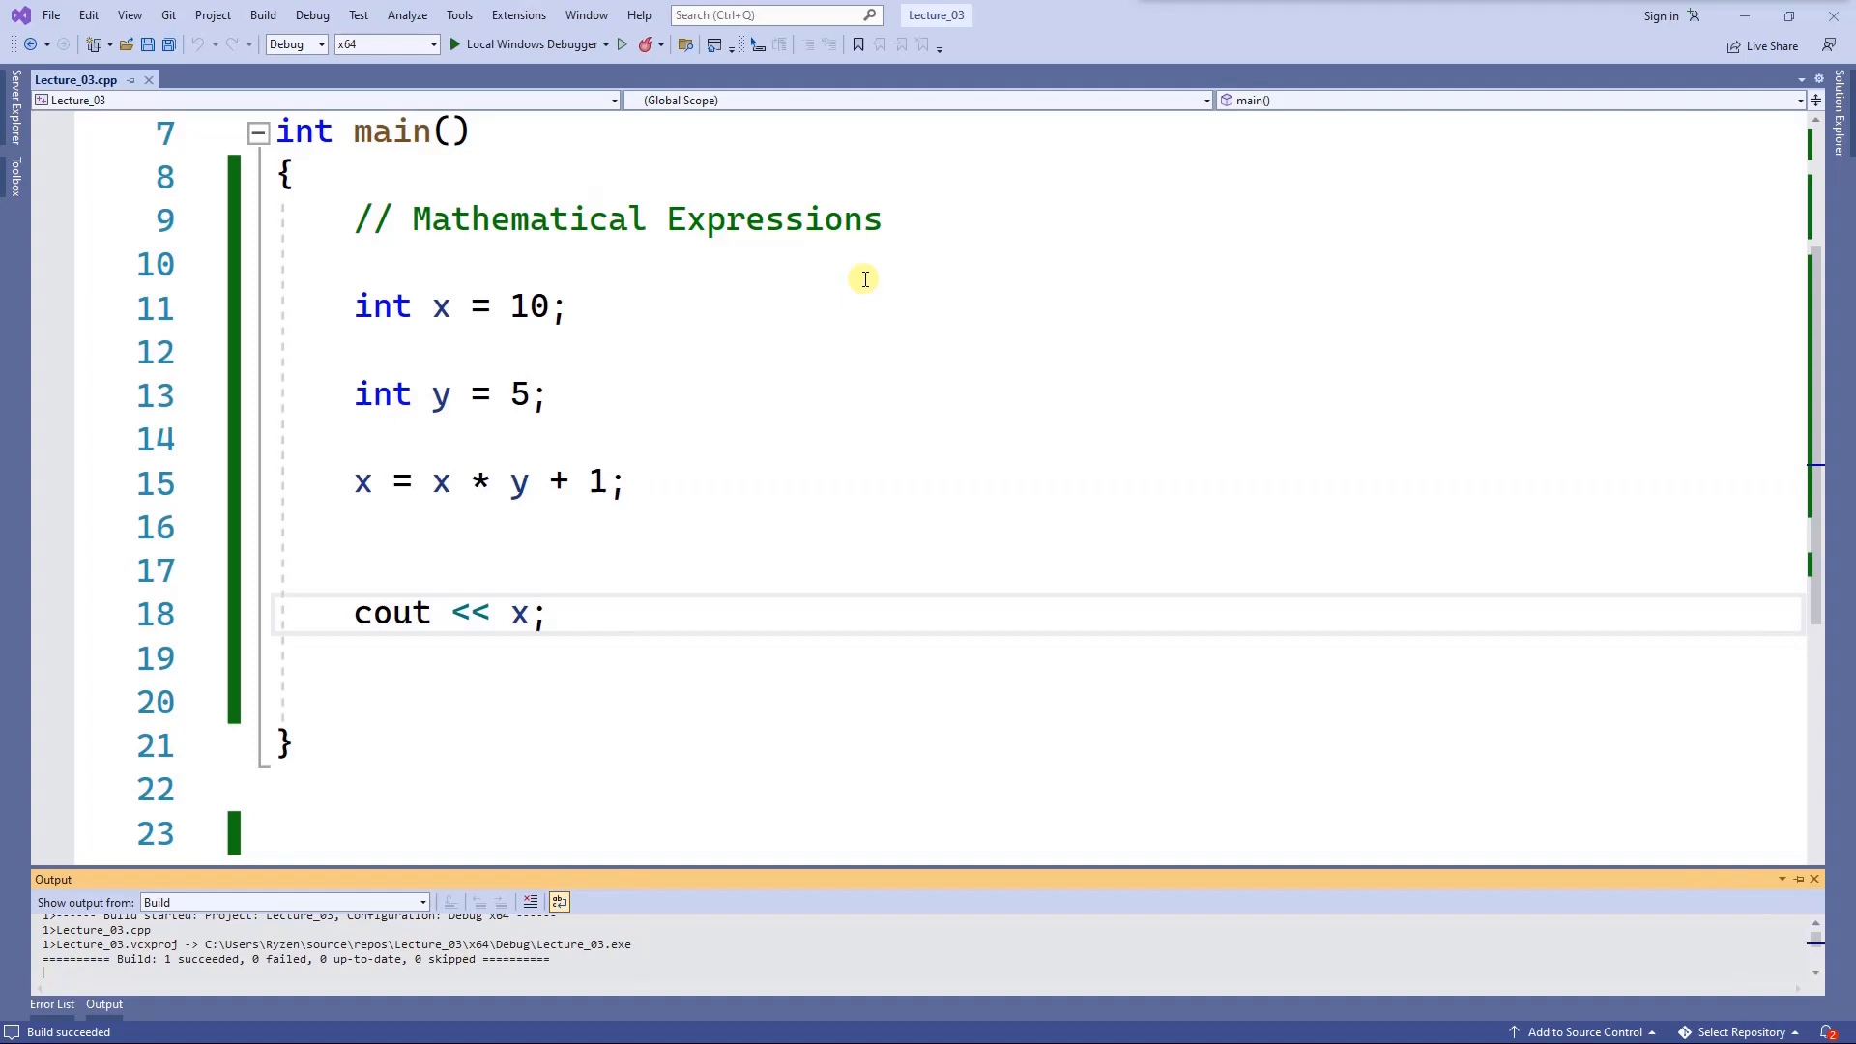
{"action": "mouse_move", "coordinate": [845, 330]}
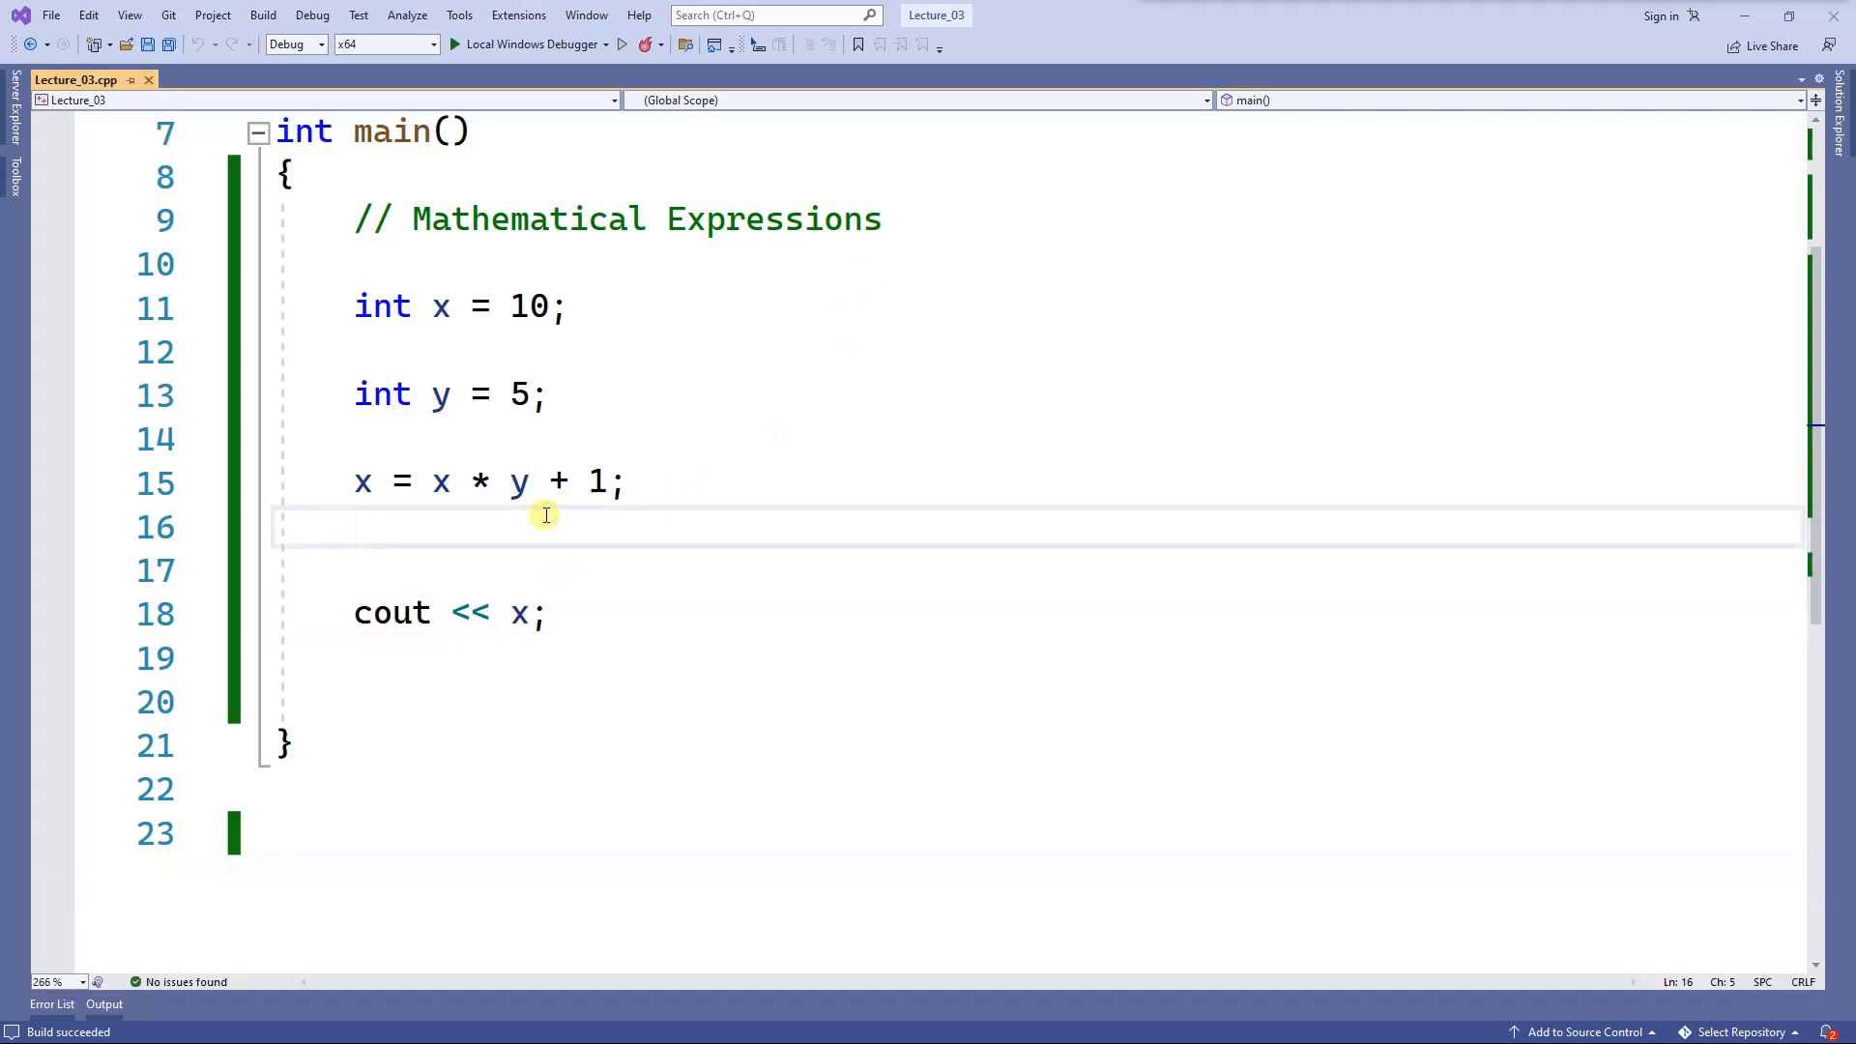
Add the comment // * / - + % listing the arithmetic operators below the assignment.
{"action": "type", "text": "//"}
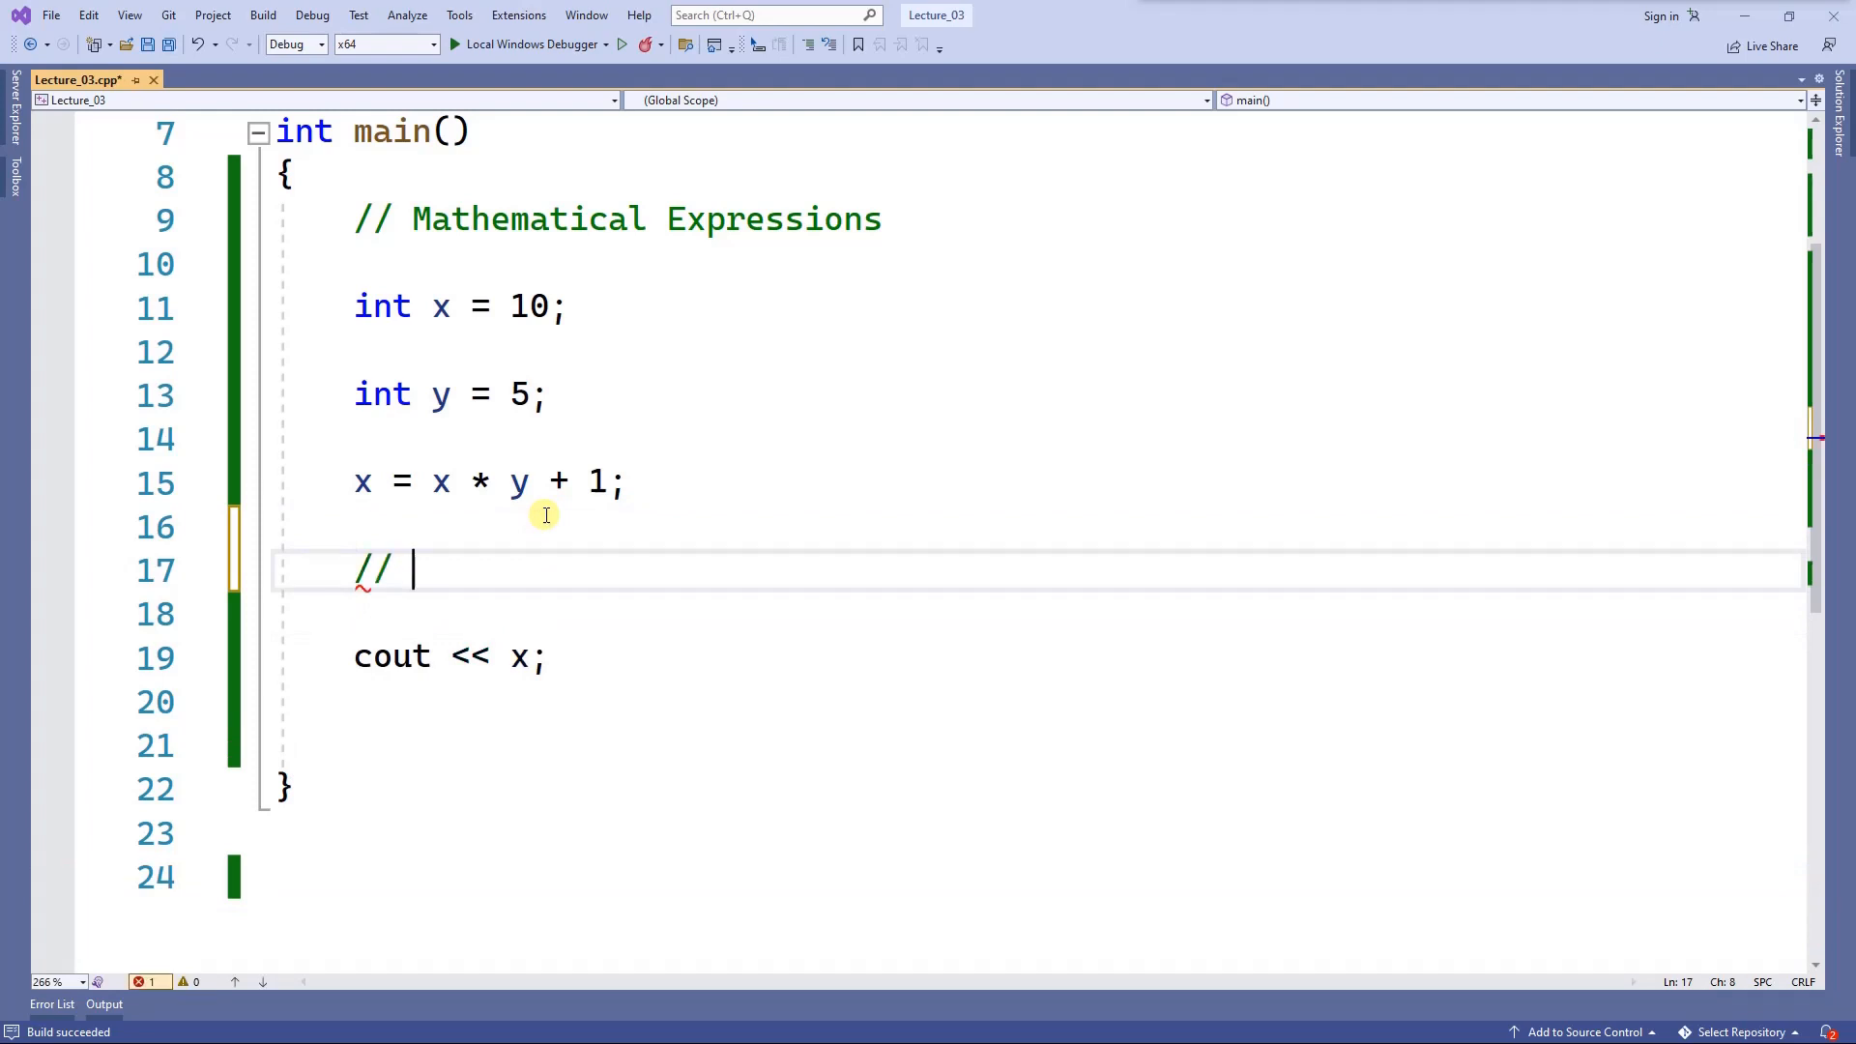
{"action": "type", "text": "*"}
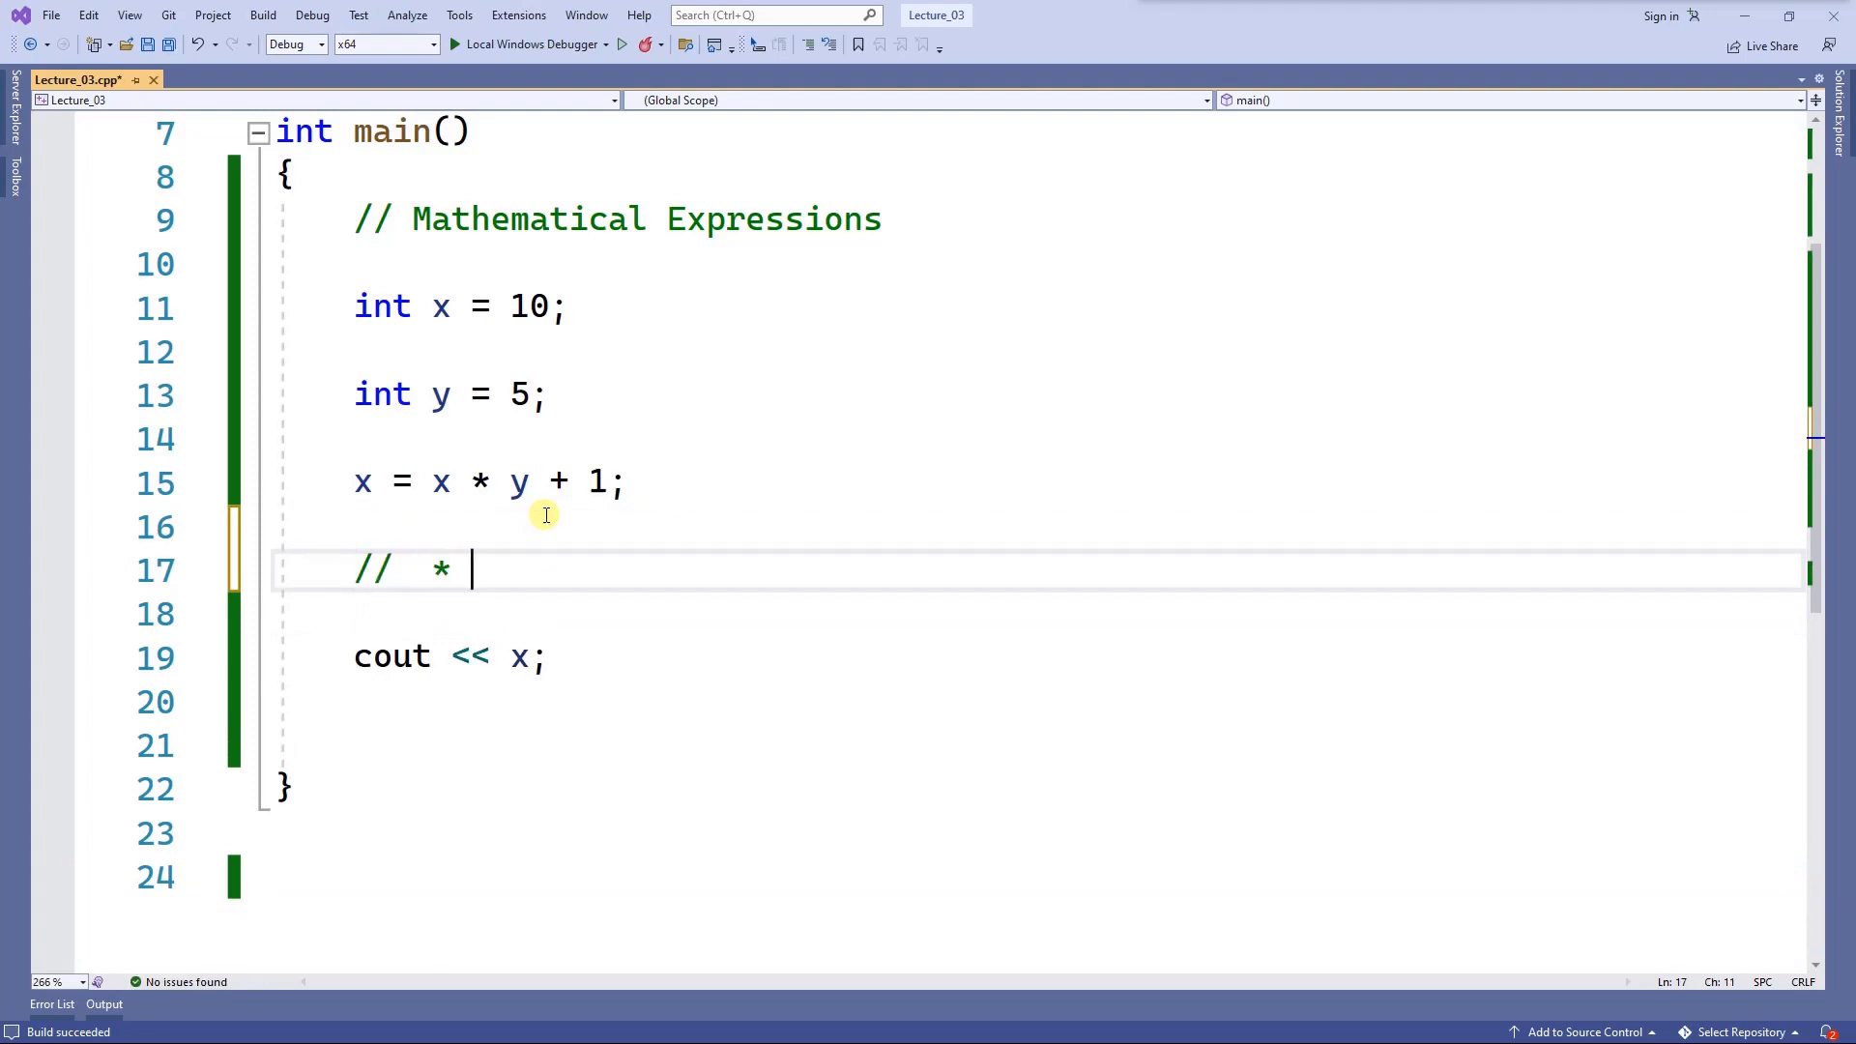
{"action": "type", "text": "/ - +"}
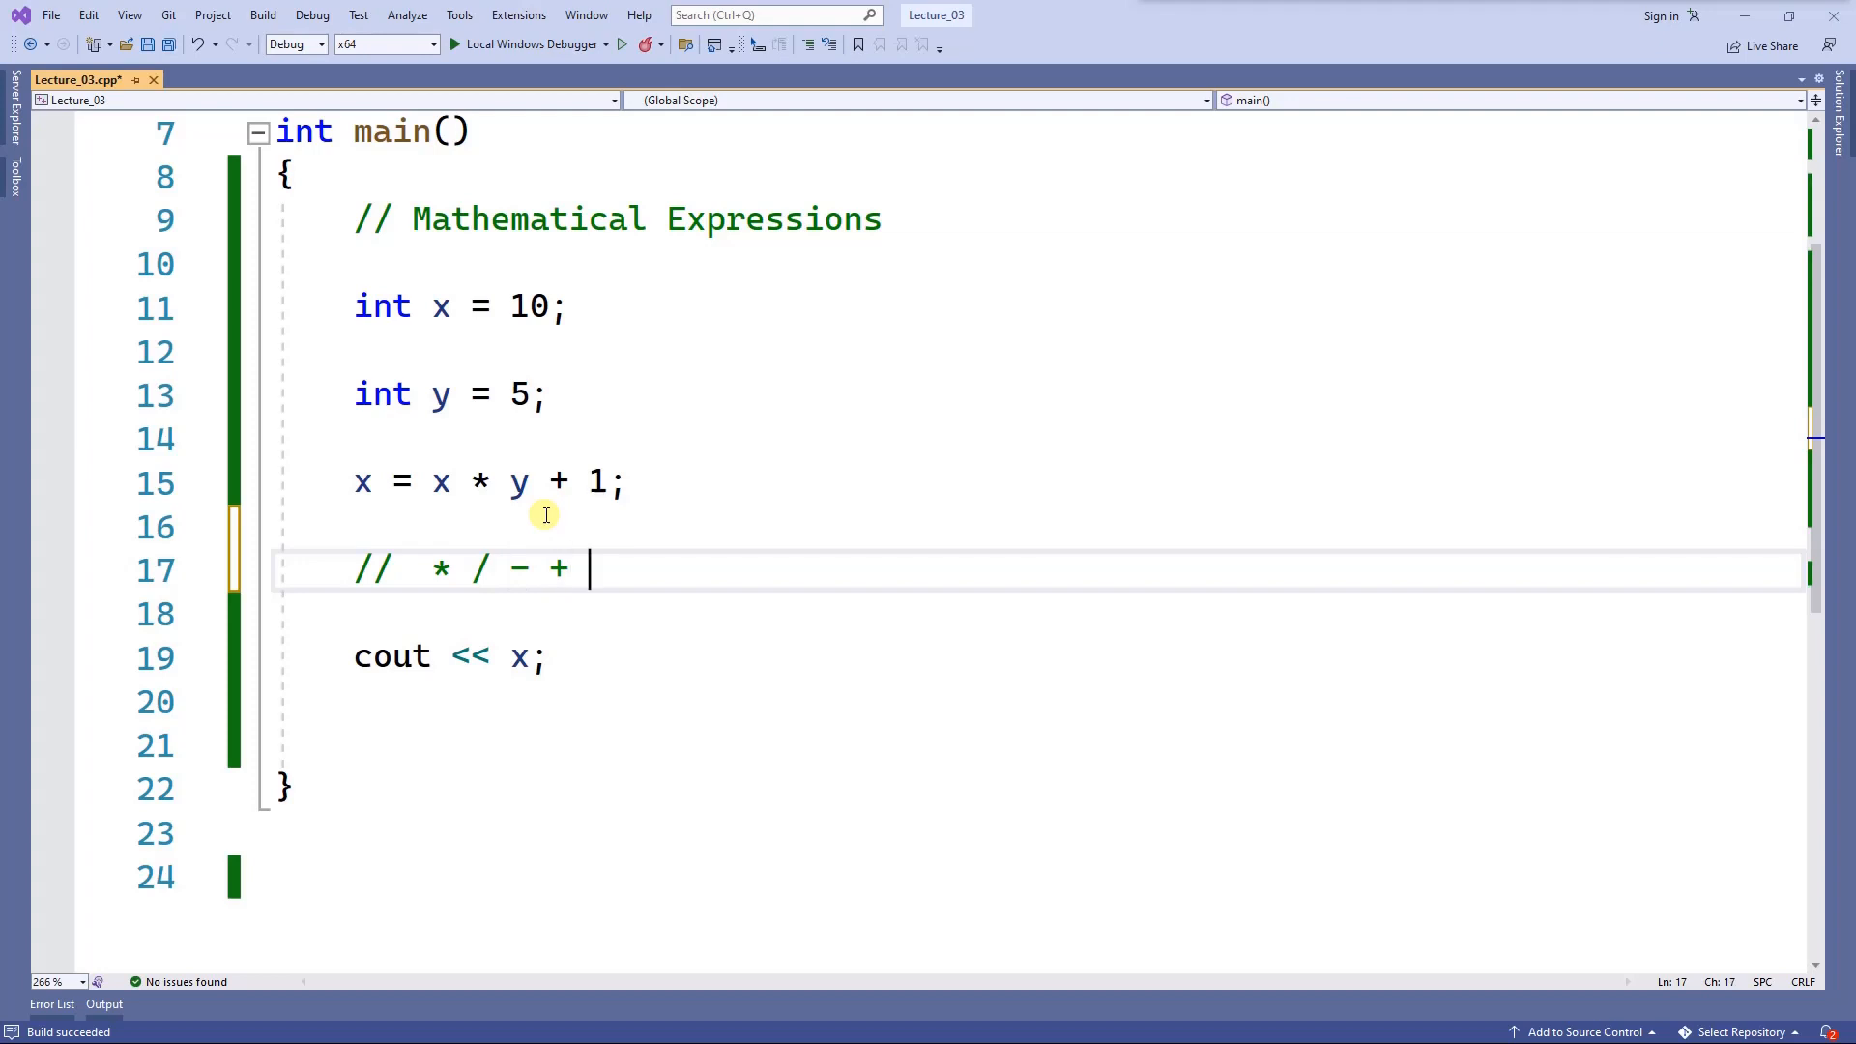
{"action": "type", "text": "%"}
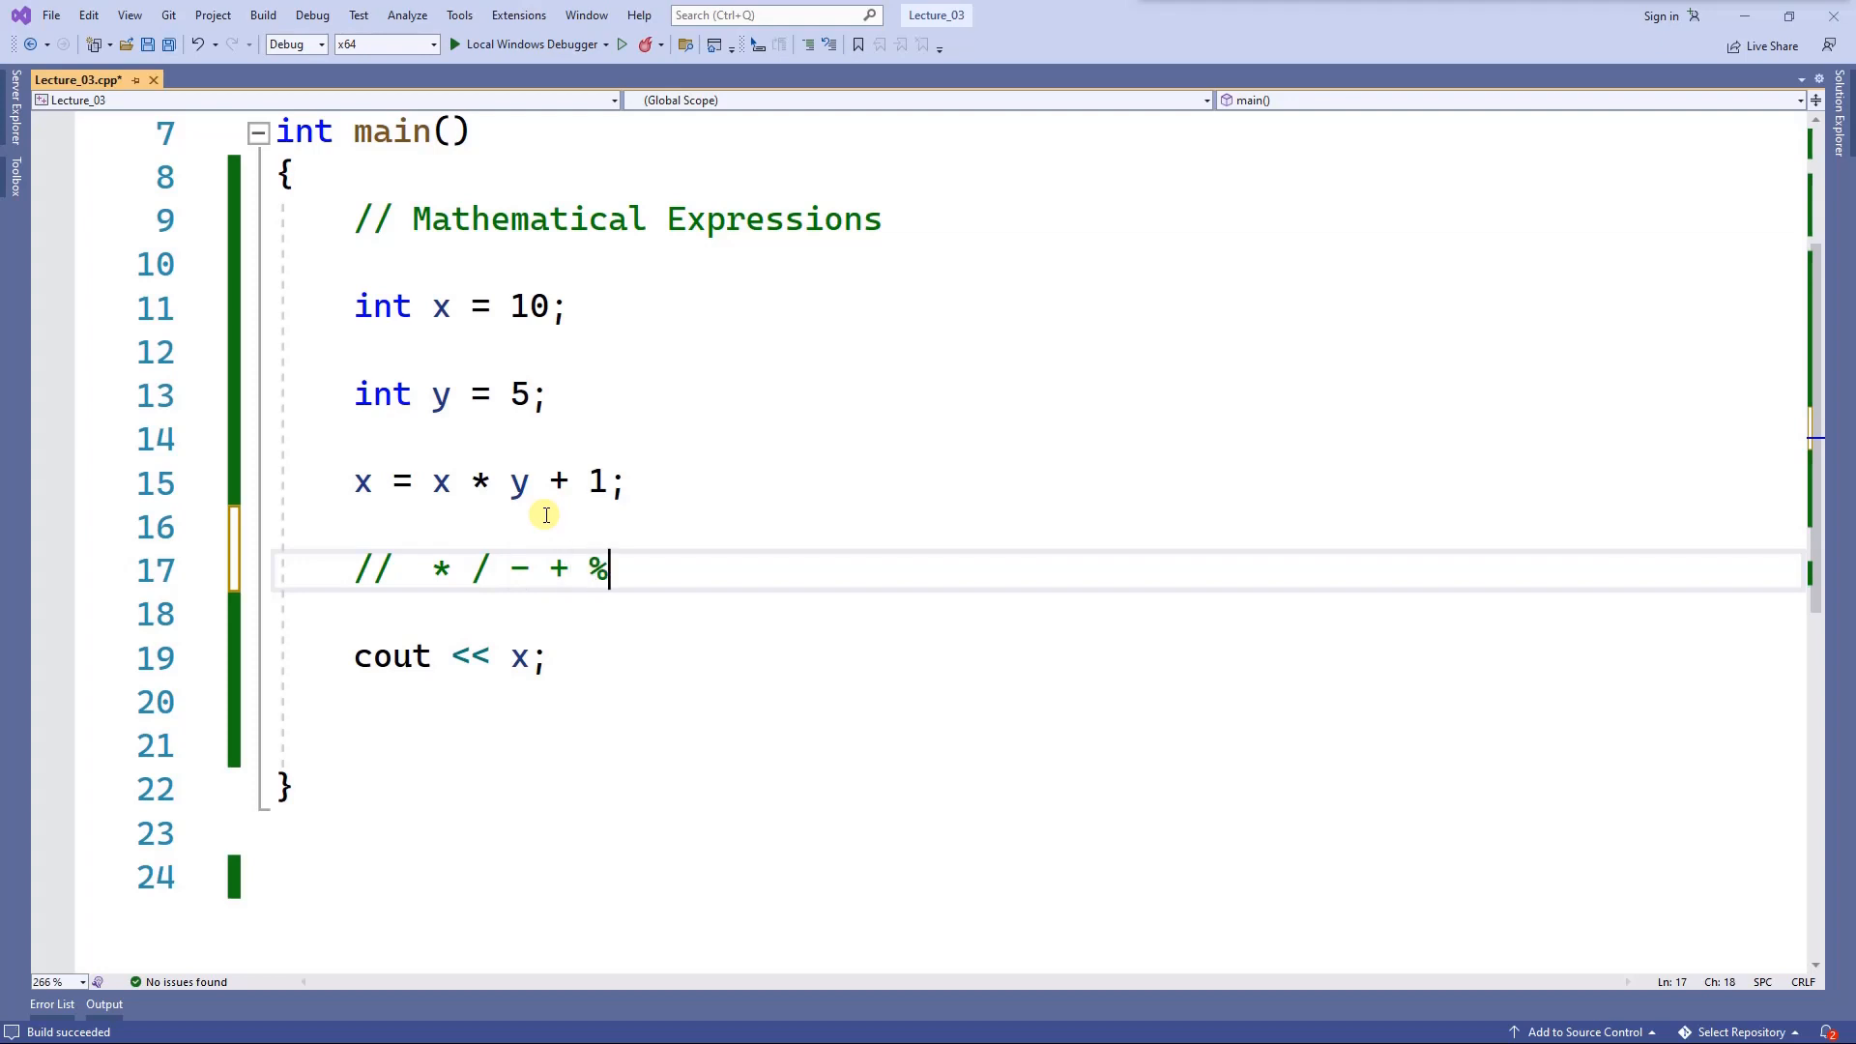
{"action": "mouse_move", "coordinate": [656, 609]}
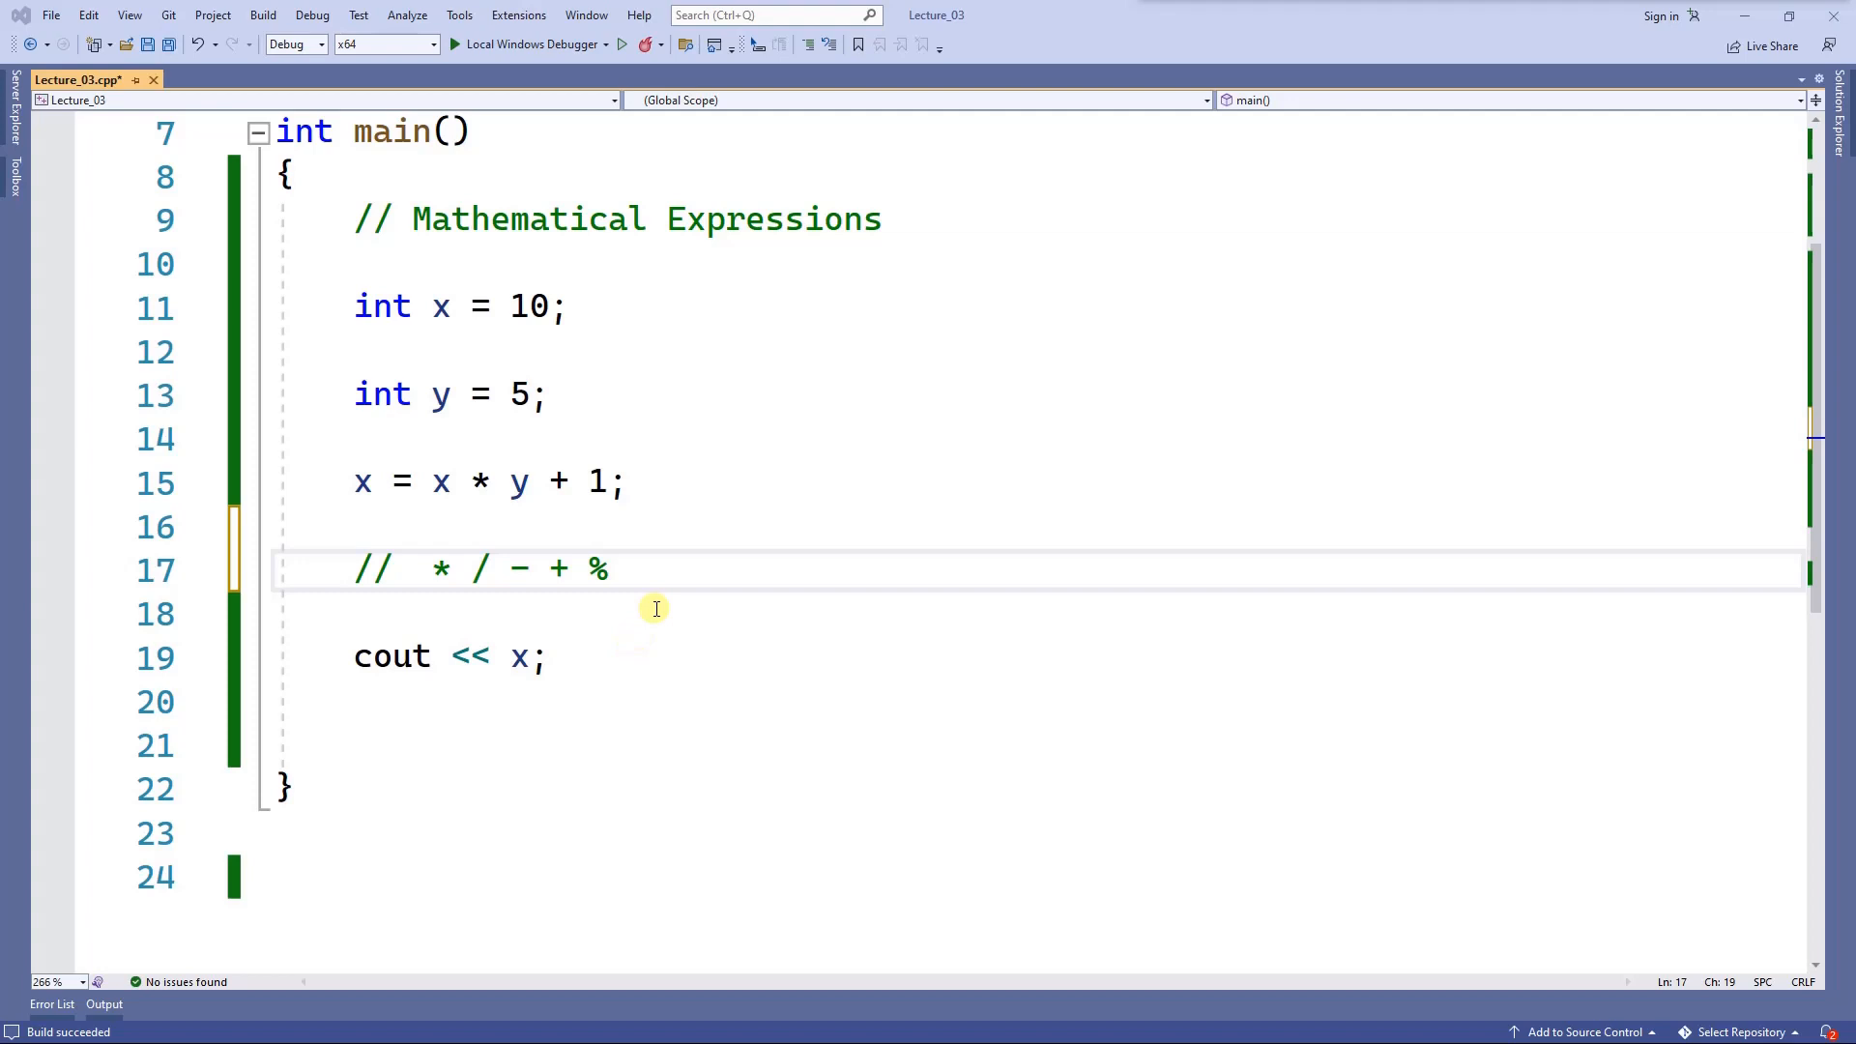
{"action": "mouse_move", "coordinate": [654, 578]}
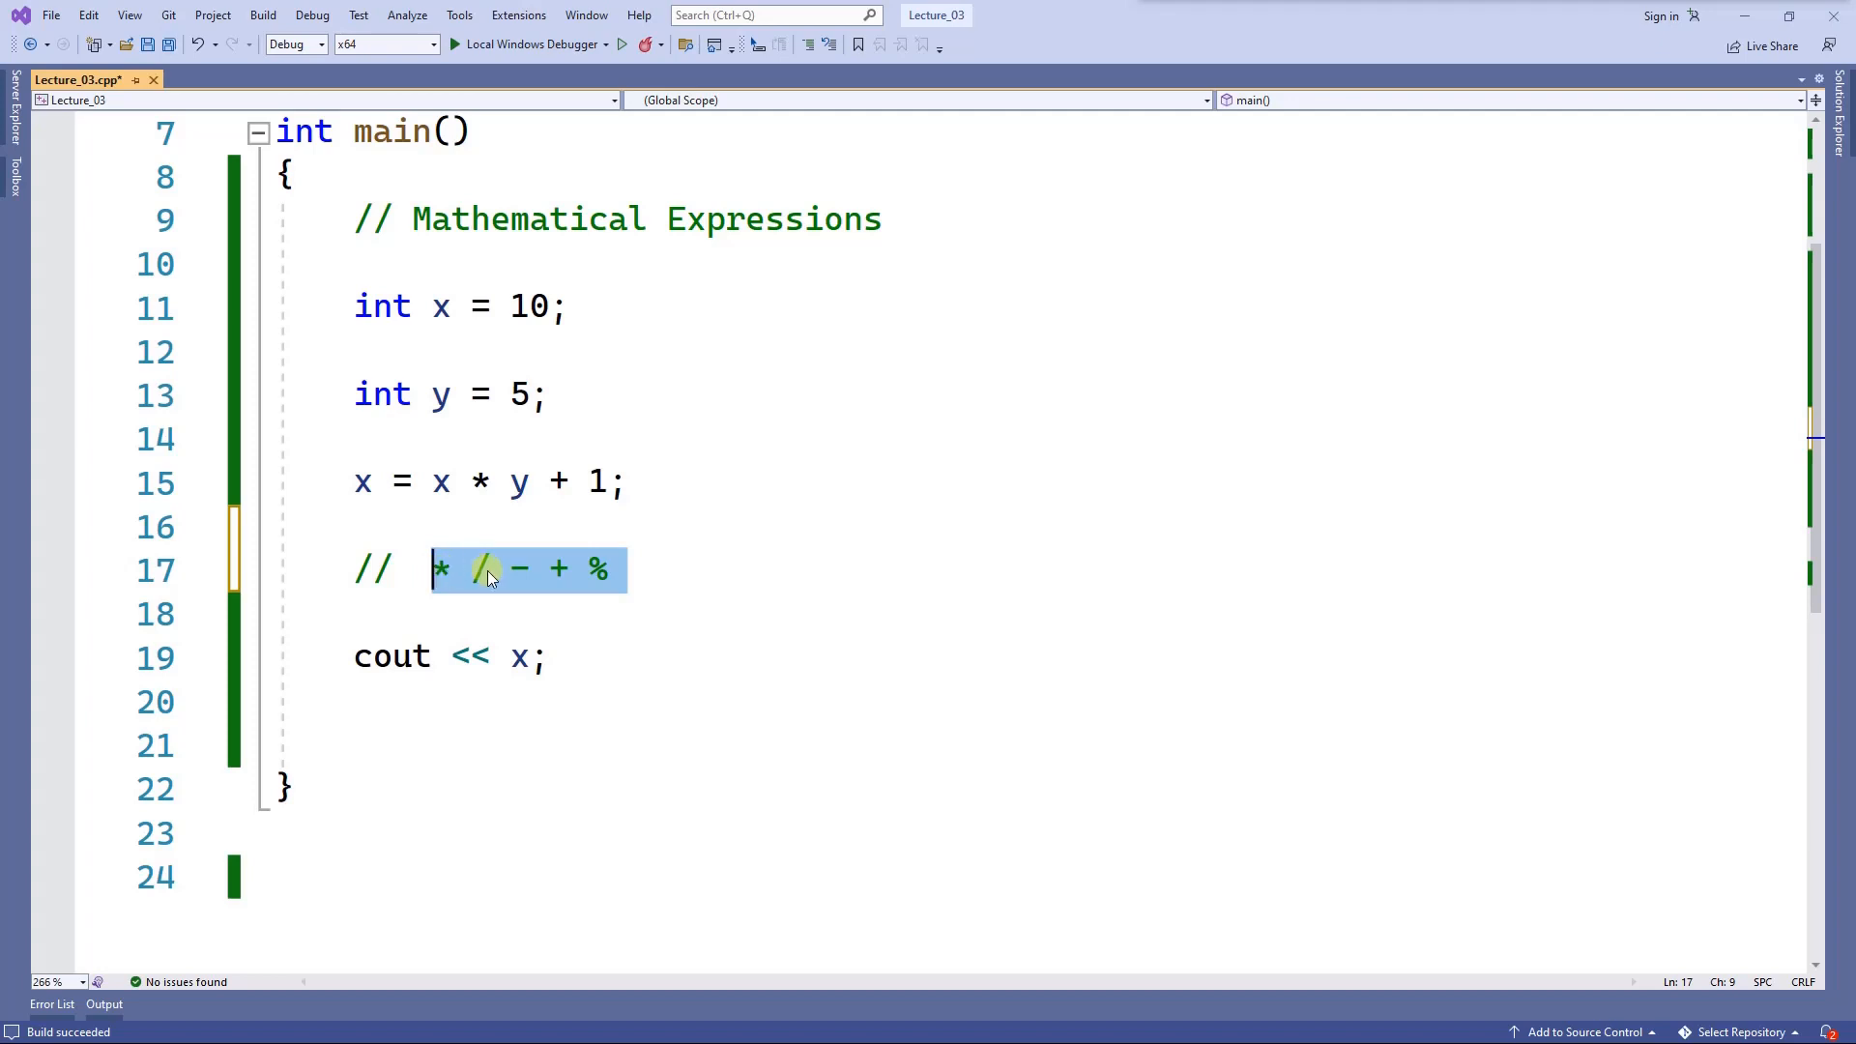
{"action": "left_click", "coordinate": [630, 569]}
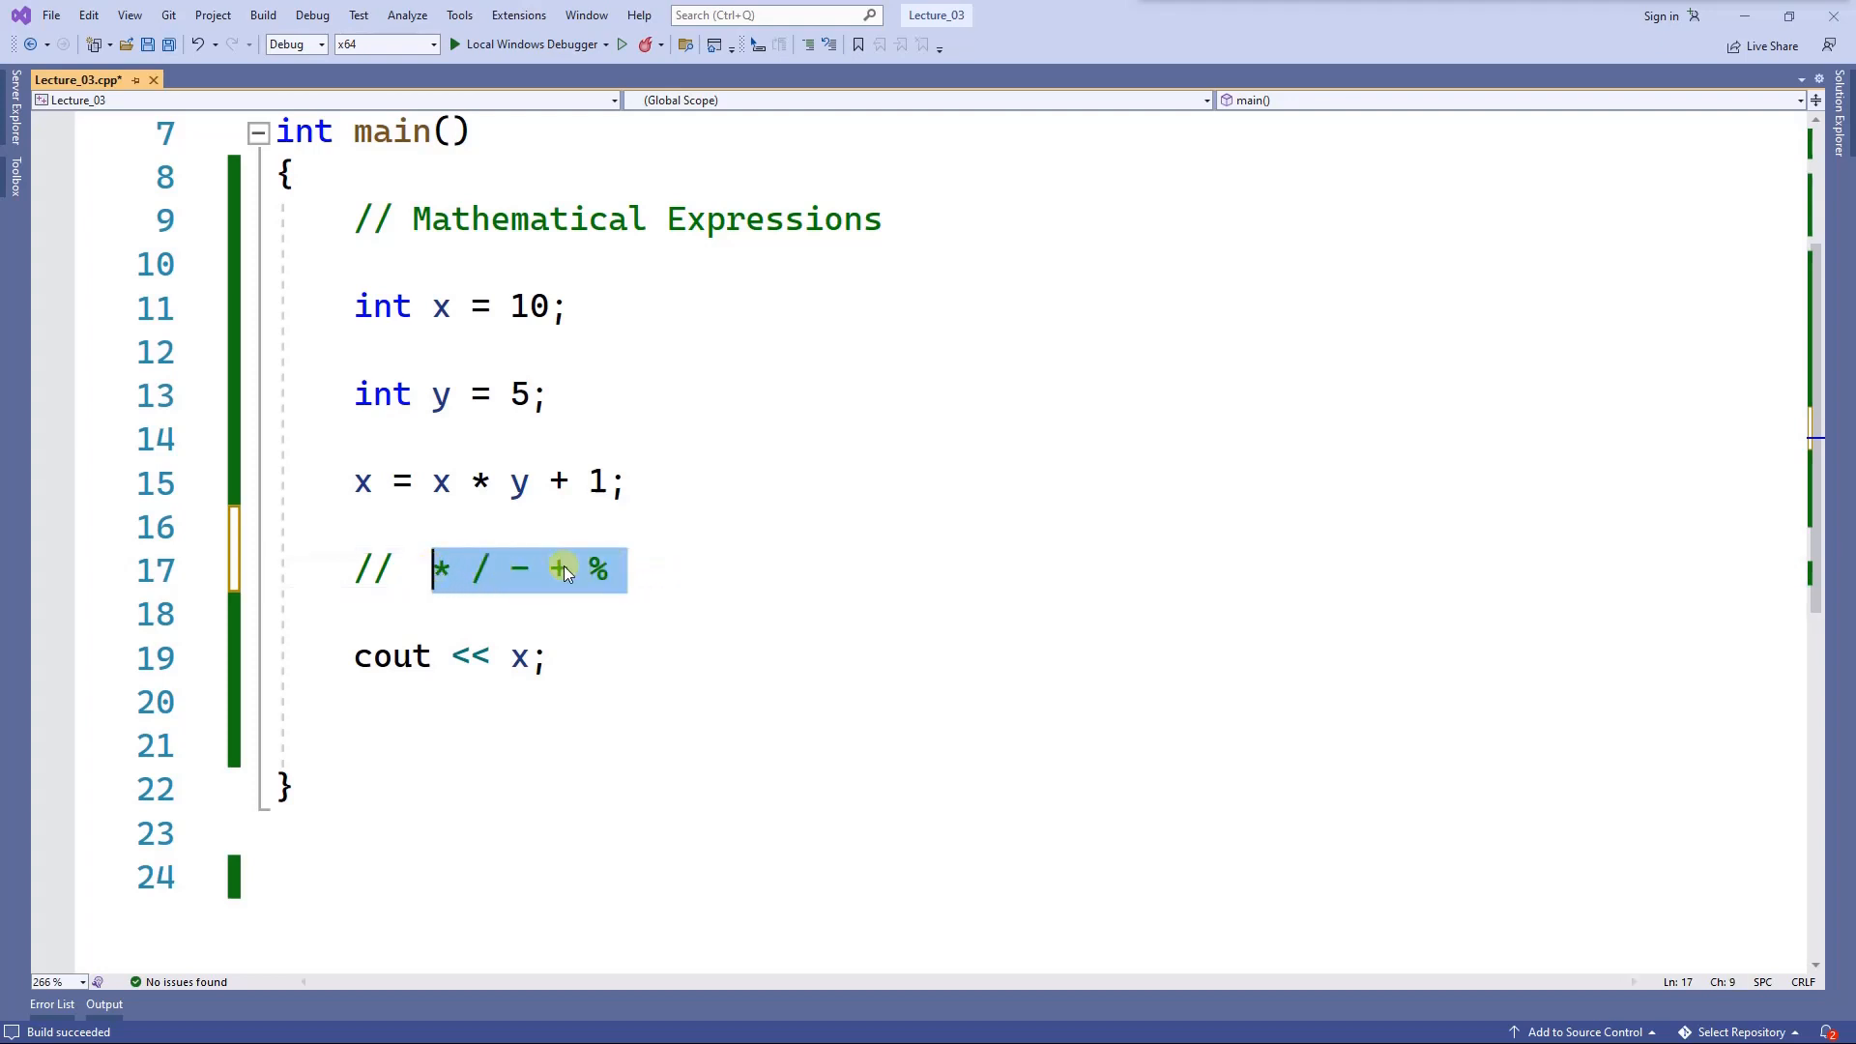
{"action": "mouse_move", "coordinate": [671, 582]}
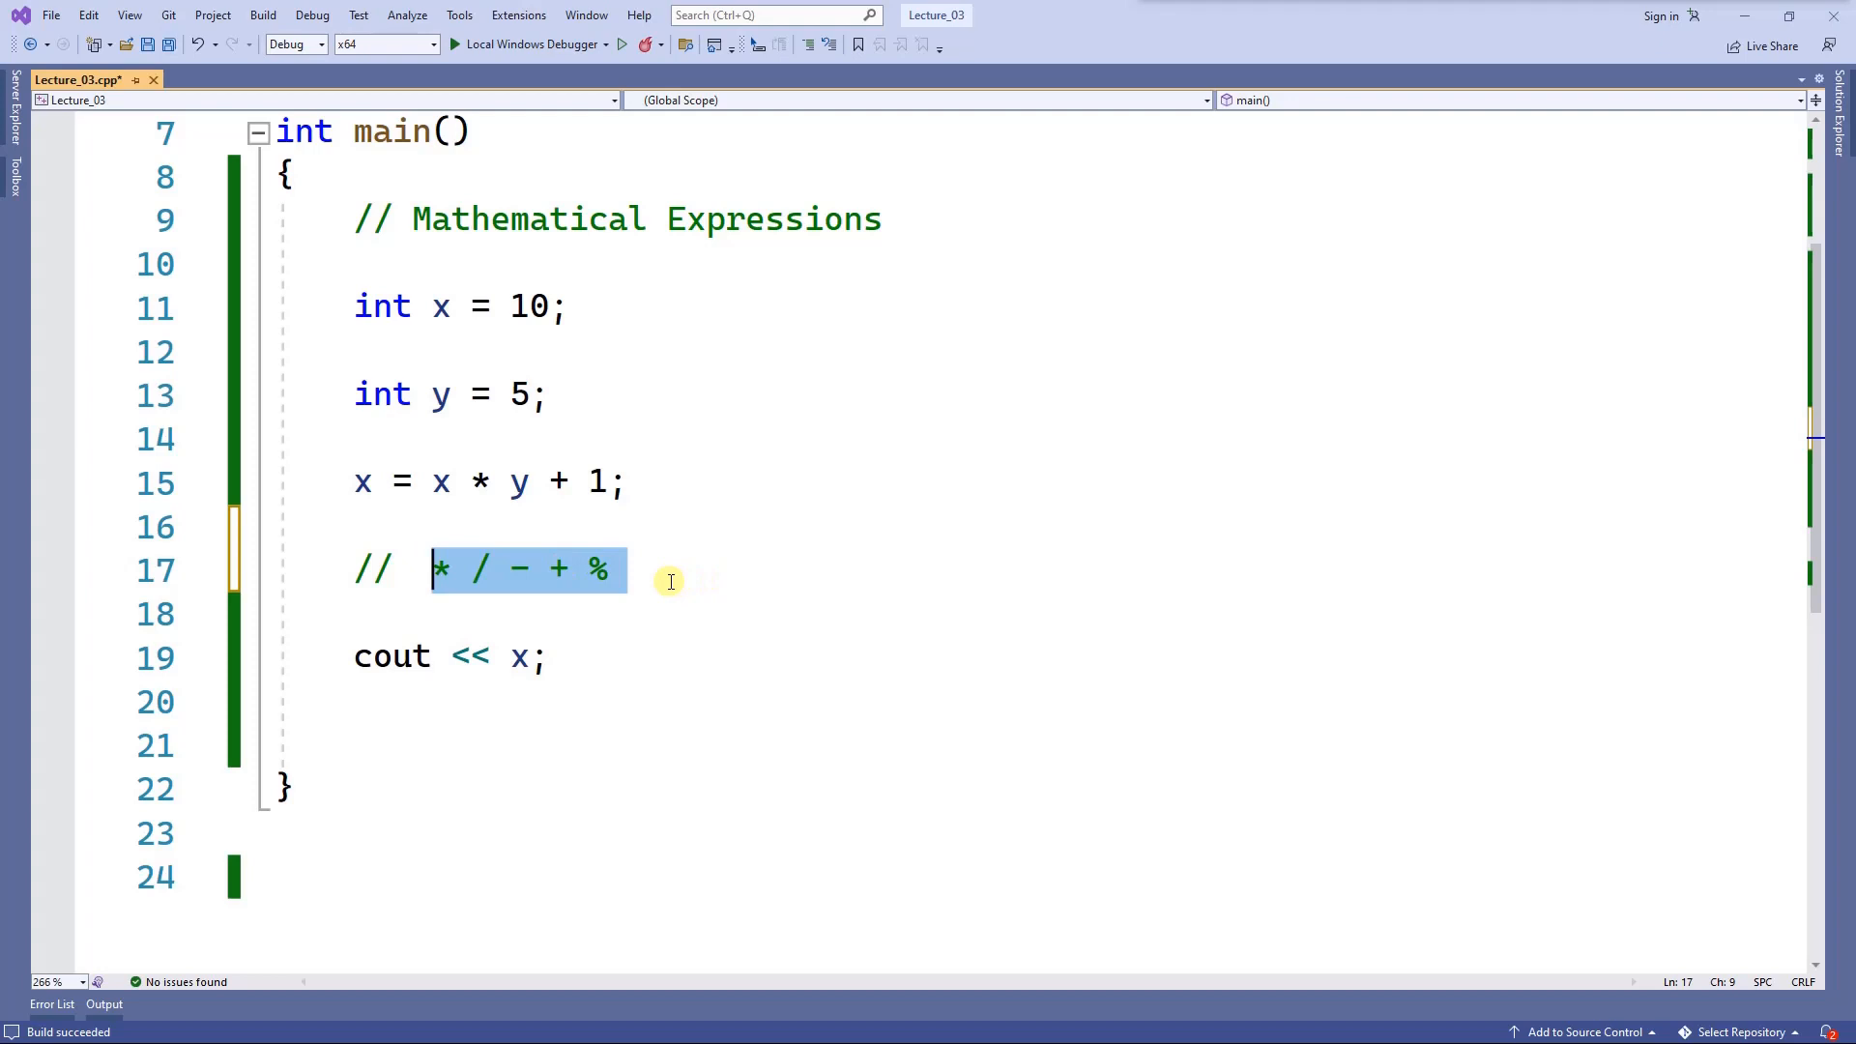
{"action": "left_click", "coordinate": [634, 569]}
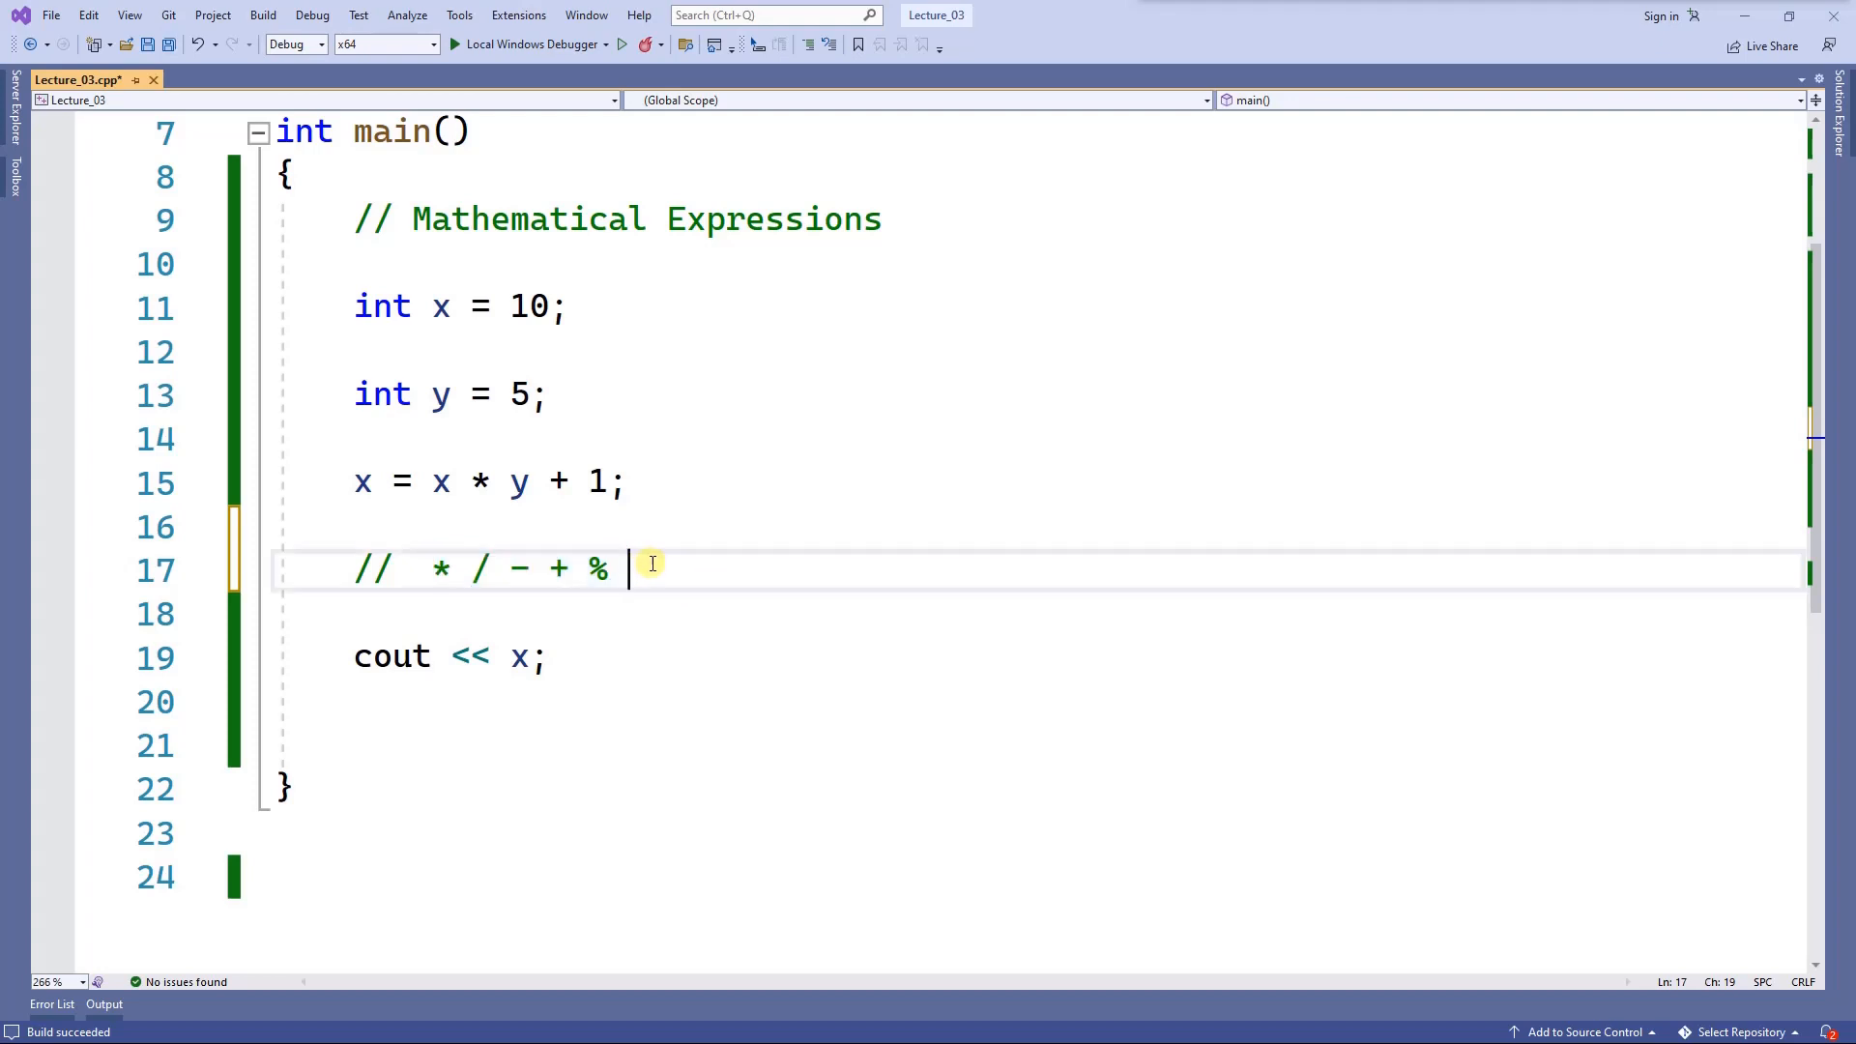
{"action": "mouse_move", "coordinate": [671, 577]}
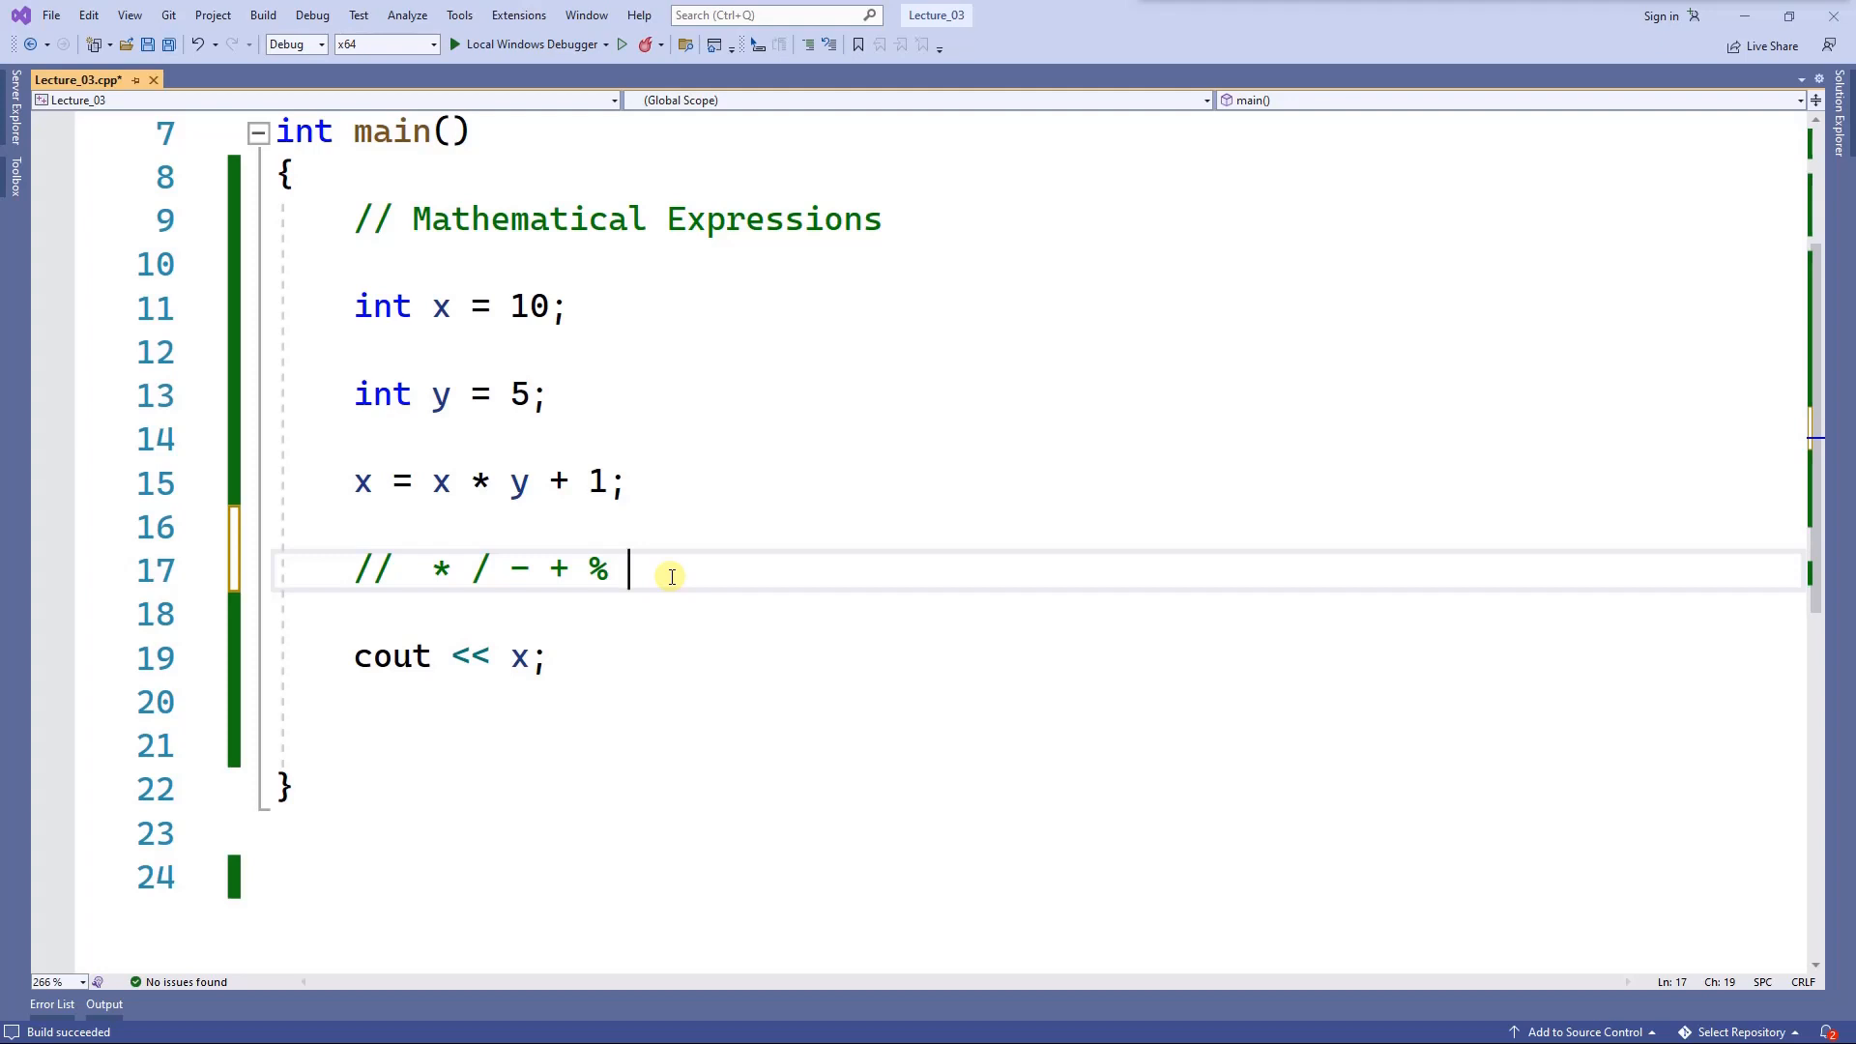
{"action": "mouse_move", "coordinate": [578, 515]}
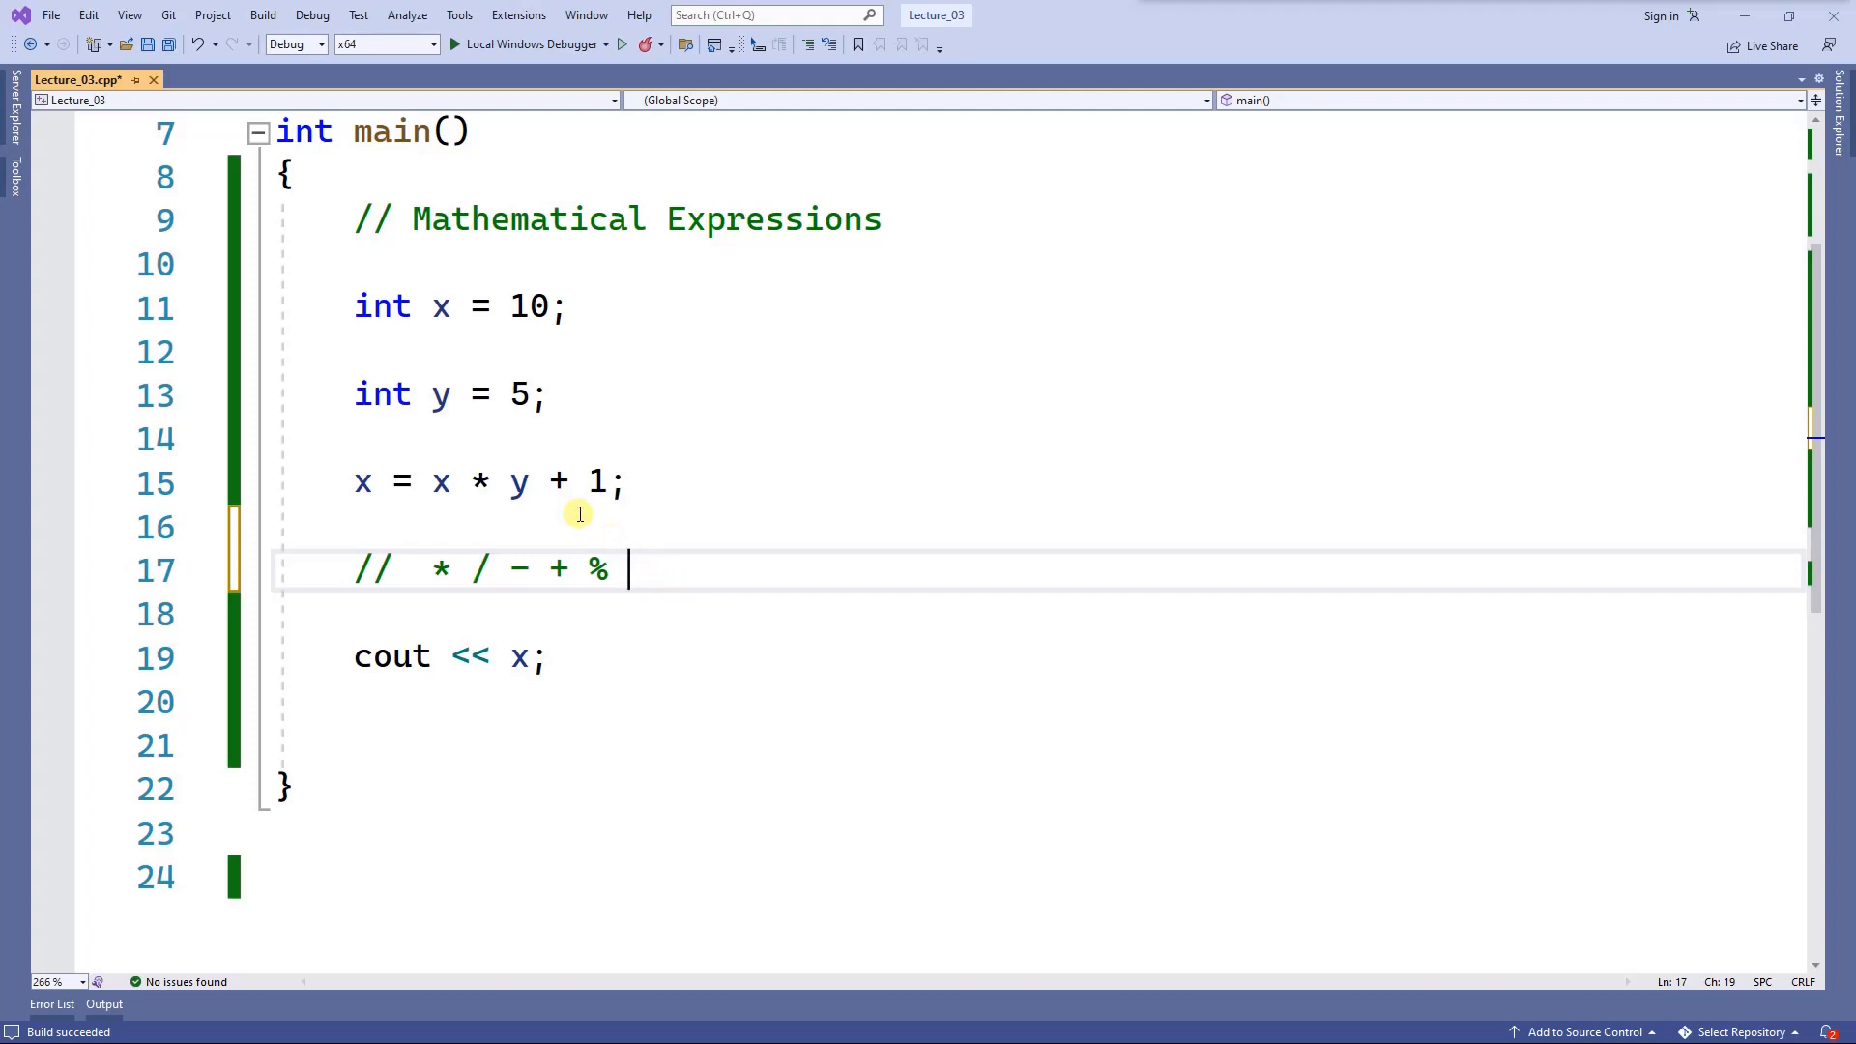
{"action": "mouse_move", "coordinate": [224, 486]}
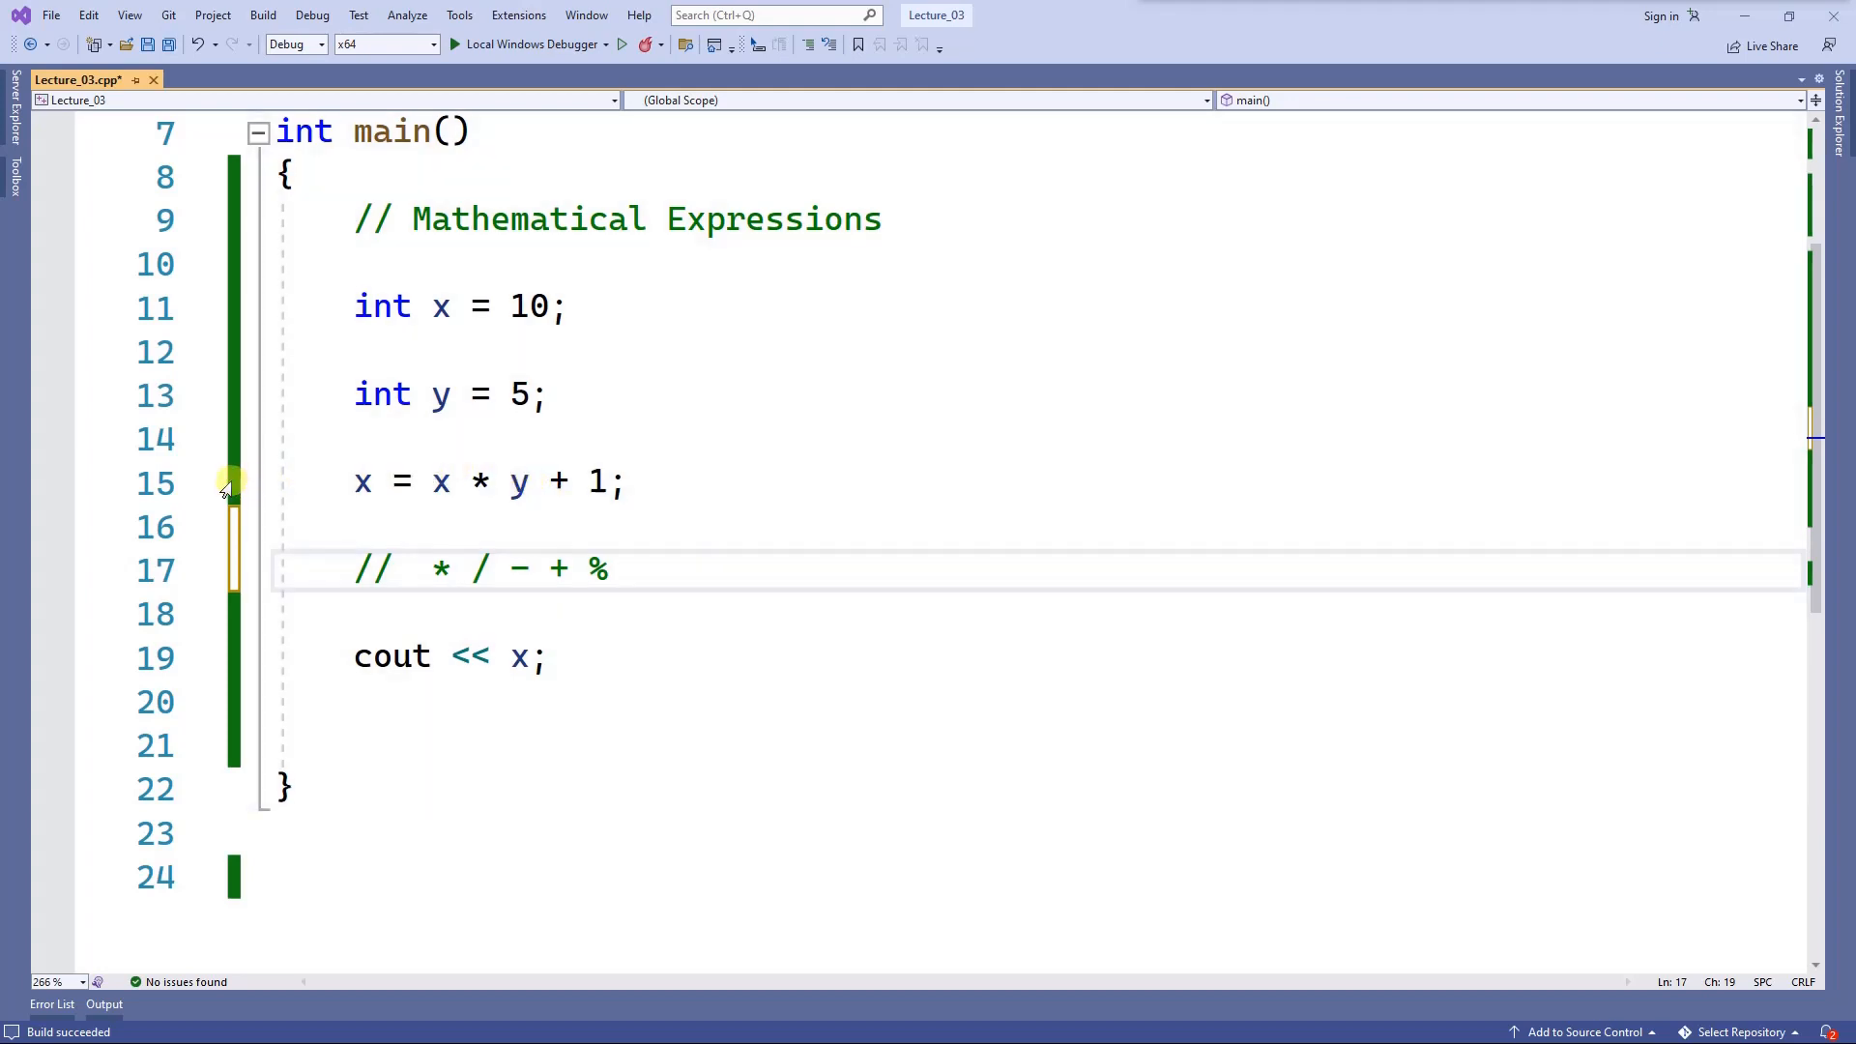
{"action": "mouse_move", "coordinate": [516, 481]}
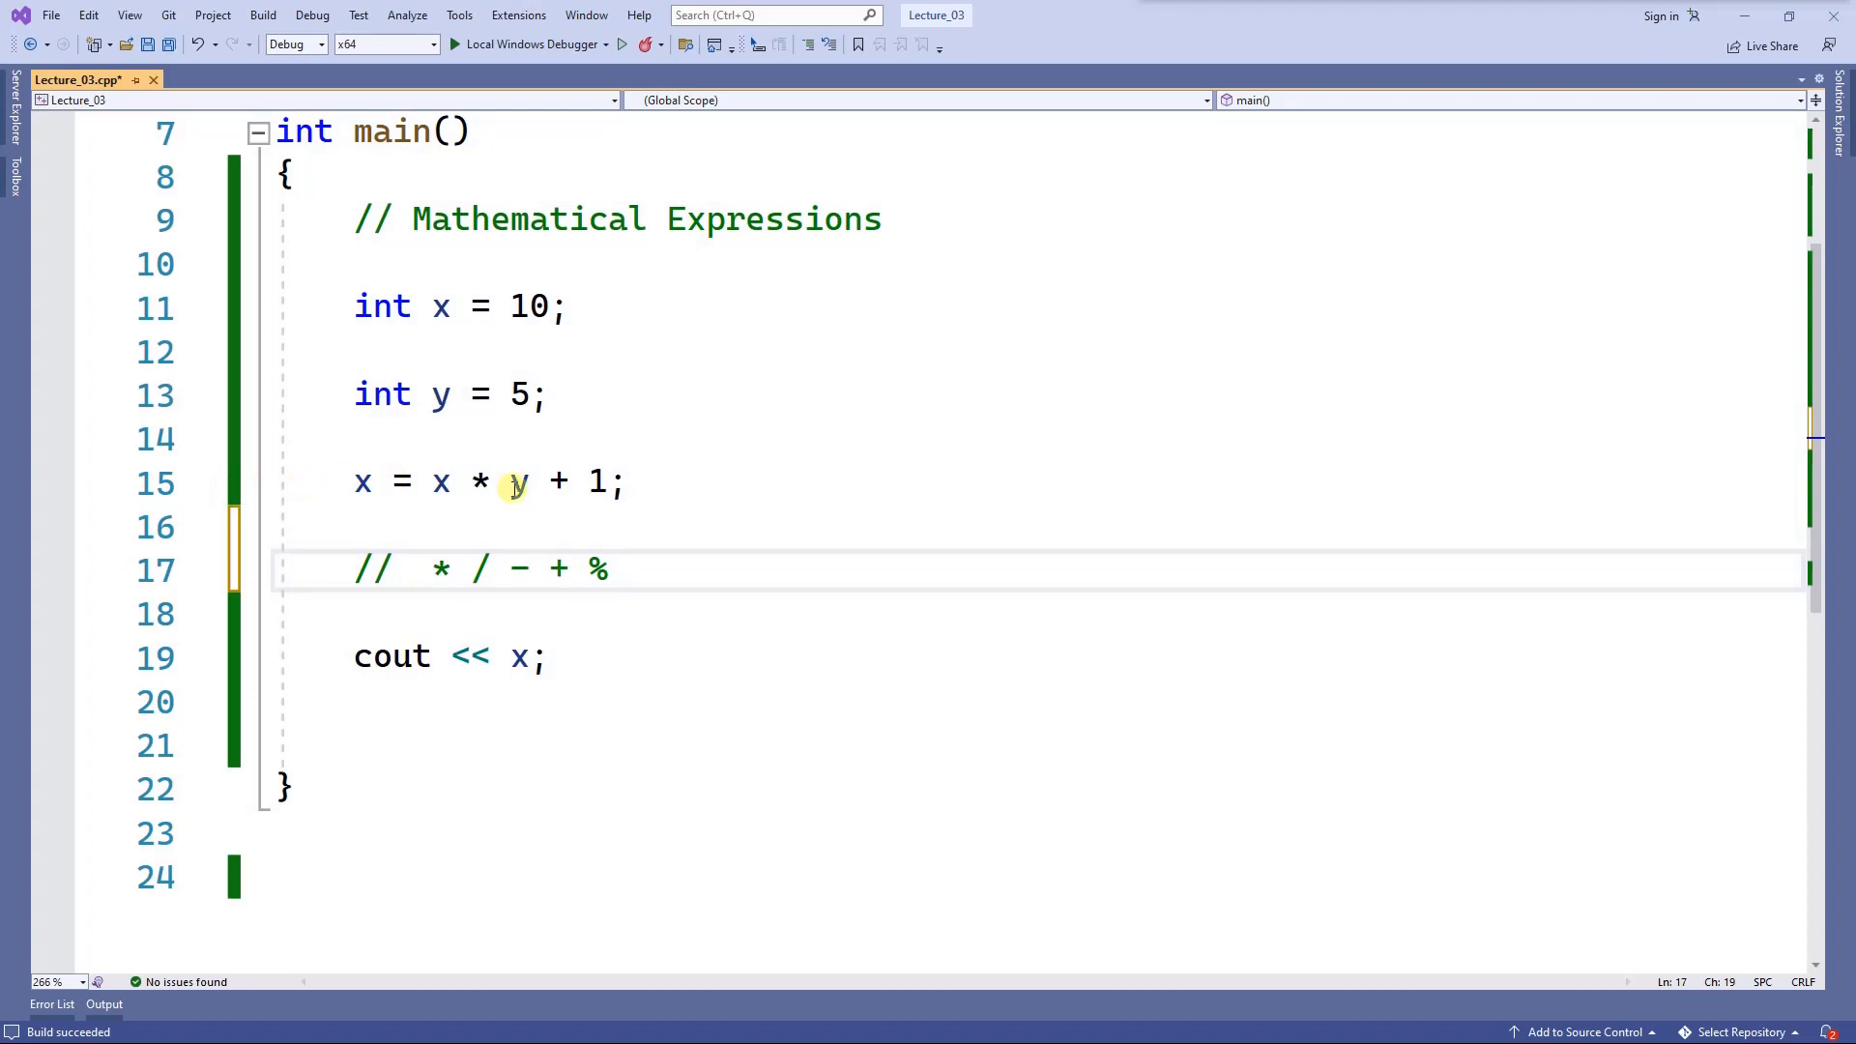
{"action": "mouse_move", "coordinate": [518, 485]}
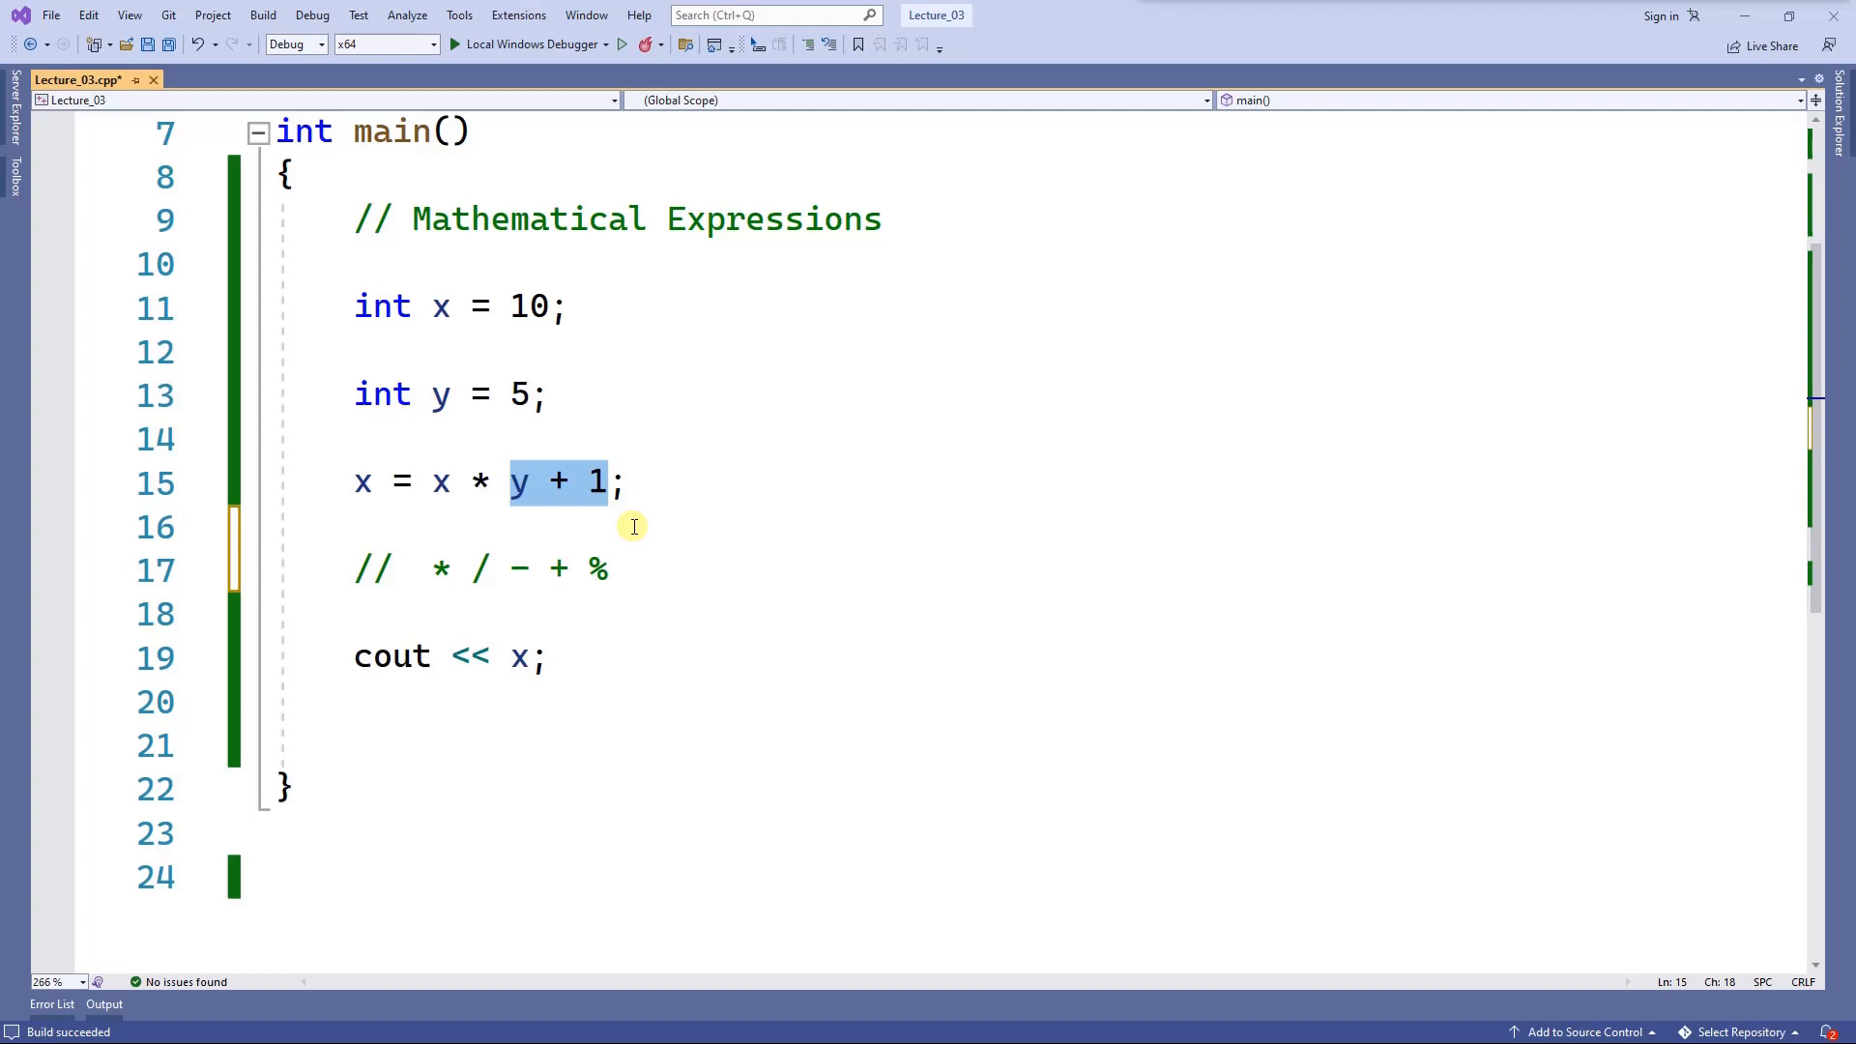
Wrap y + 1 in parentheses giving x = x * (y + 1); and run to print 60.
{"action": "left_click", "coordinate": [511, 482]}
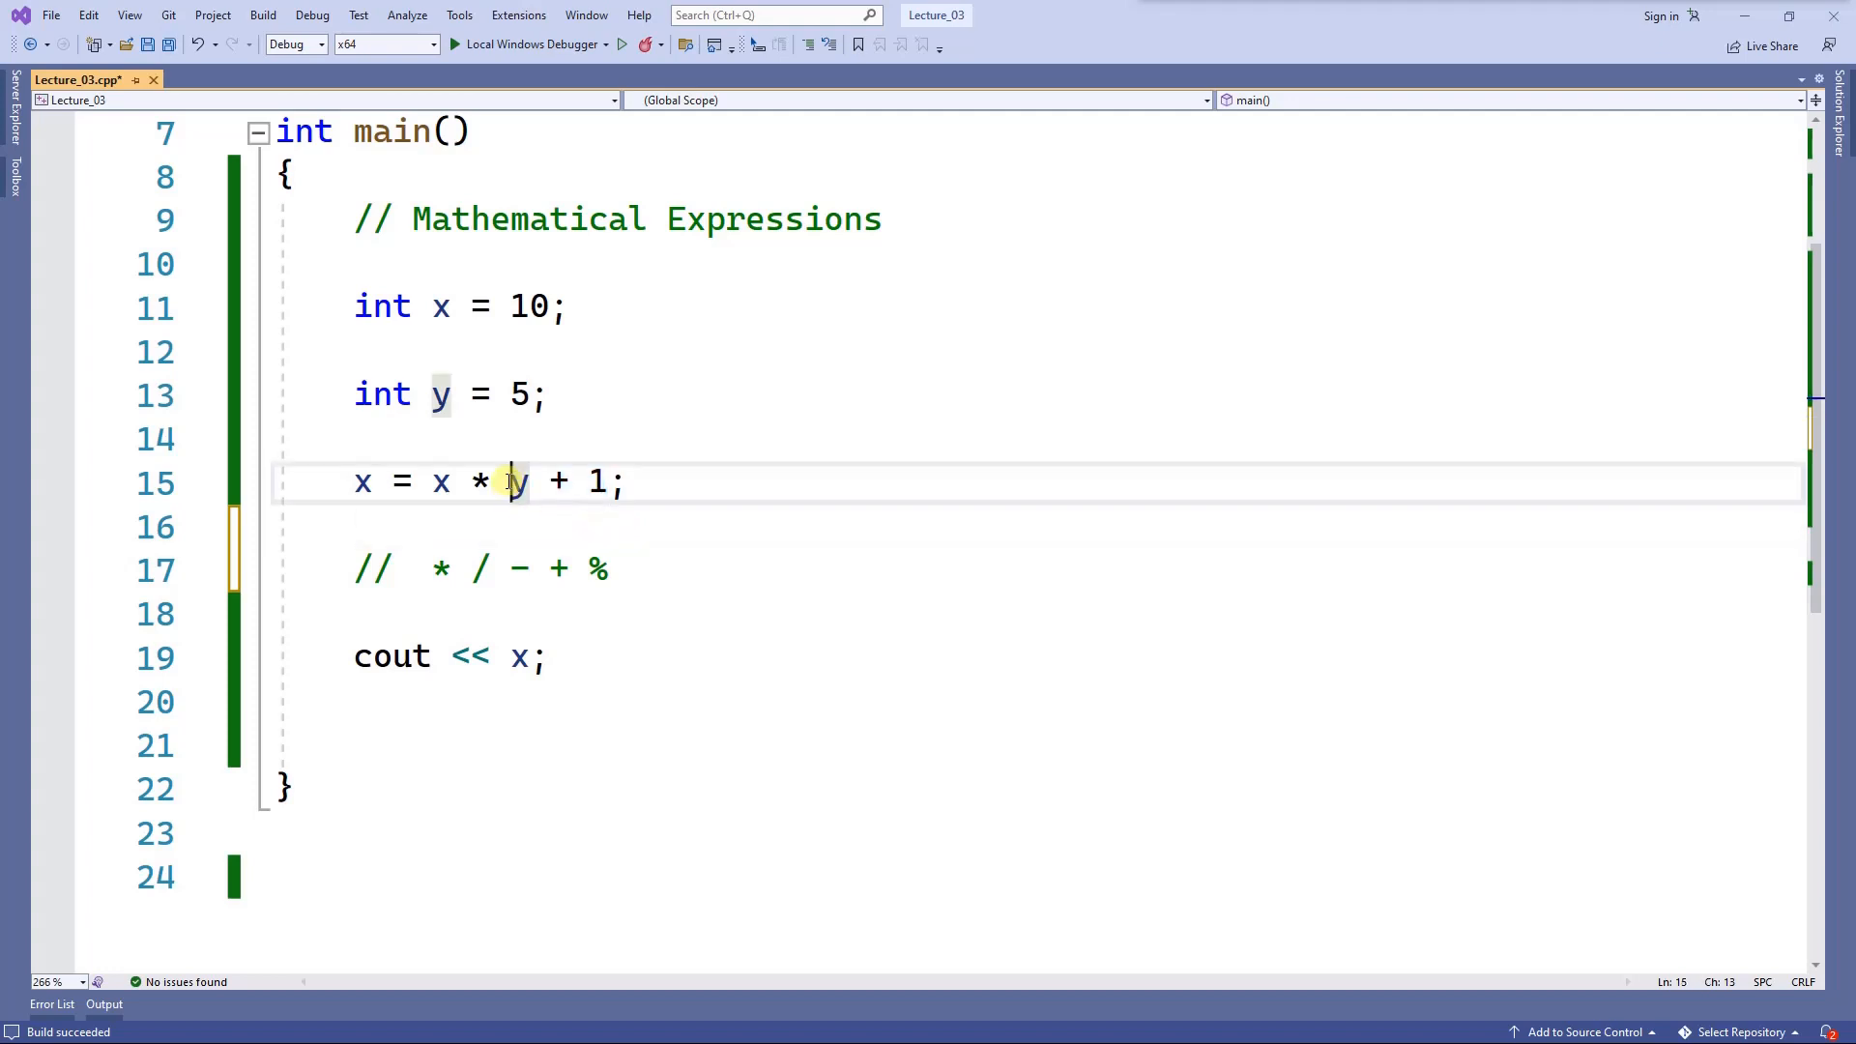
{"action": "type", "text": "("}
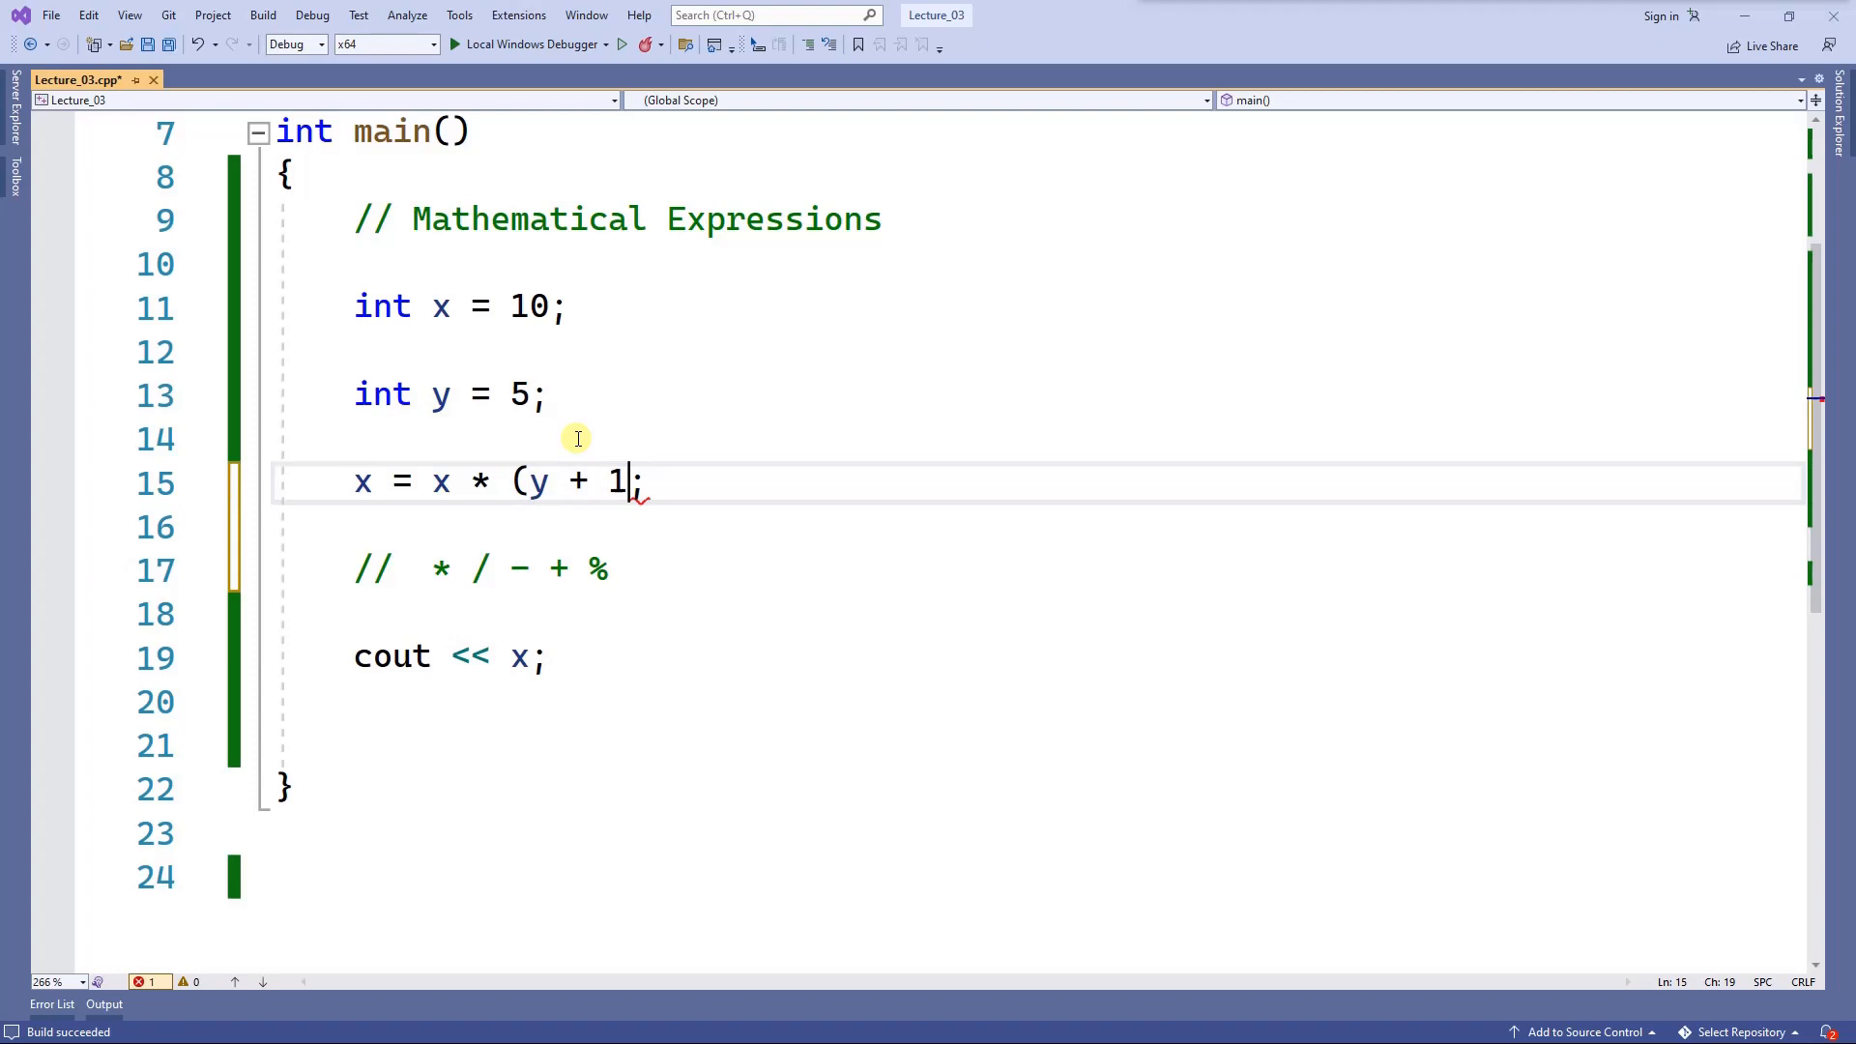
{"action": "type", "text": ")"}
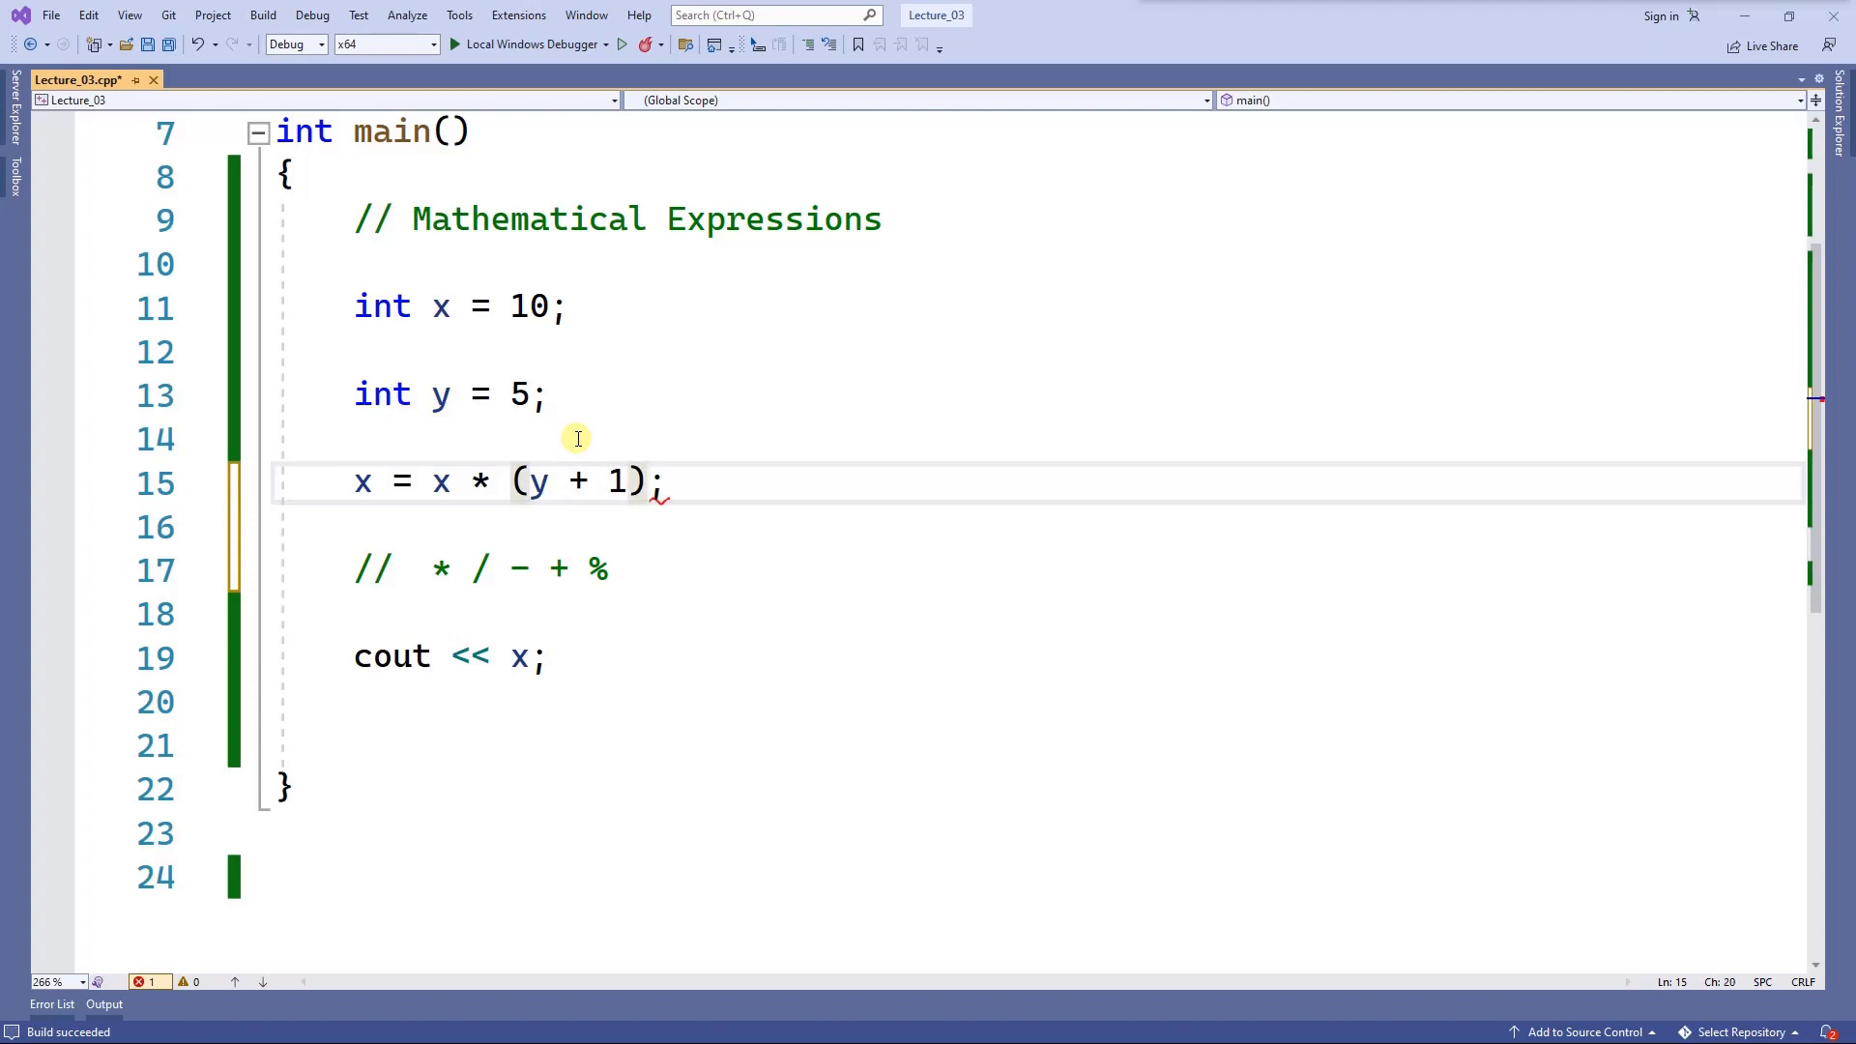
{"action": "left_click", "coordinate": [368, 526]}
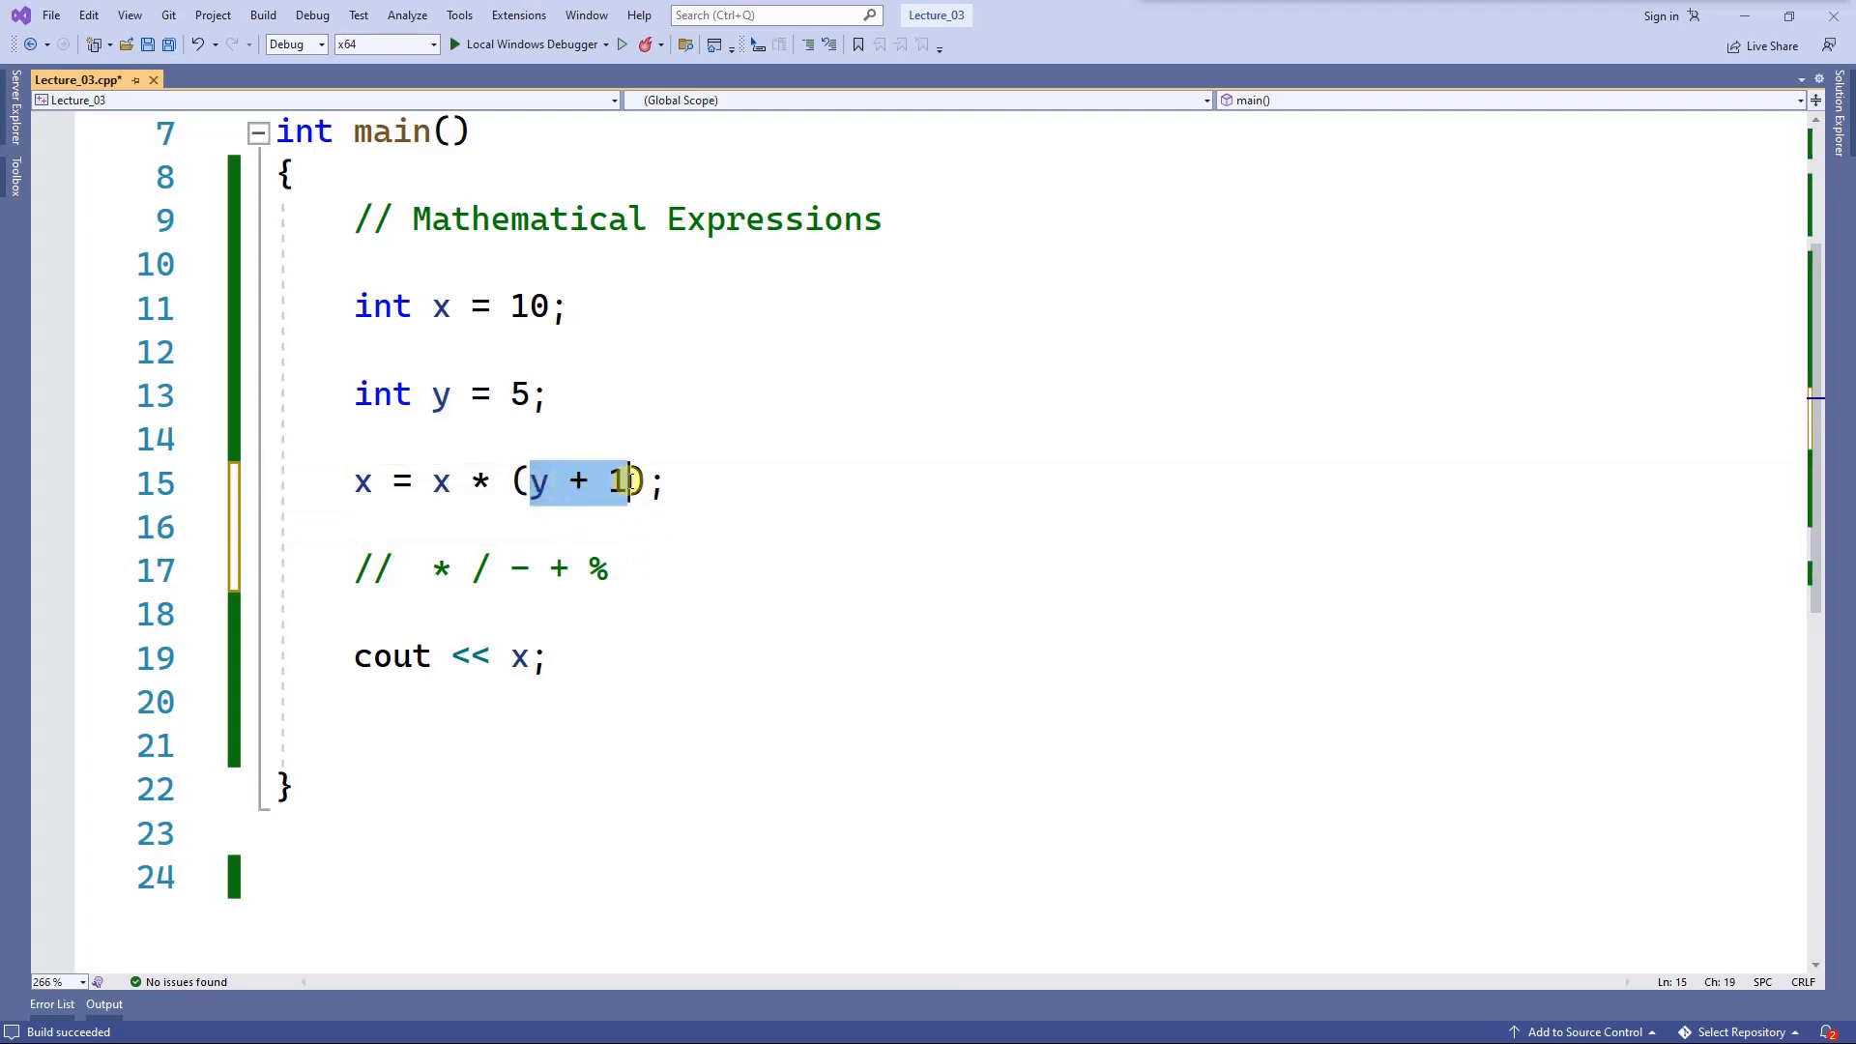
{"action": "mouse_move", "coordinate": [536, 482]}
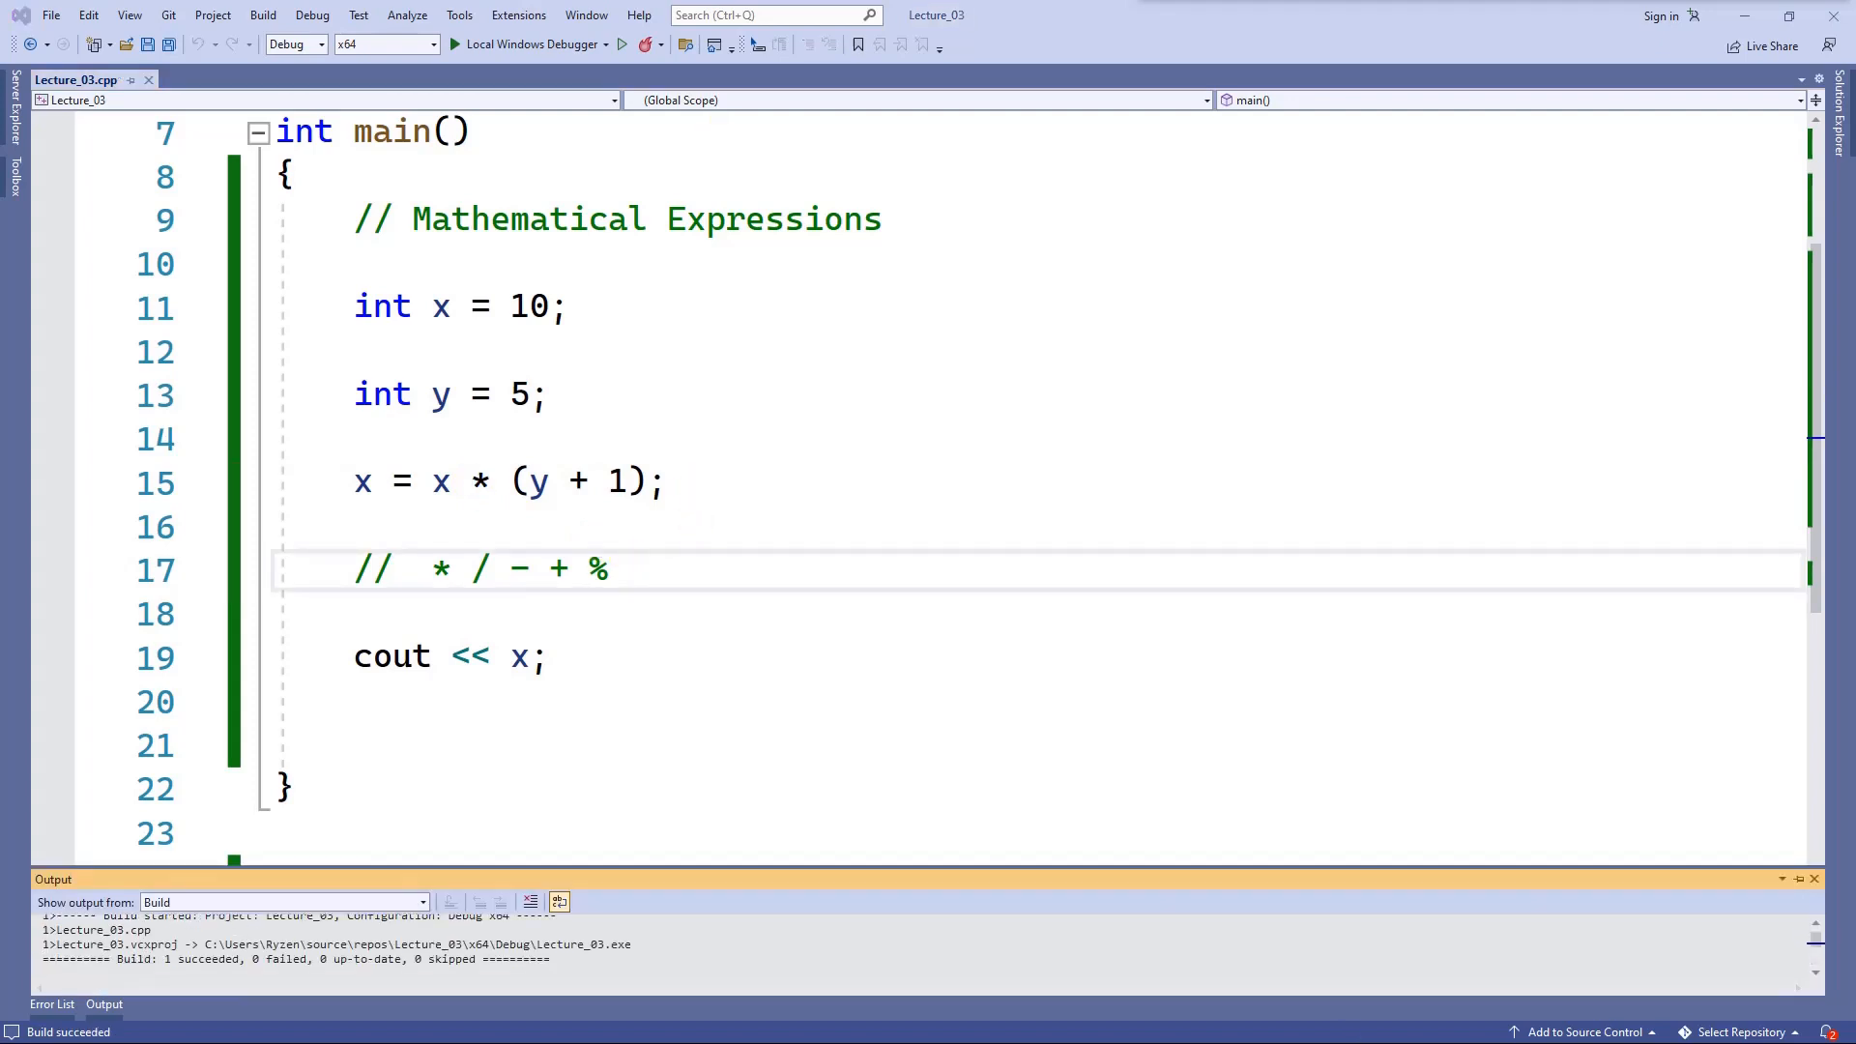
{"action": "left_click", "coordinate": [621, 45]}
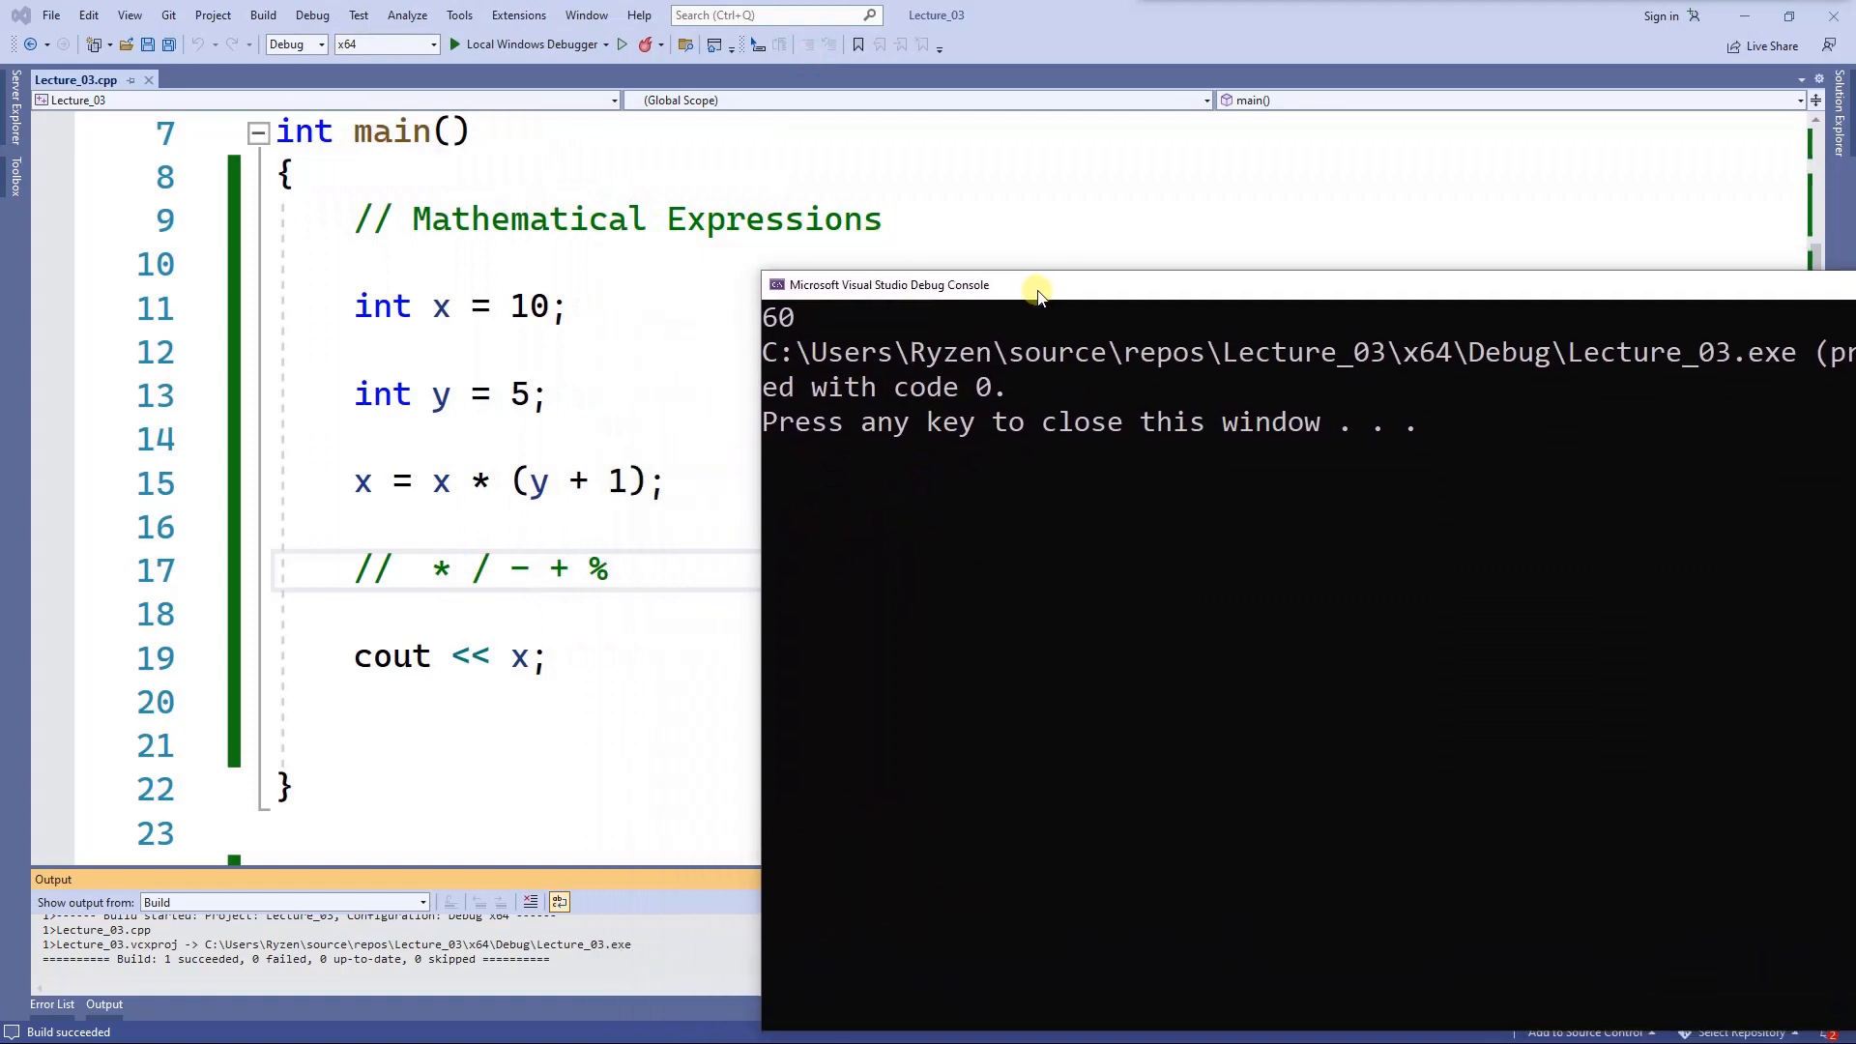
{"action": "mouse_move", "coordinate": [539, 482]}
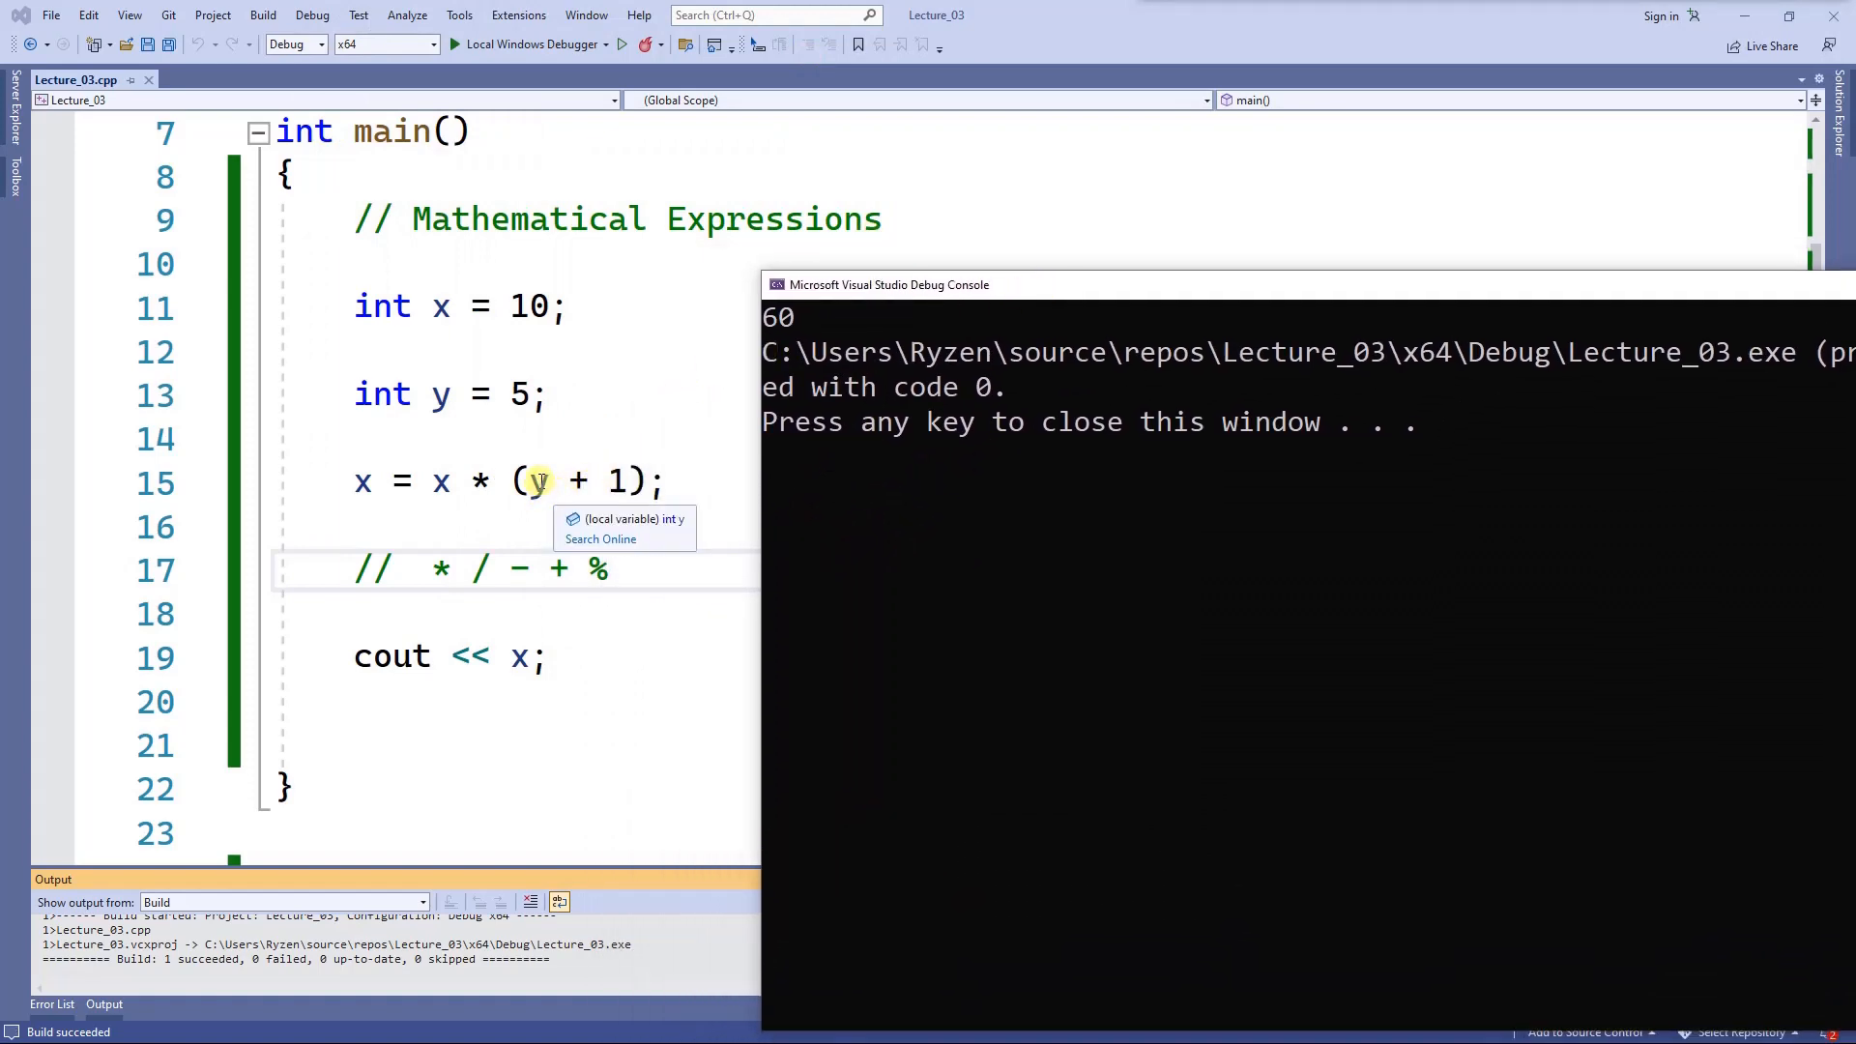
{"action": "mouse_move", "coordinate": [580, 466]}
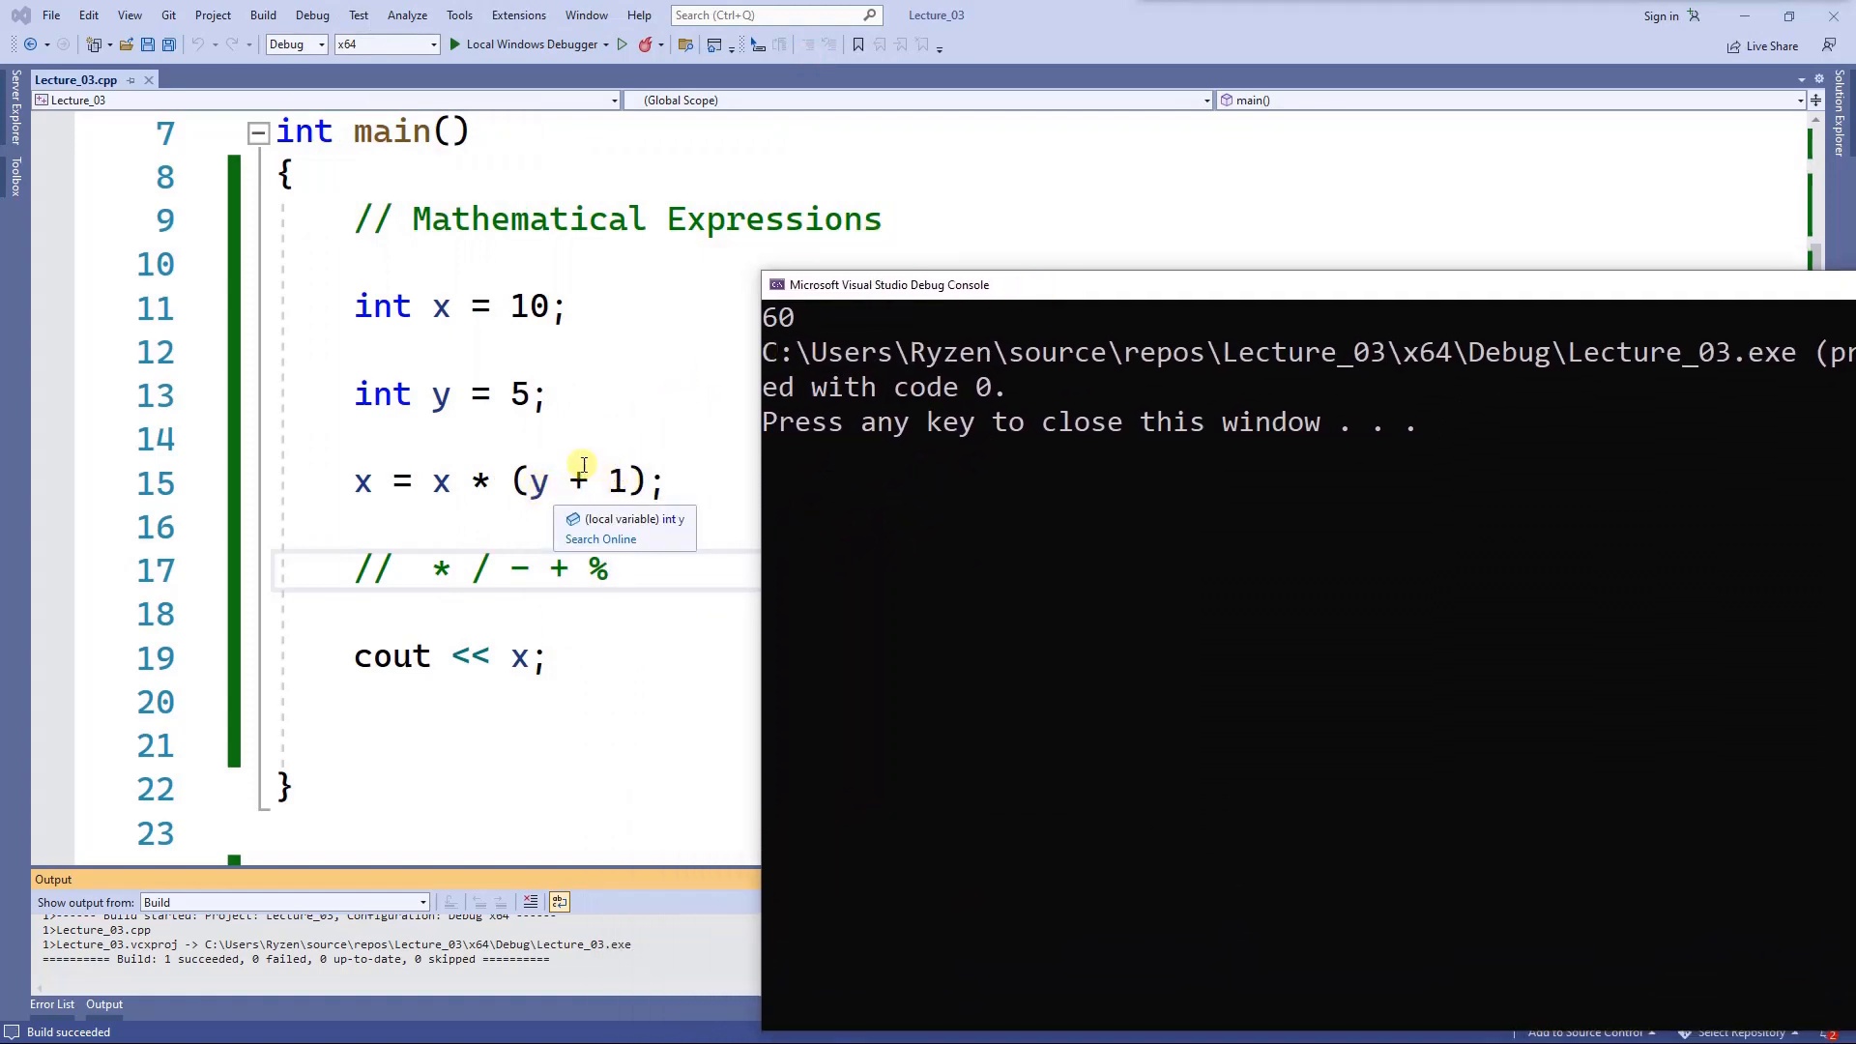
{"action": "mouse_move", "coordinate": [622, 423]}
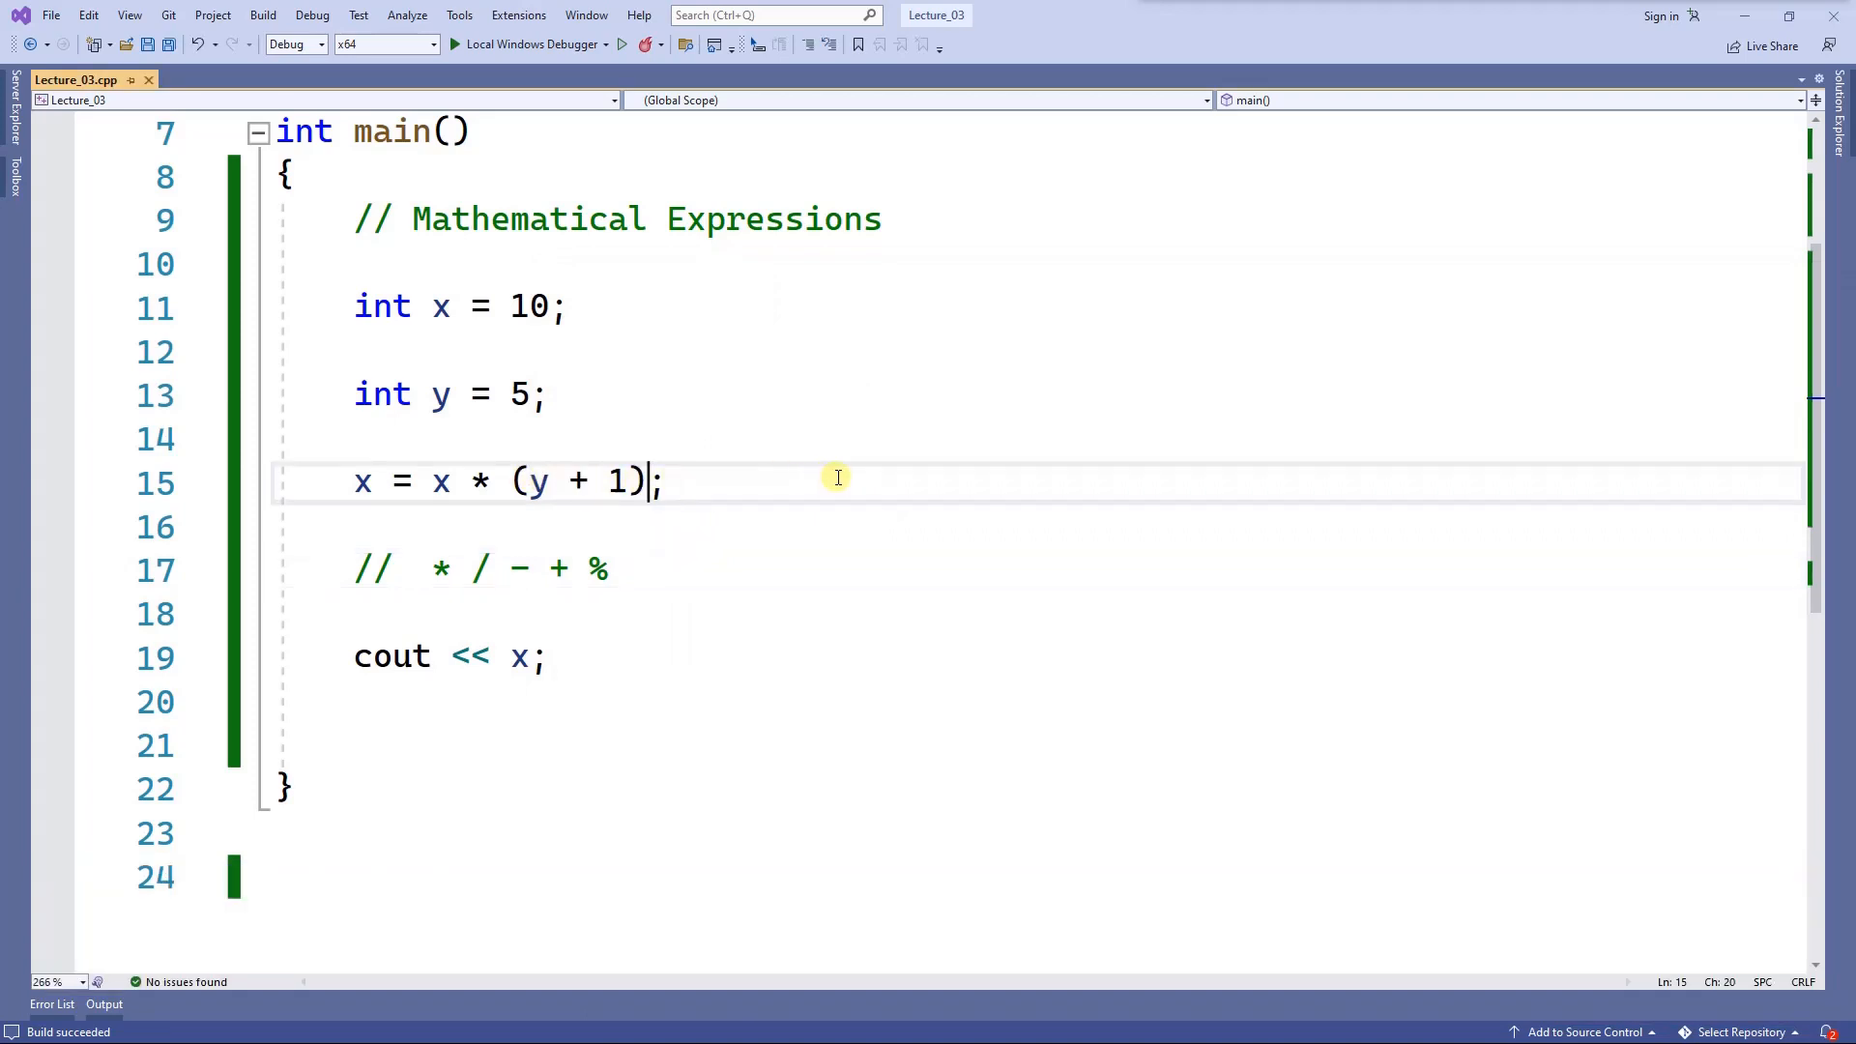
Move the parentheses around the product so line 15 reads x = (x * y) + 1;.
{"action": "key", "text": "Backspace"}
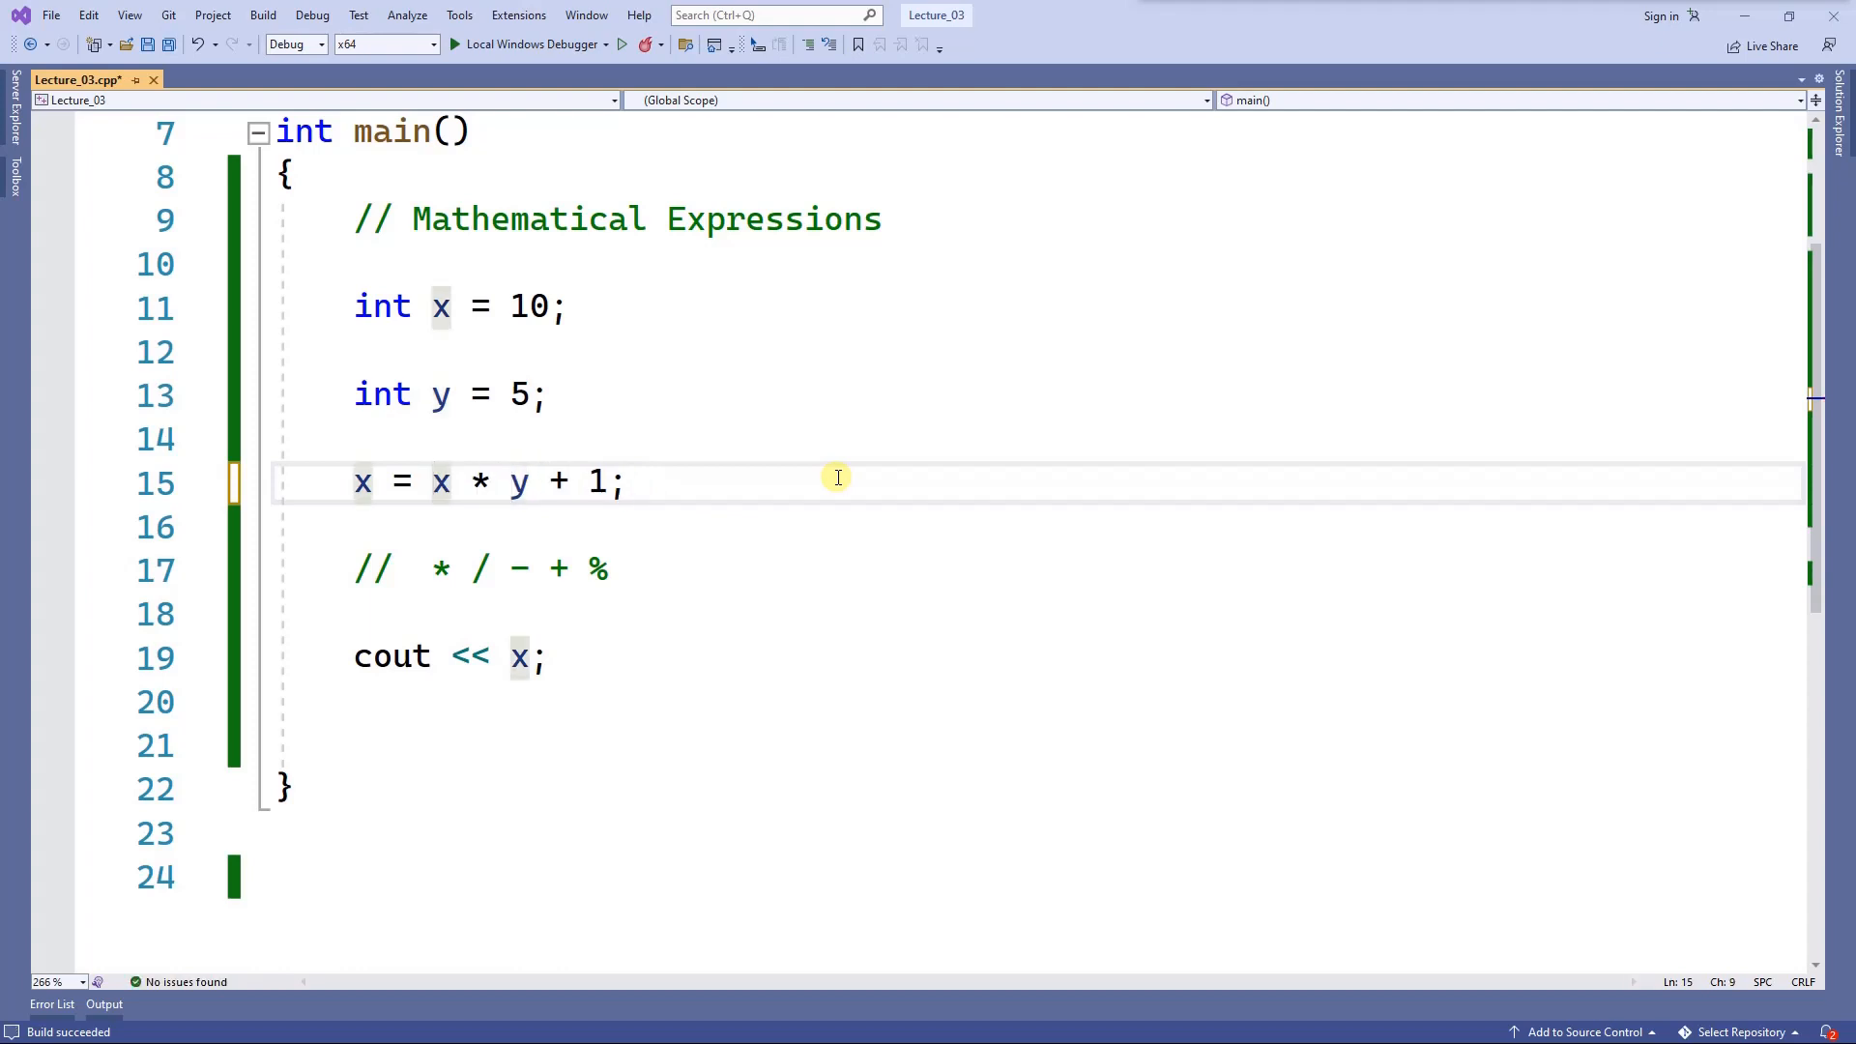
{"action": "double_click", "coordinate": [477, 481]}
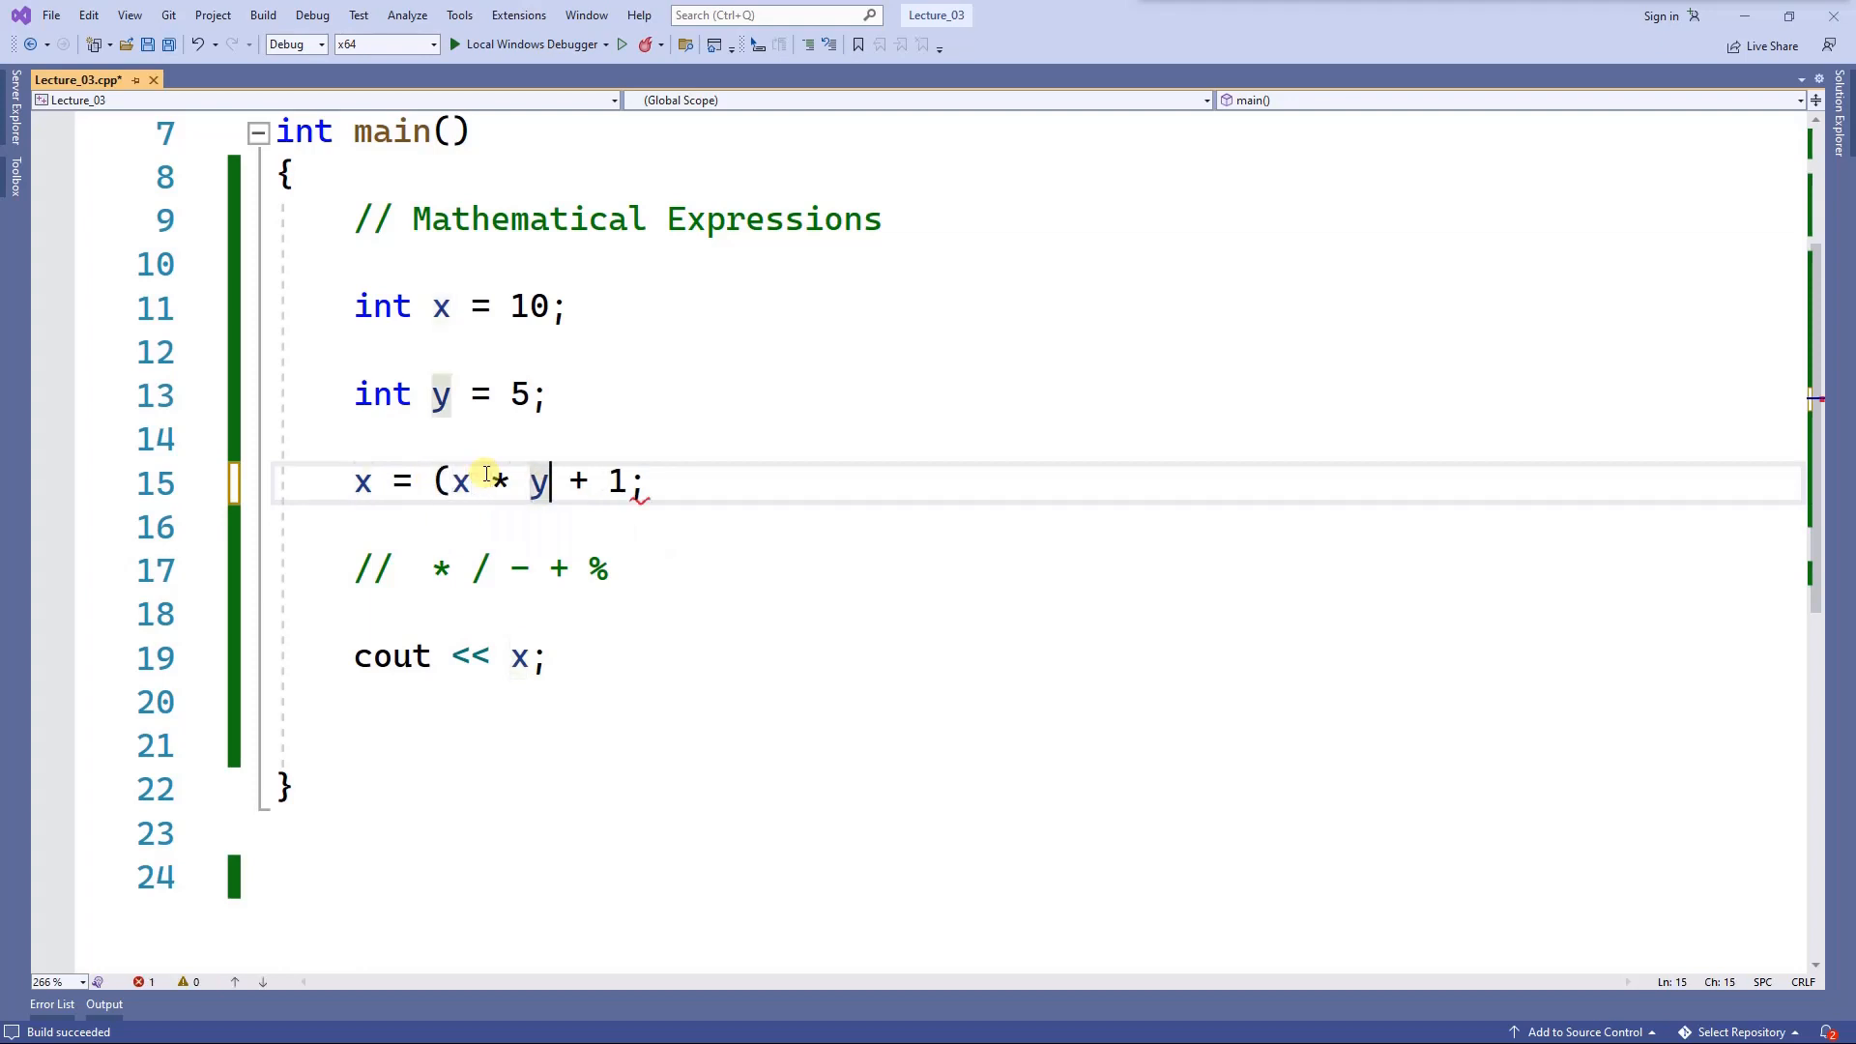
{"action": "type", "text": ")"}
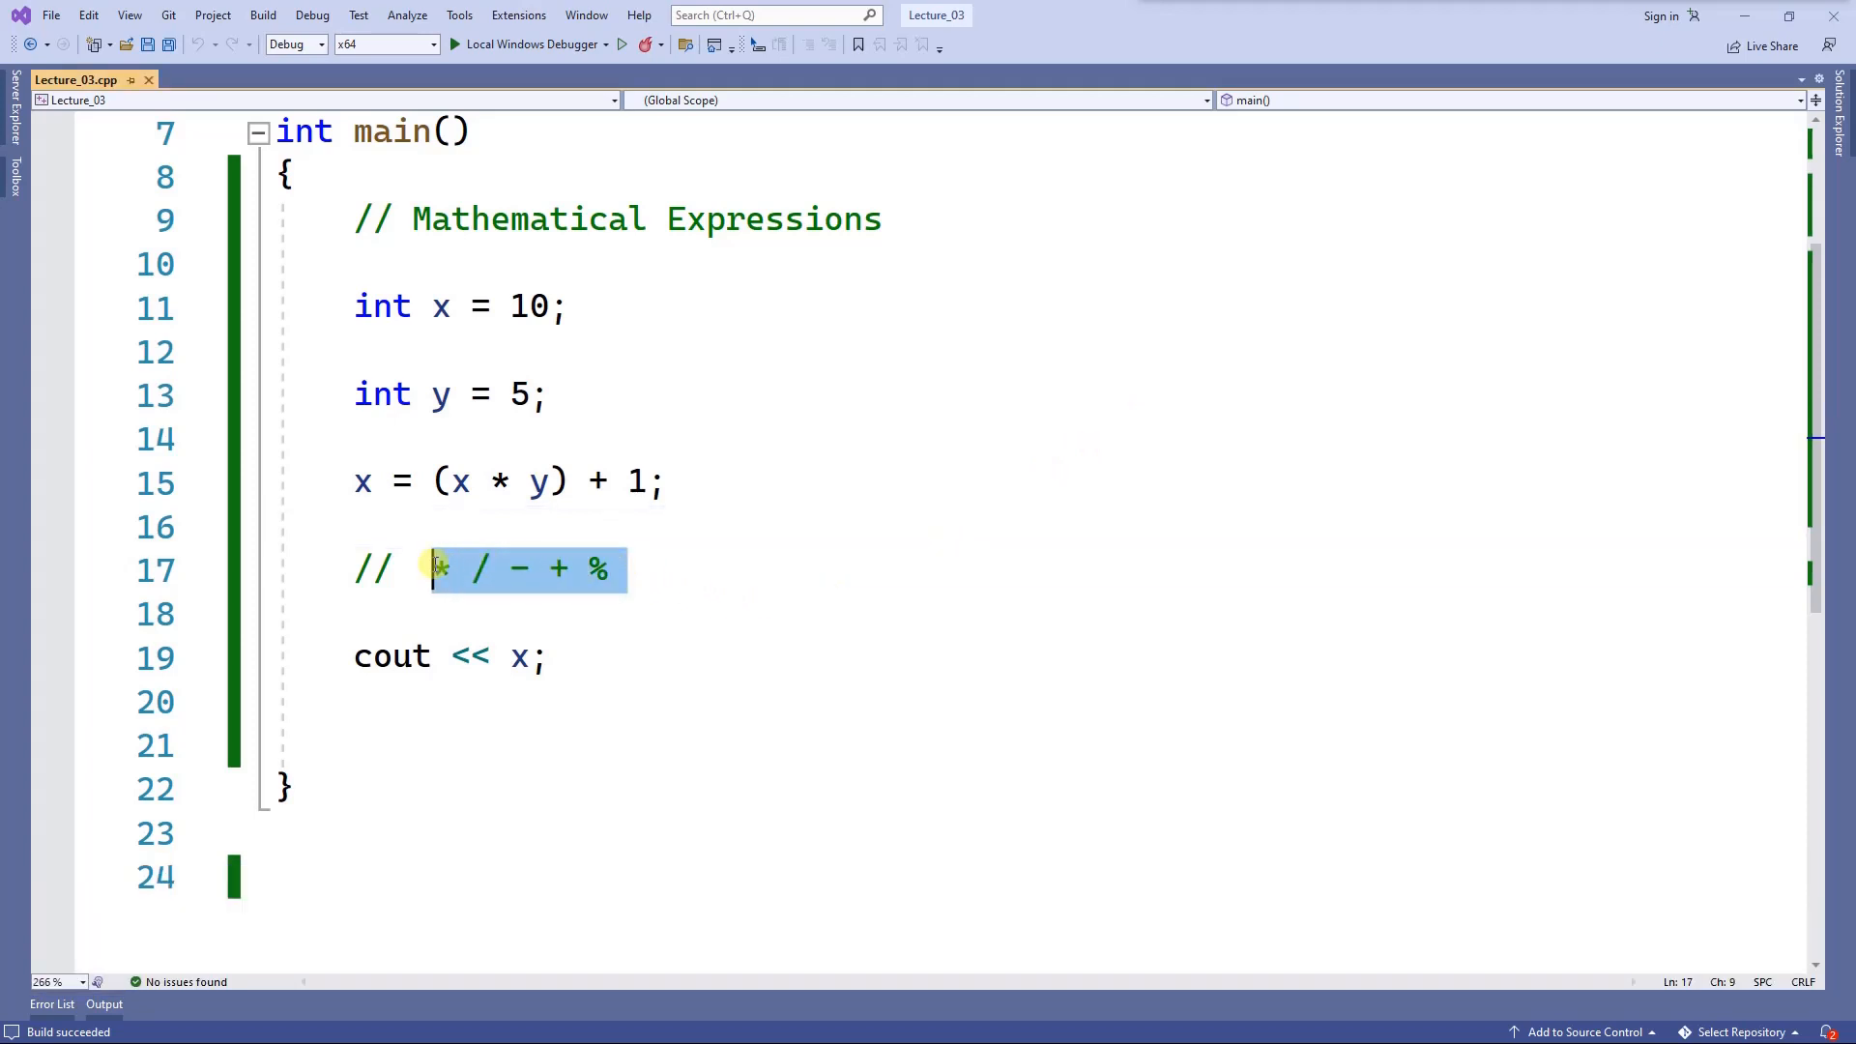
{"action": "left_click", "coordinate": [456, 526]}
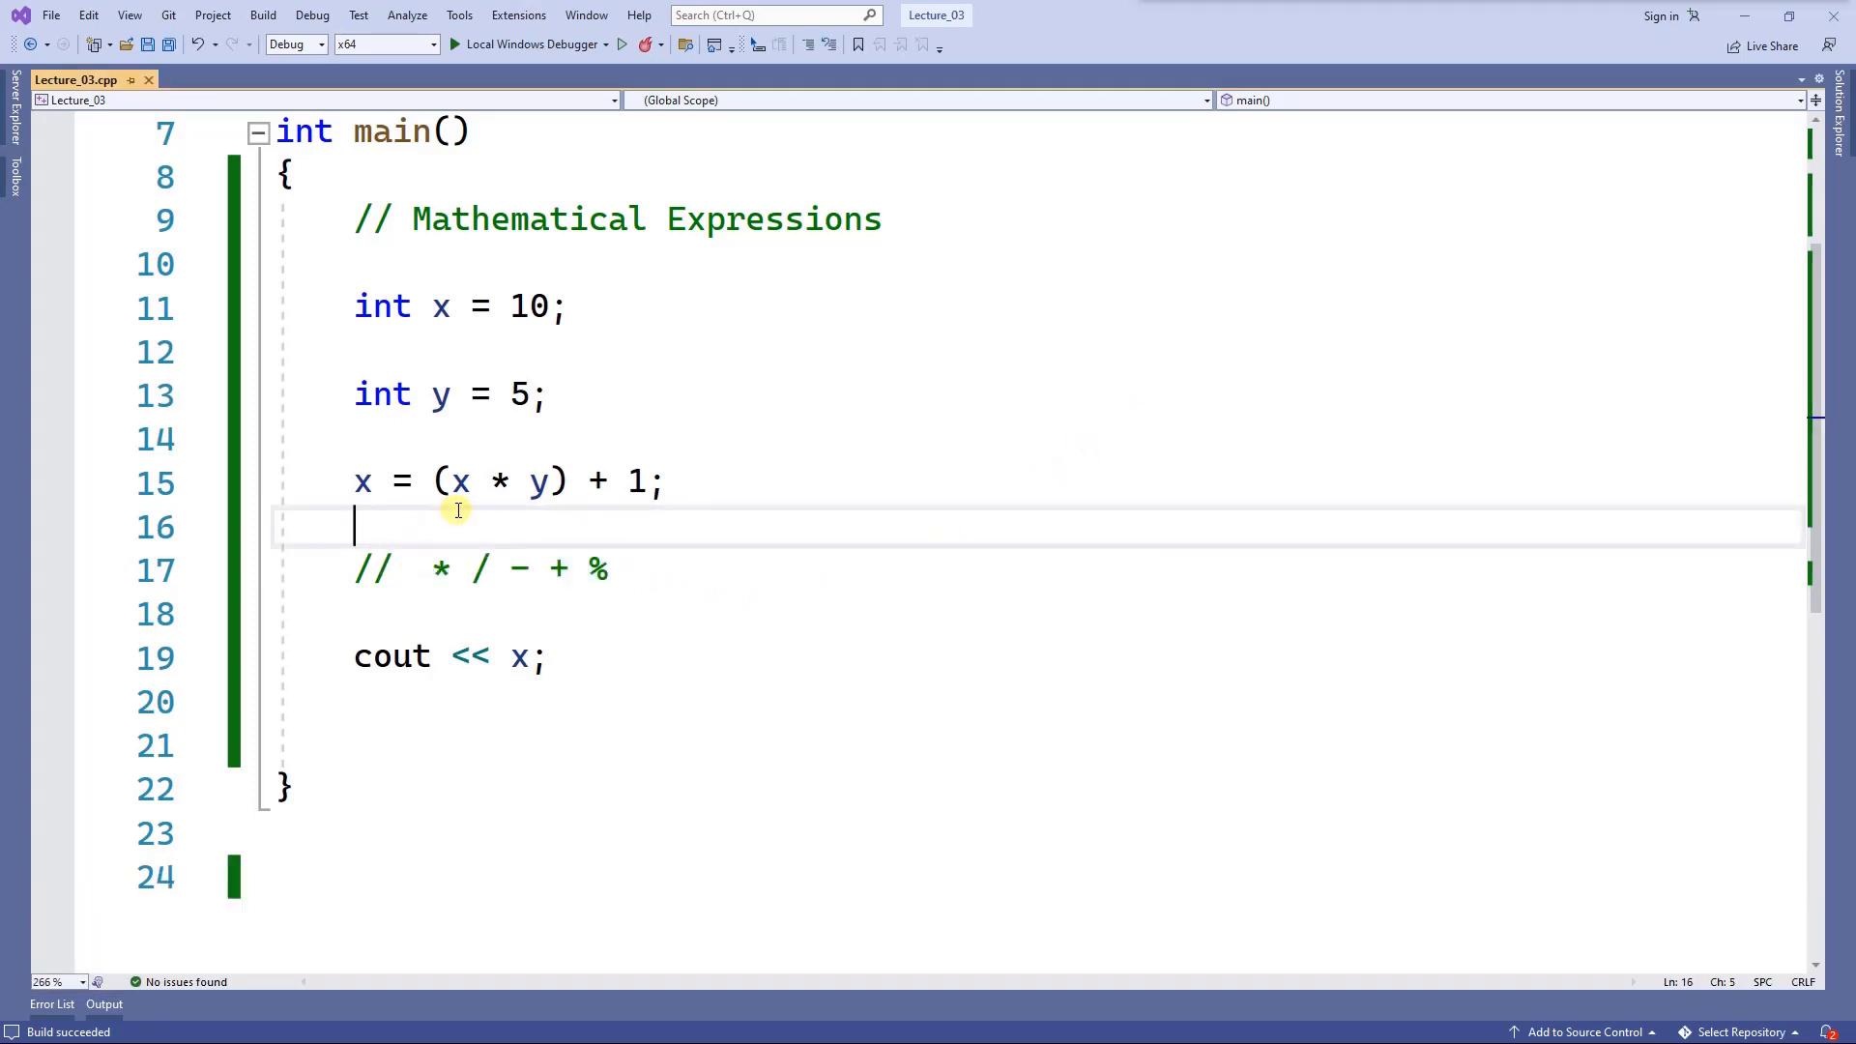
{"action": "mouse_move", "coordinate": [625, 491]}
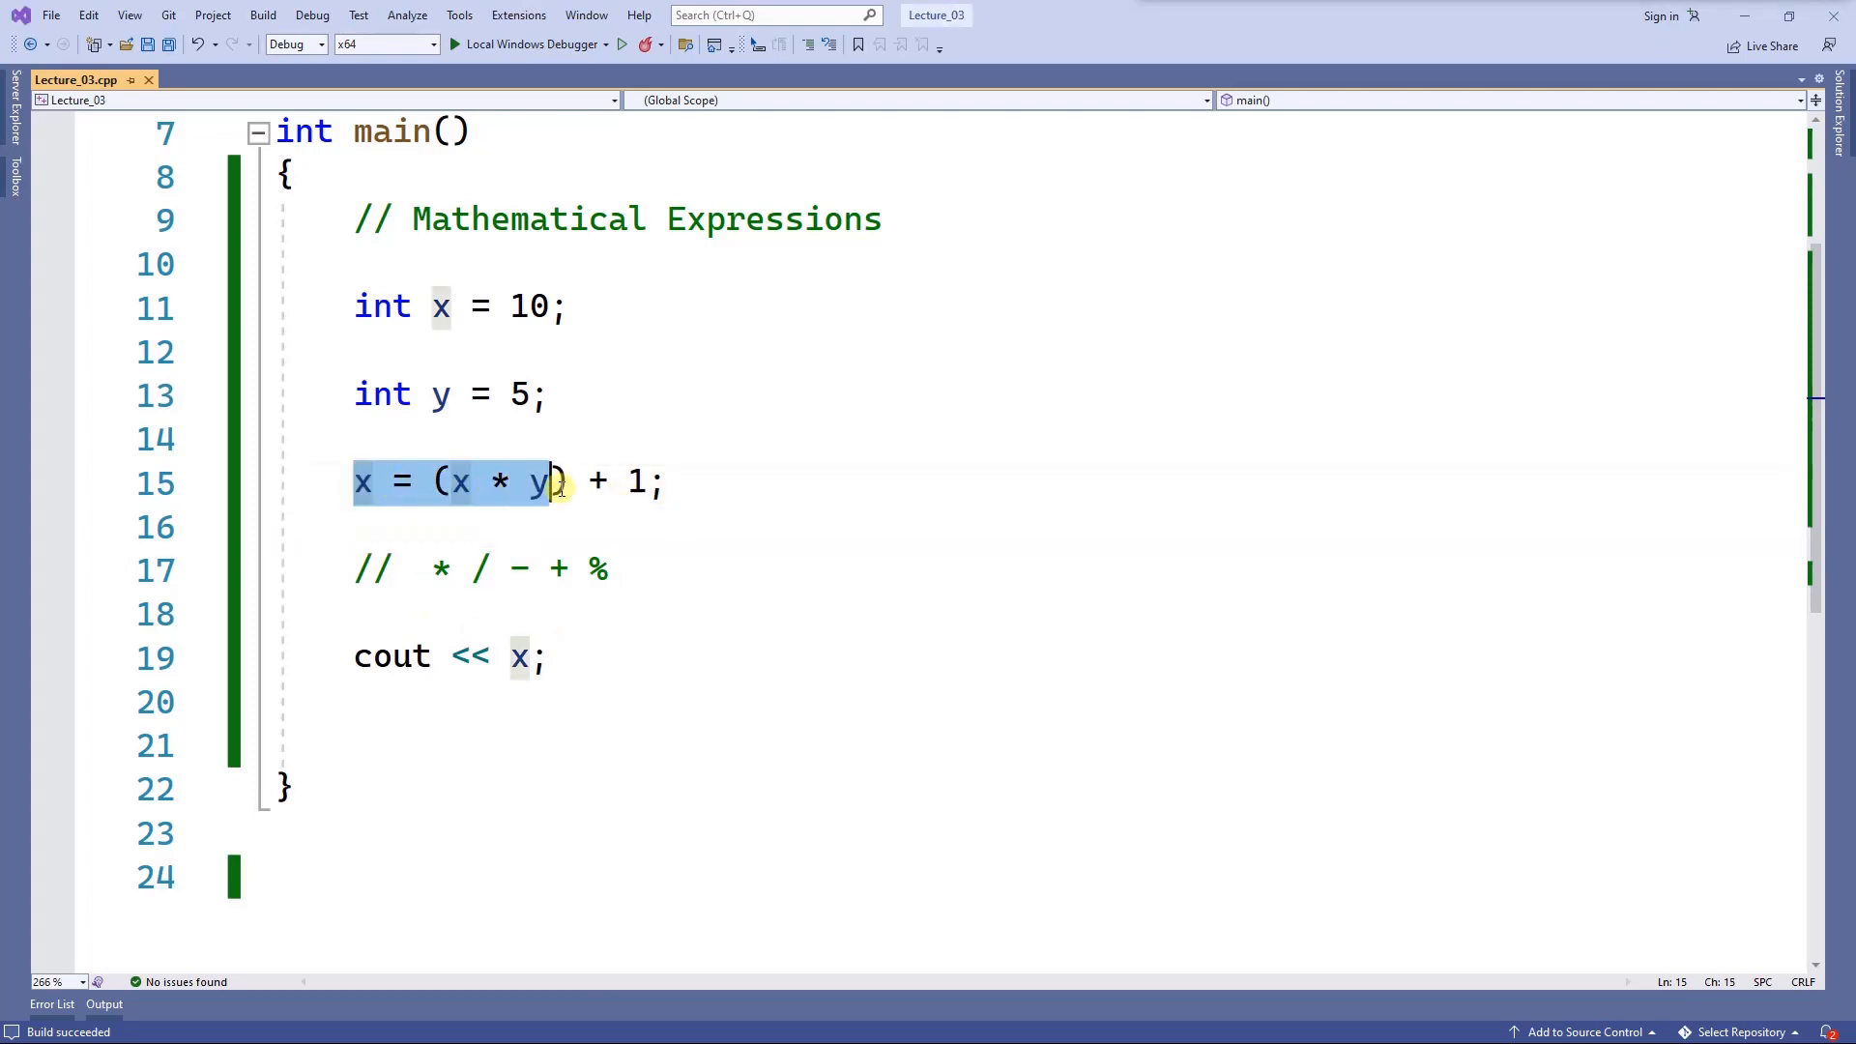
Append a division term so line 15 reads x = (x * y) + (1 / (5 * x));.
{"action": "left_click", "coordinate": [661, 481]}
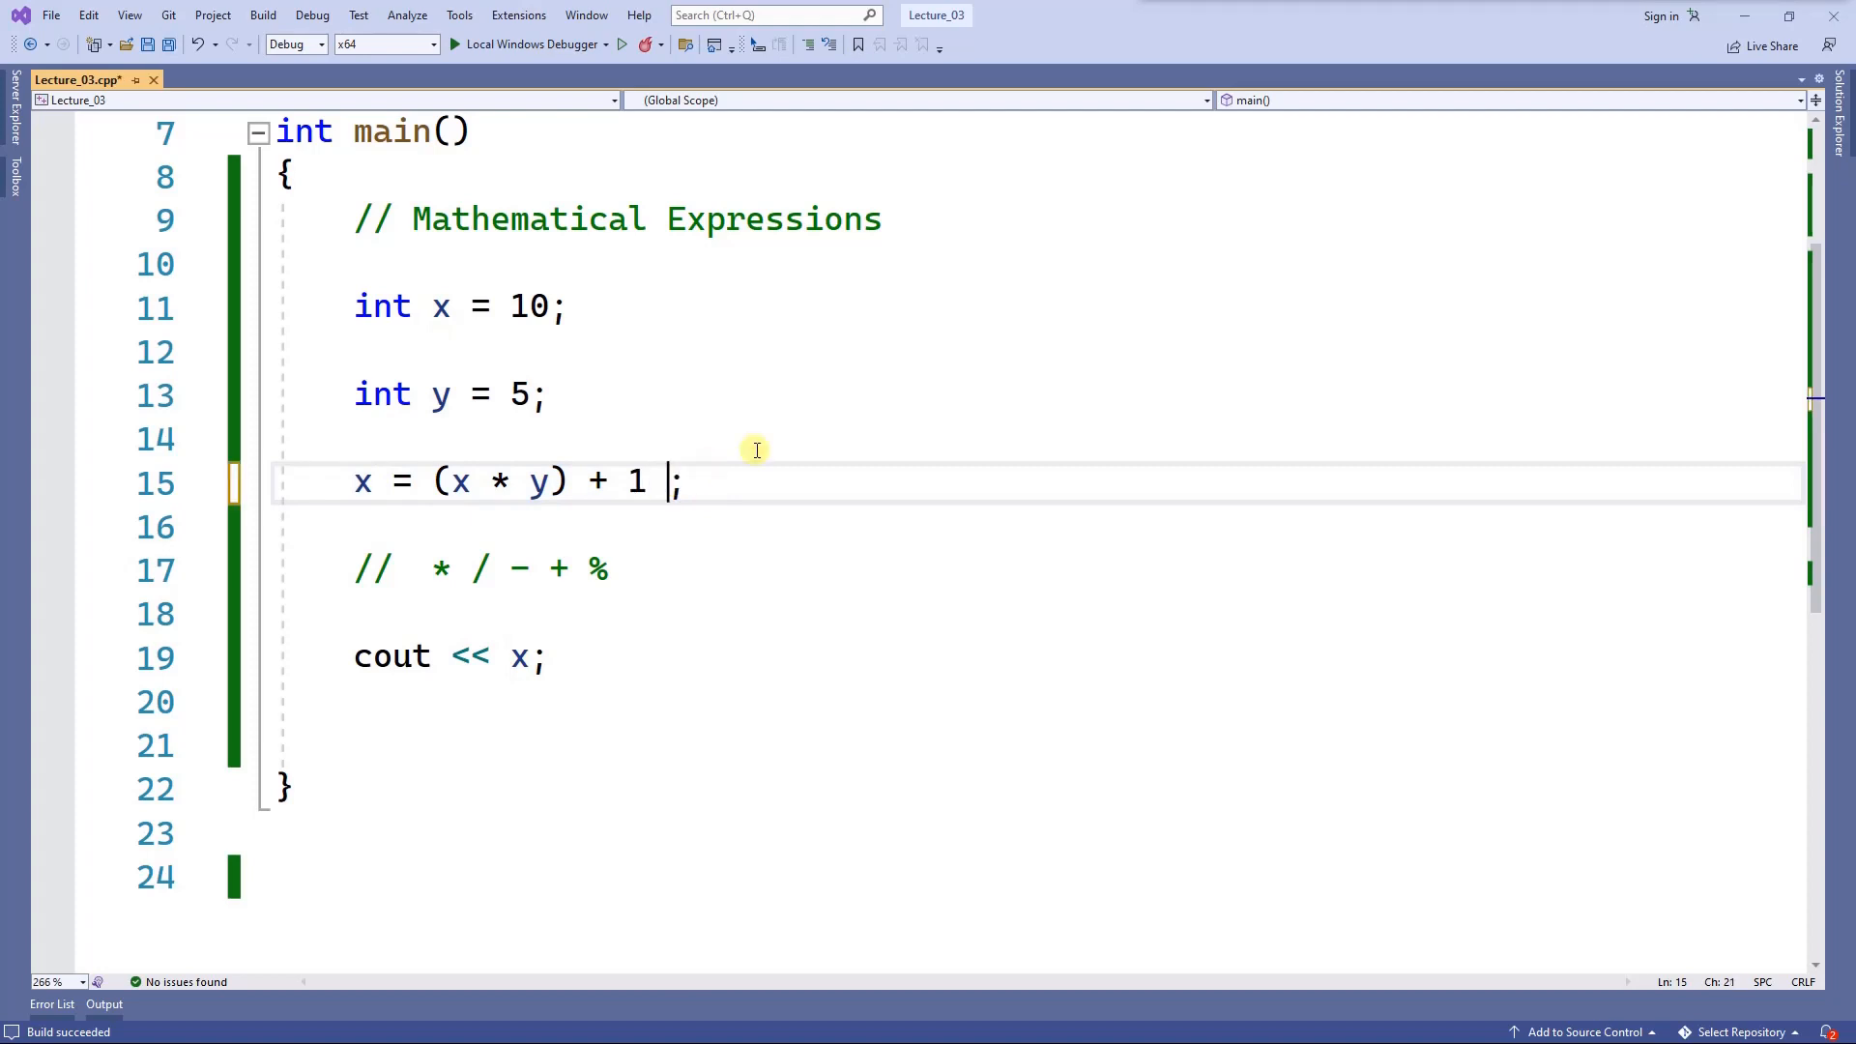
{"action": "type", "text": "/"}
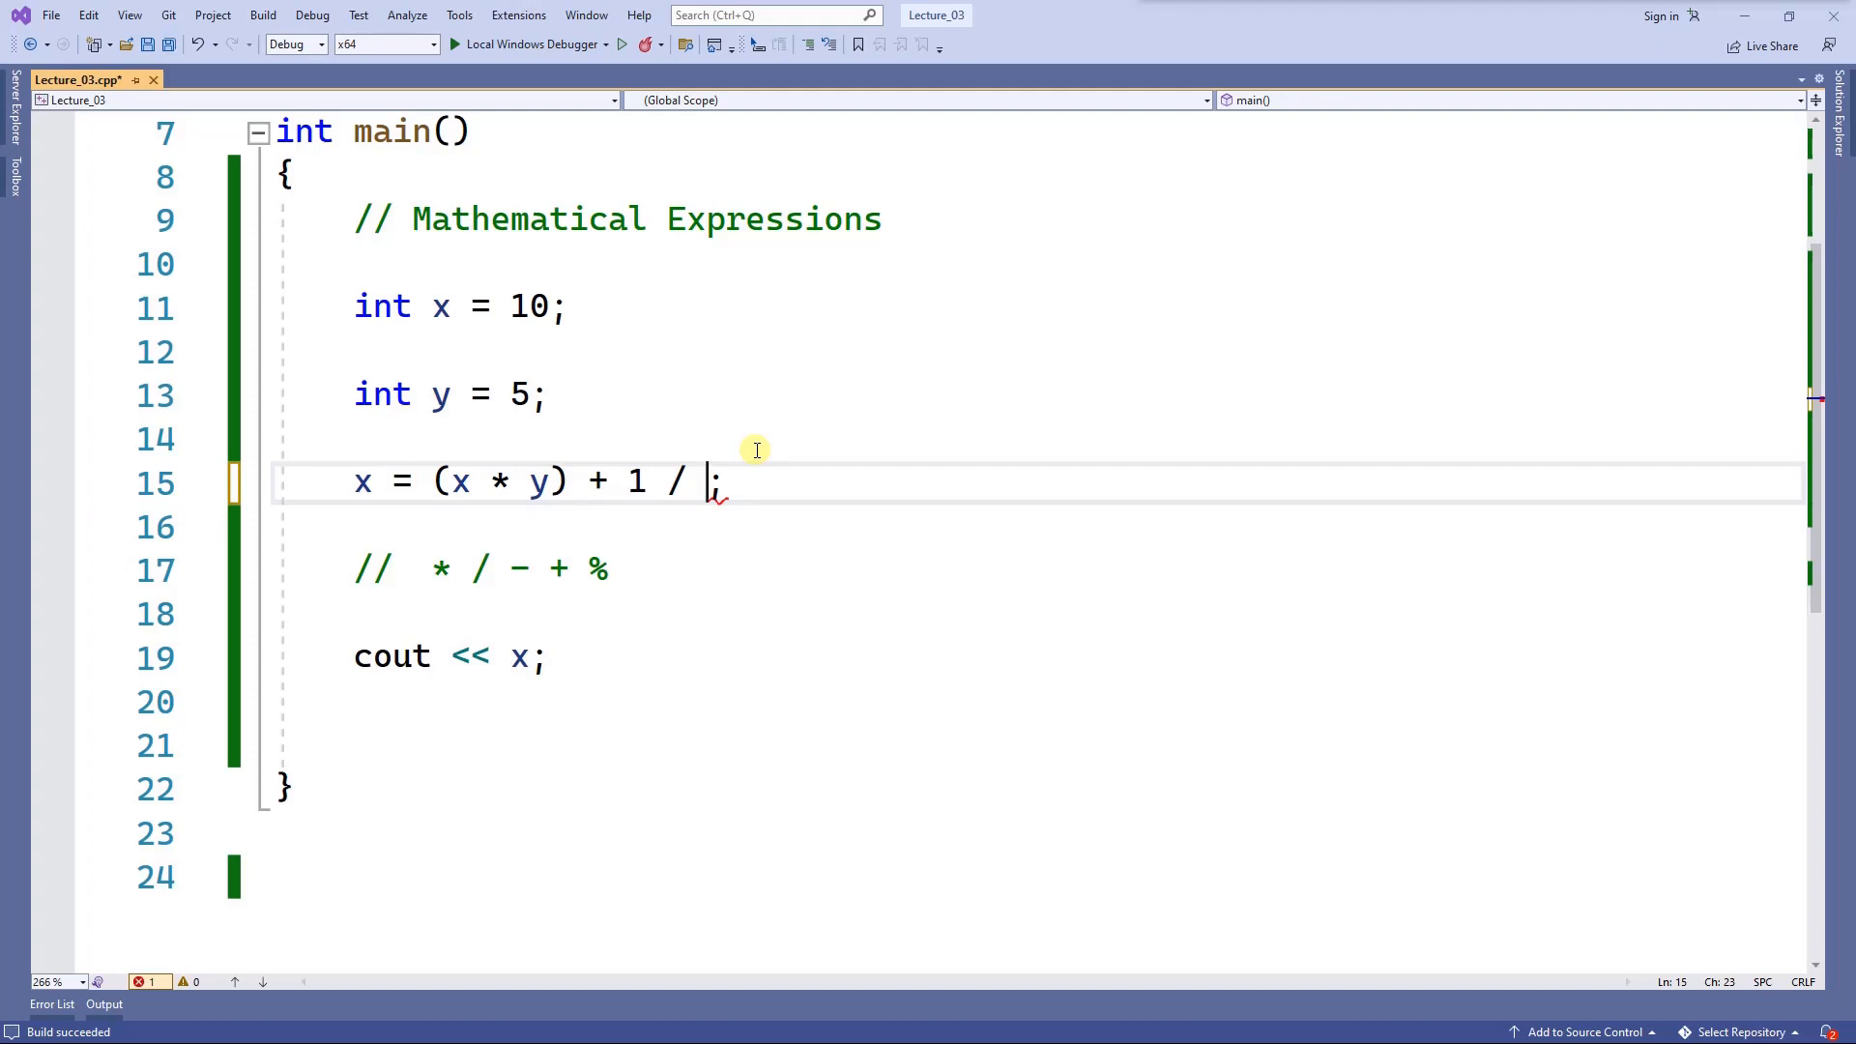
{"action": "type", "text": "5"}
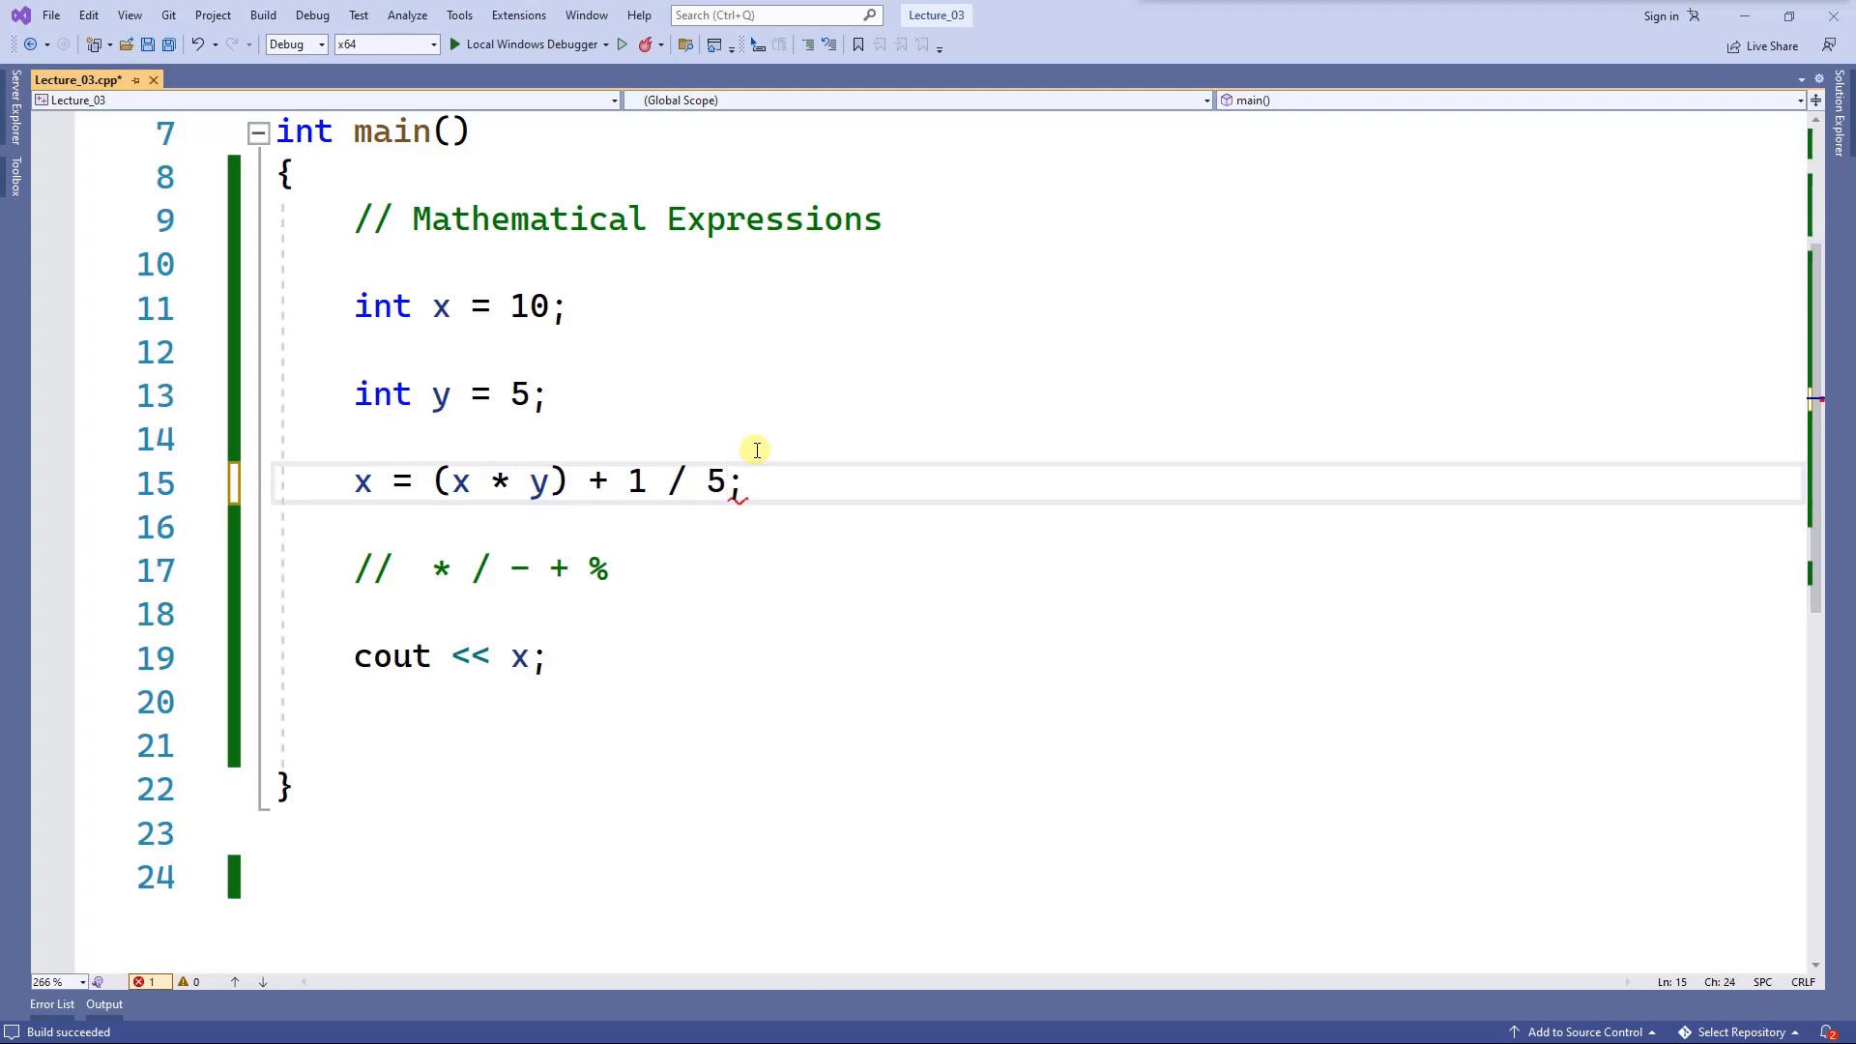
{"action": "type", "text": "*"}
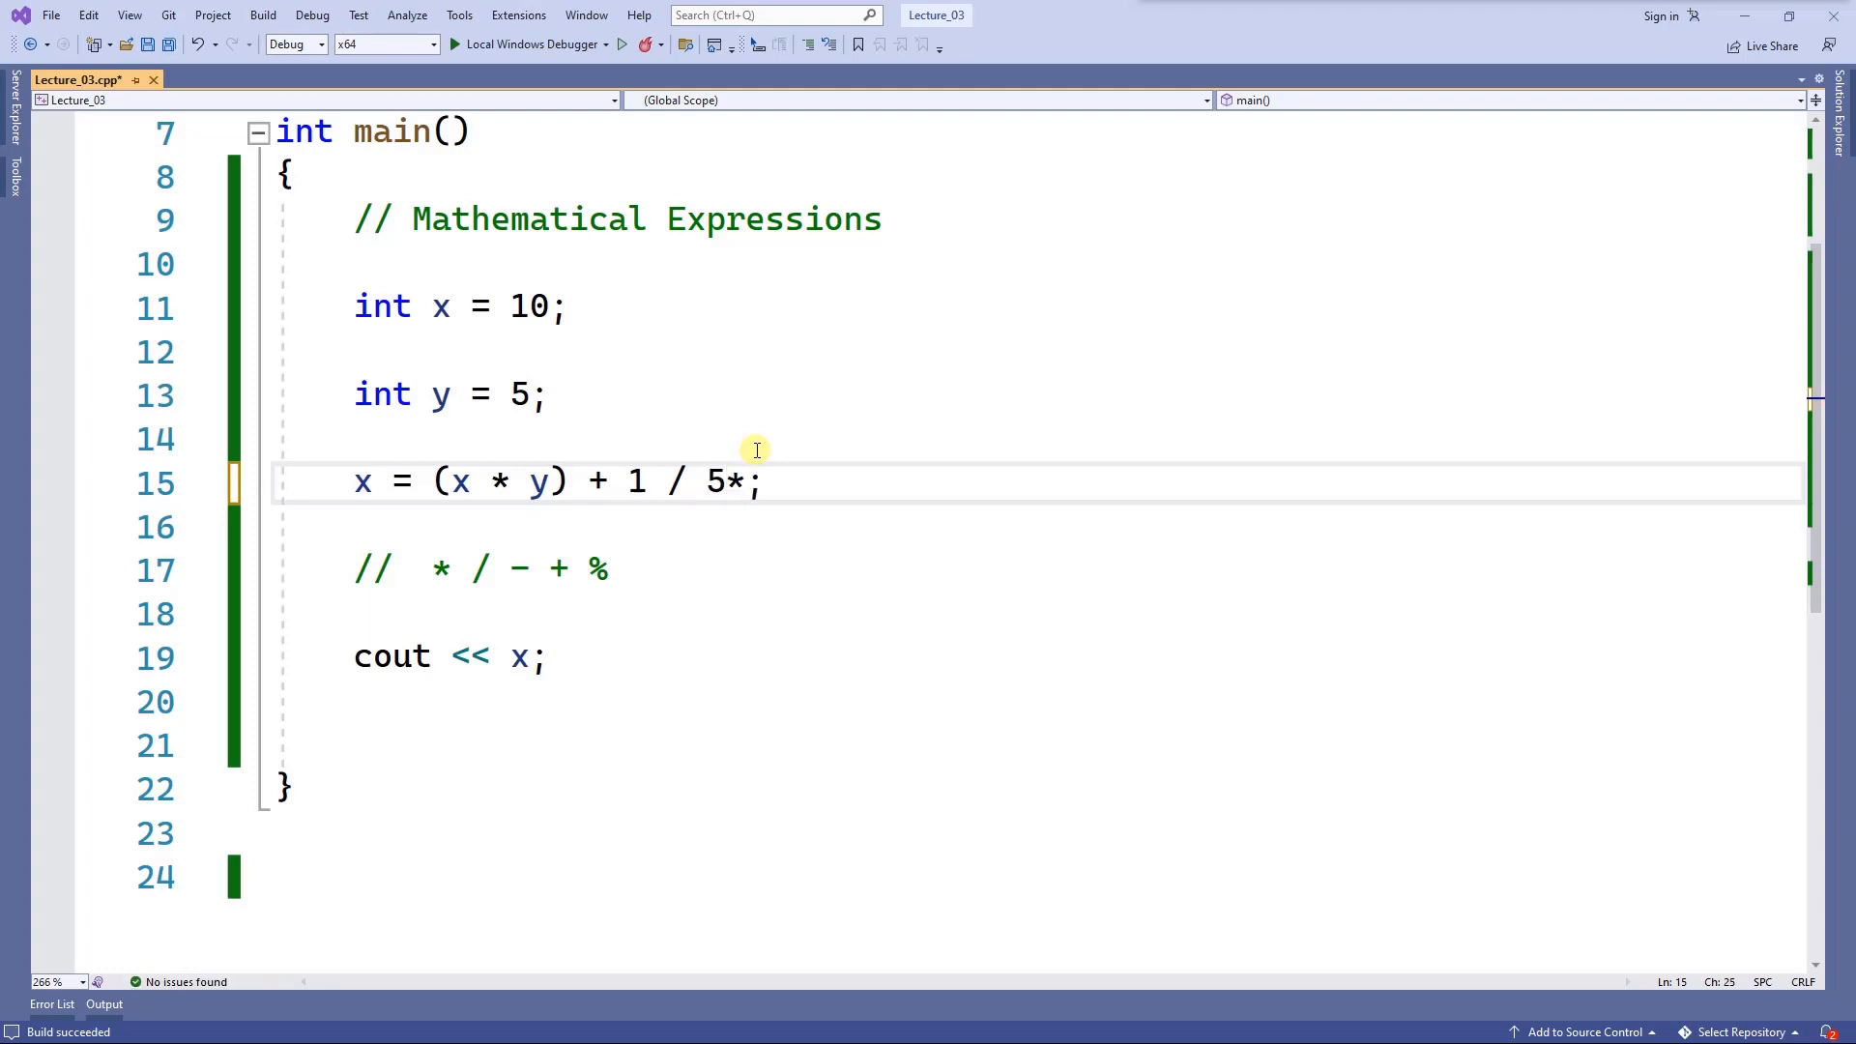
{"action": "type", "text": "x"}
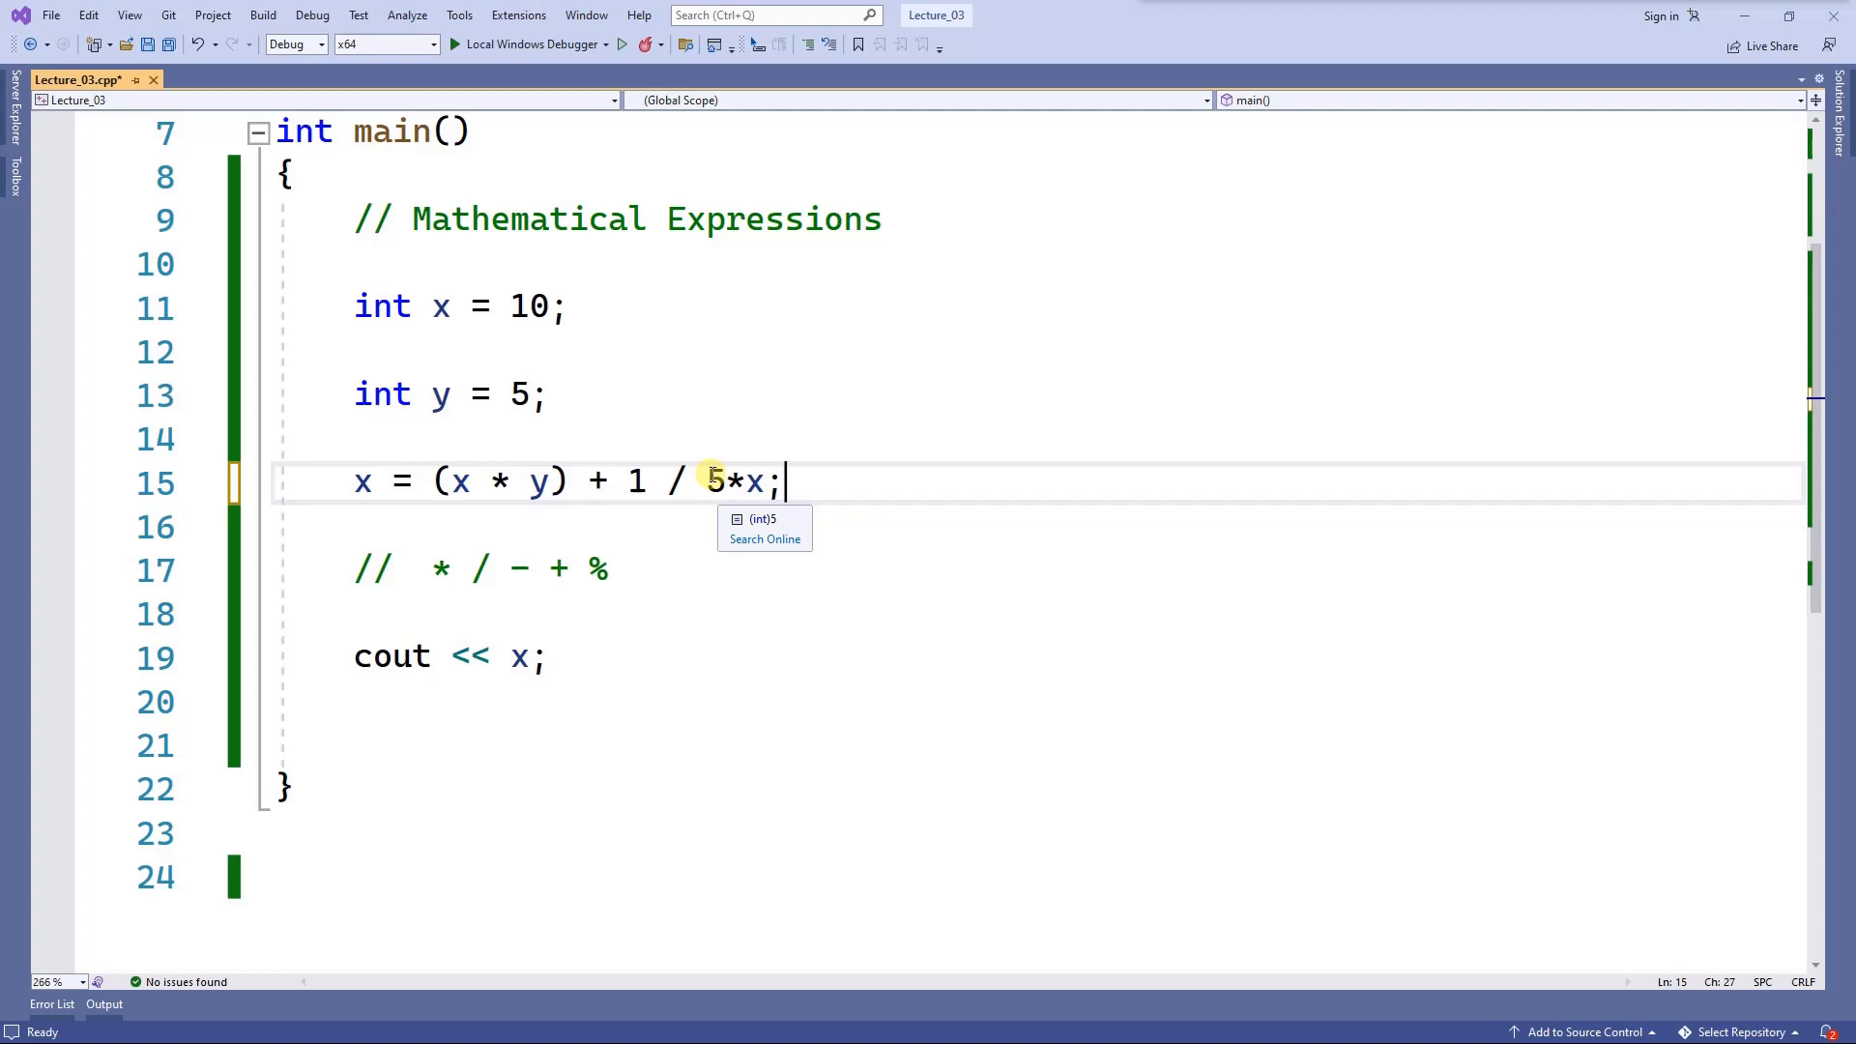
{"action": "type", "text": "("}
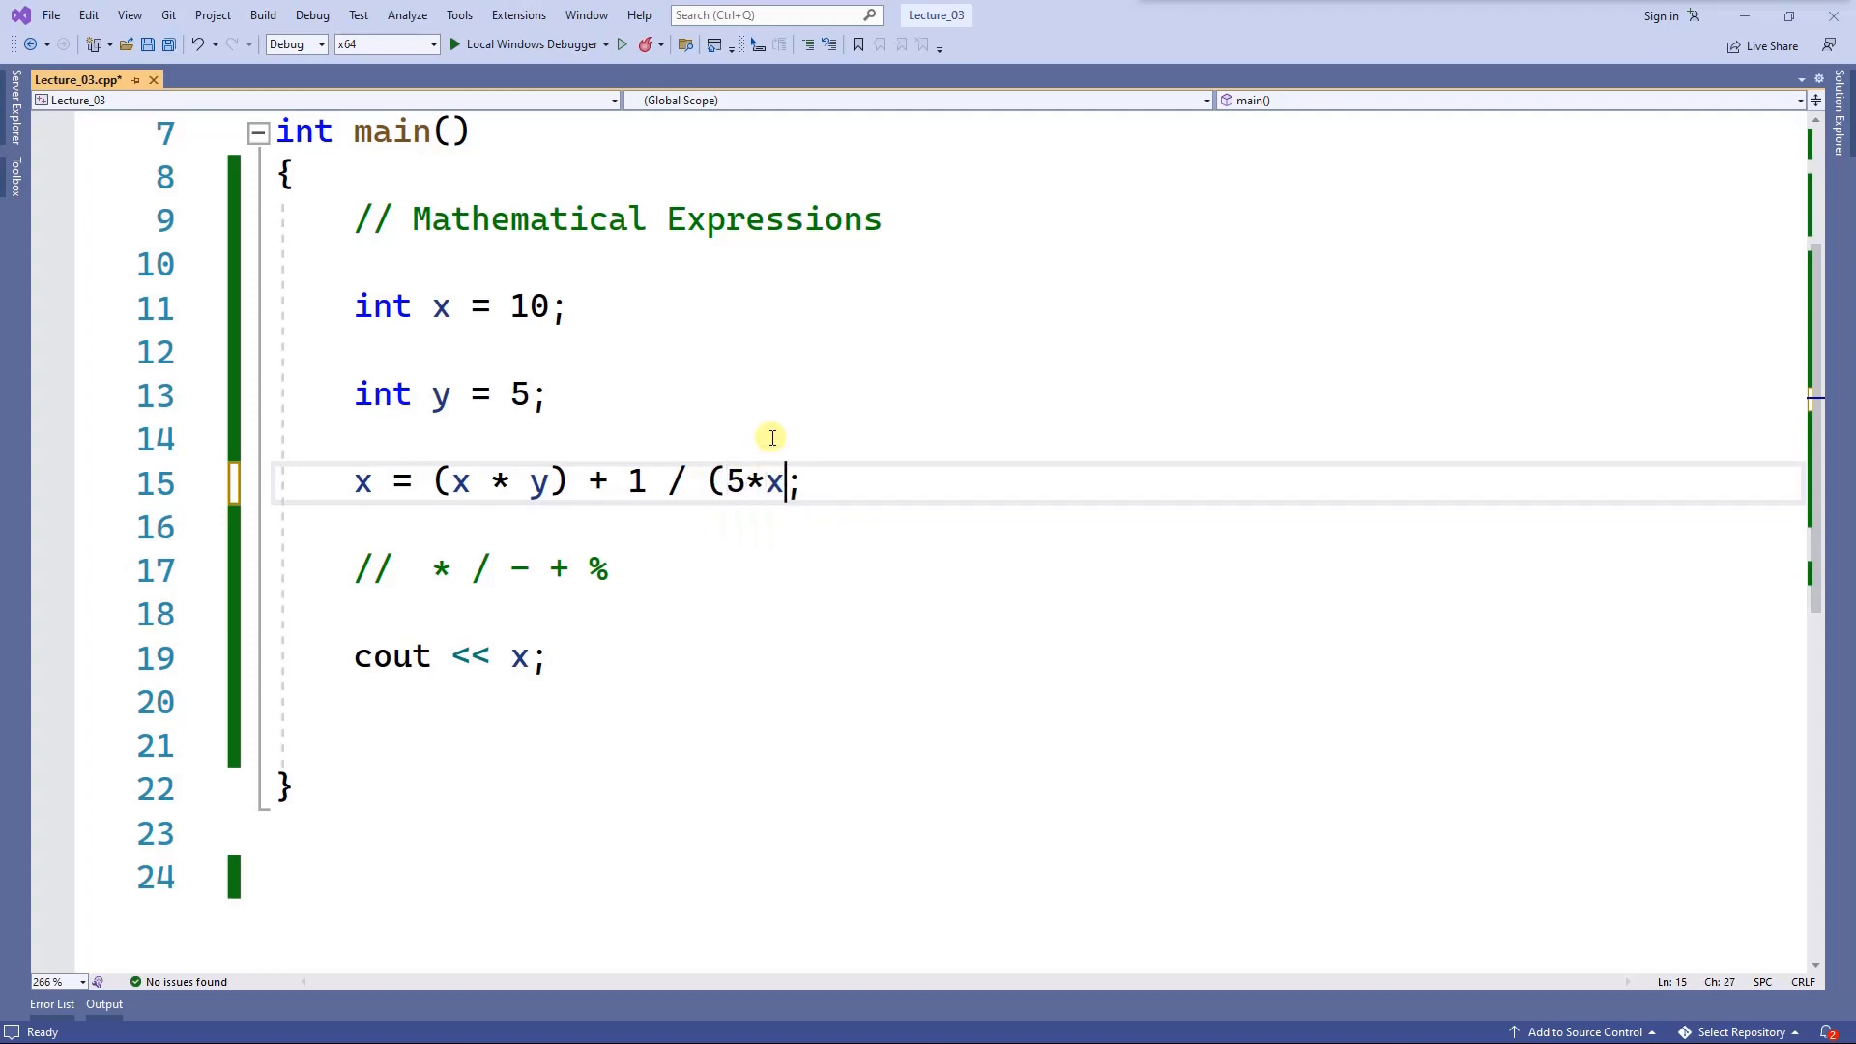
{"action": "type", "text": ")"}
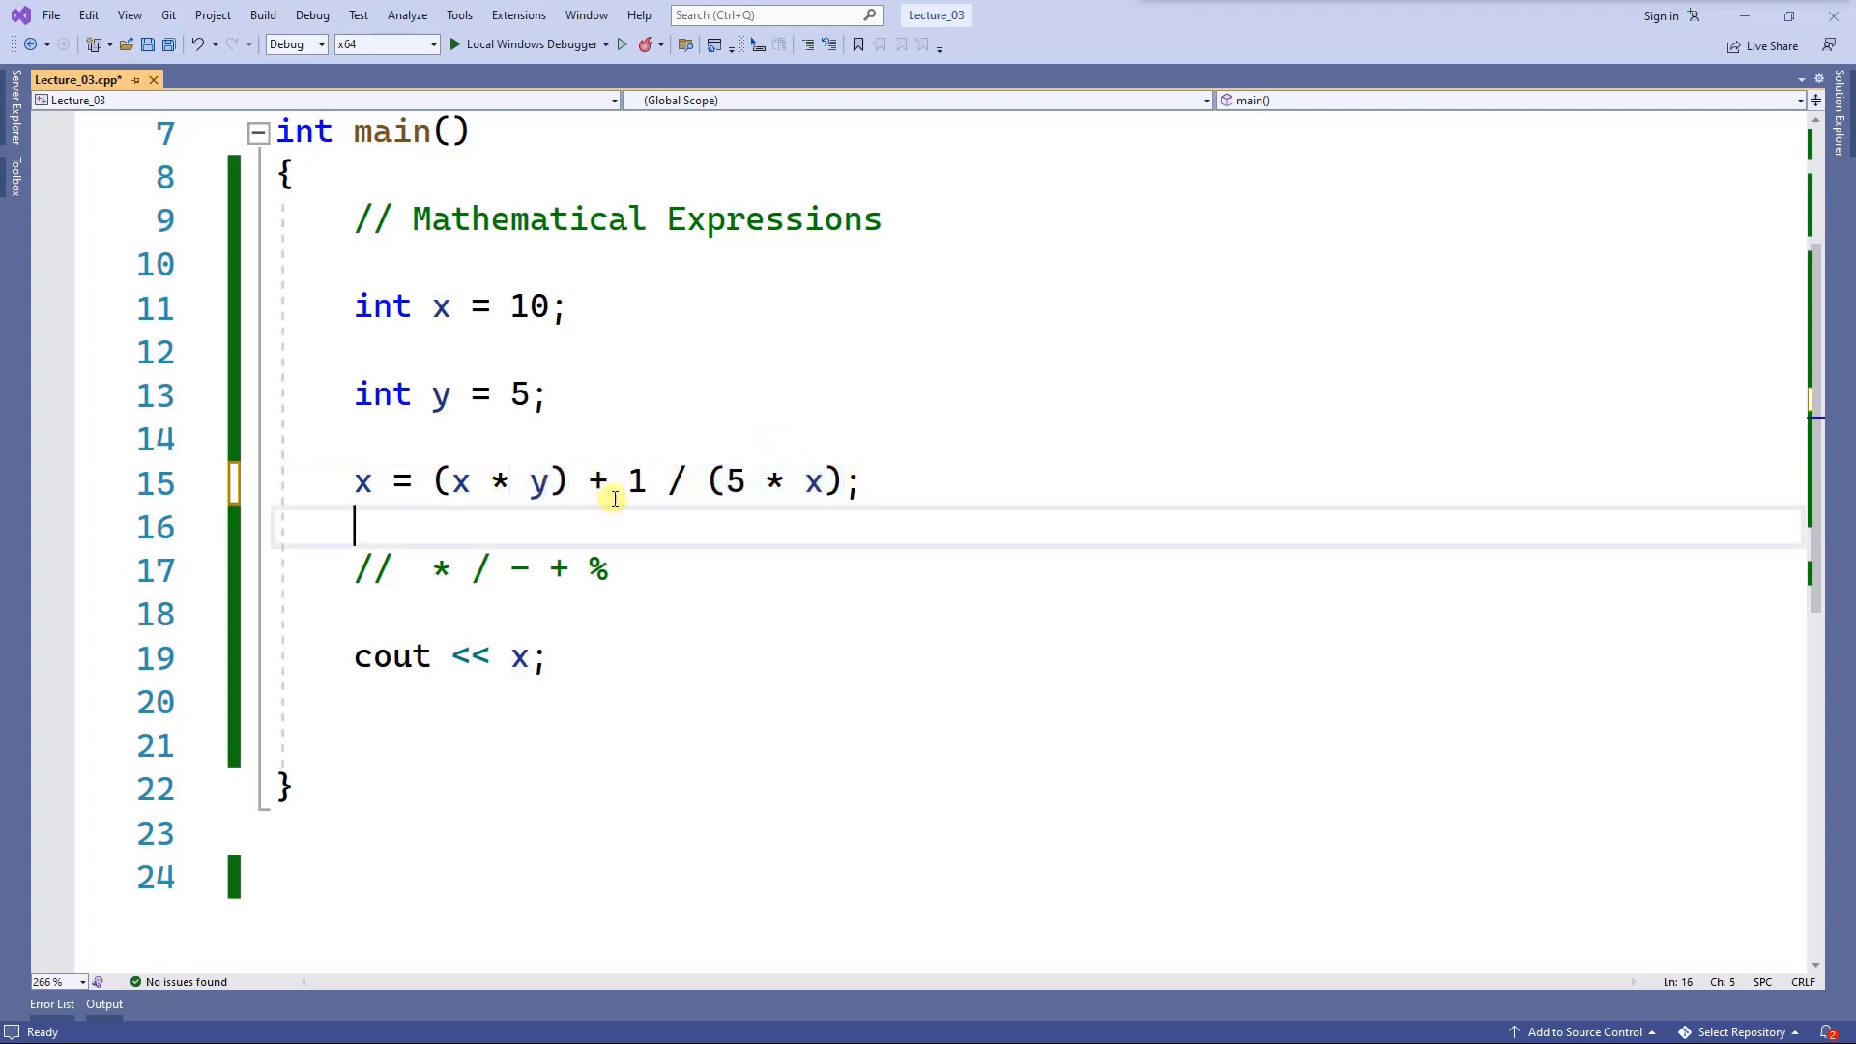
{"action": "mouse_move", "coordinate": [698, 511]}
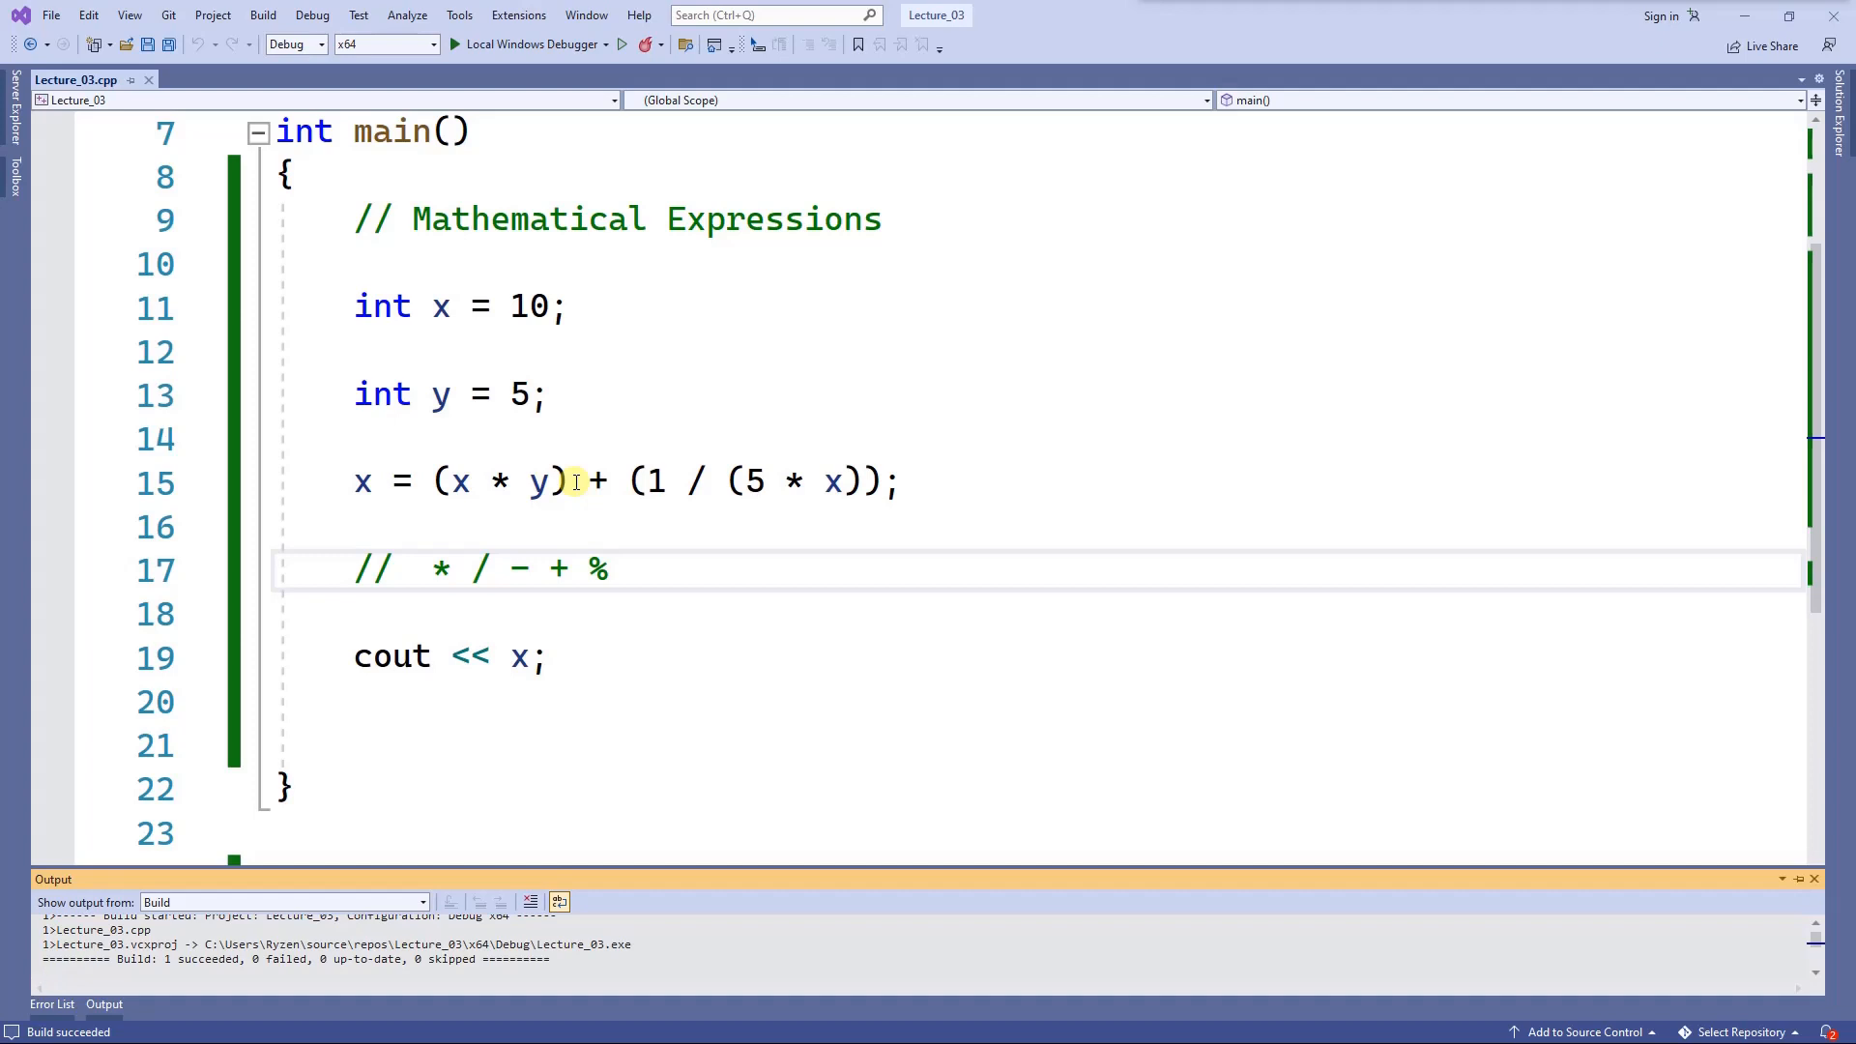
{"action": "mouse_move", "coordinate": [922, 485]}
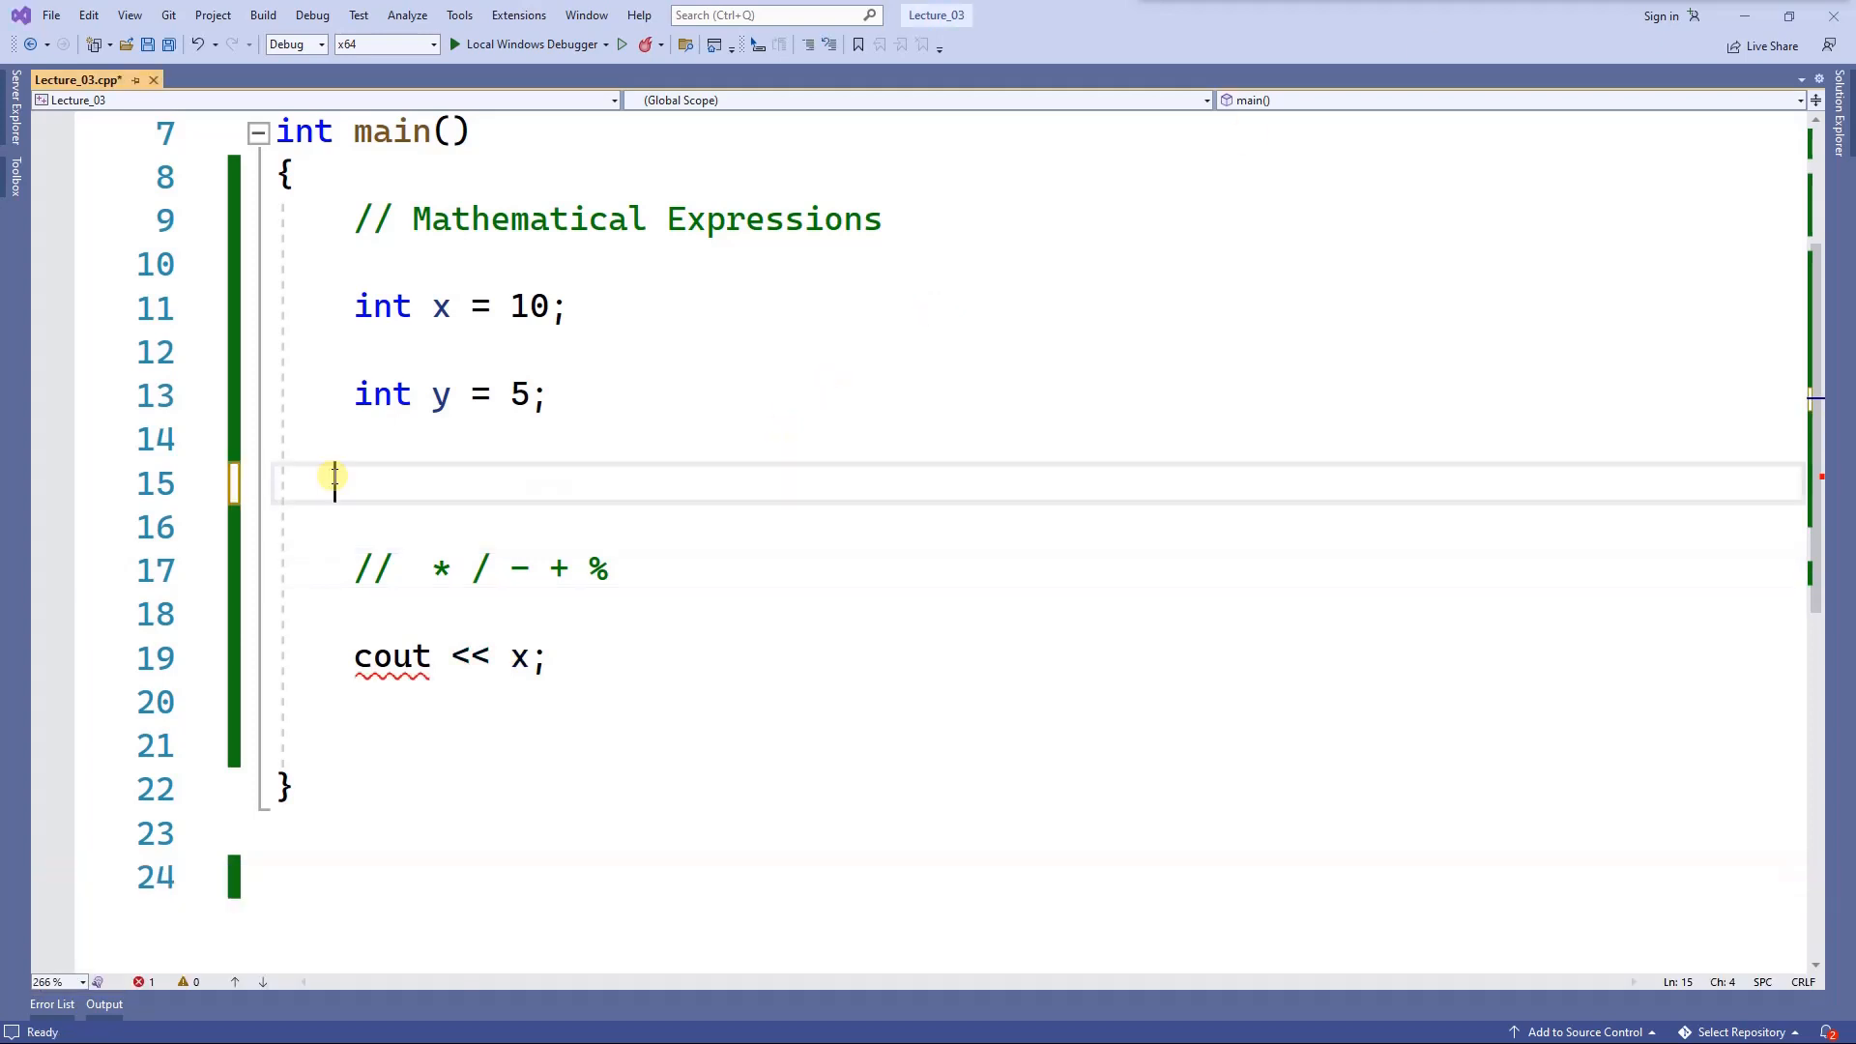
{"action": "mouse_move", "coordinate": [438, 395]}
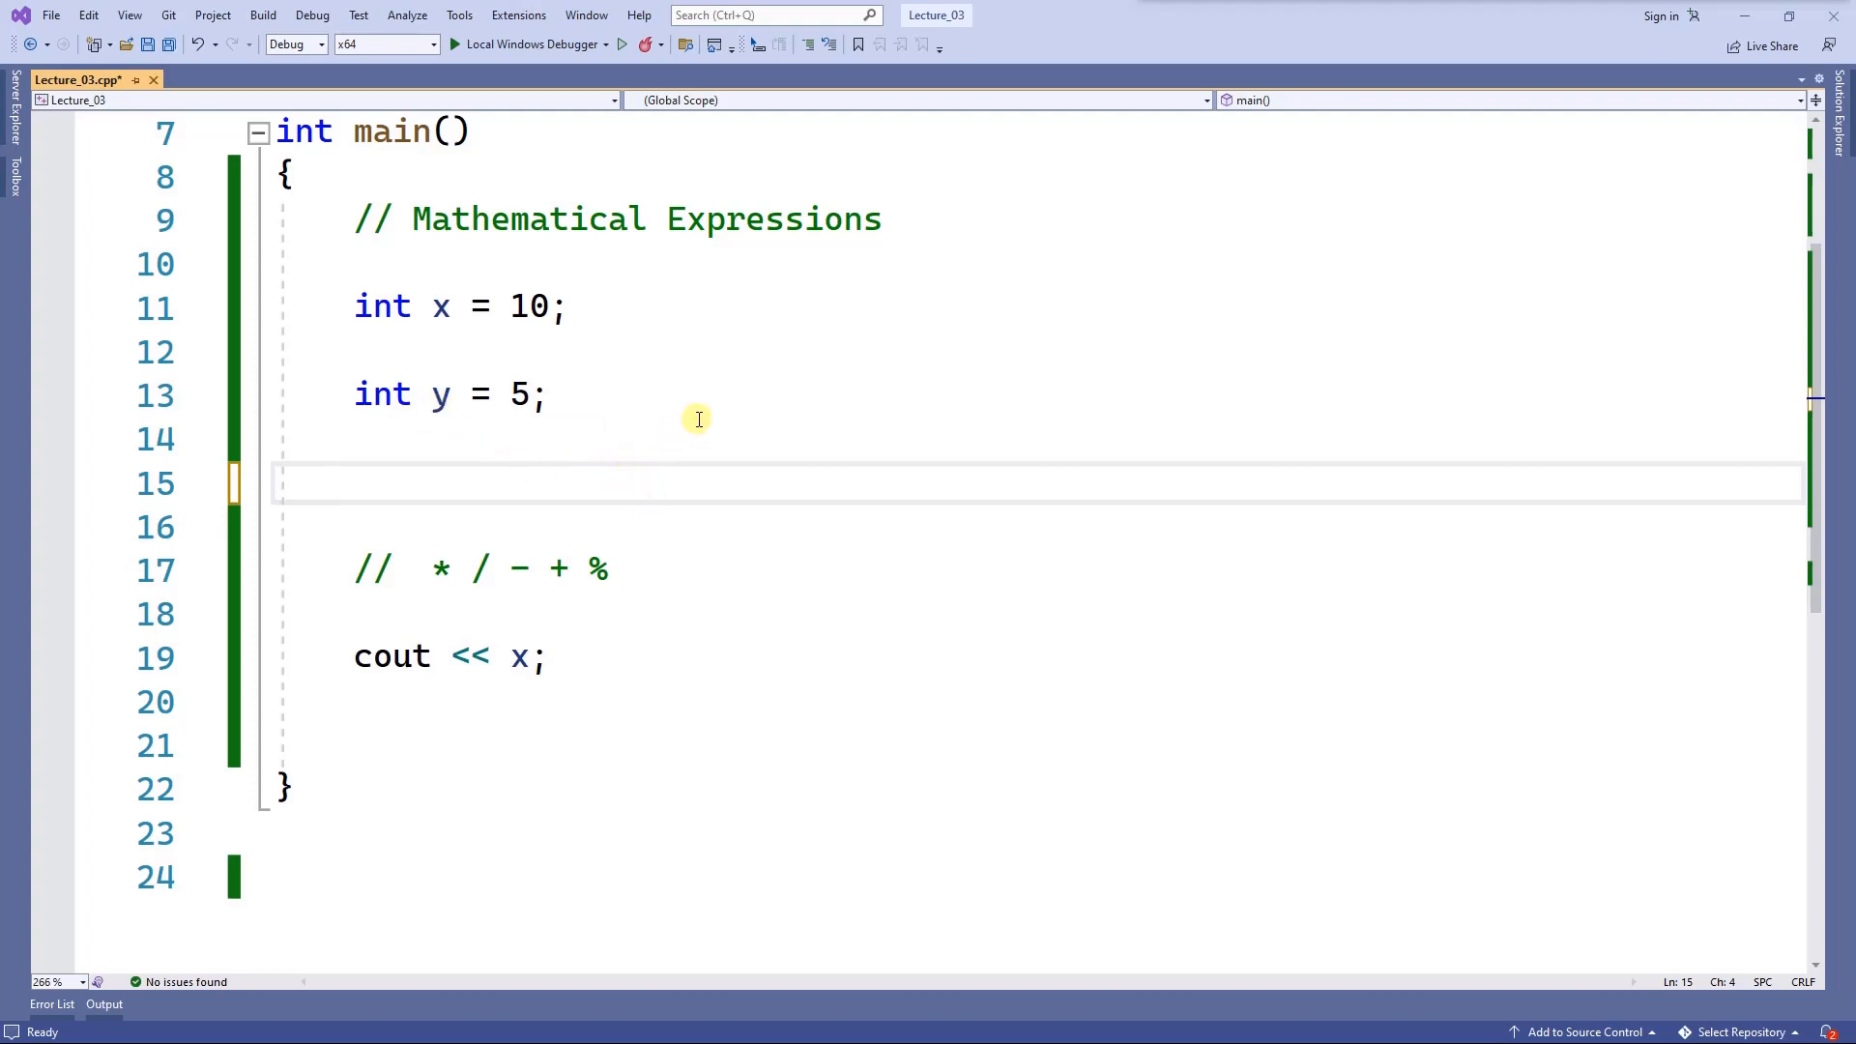
{"action": "mouse_move", "coordinate": [536, 394]}
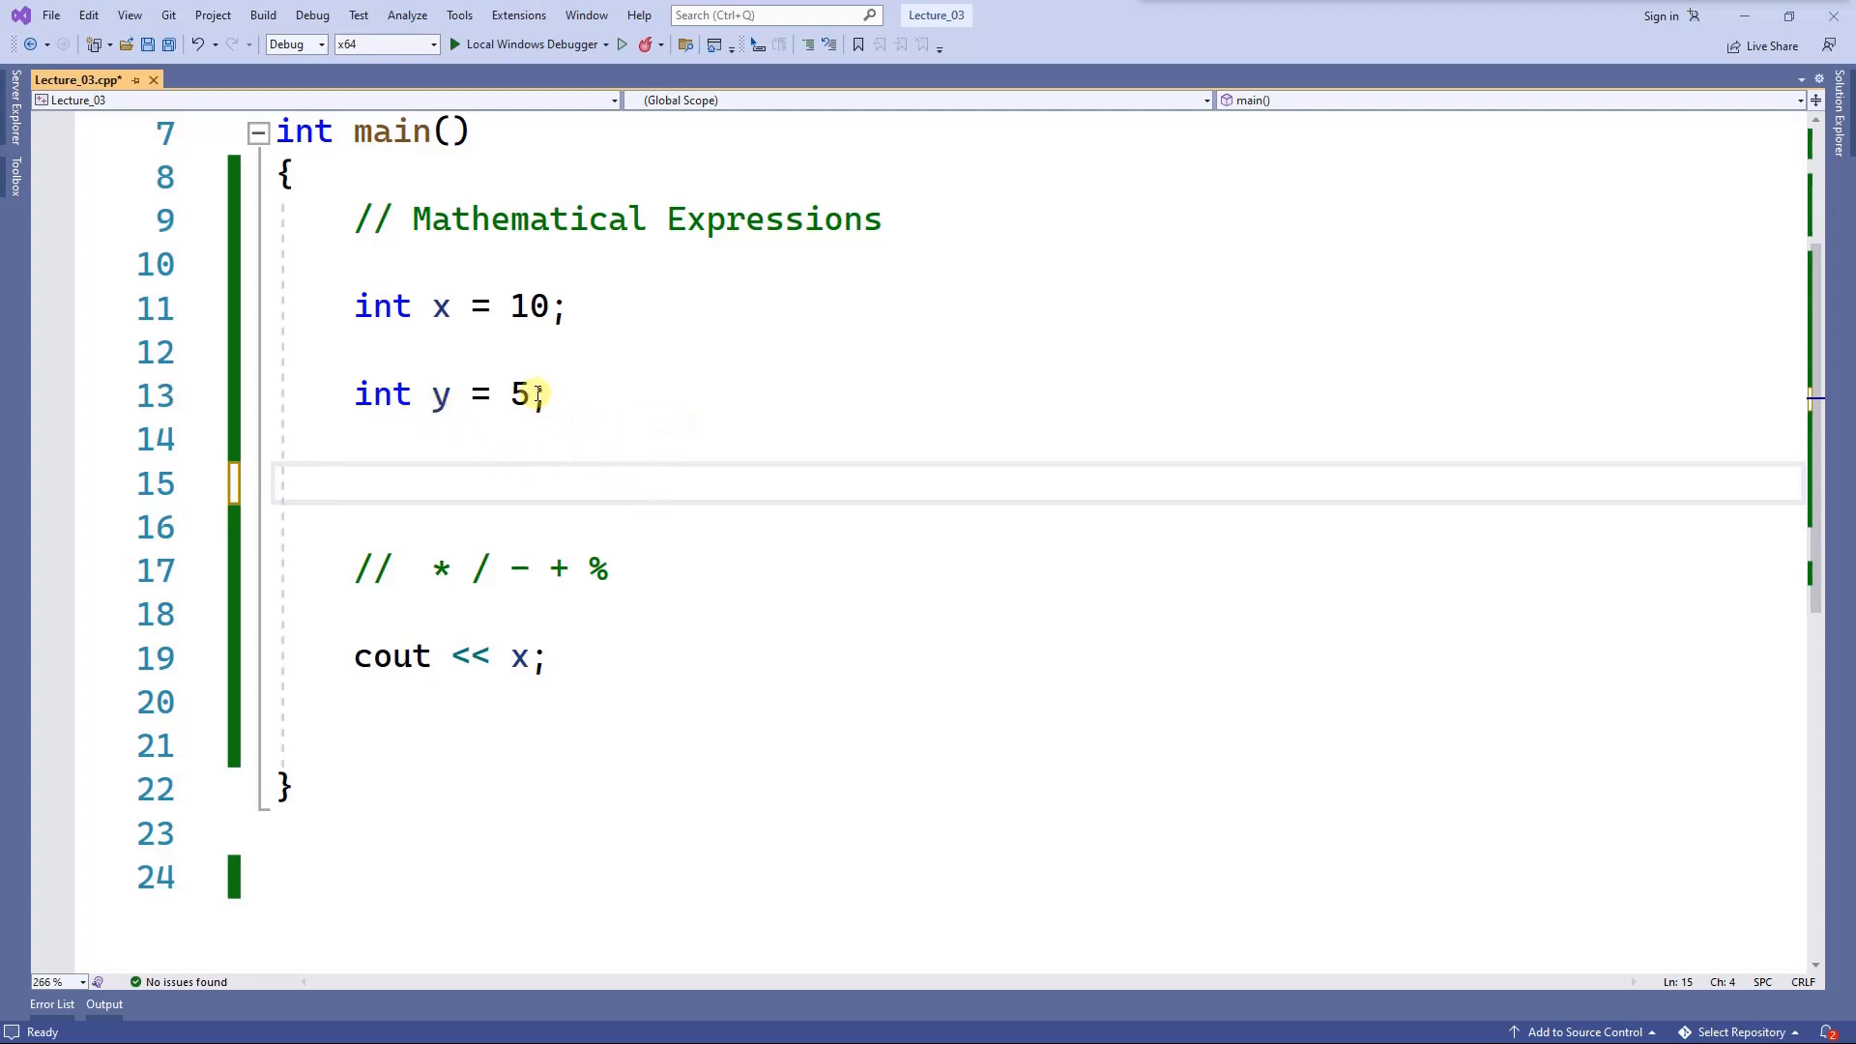
{"action": "mouse_move", "coordinate": [547, 472]}
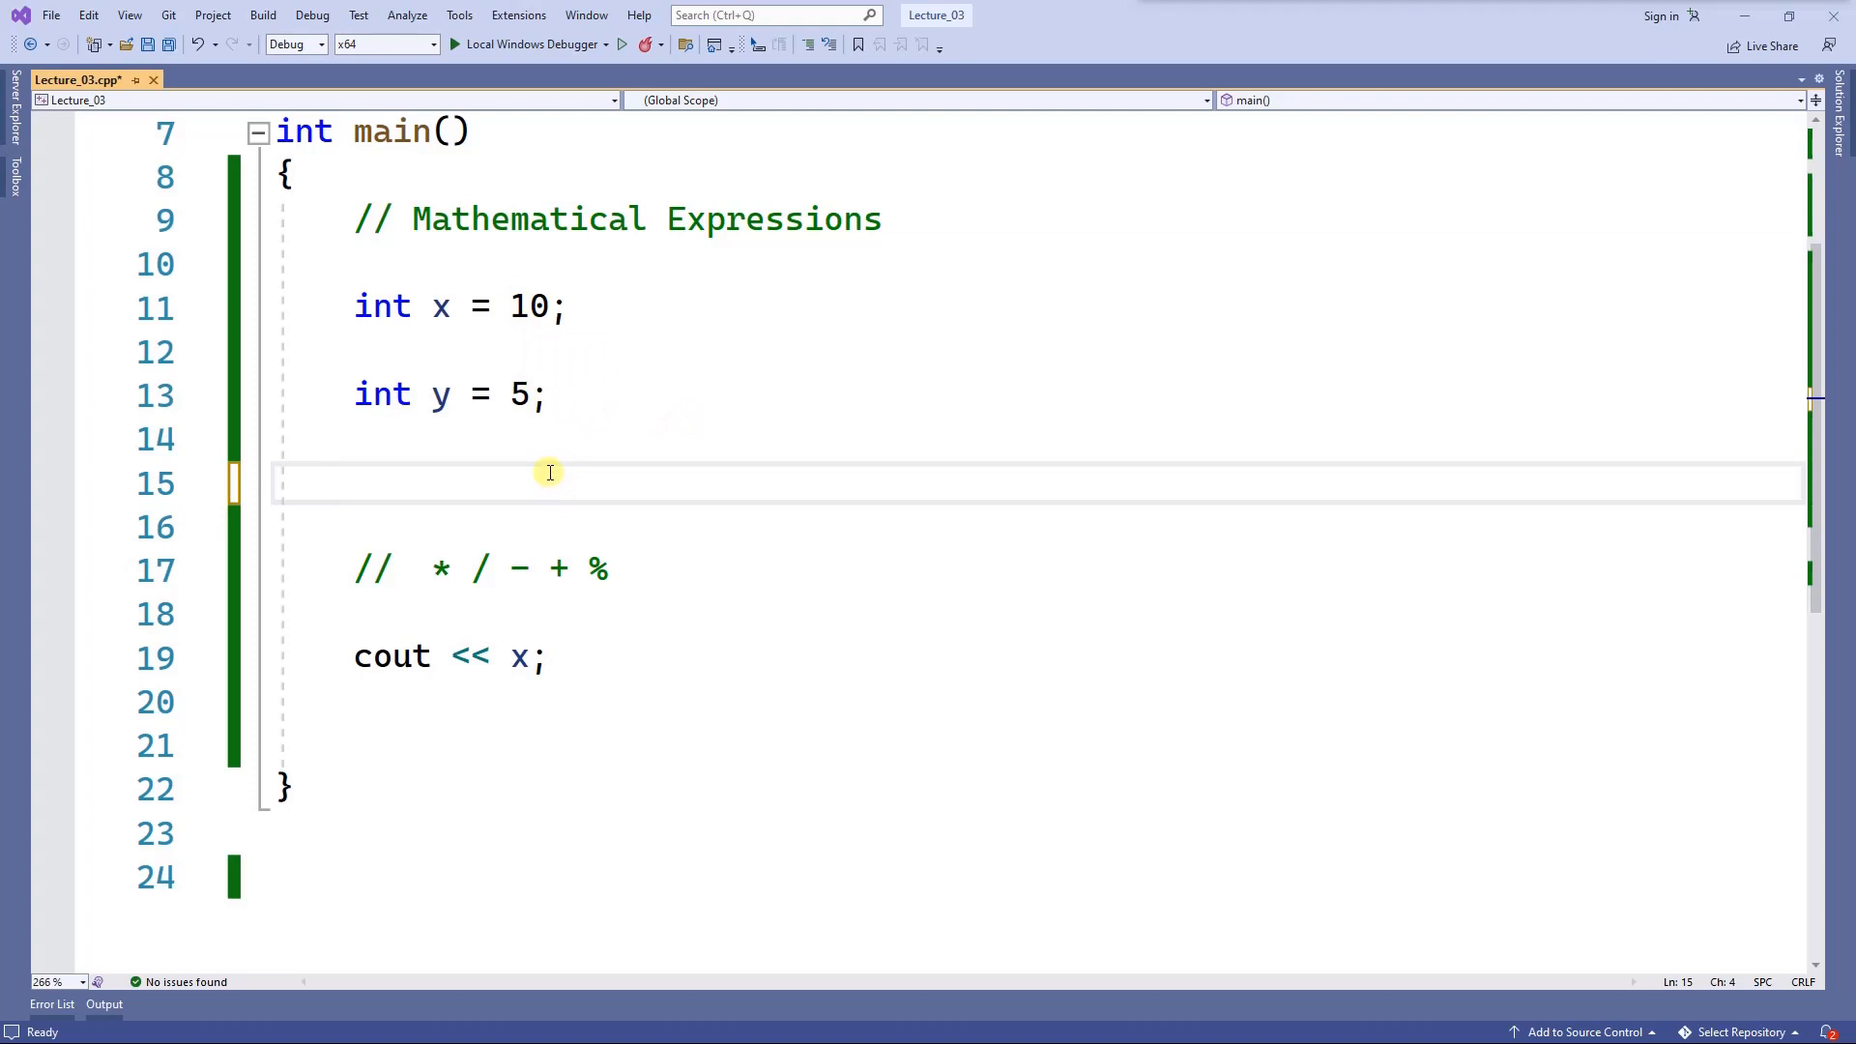
Declare int result = pow(x, y); on line 15 and change y to 2.
{"action": "type", "text": "po"}
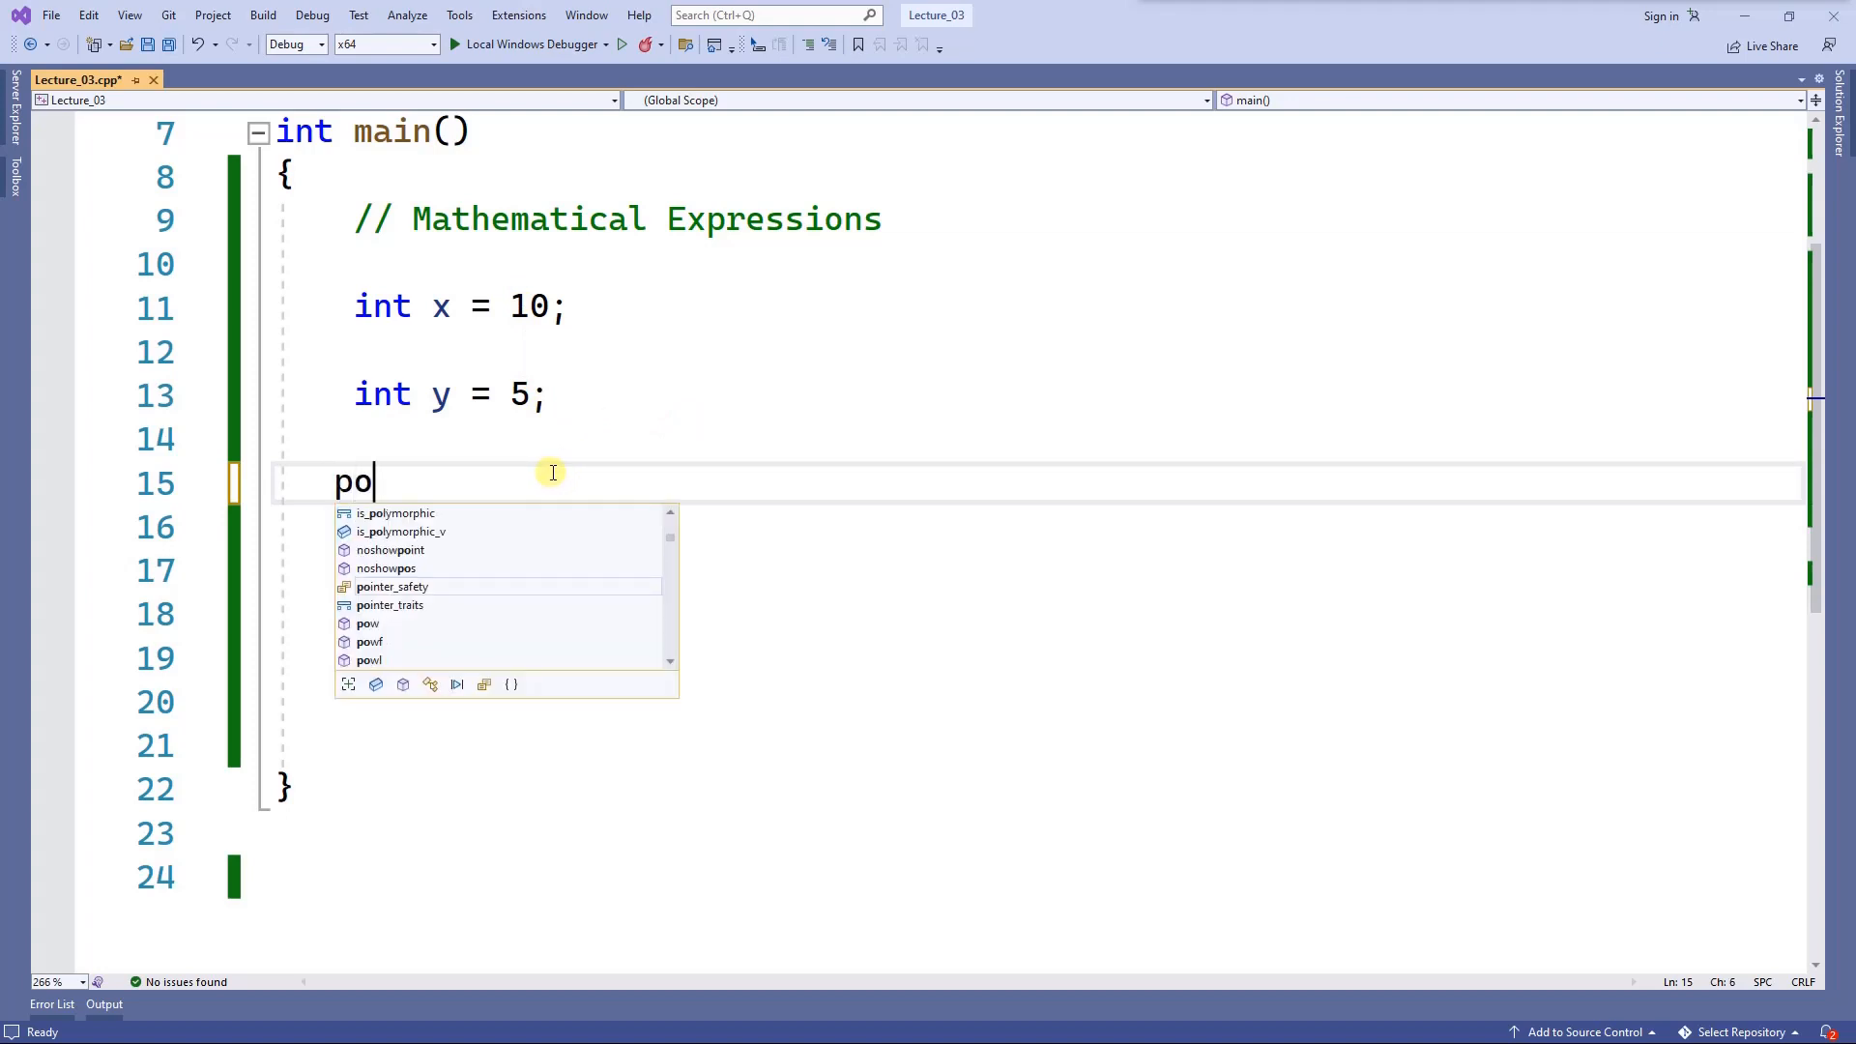
{"action": "type", "text": "int result = pow("}
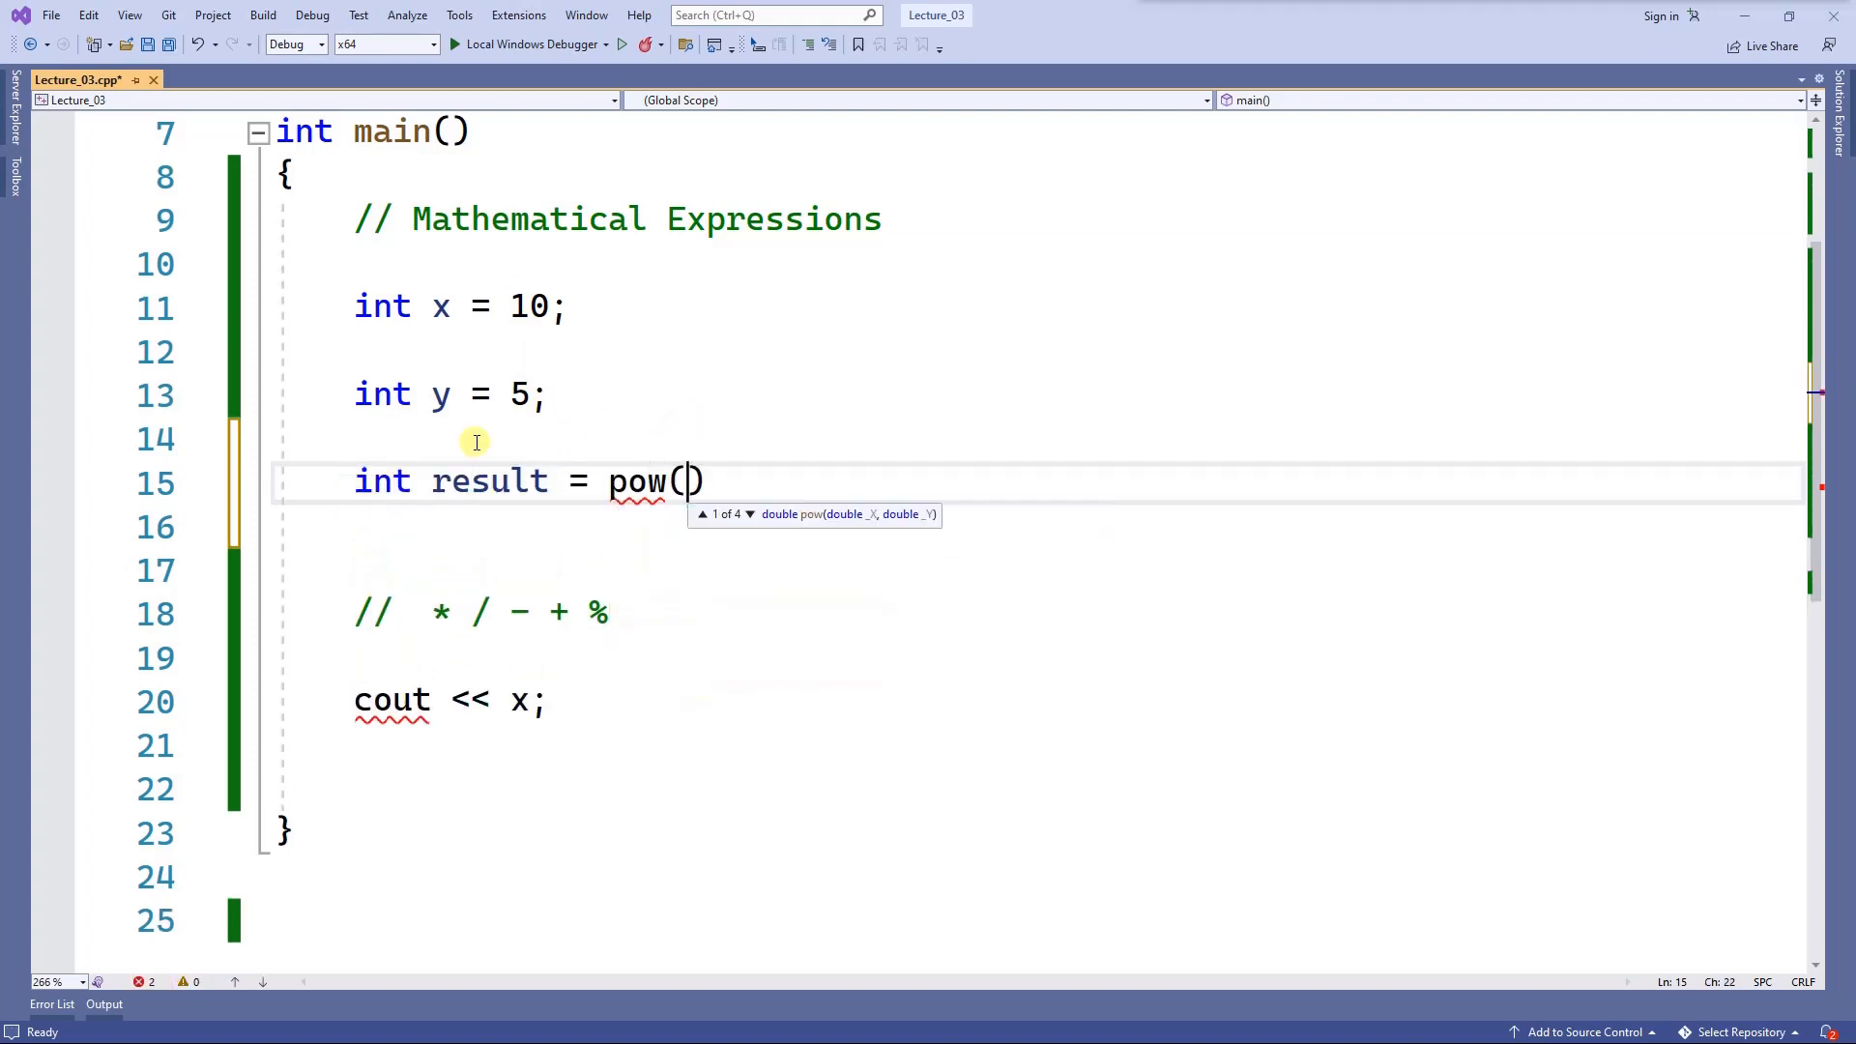
{"action": "type", "text": "x, y);"}
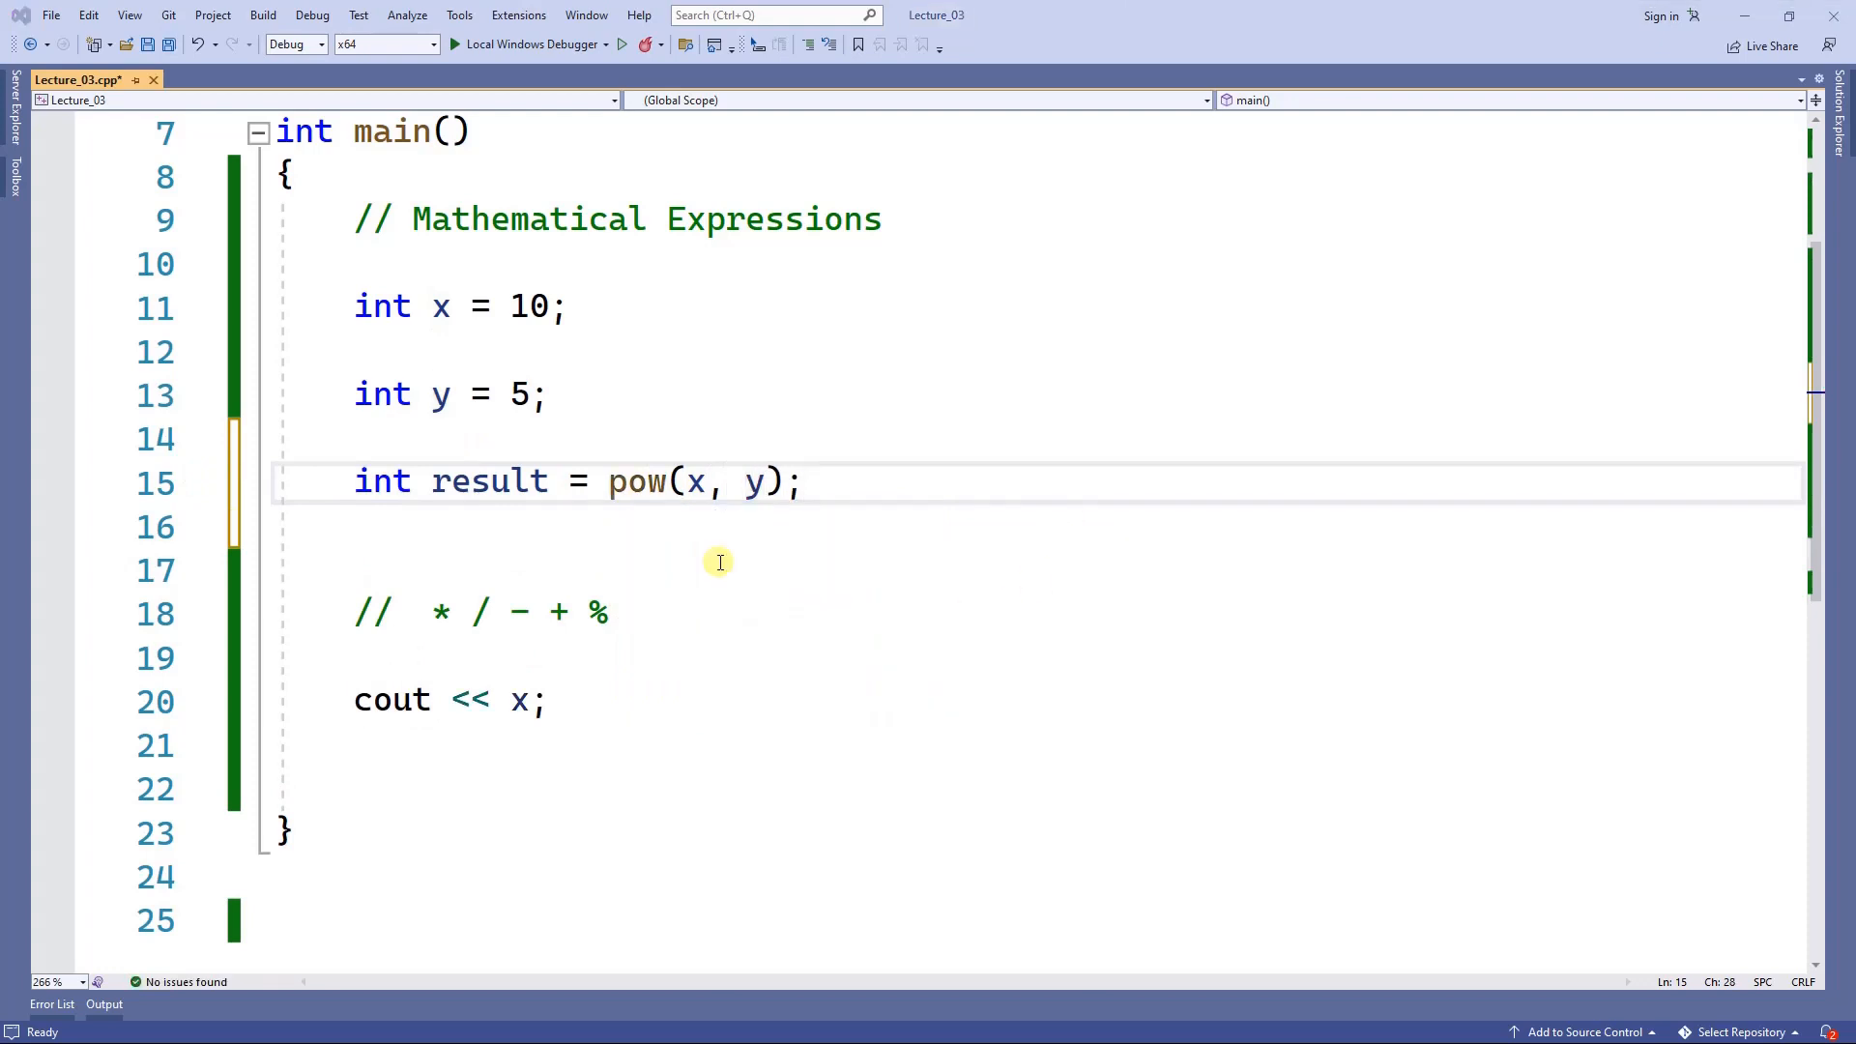
{"action": "mouse_move", "coordinate": [736, 497]}
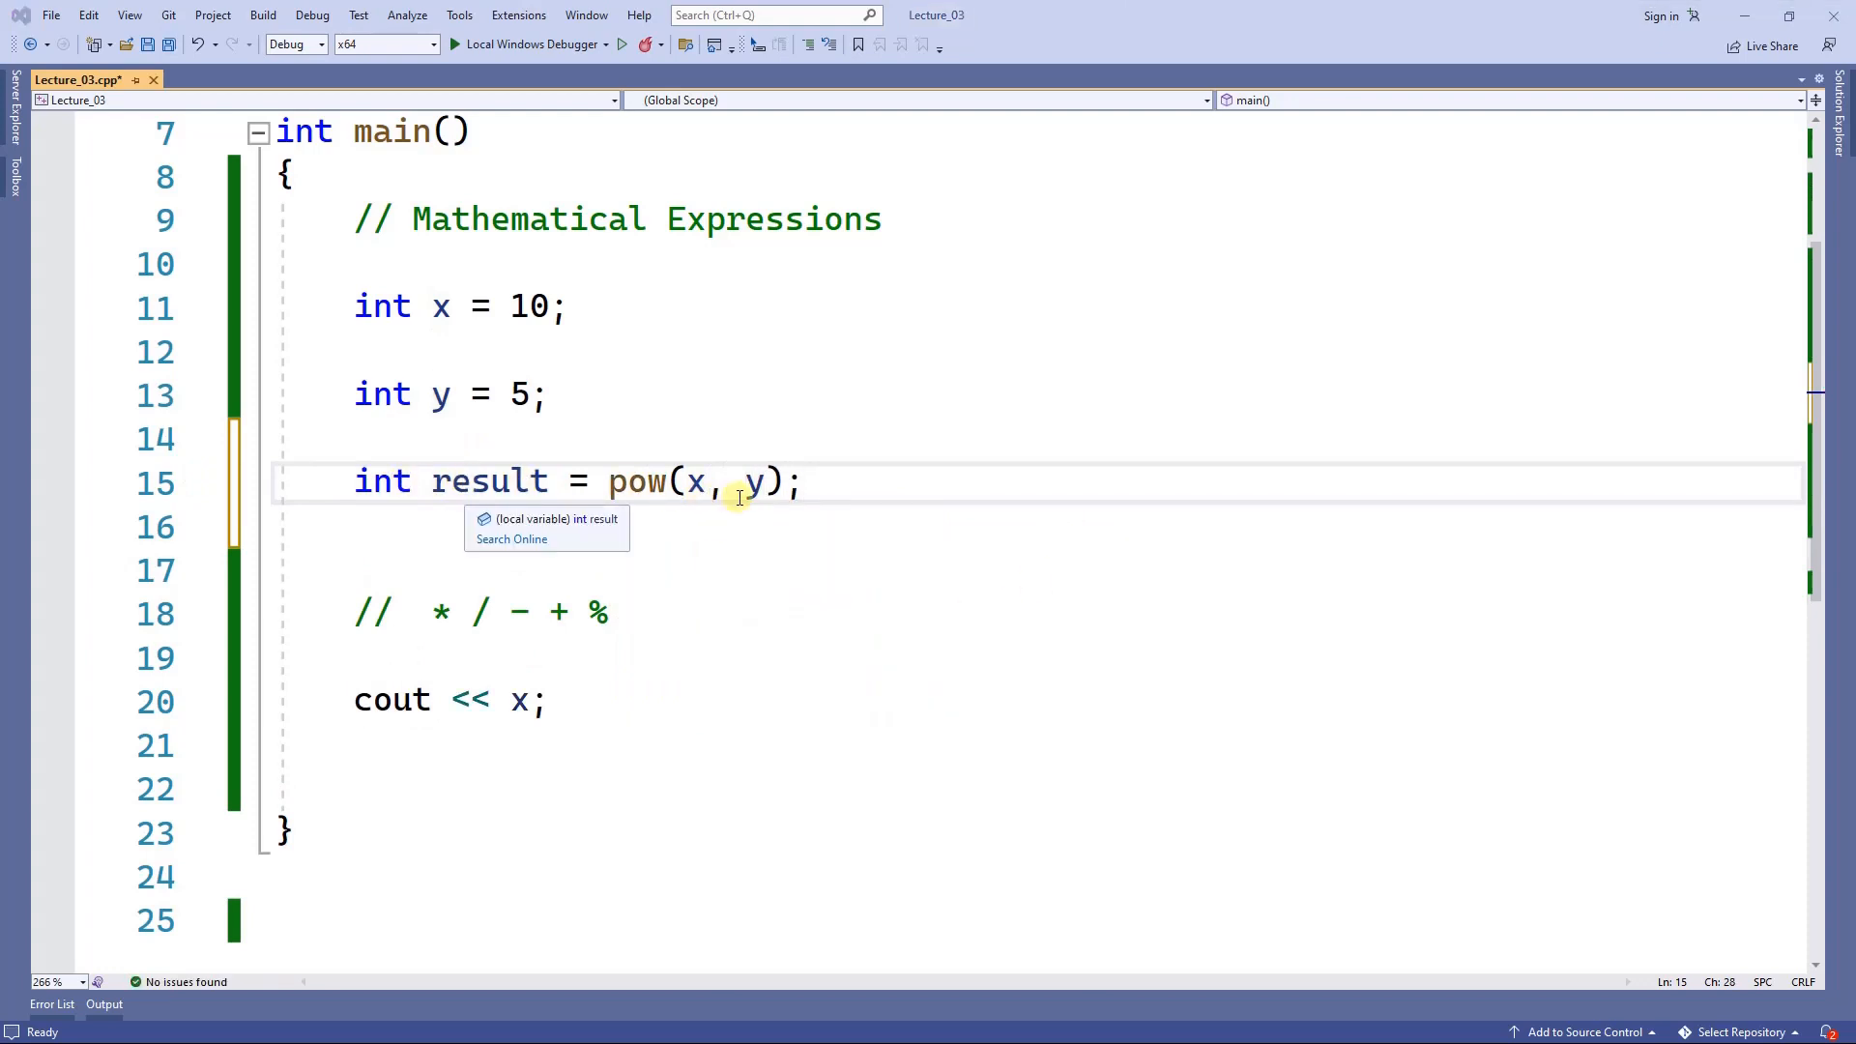
{"action": "mouse_move", "coordinate": [556, 307]}
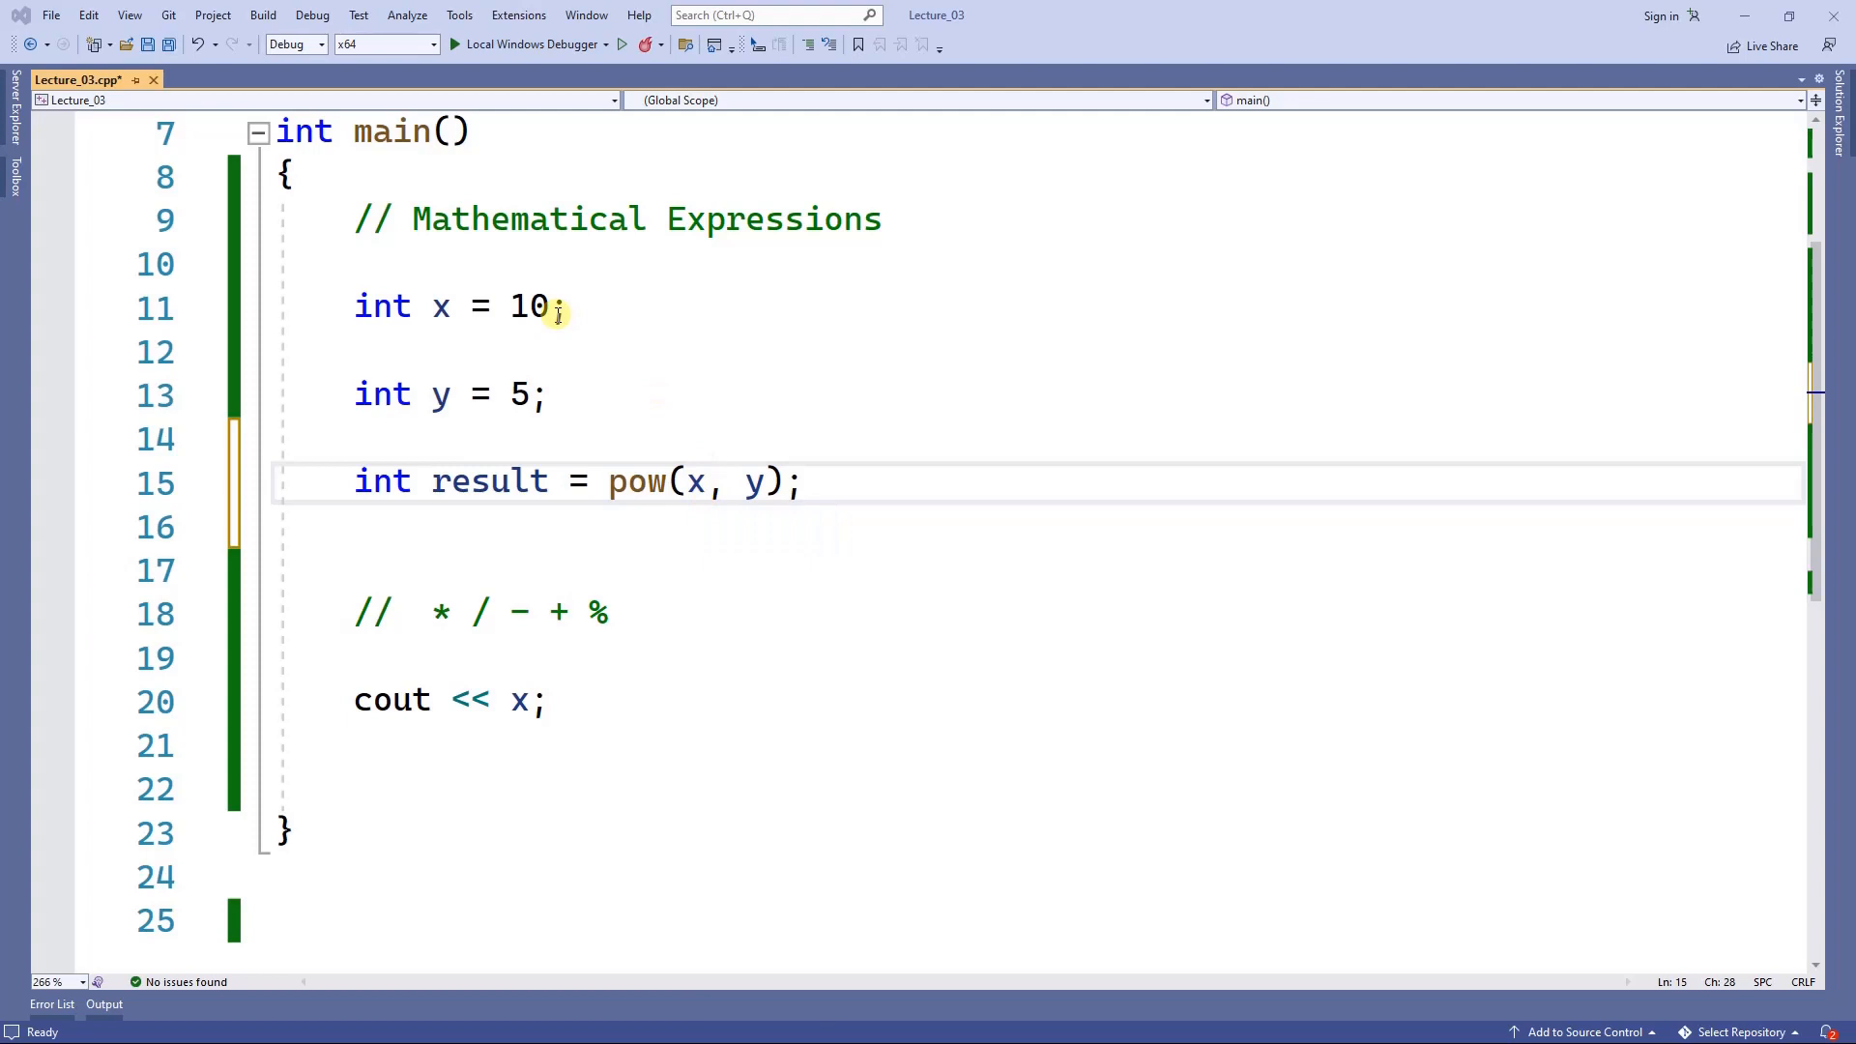
{"action": "mouse_move", "coordinate": [754, 481]}
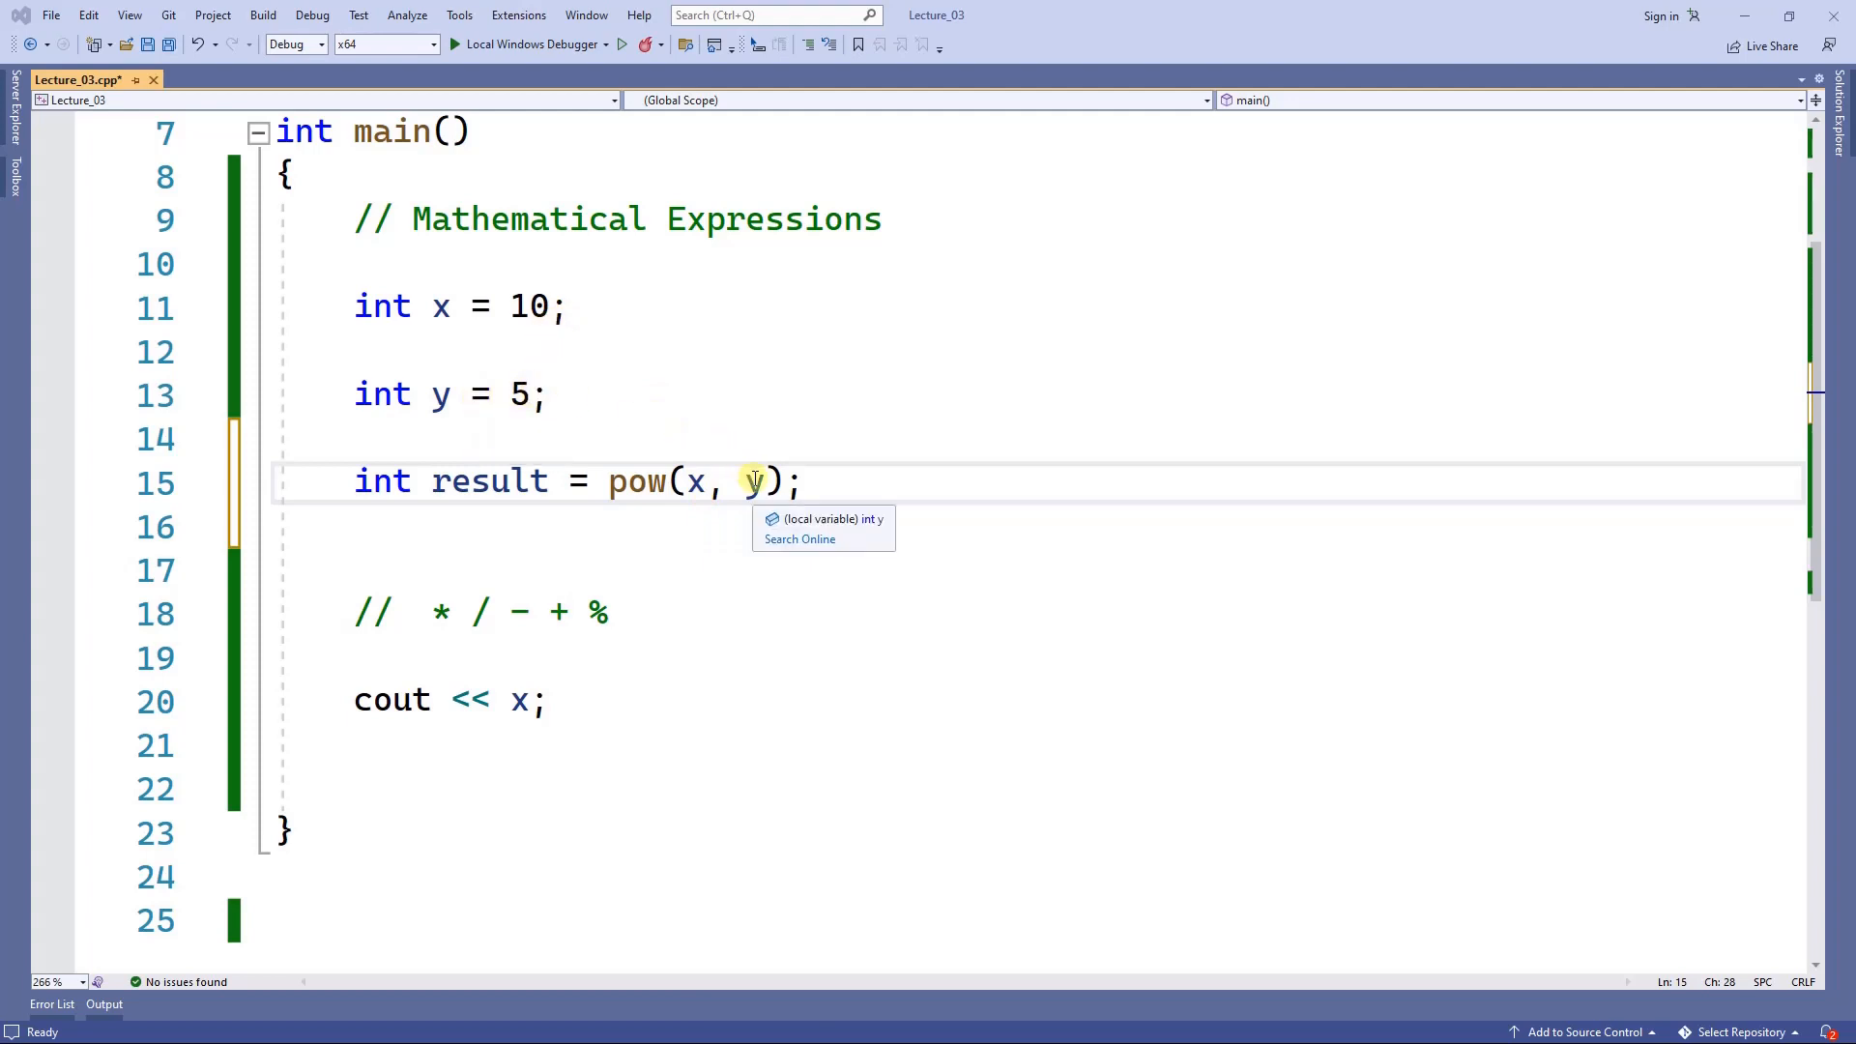
{"action": "mouse_move", "coordinate": [547, 394]}
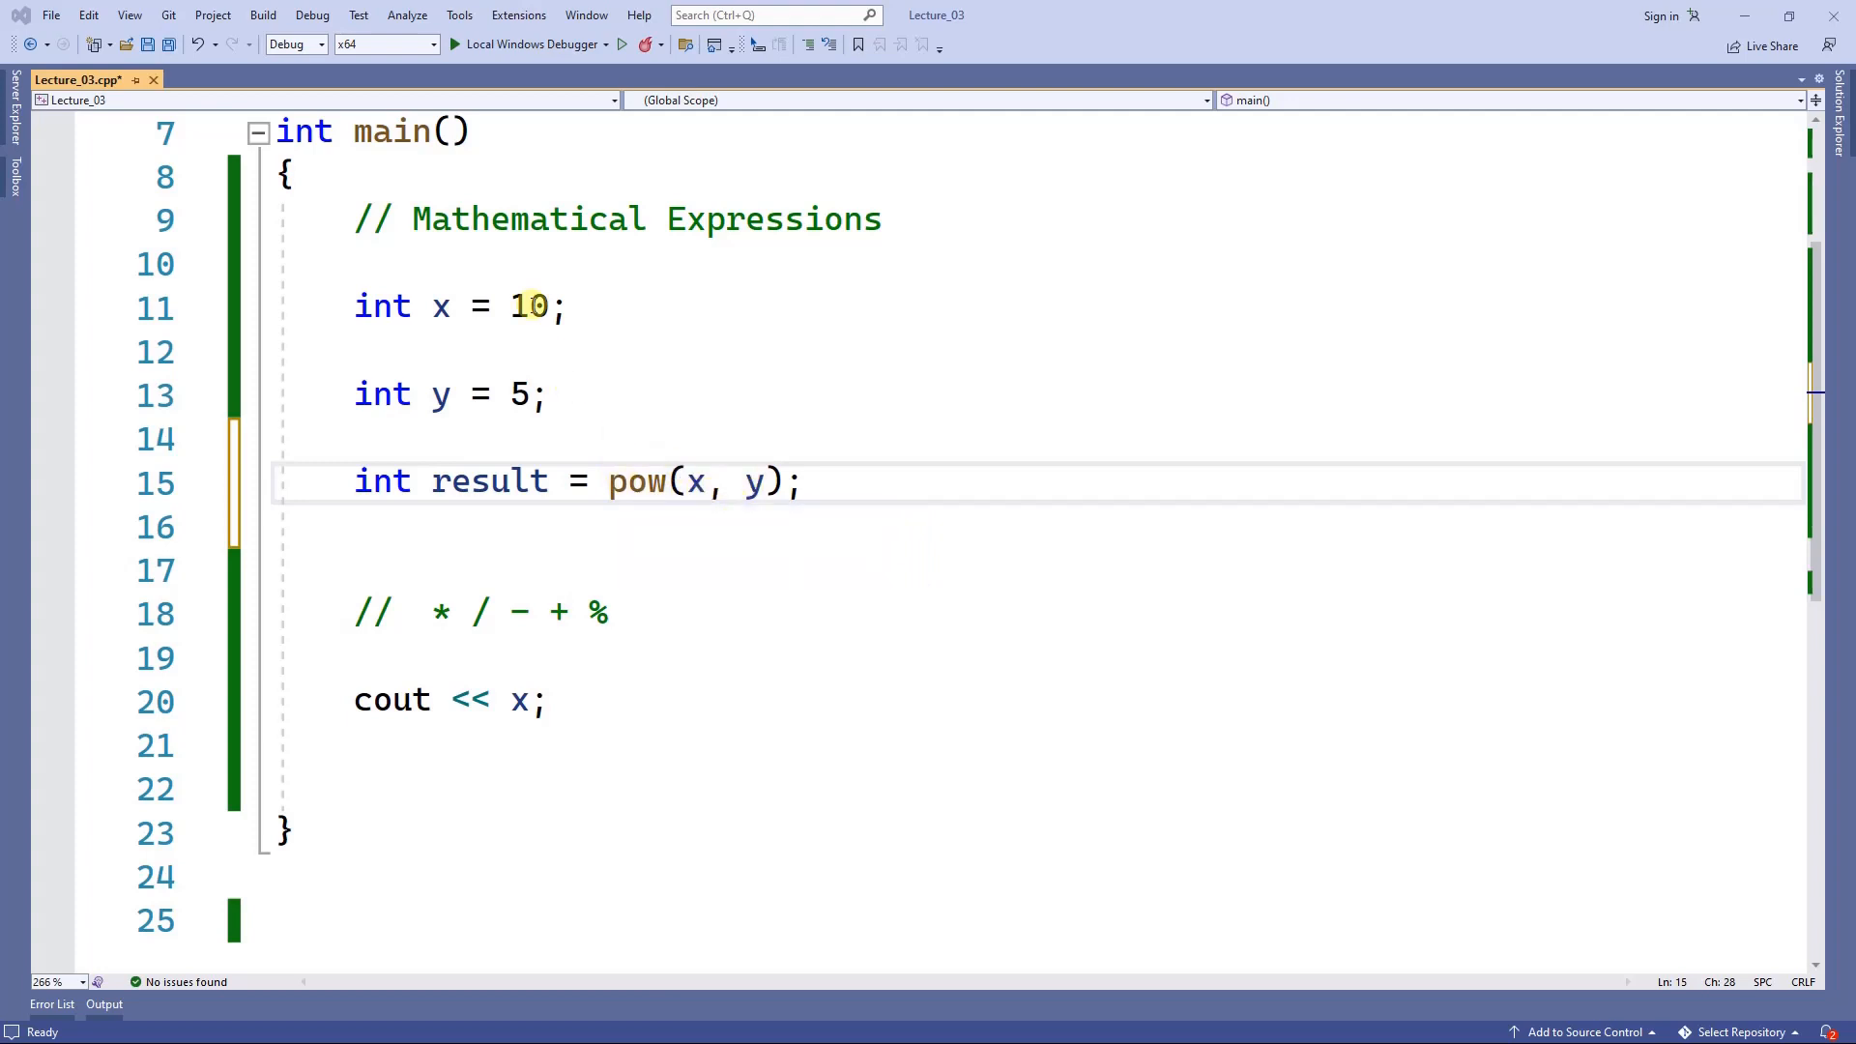
{"action": "mouse_move", "coordinate": [547, 317]}
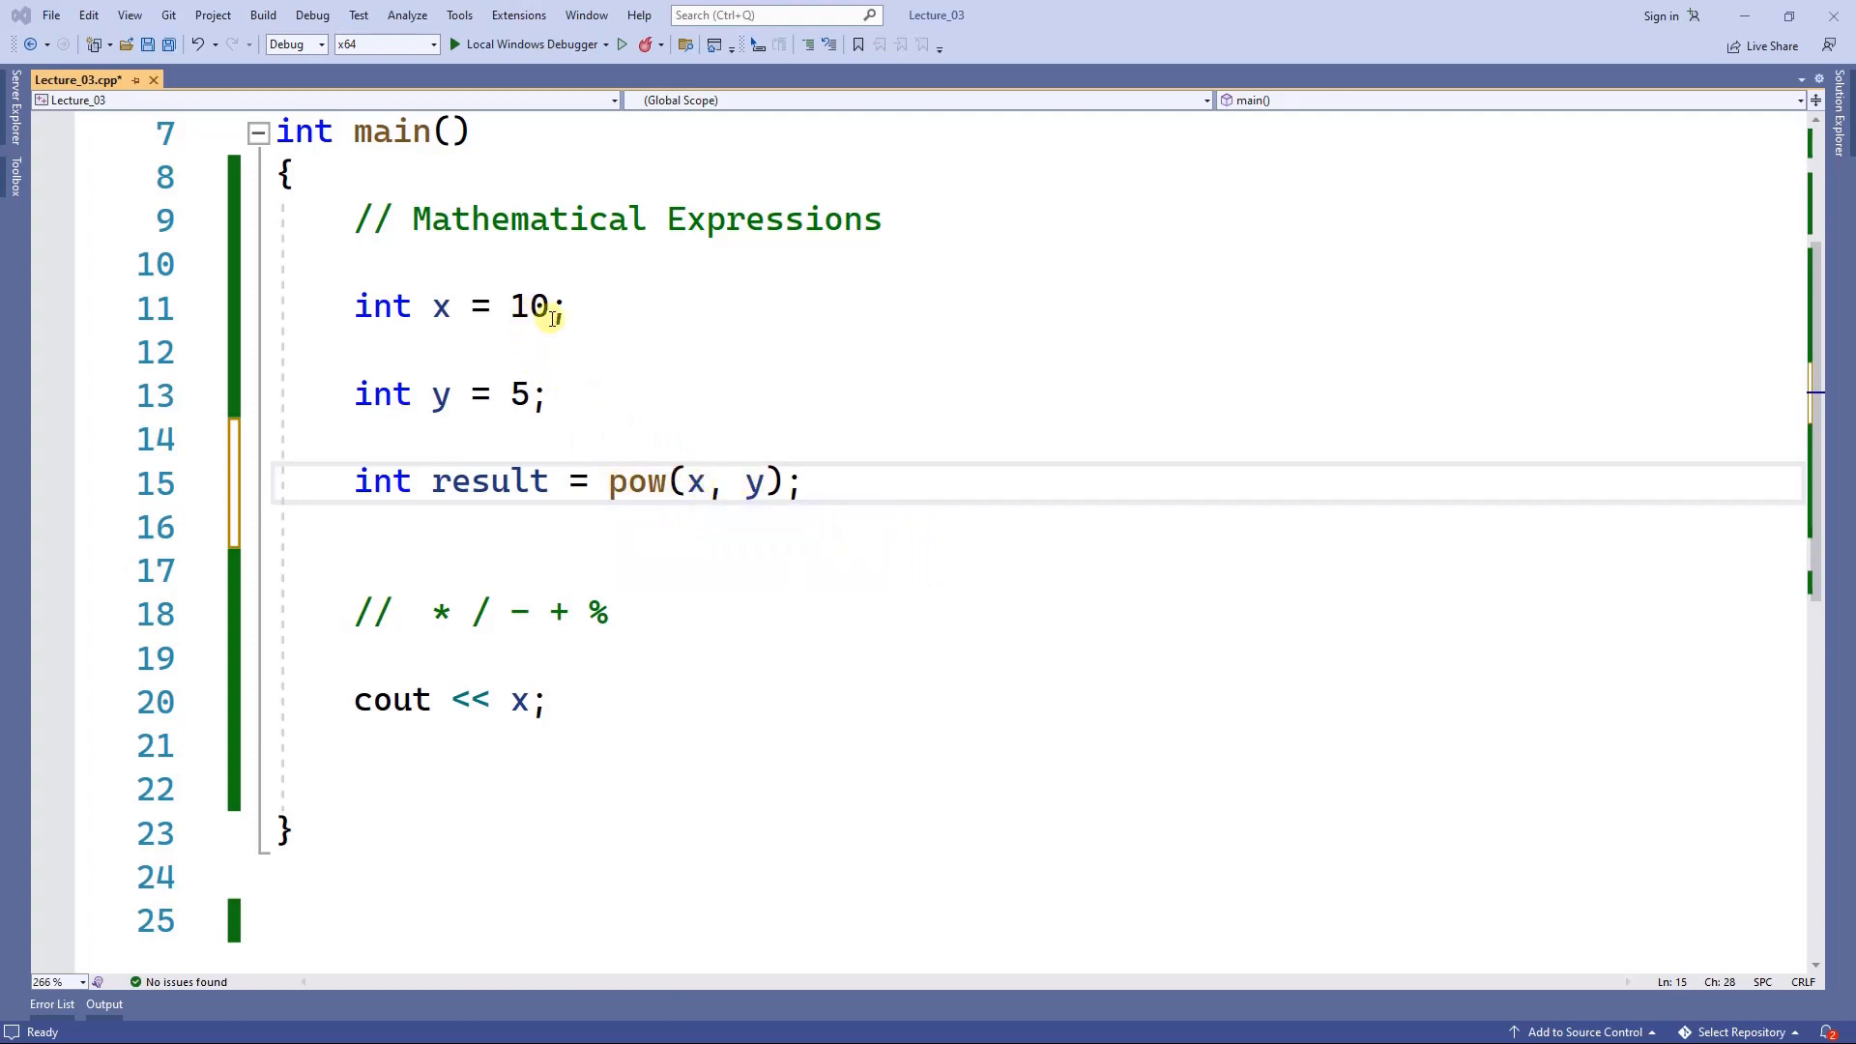
{"action": "left_click", "coordinate": [540, 394]}
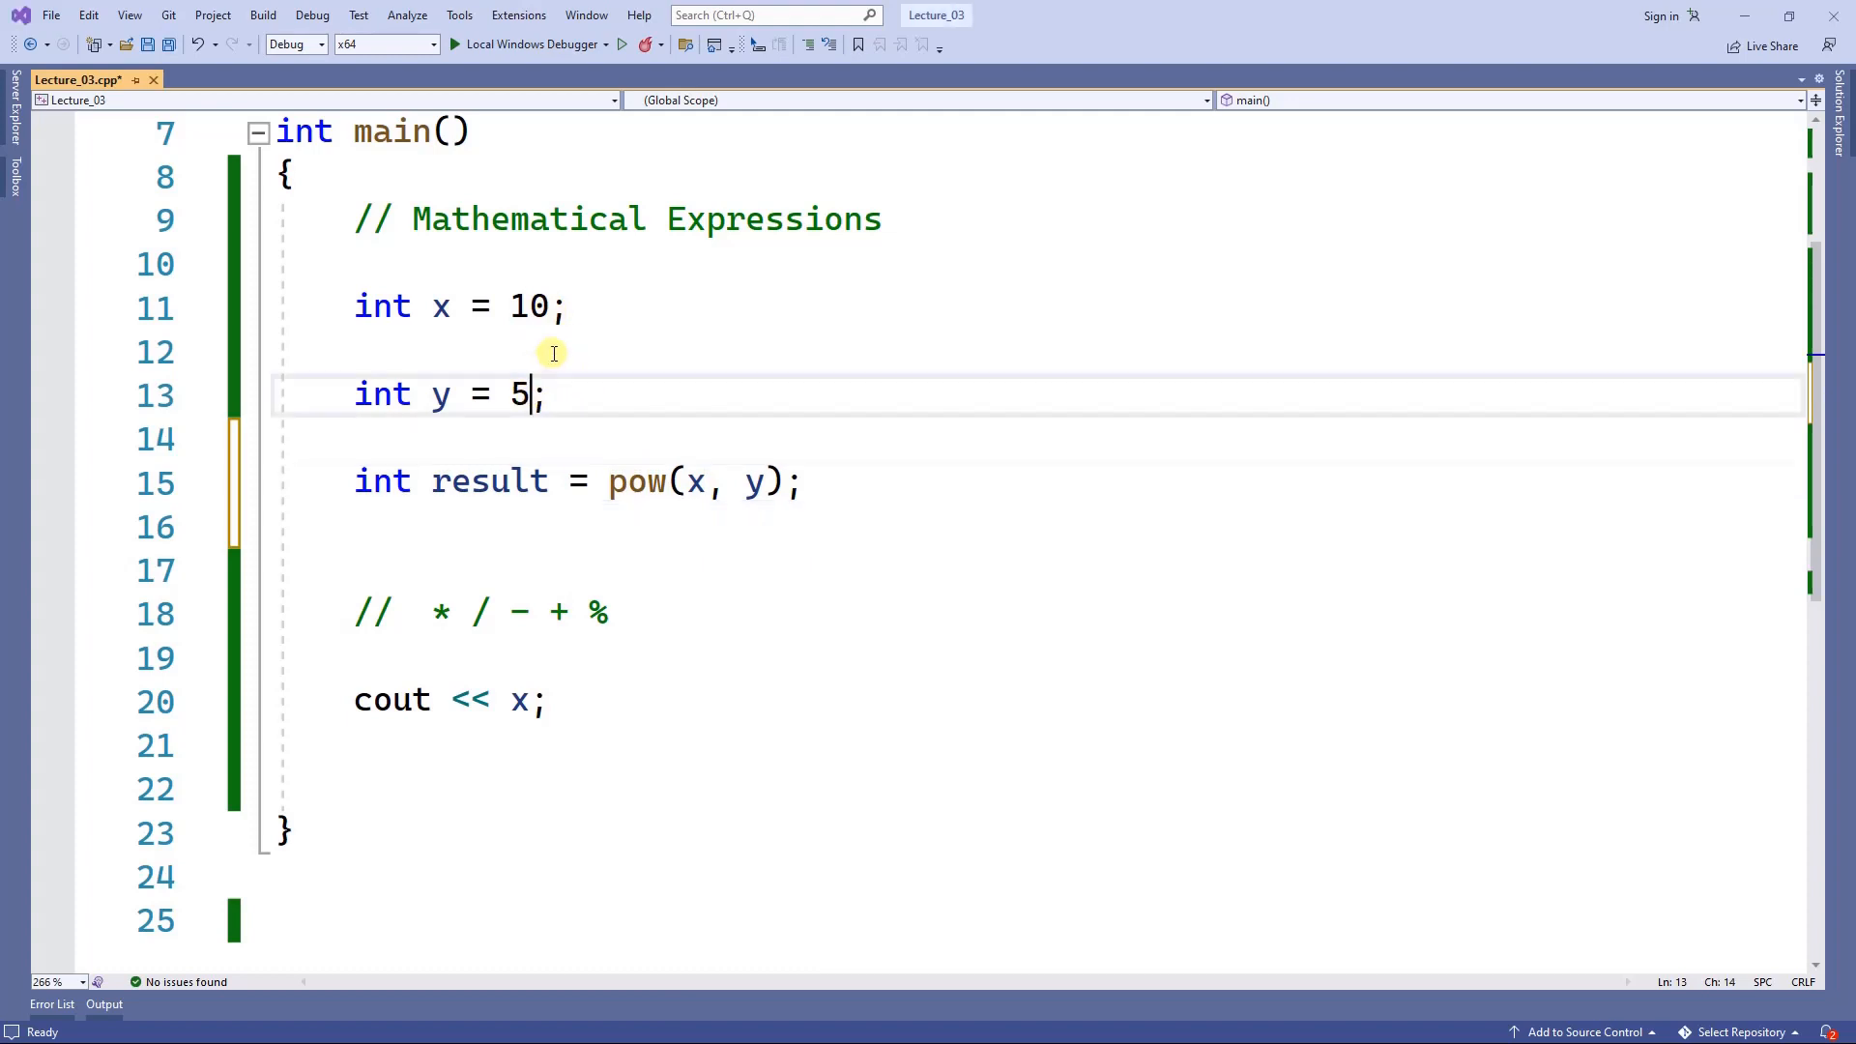
{"action": "type", "text": "2"}
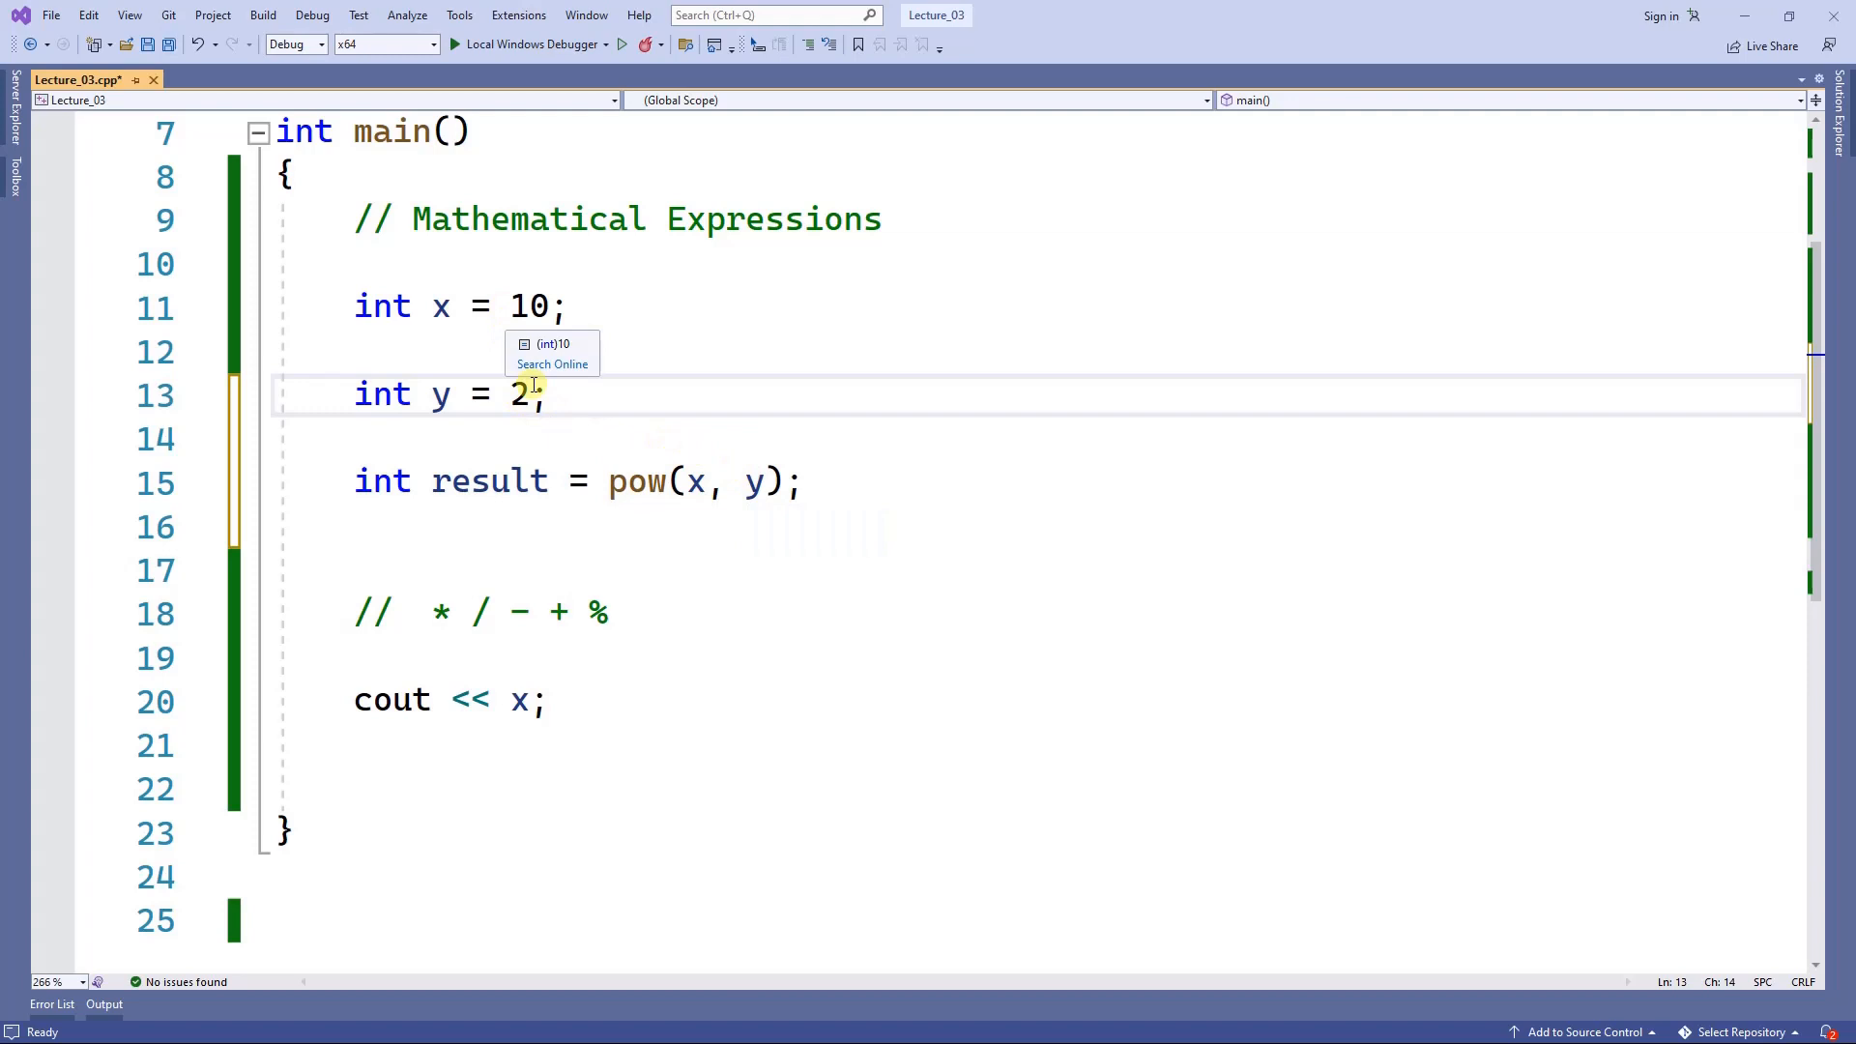
{"action": "mouse_move", "coordinate": [640, 693]}
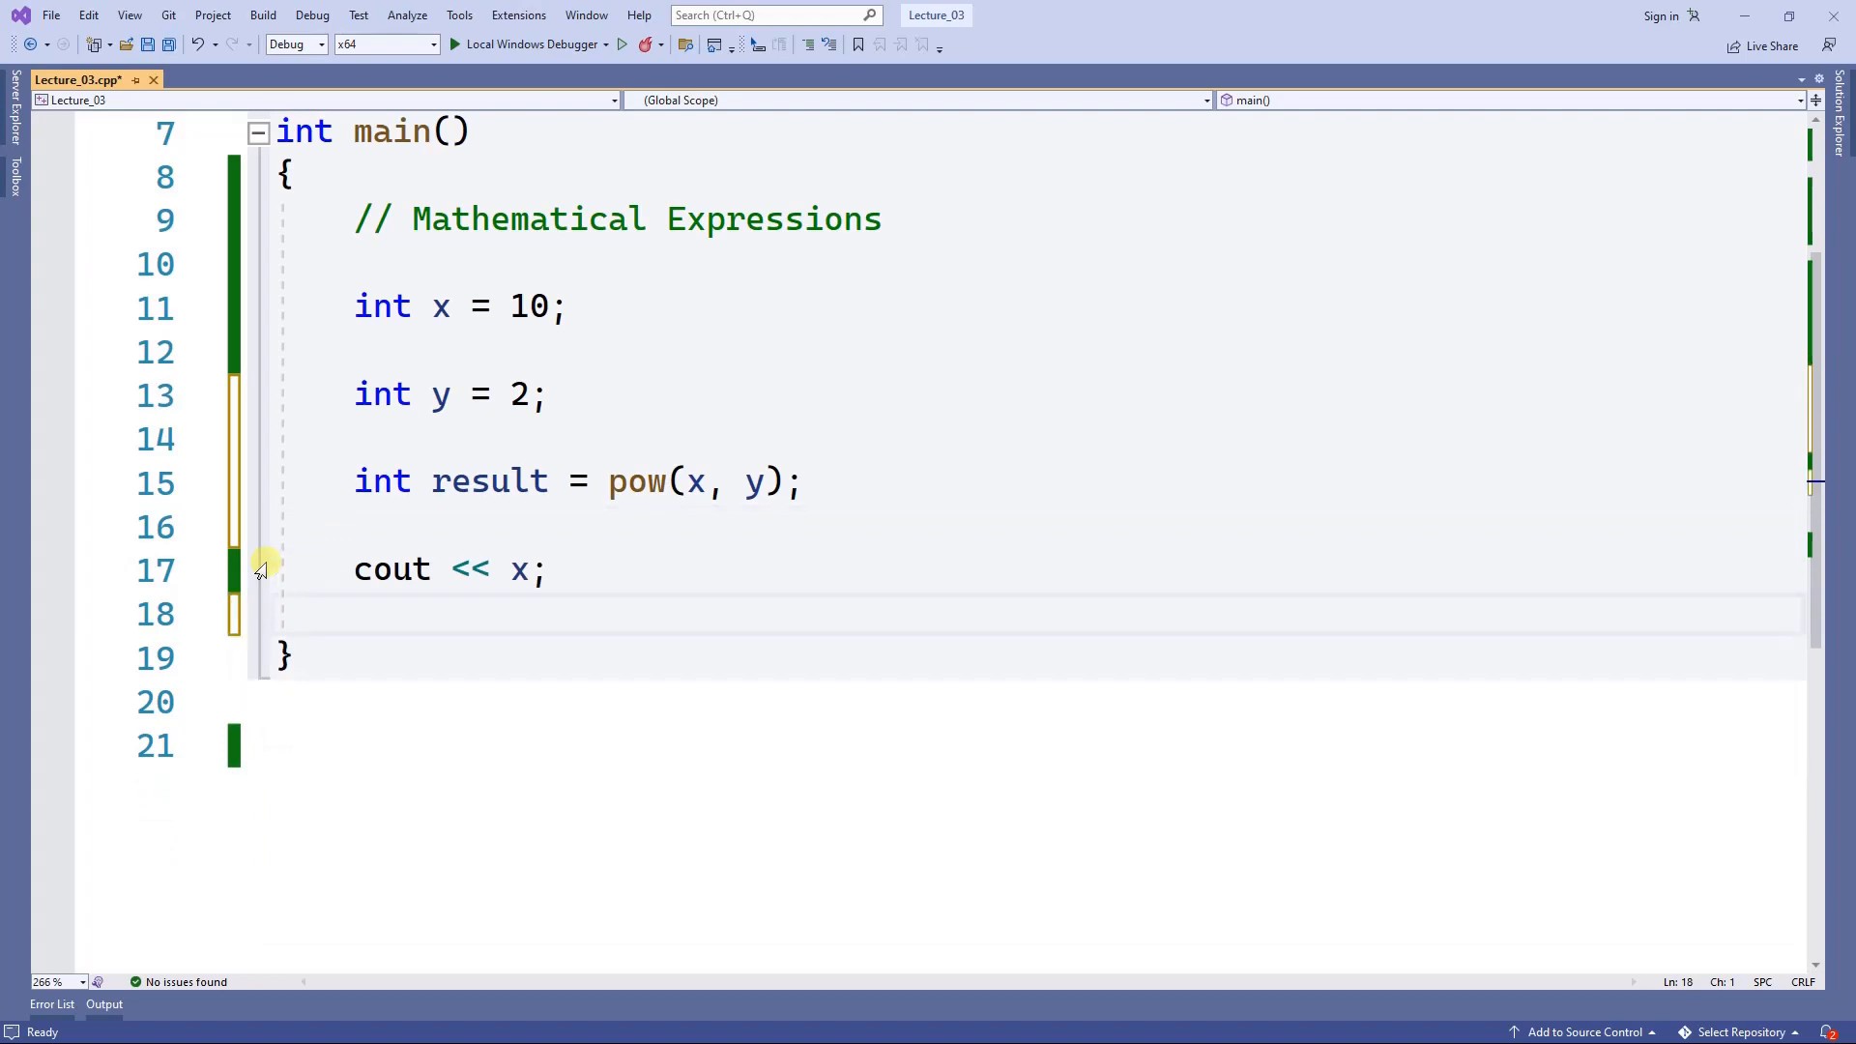
Print result instead of x and set the inputs to x = 2 and y = 3.
{"action": "left_click", "coordinate": [263, 45]}
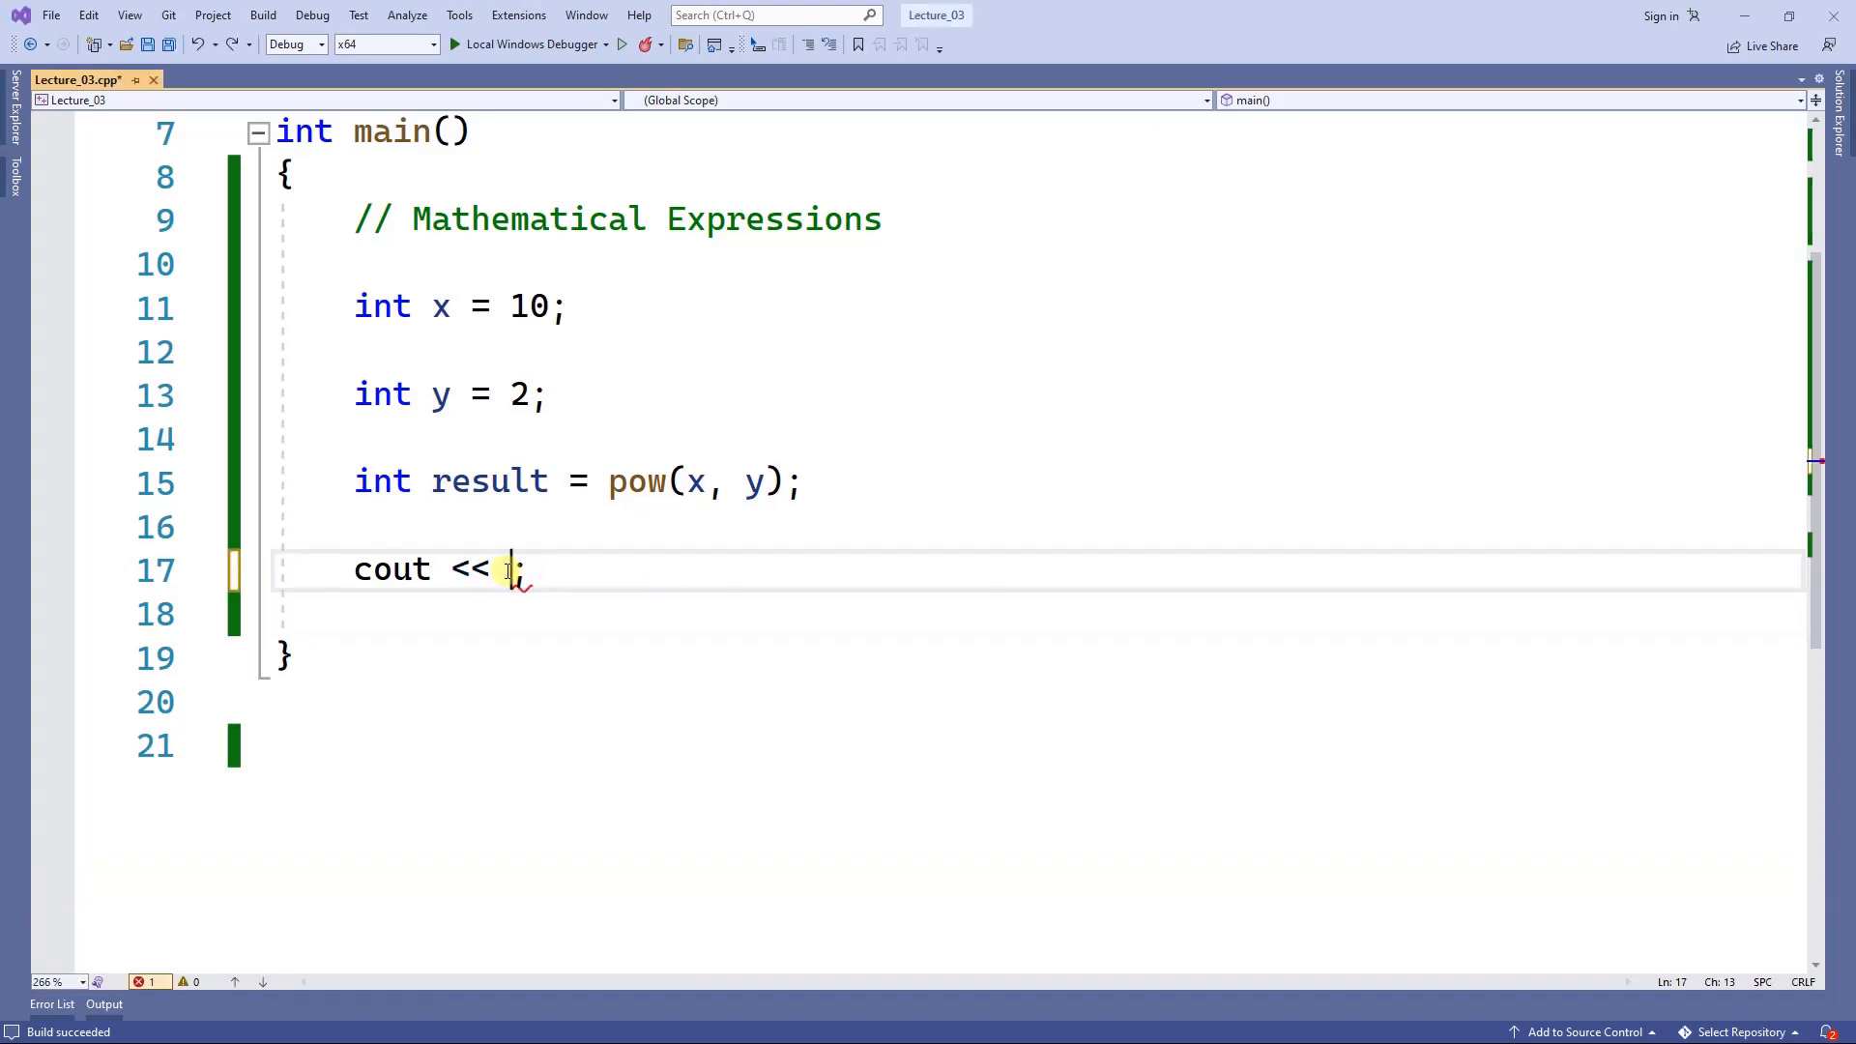
{"action": "type", "text": "result"}
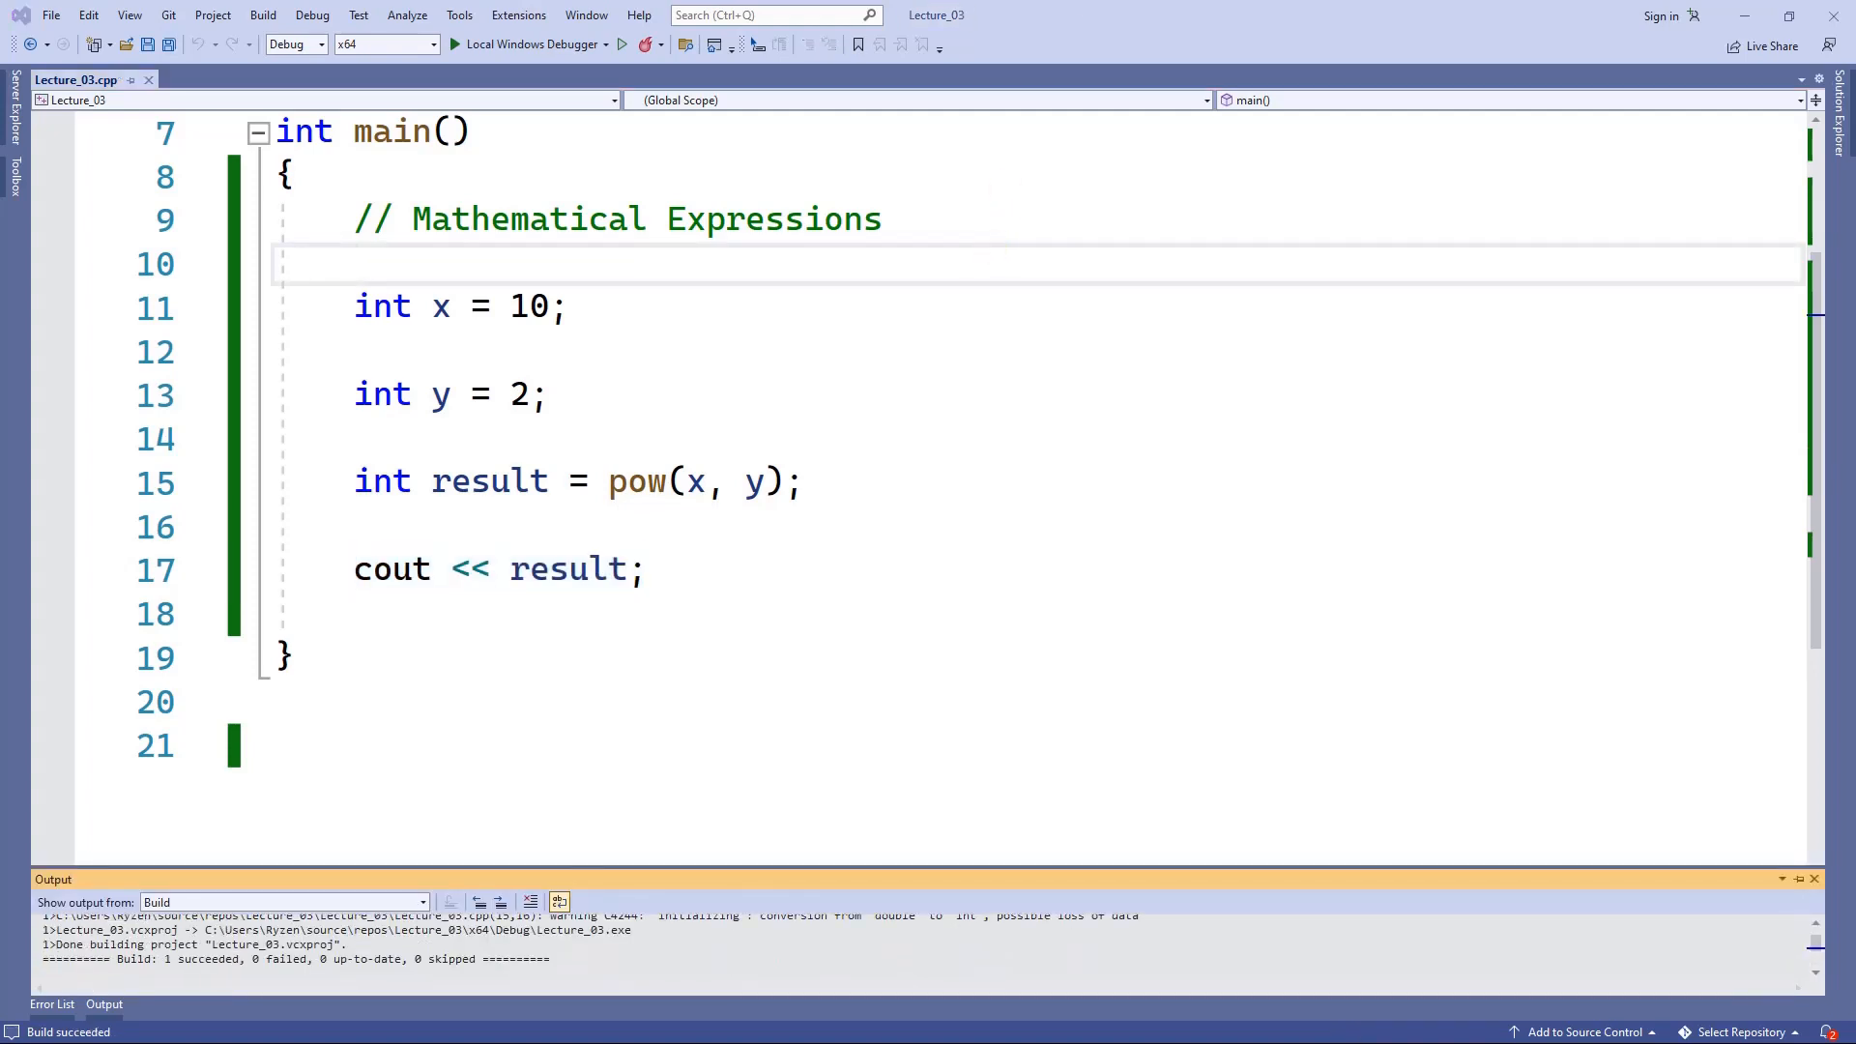
{"action": "left_click", "coordinate": [528, 44]}
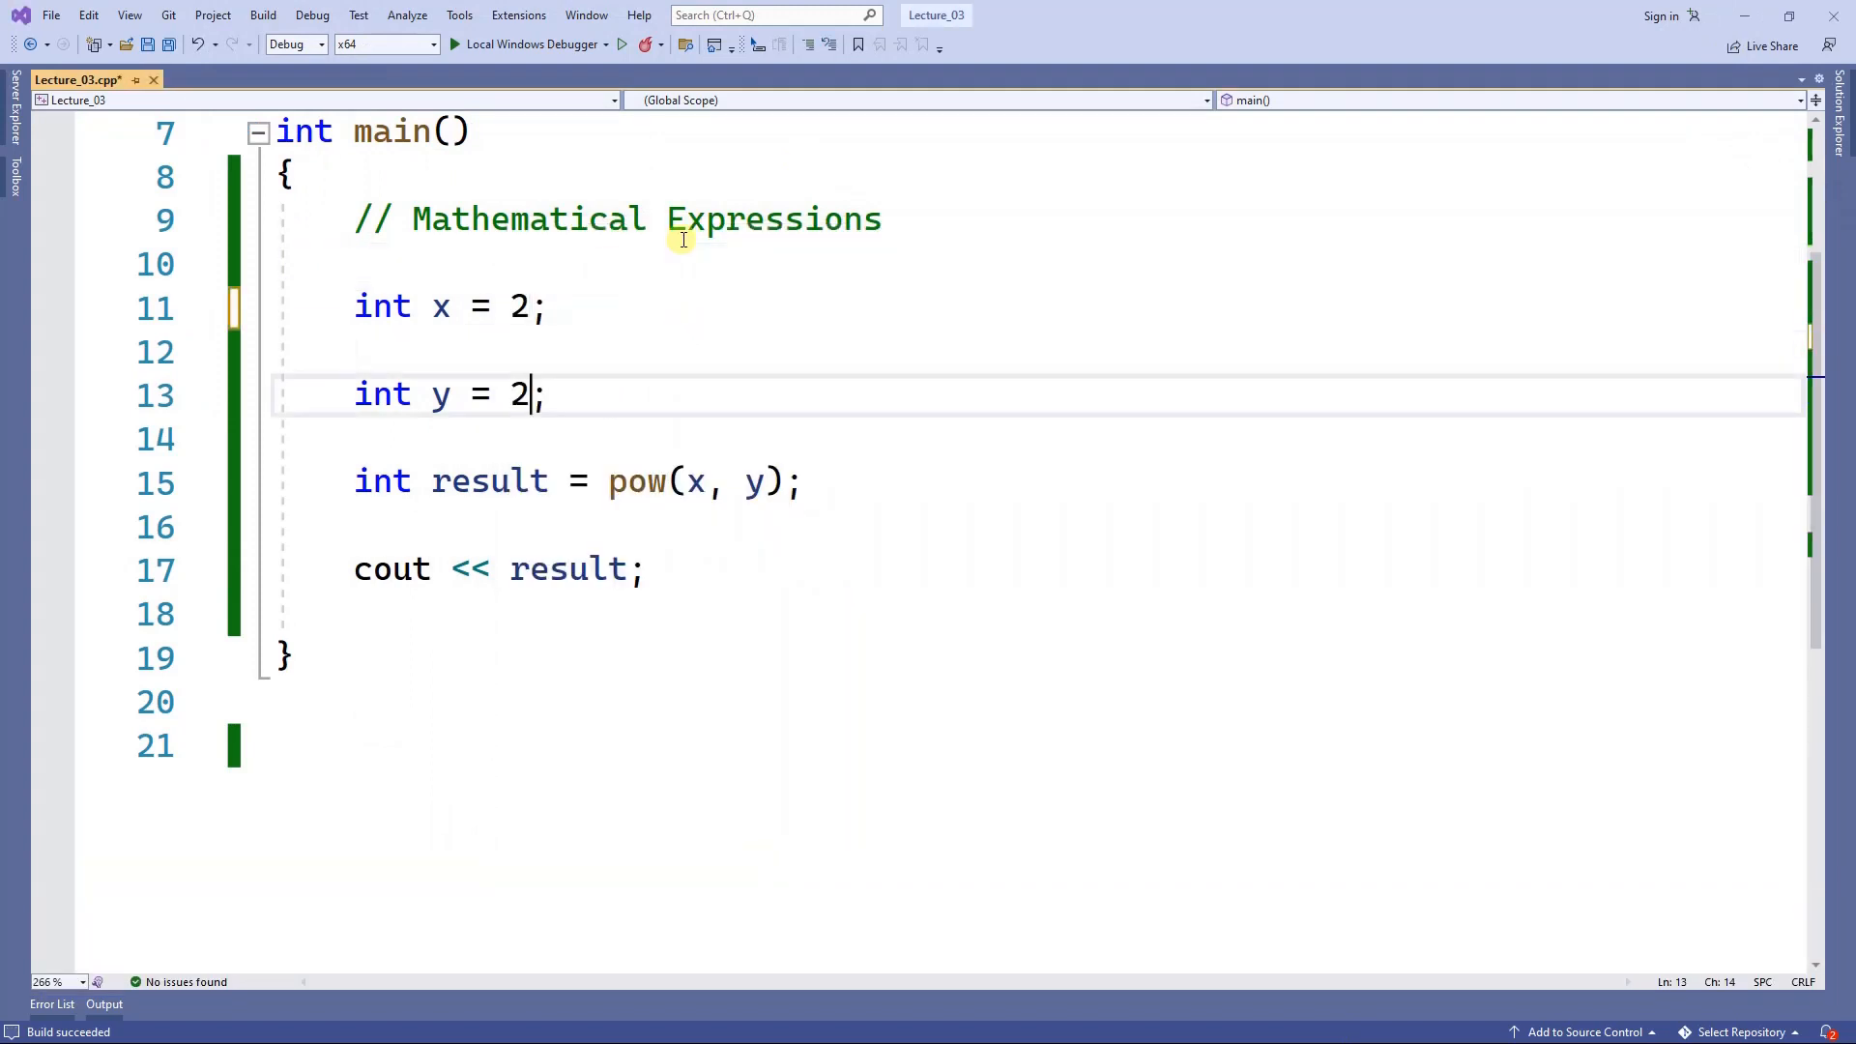
{"action": "type", "text": "3"}
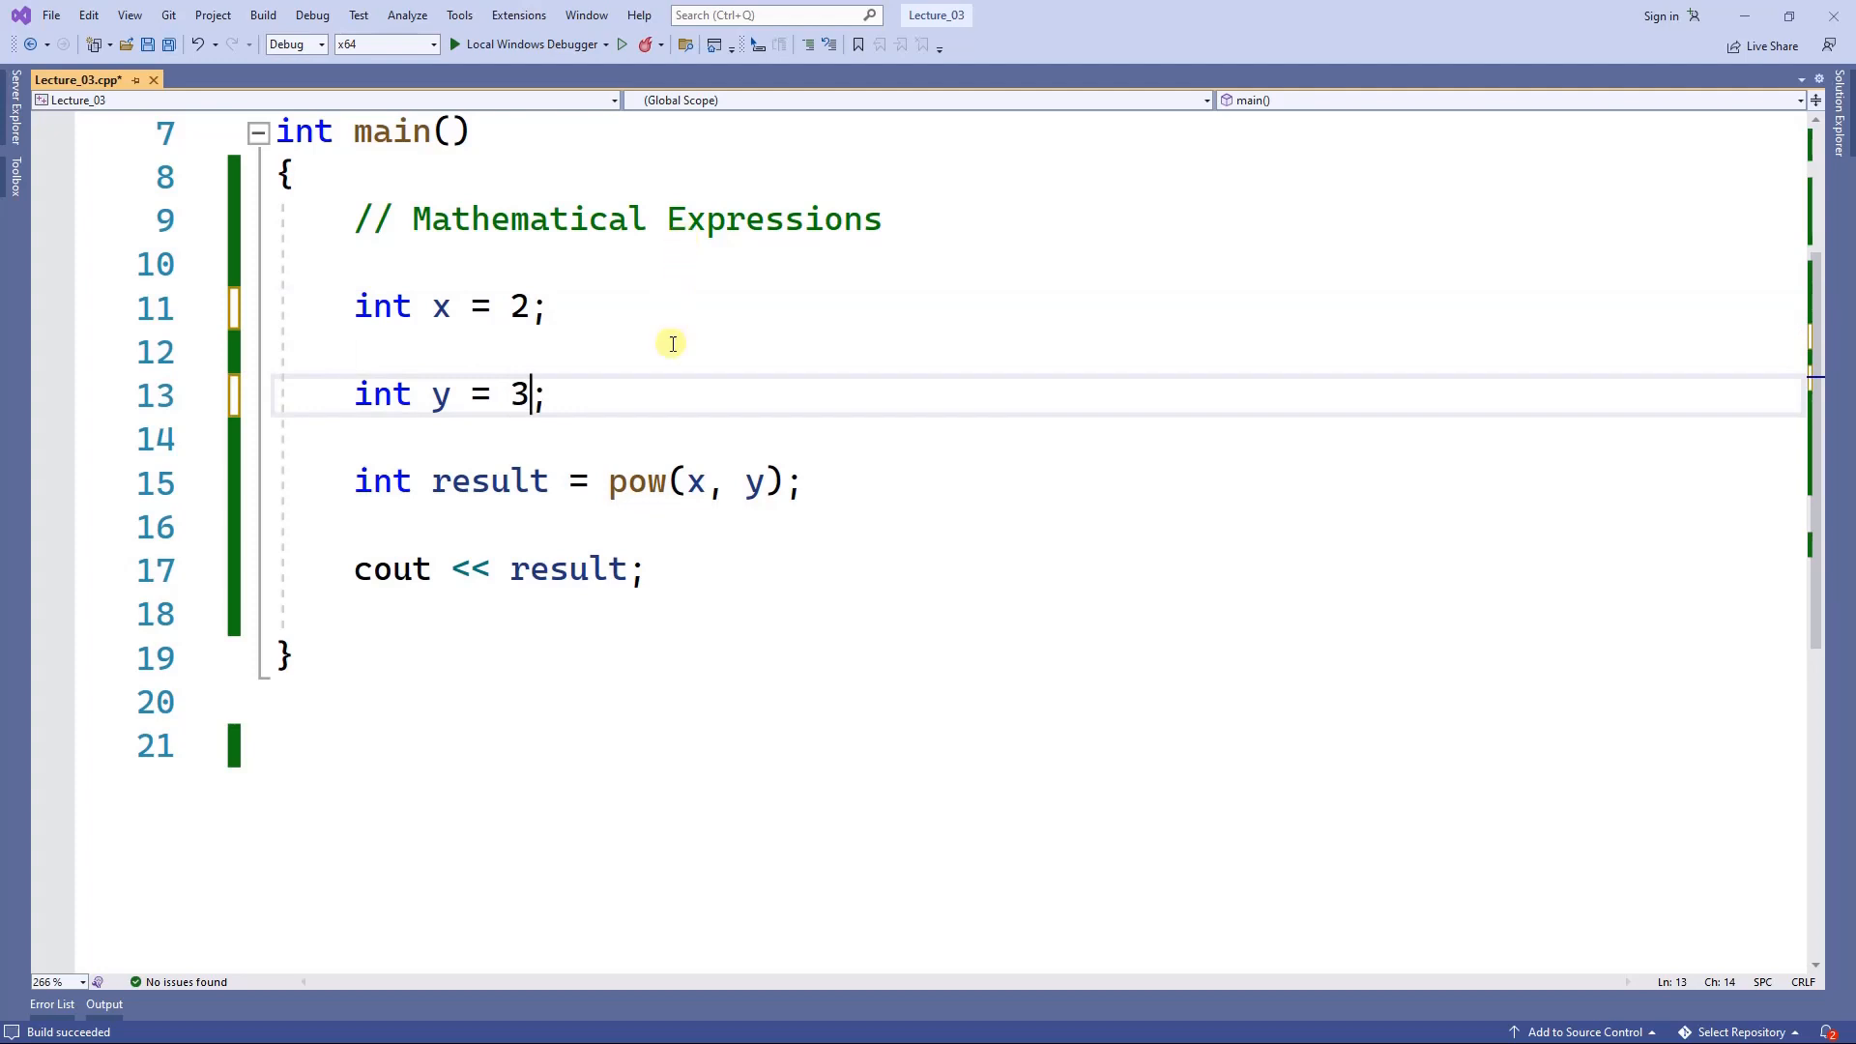
{"action": "mouse_move", "coordinate": [549, 346]}
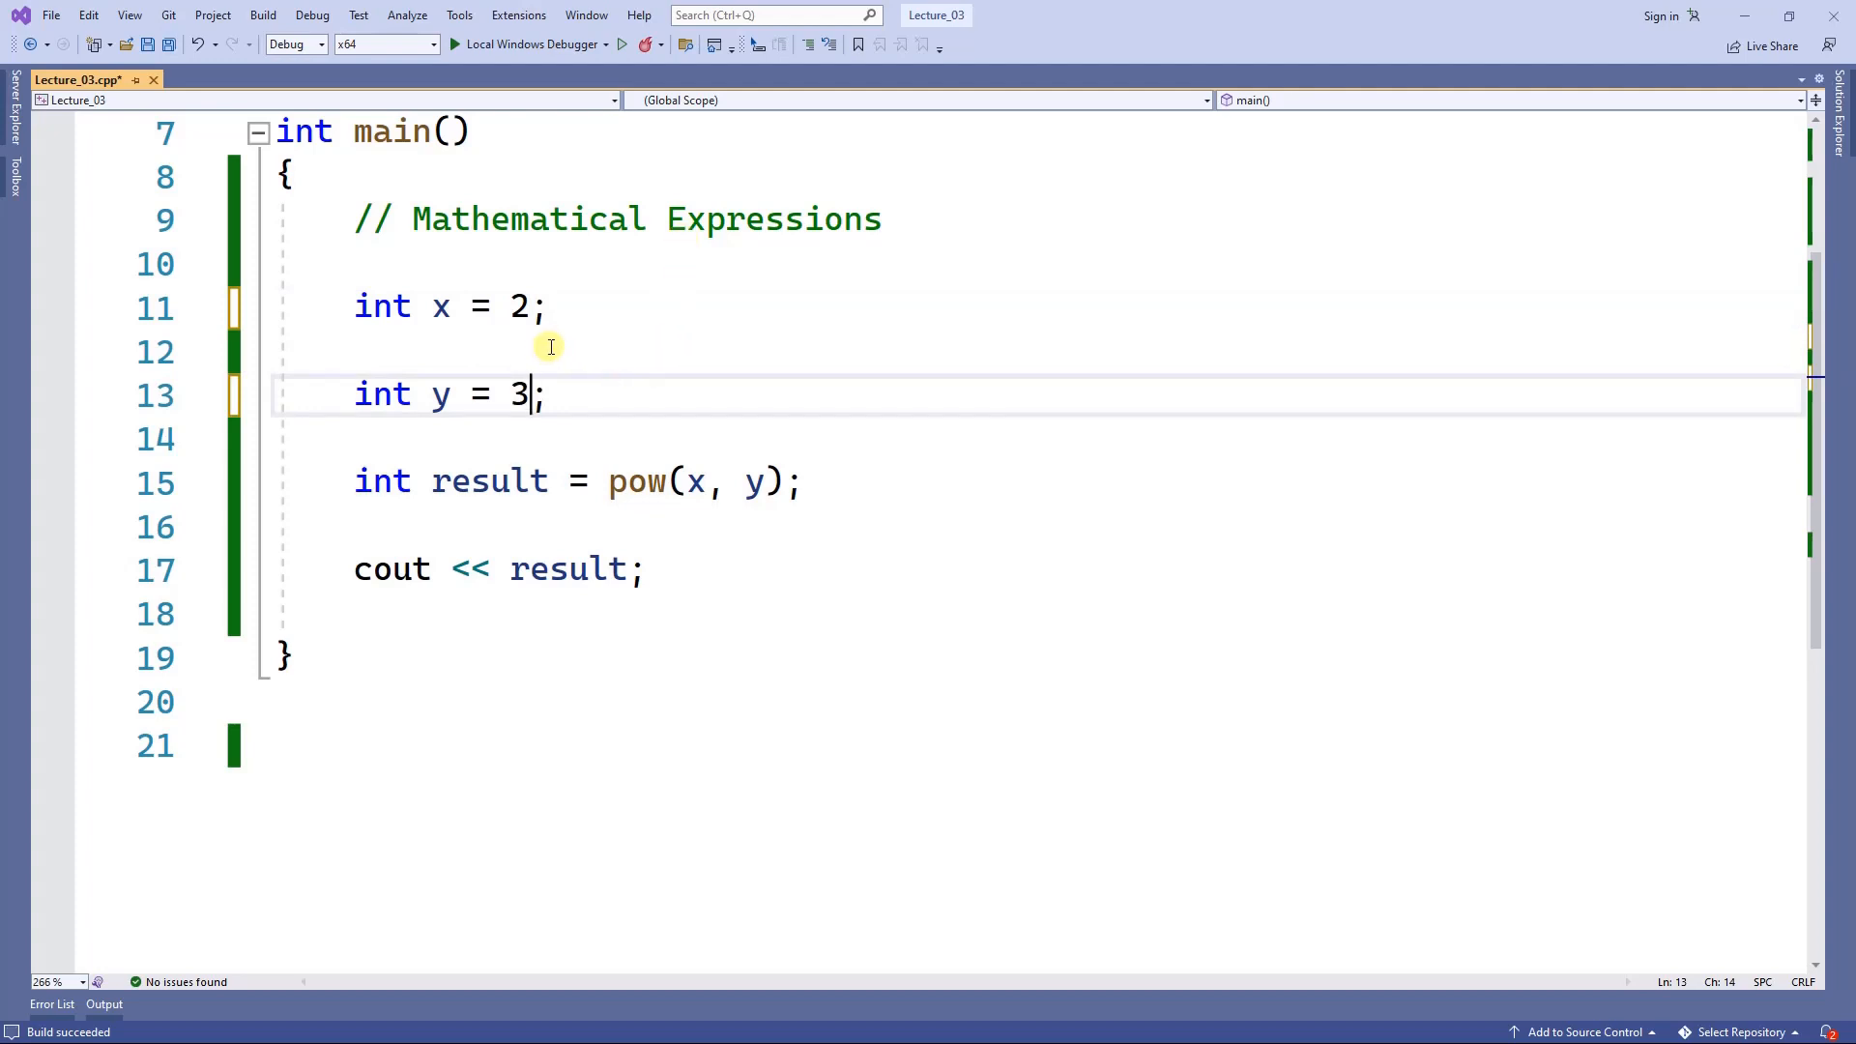
{"action": "mouse_move", "coordinate": [663, 576]}
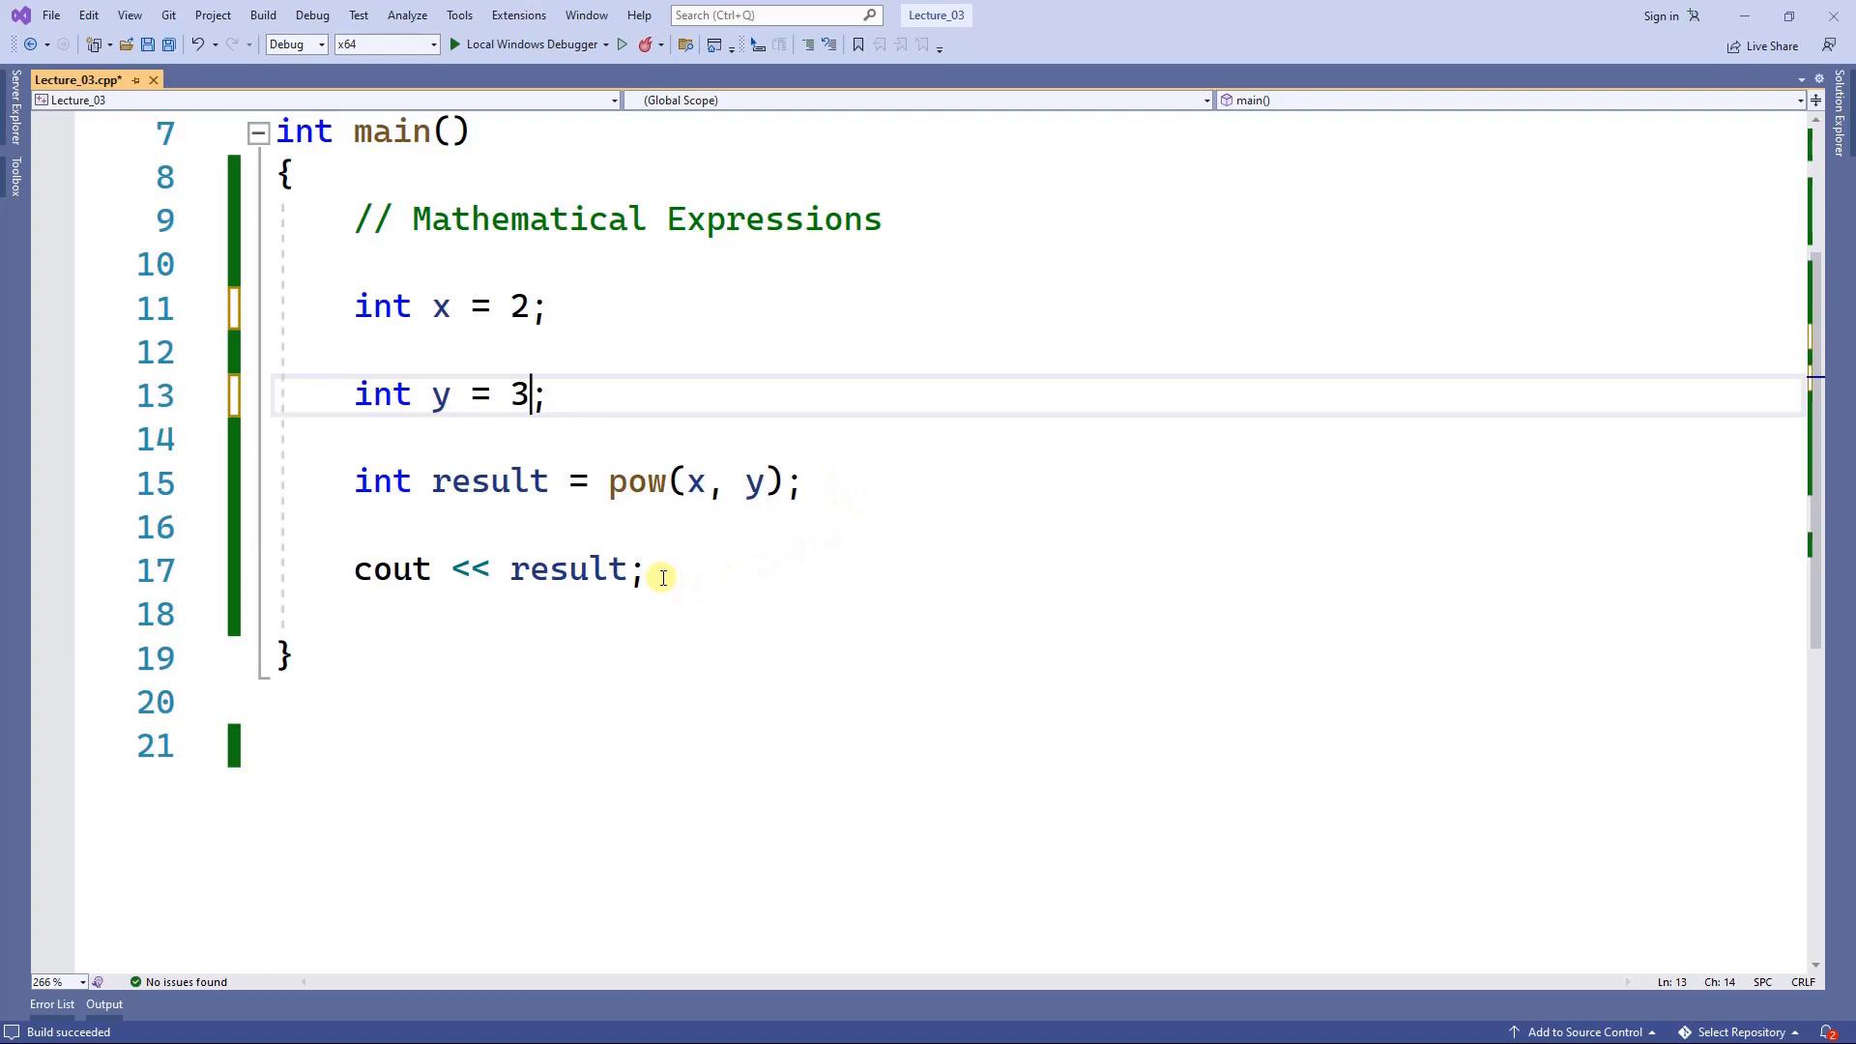
{"action": "left_click", "coordinate": [649, 568]}
{"action": "type", "text": " + "}
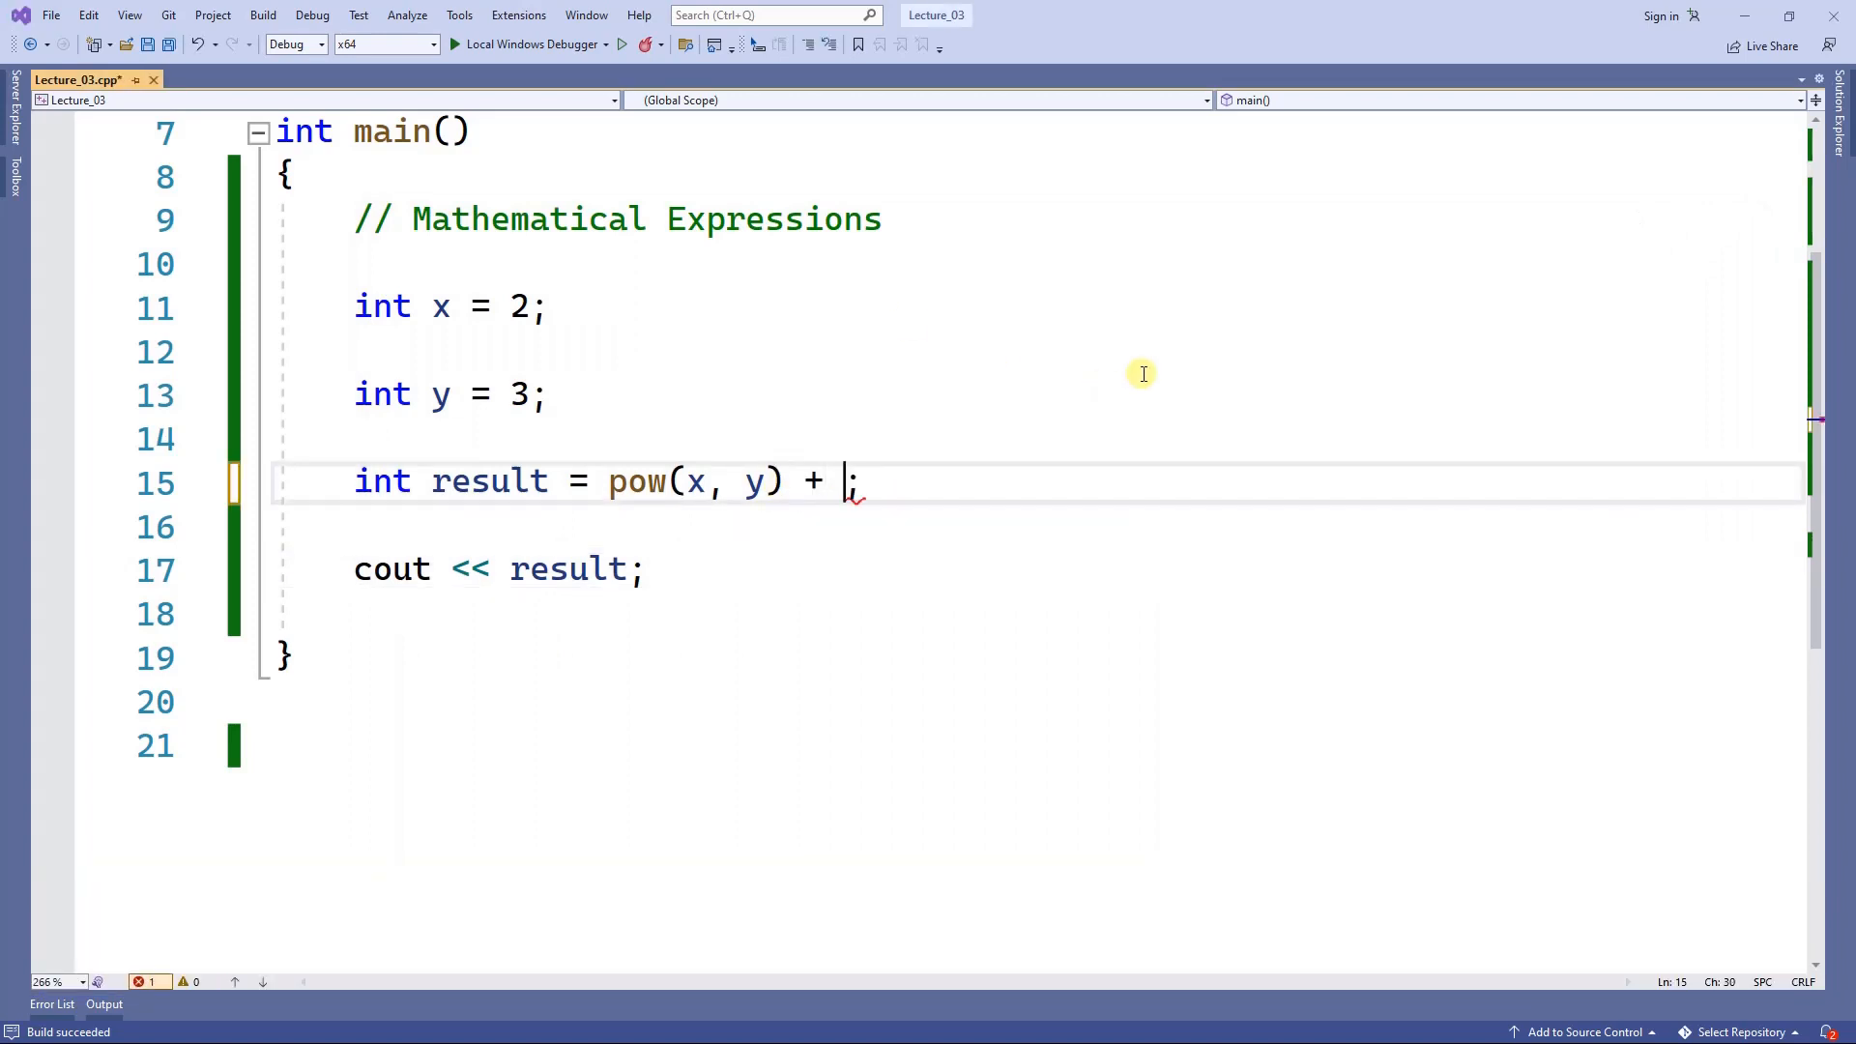
Extend result to pow(x, y) + x * y / 1, run to print 14, and close the console.
{"action": "type", "text": "x *"}
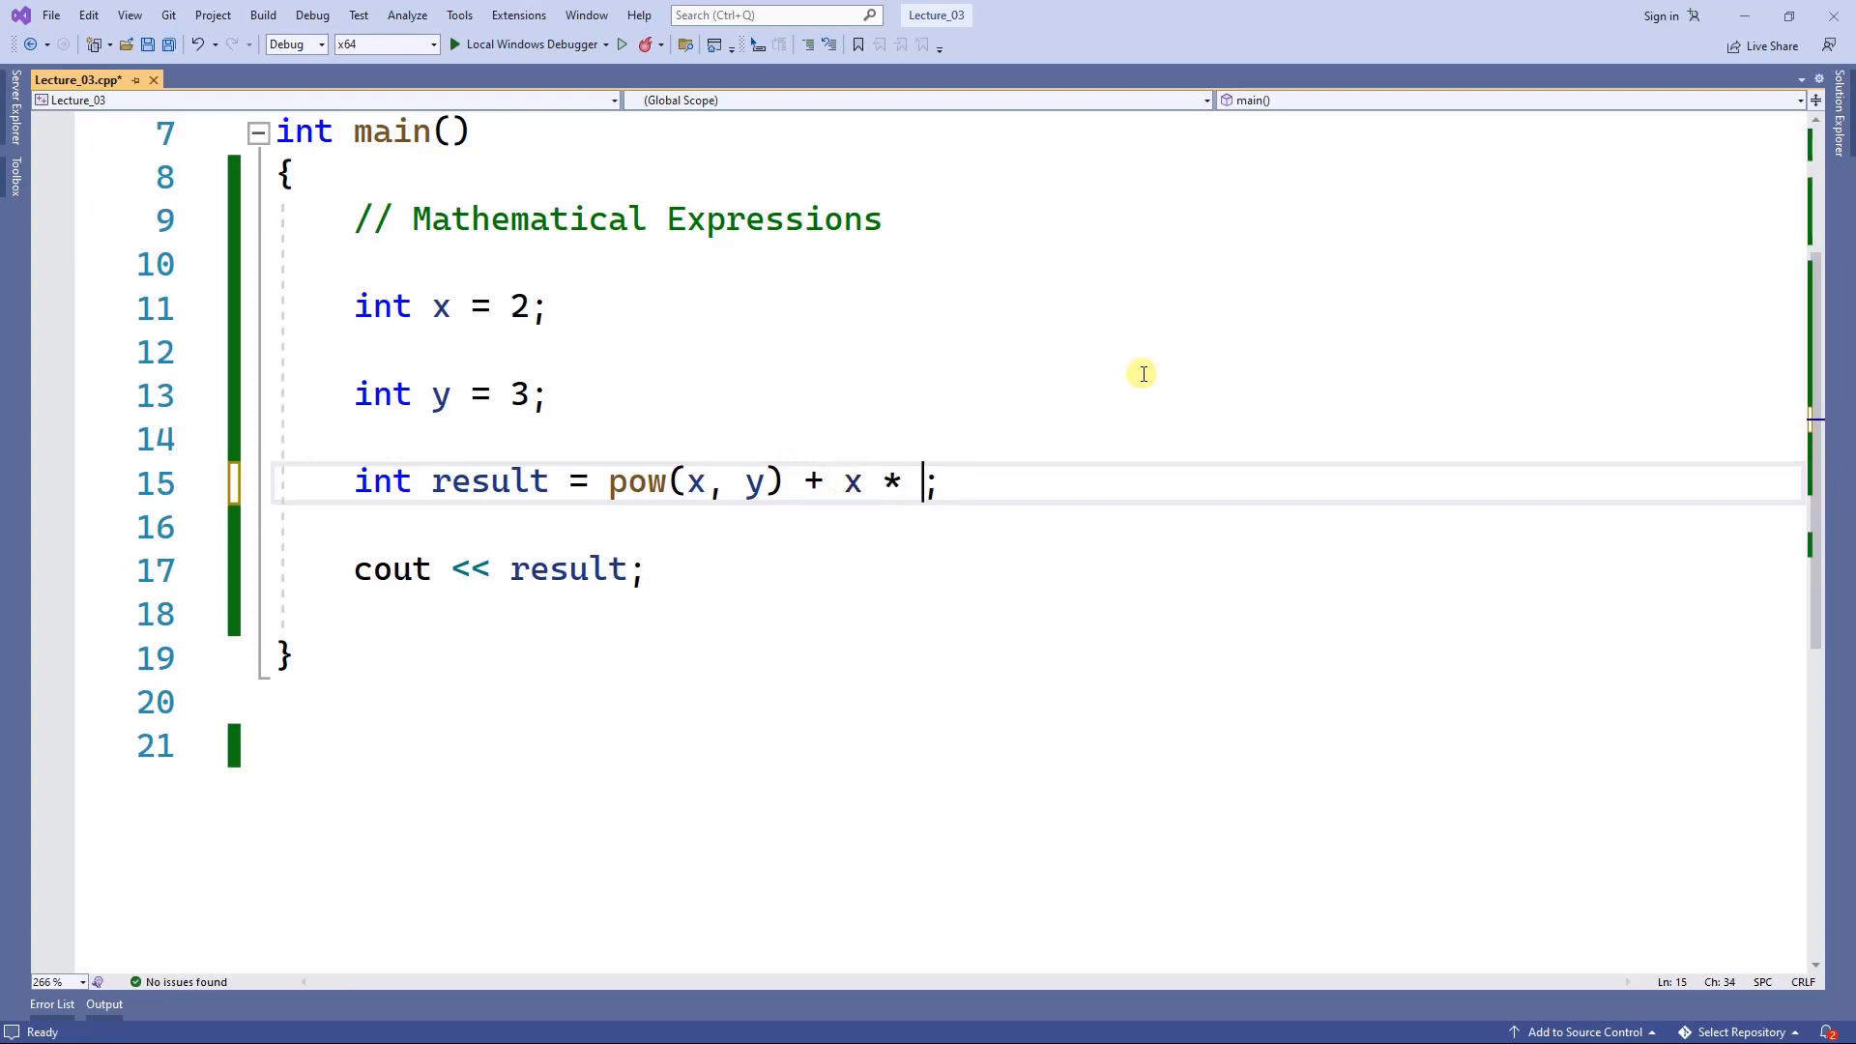
{"action": "type", "text": "y / 1"}
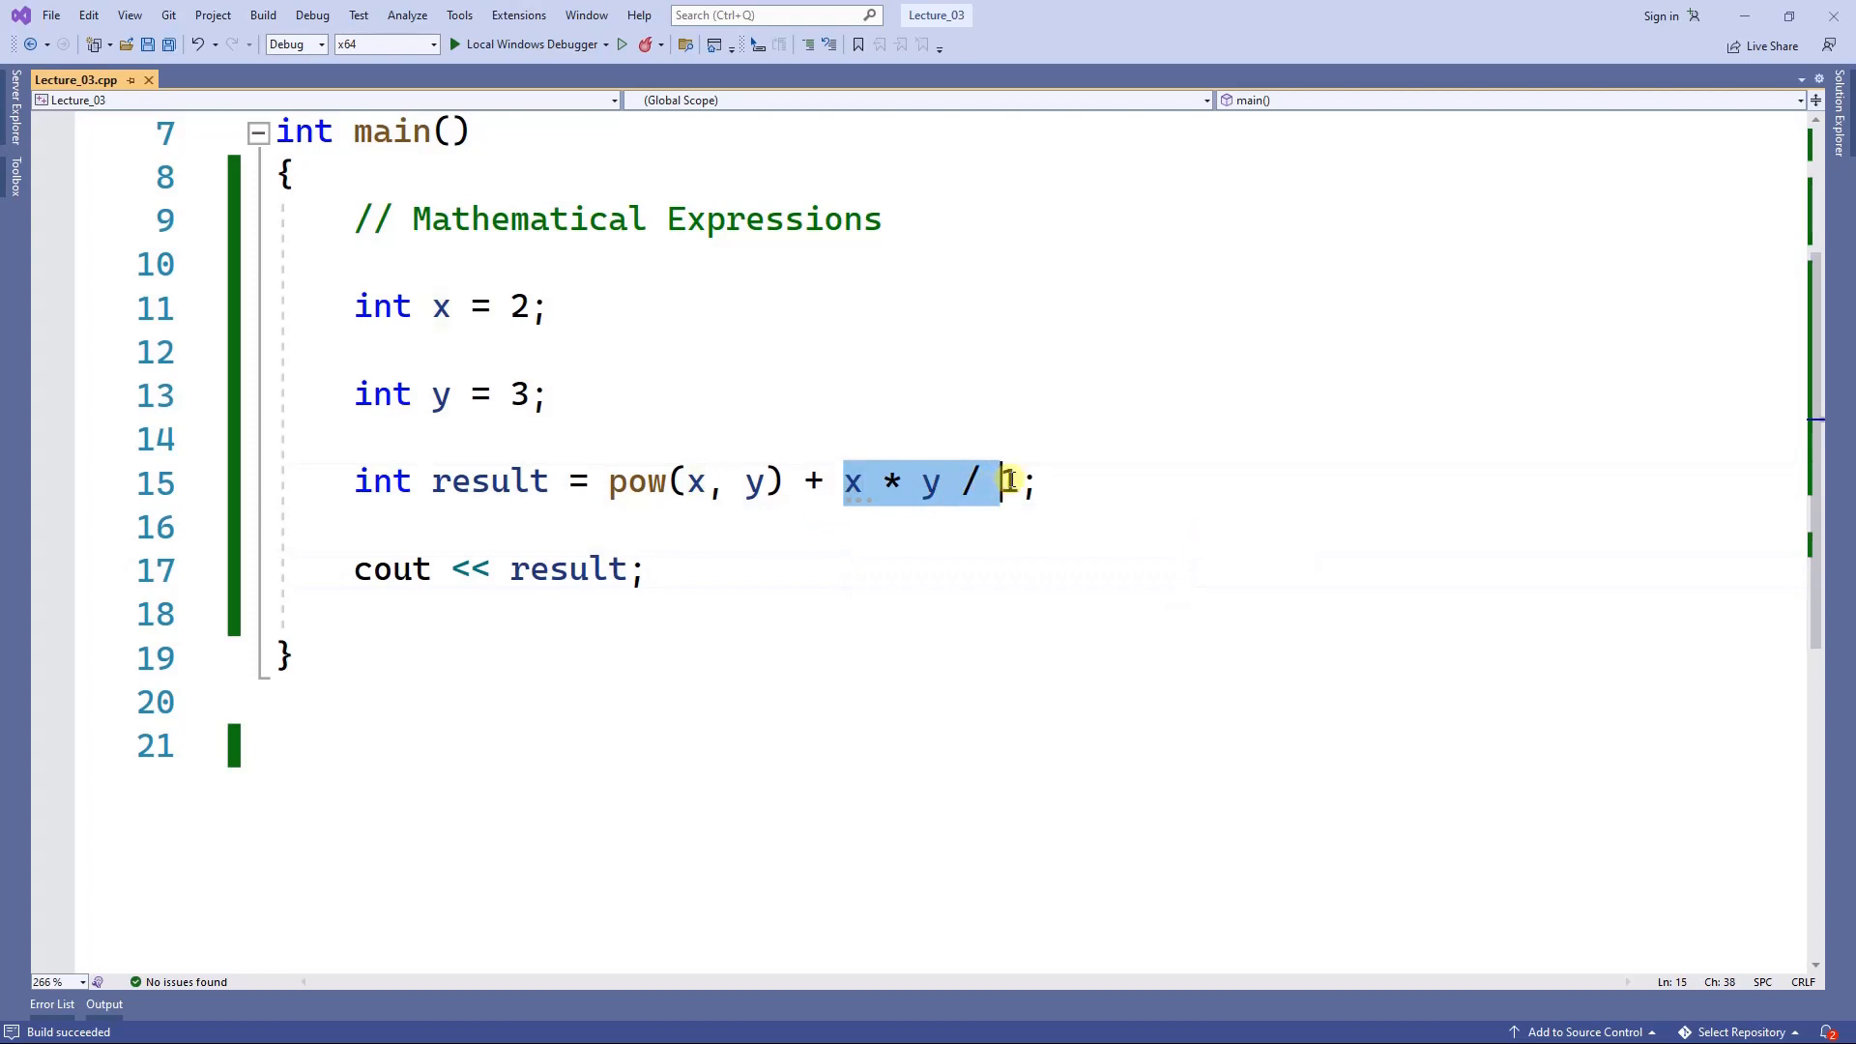
{"action": "mouse_move", "coordinate": [852, 482]}
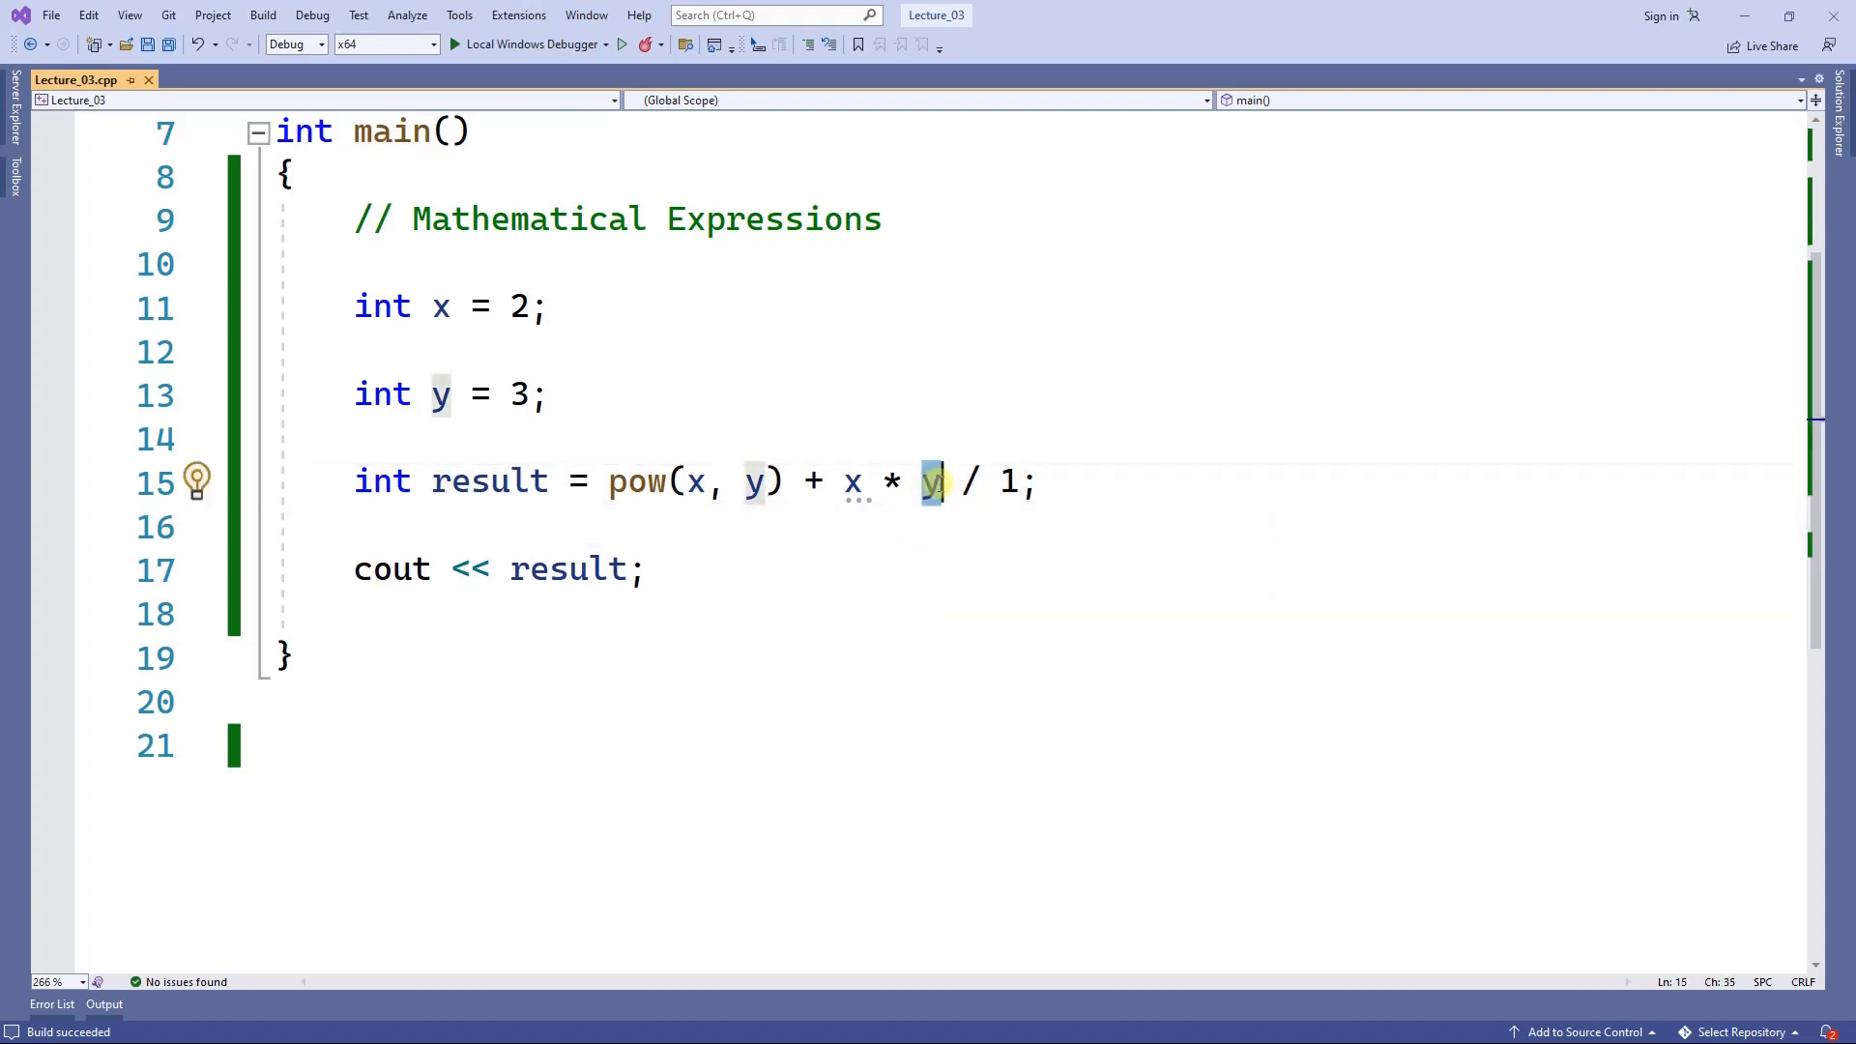
{"action": "mouse_move", "coordinate": [729, 387]}
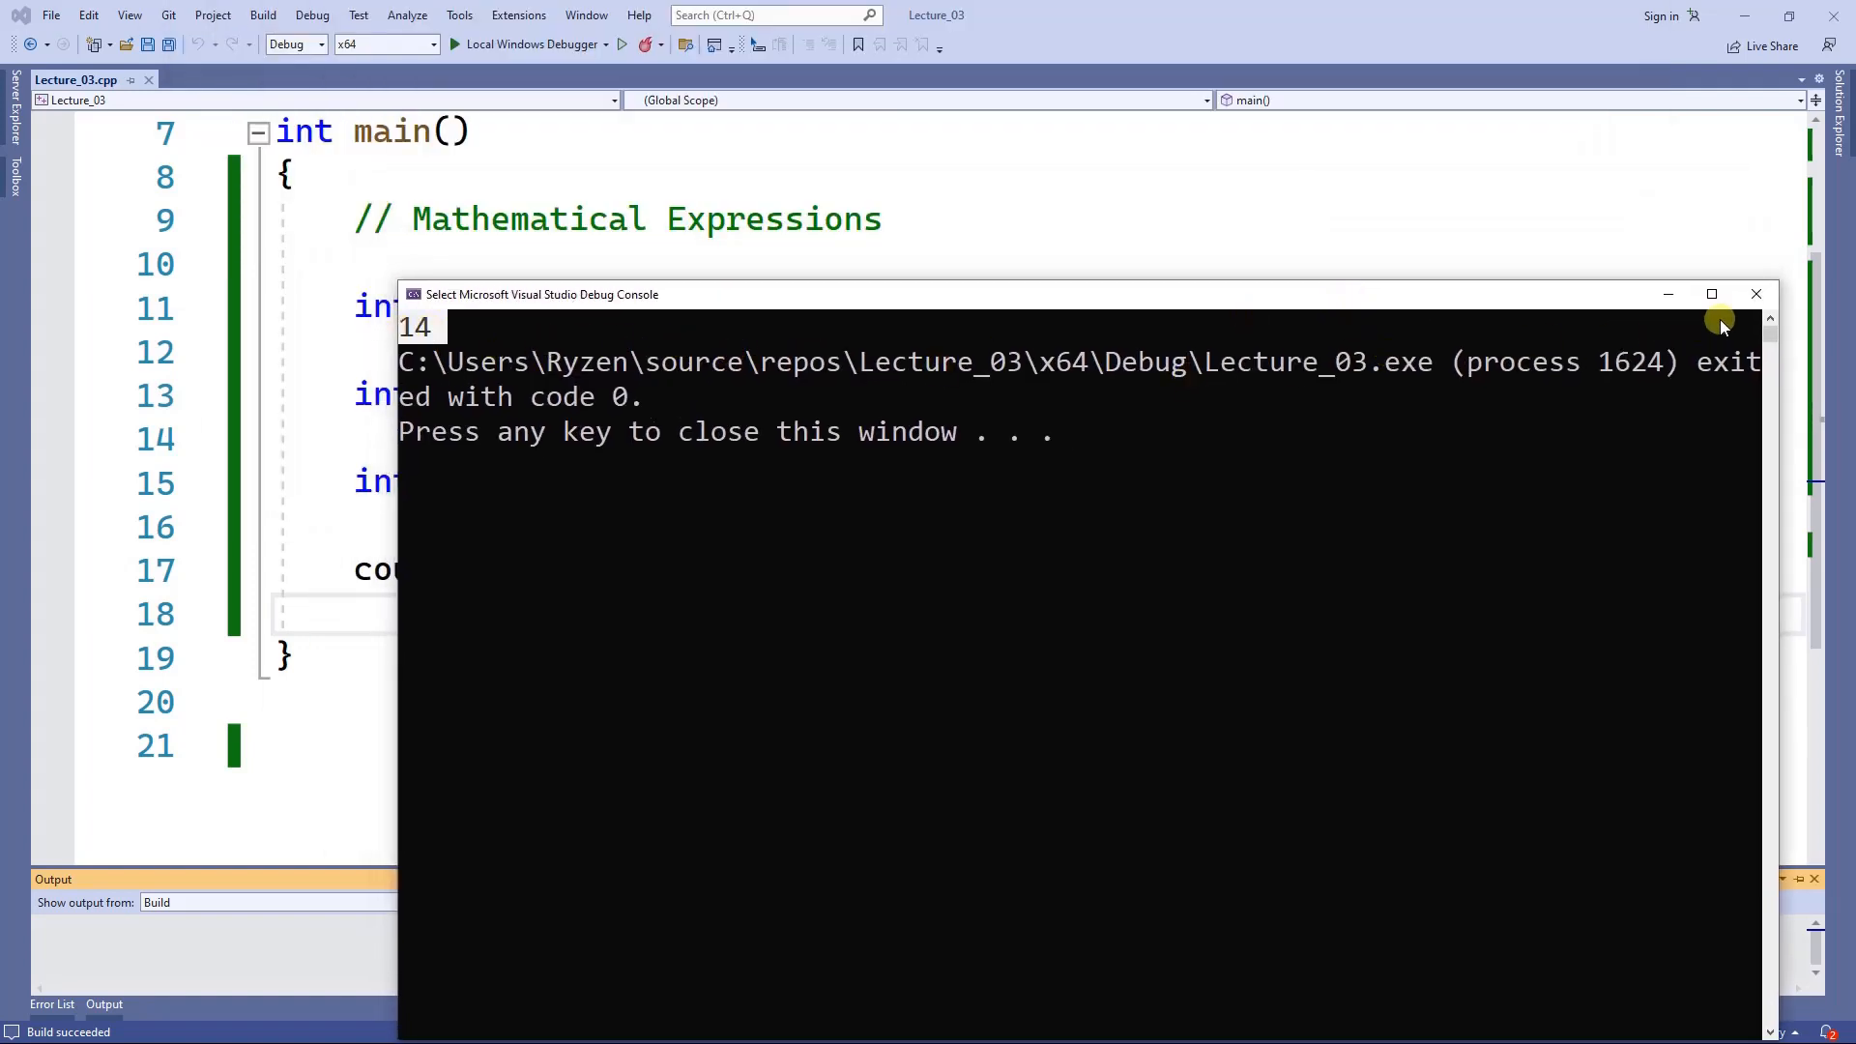
{"action": "left_click", "coordinate": [1758, 294]}
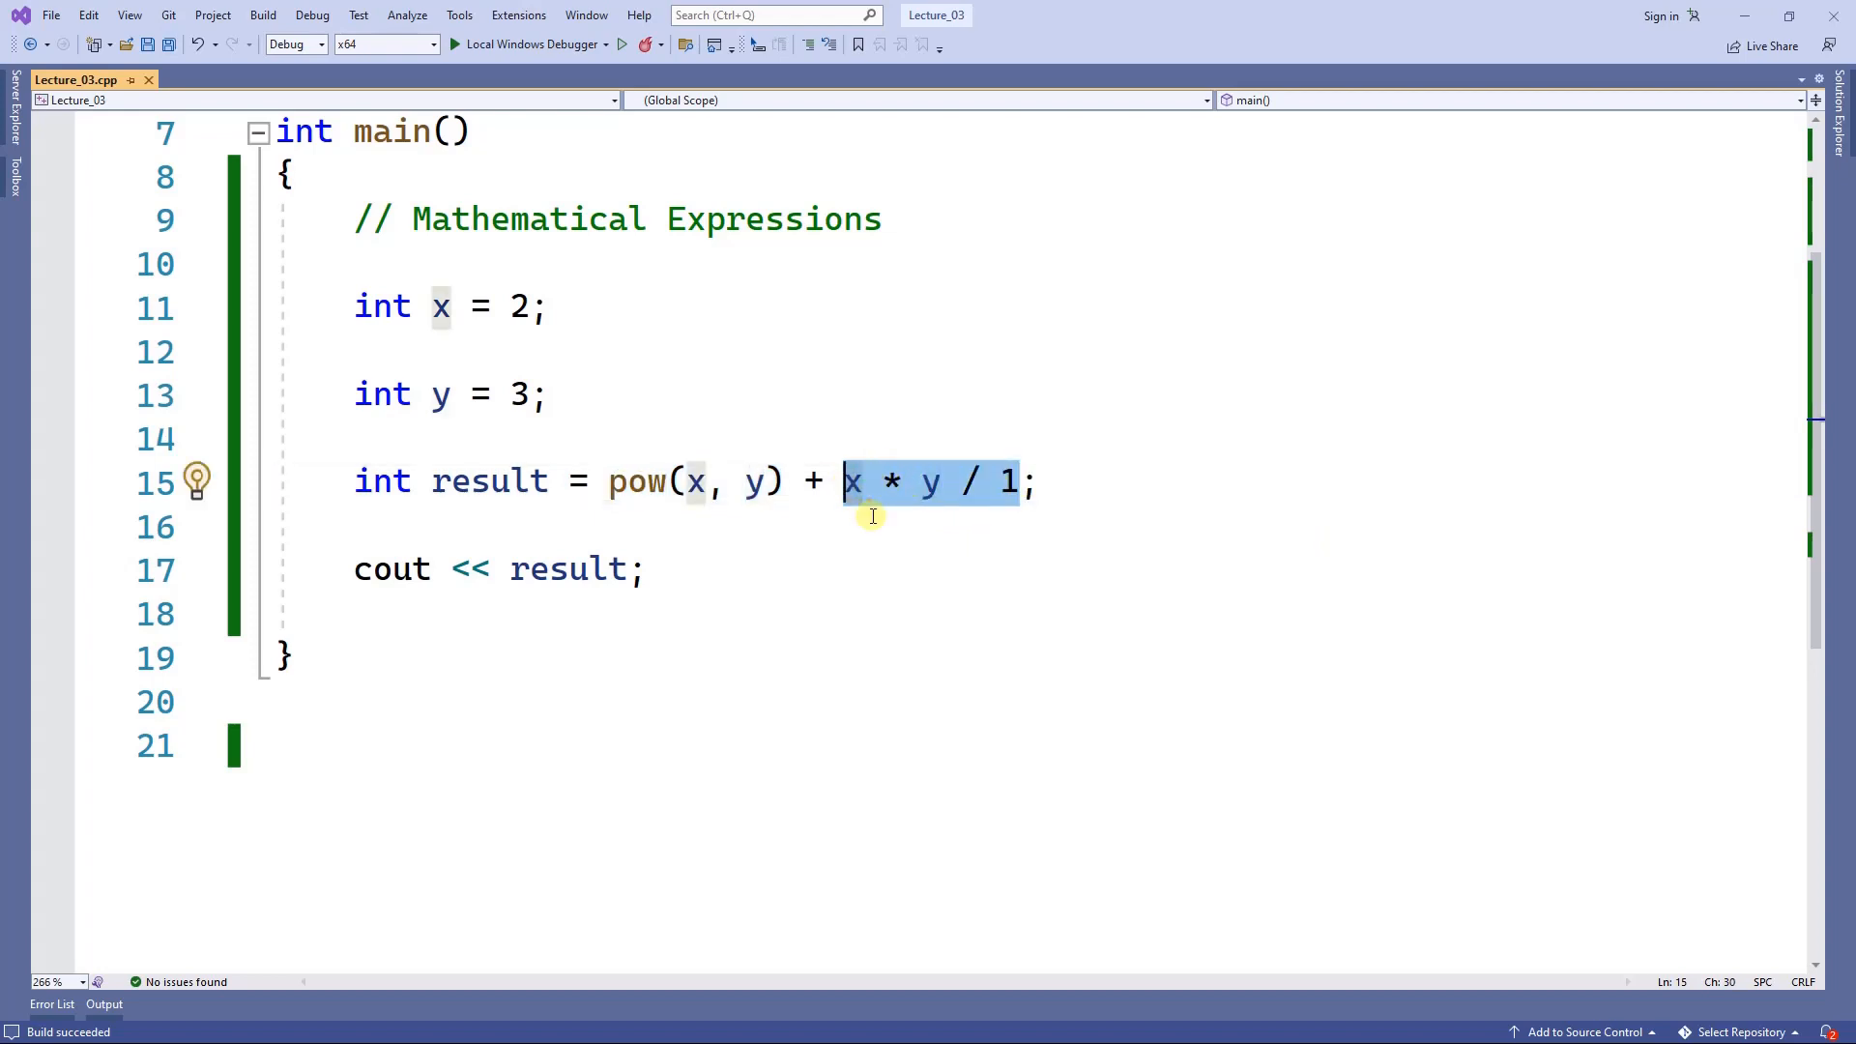
{"action": "mouse_move", "coordinate": [895, 481]}
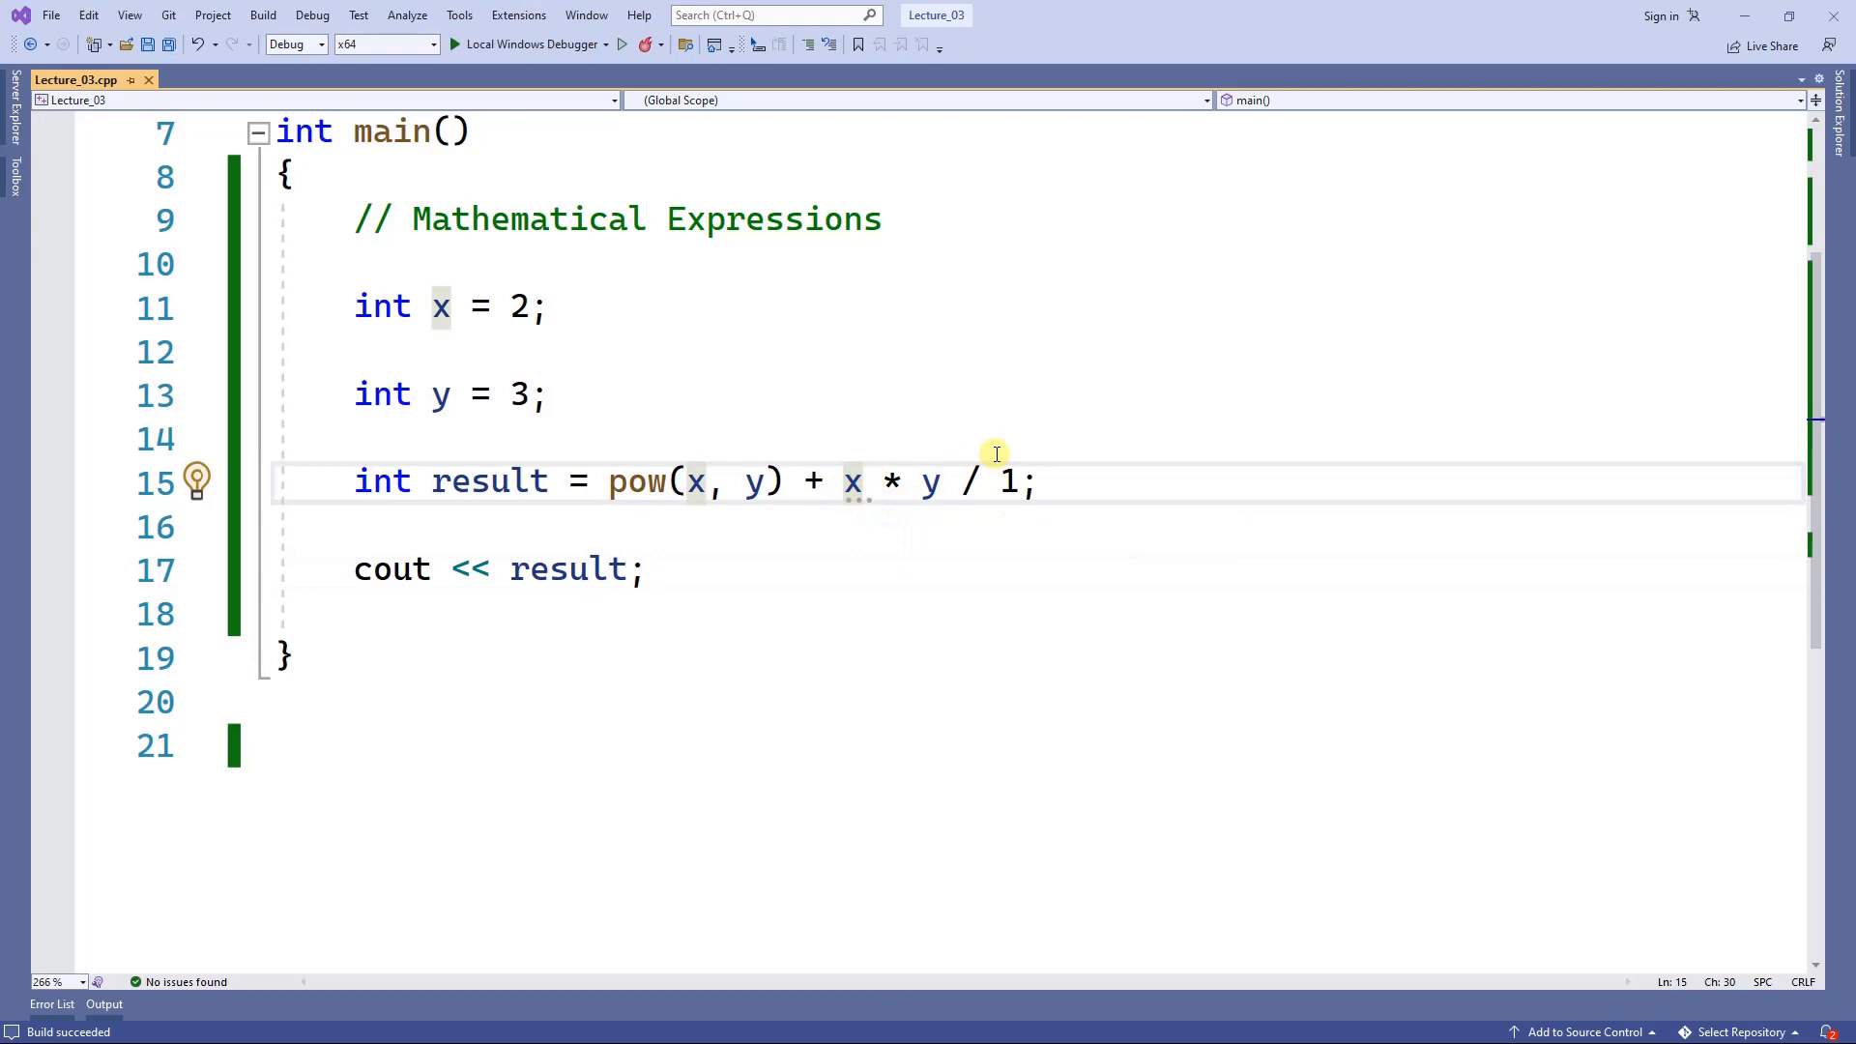
Wrap x * y in parentheses so line 15 reads pow(x, y) + (x * y) / 1;.
{"action": "type", "text": "("}
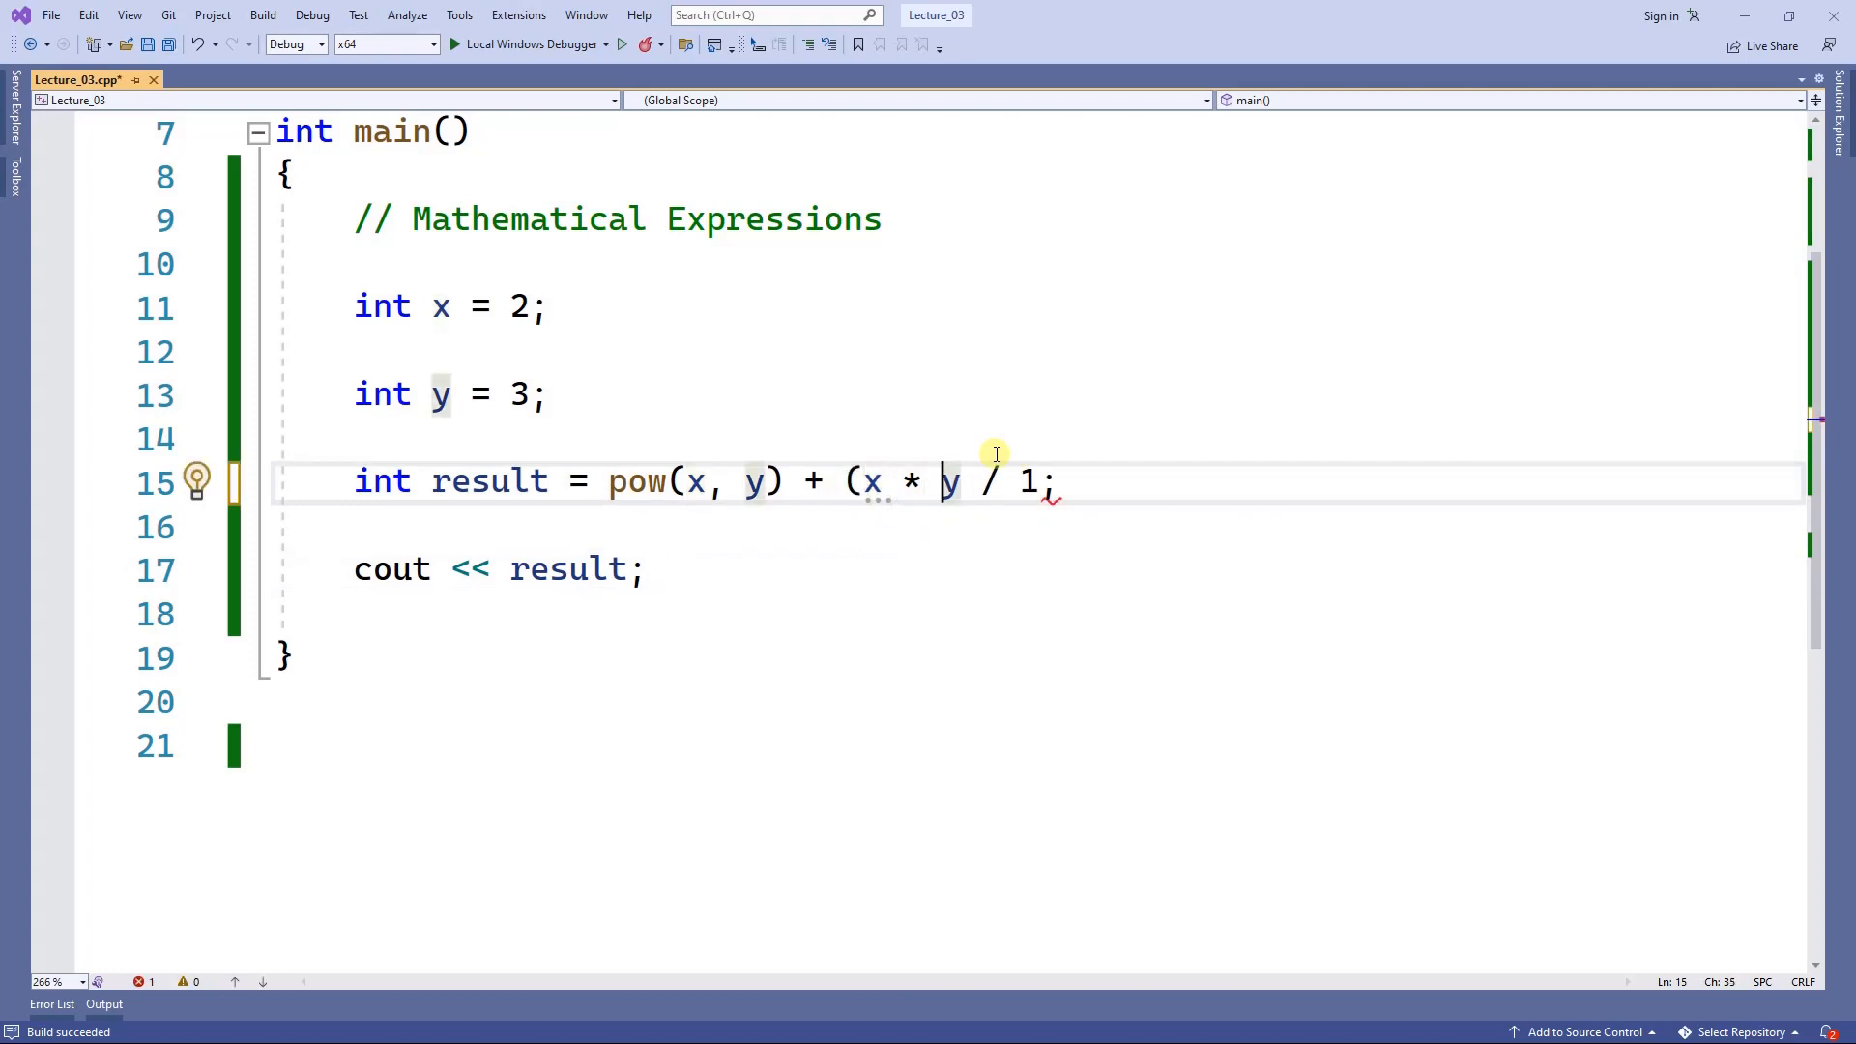
{"action": "type", "text": ")"}
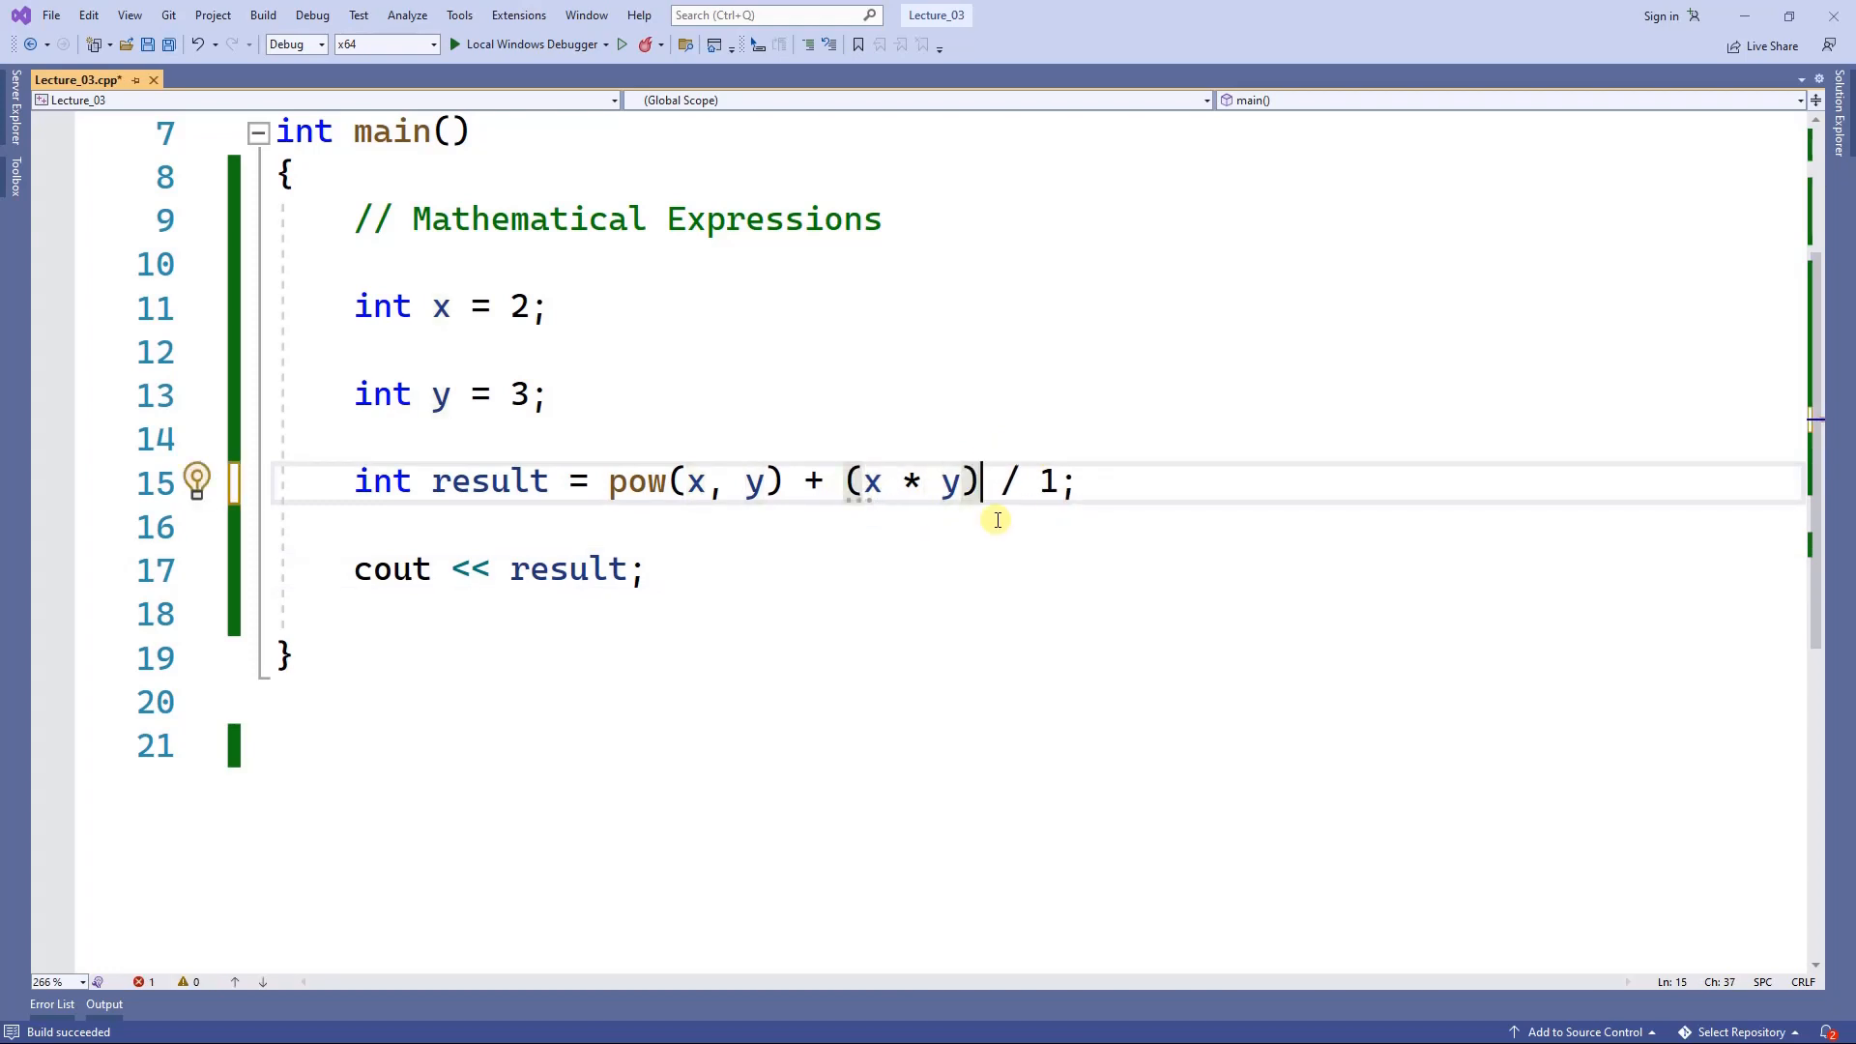